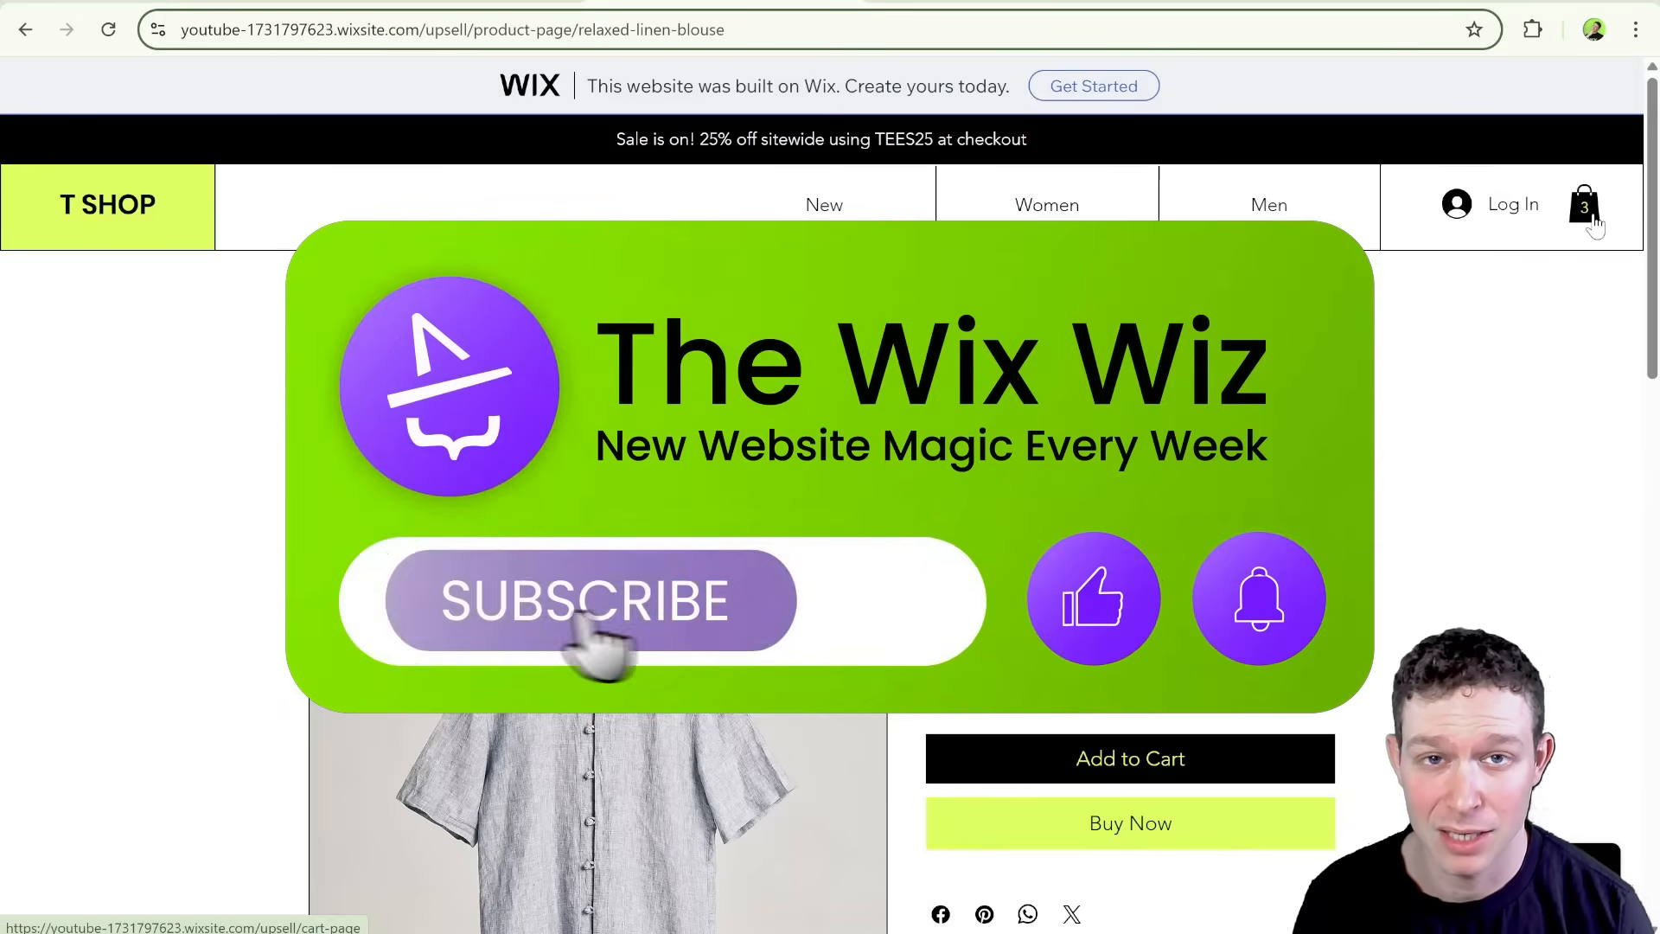
Open the live side cart with three items totaling $331.18 and an upsell product.
{"action": "left_click", "coordinate": [584, 600]}
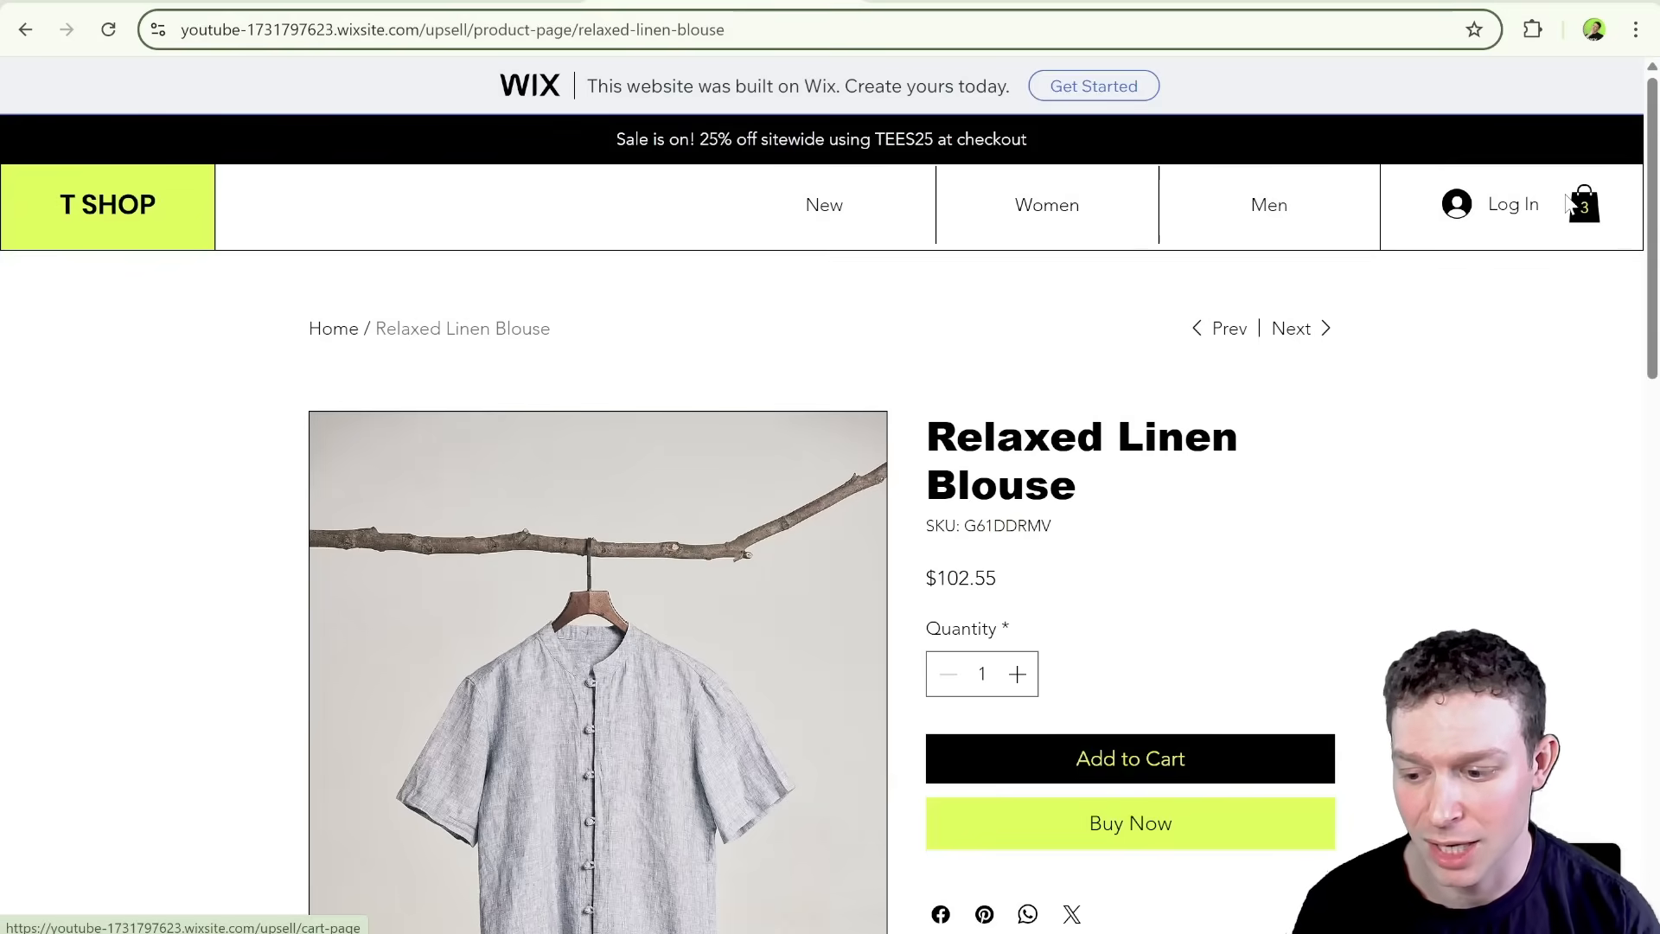
{"action": "left_click", "coordinate": [1581, 203]}
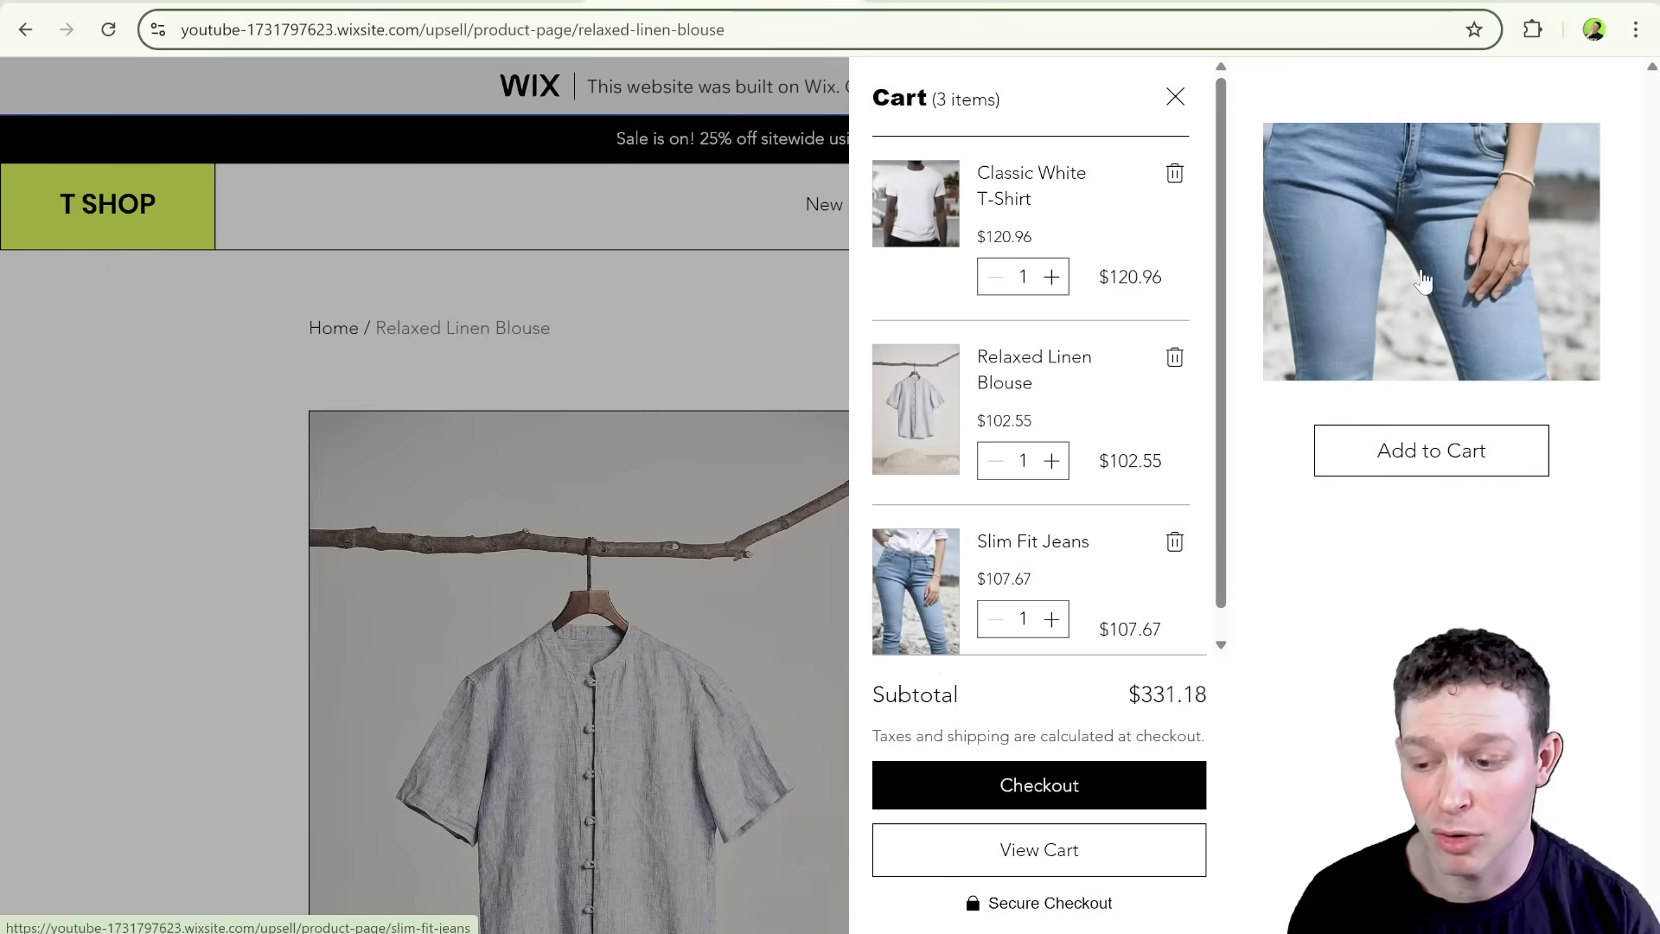
{"action": "mouse_move", "coordinate": [1456, 307]}
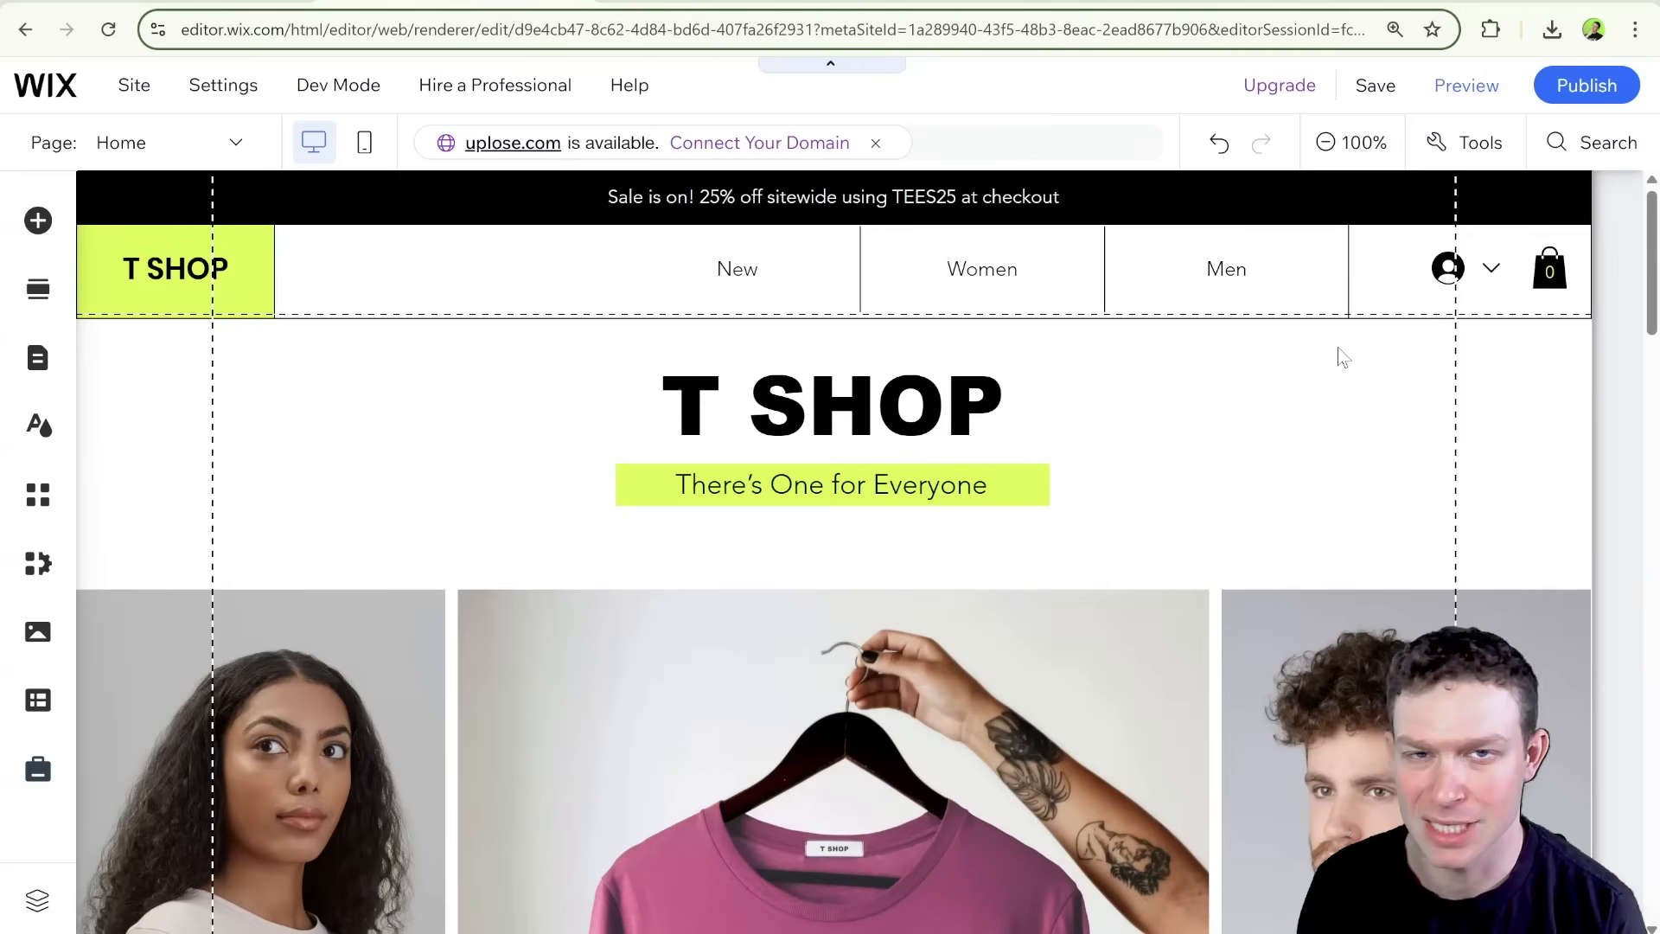
{"action": "left_click", "coordinate": [833, 269]}
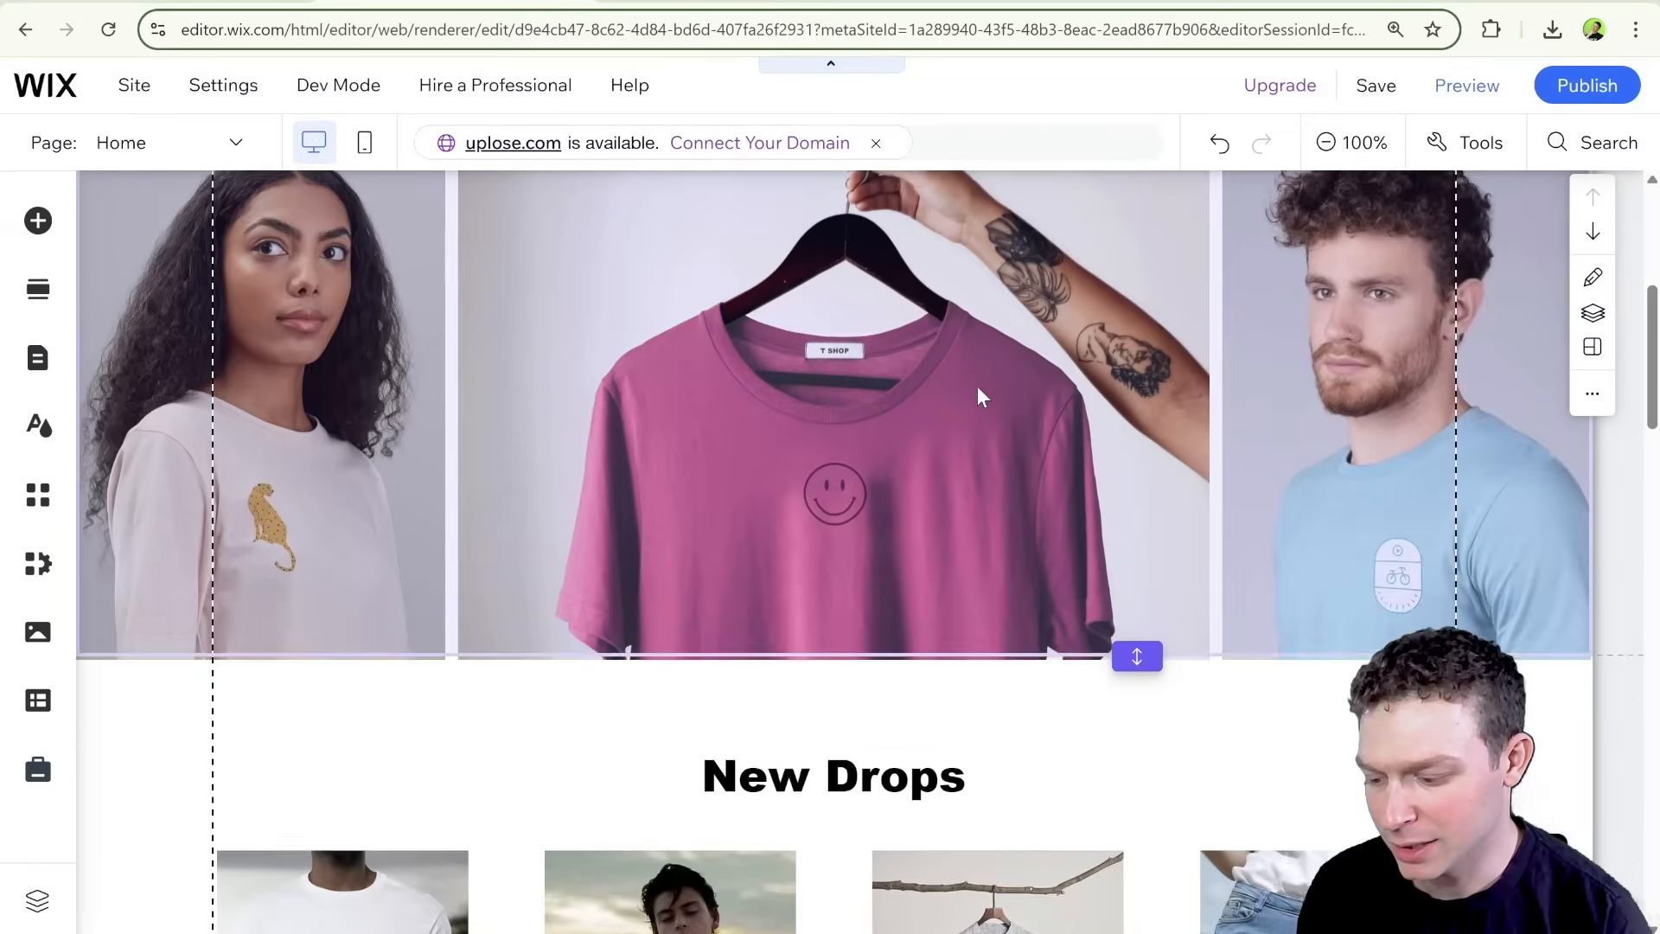
{"action": "scroll", "scroll_direction": "down", "scroll_amount": 3}
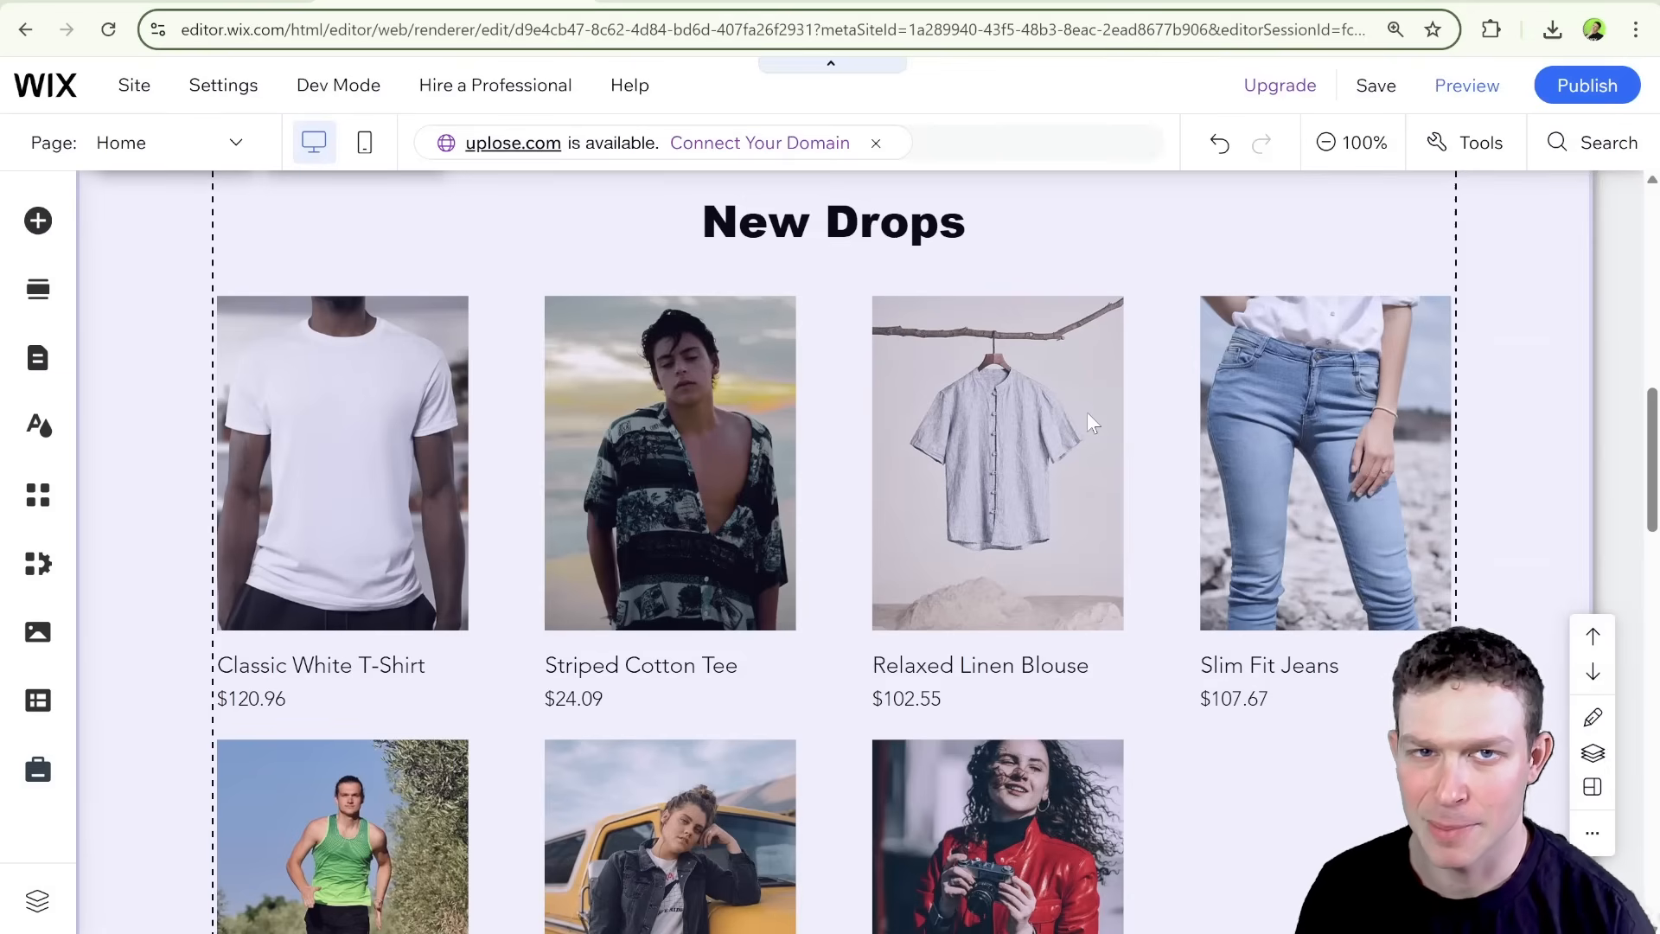
{"action": "scroll", "scroll_direction": "down", "scroll_amount": 3}
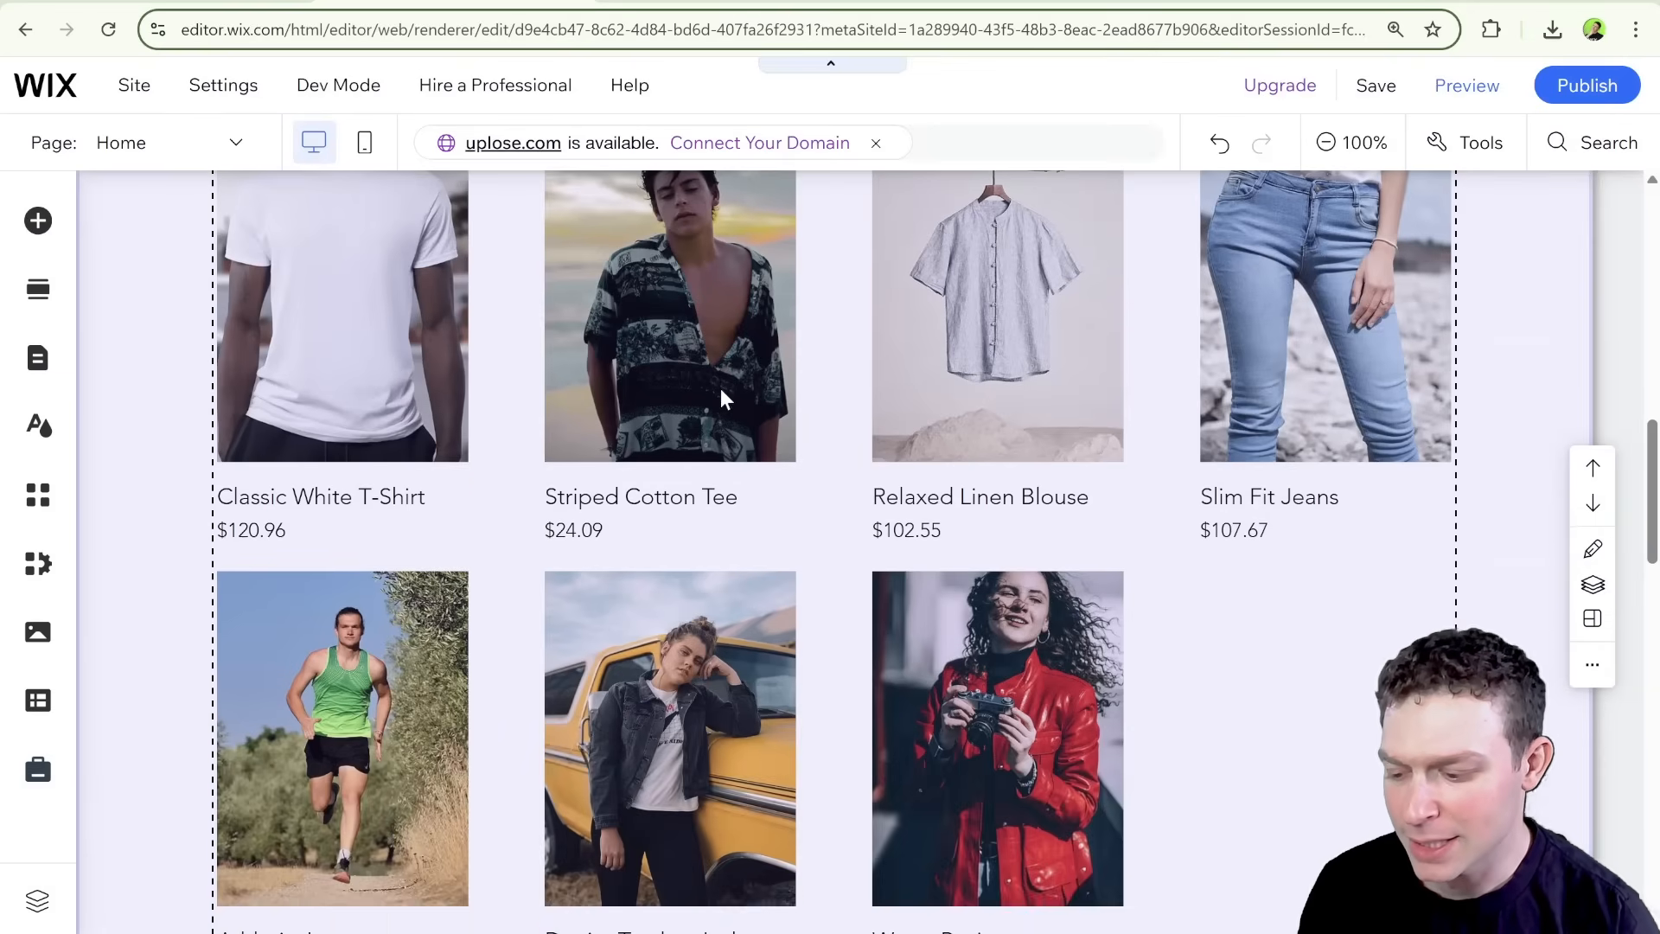
{"action": "scroll", "scroll_direction": "up", "scroll_amount": 3}
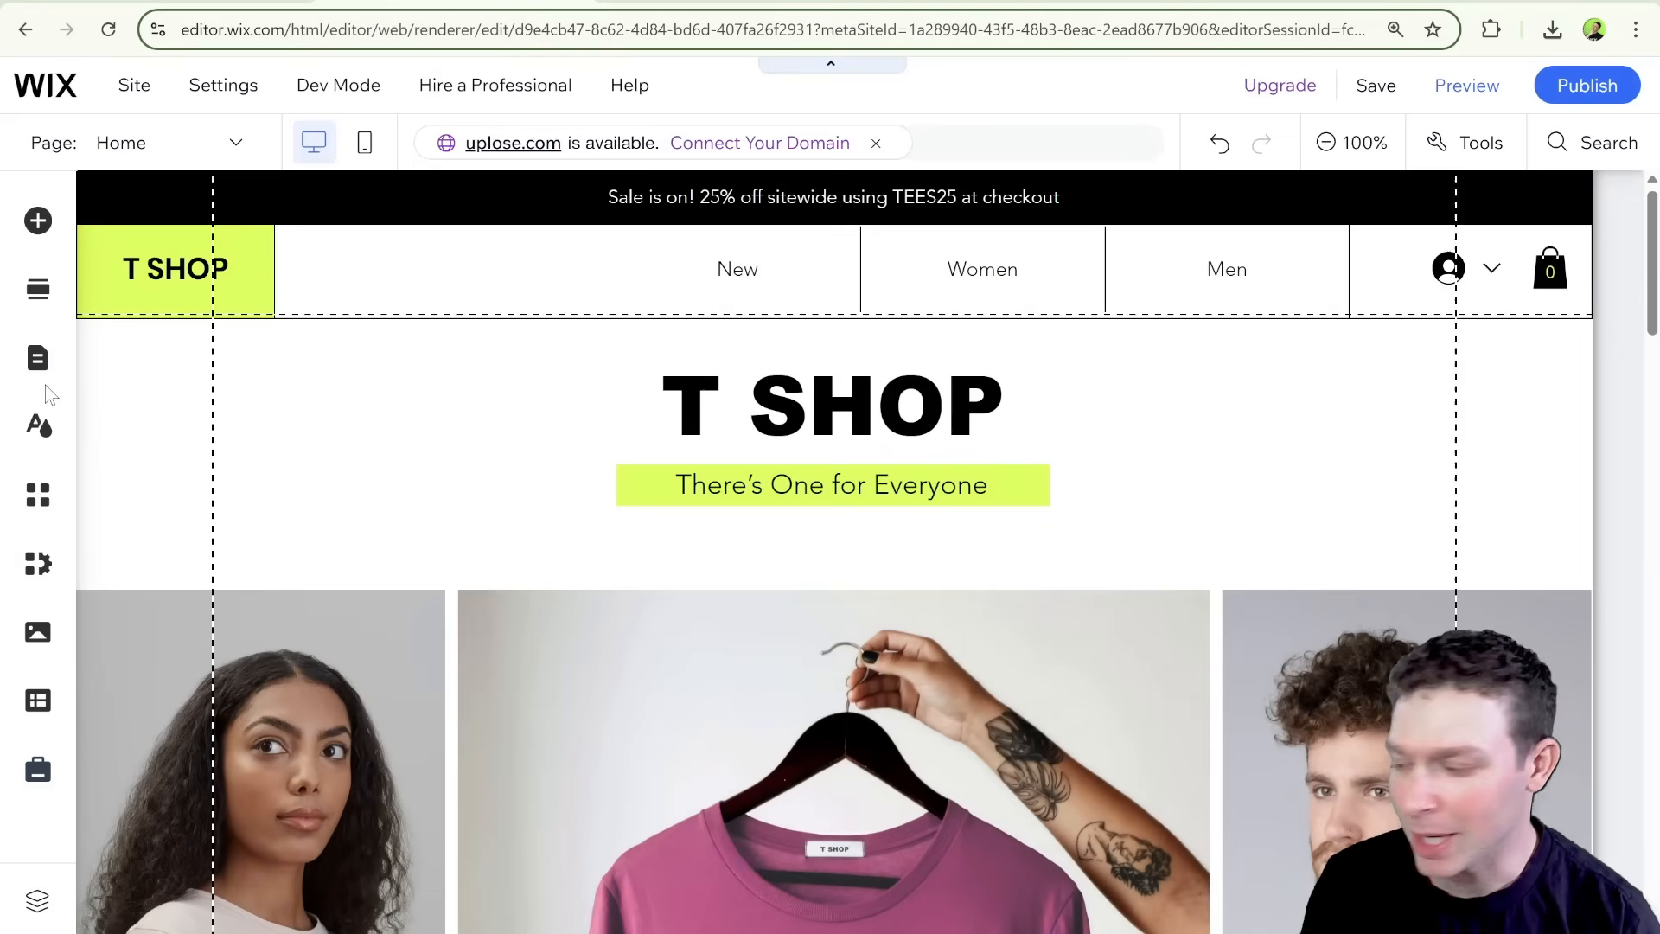
{"action": "mouse_move", "coordinate": [38, 358]}
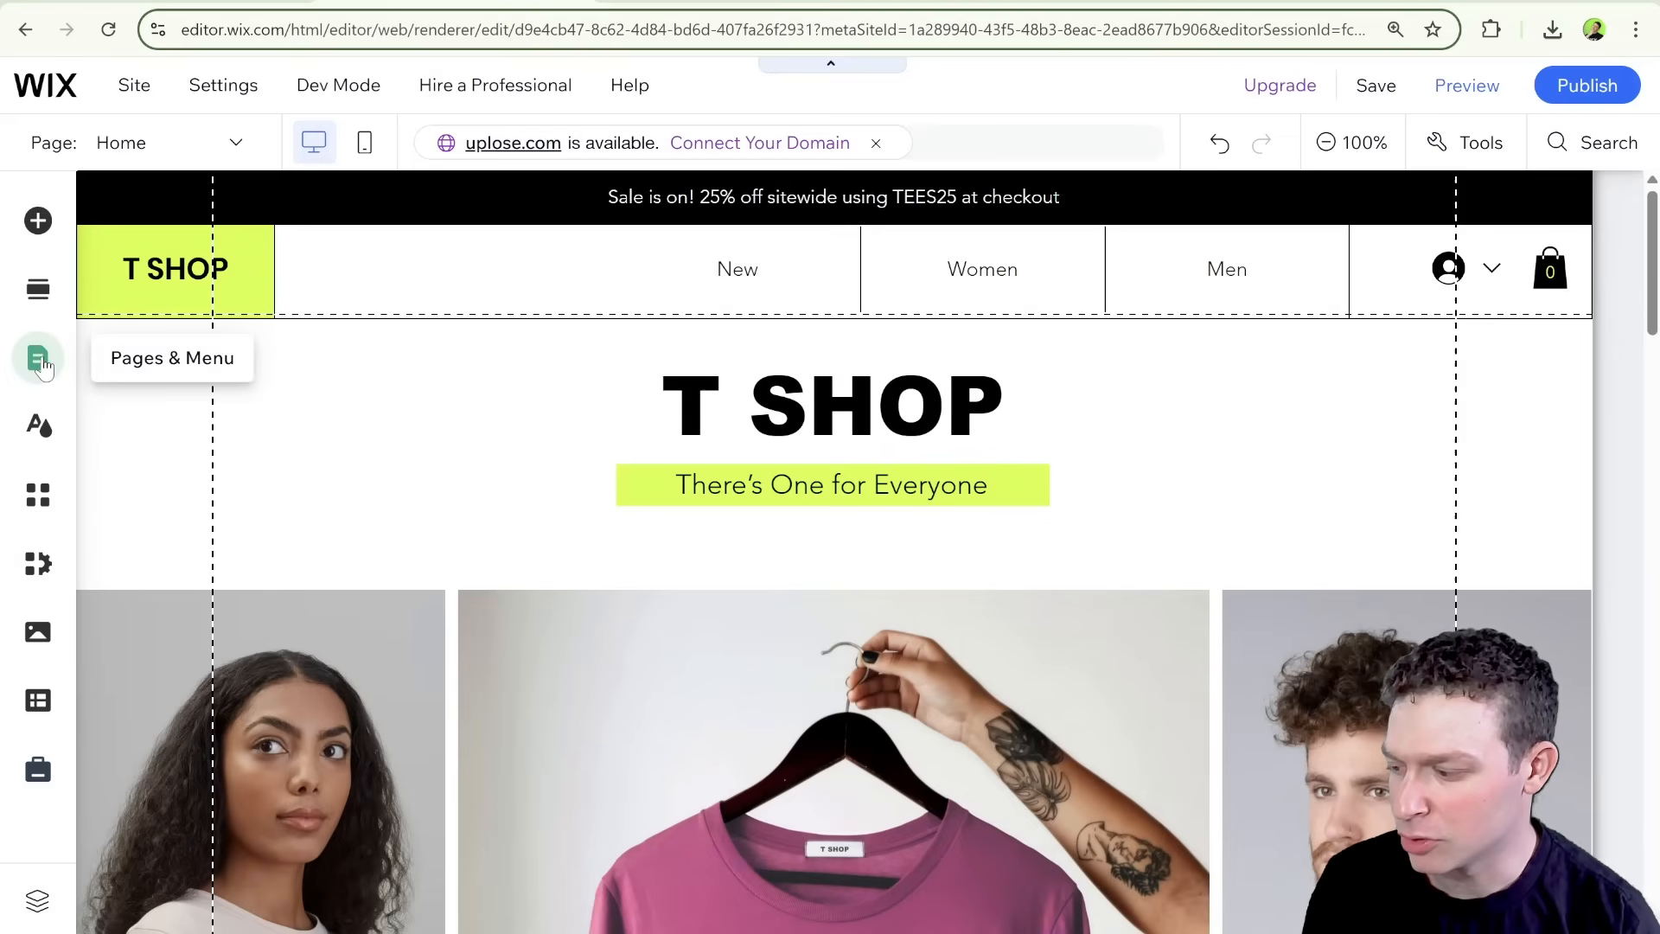
Open the Cart Page from the Store Pages list and dismiss the page panel.
{"action": "left_click", "coordinate": [37, 357]}
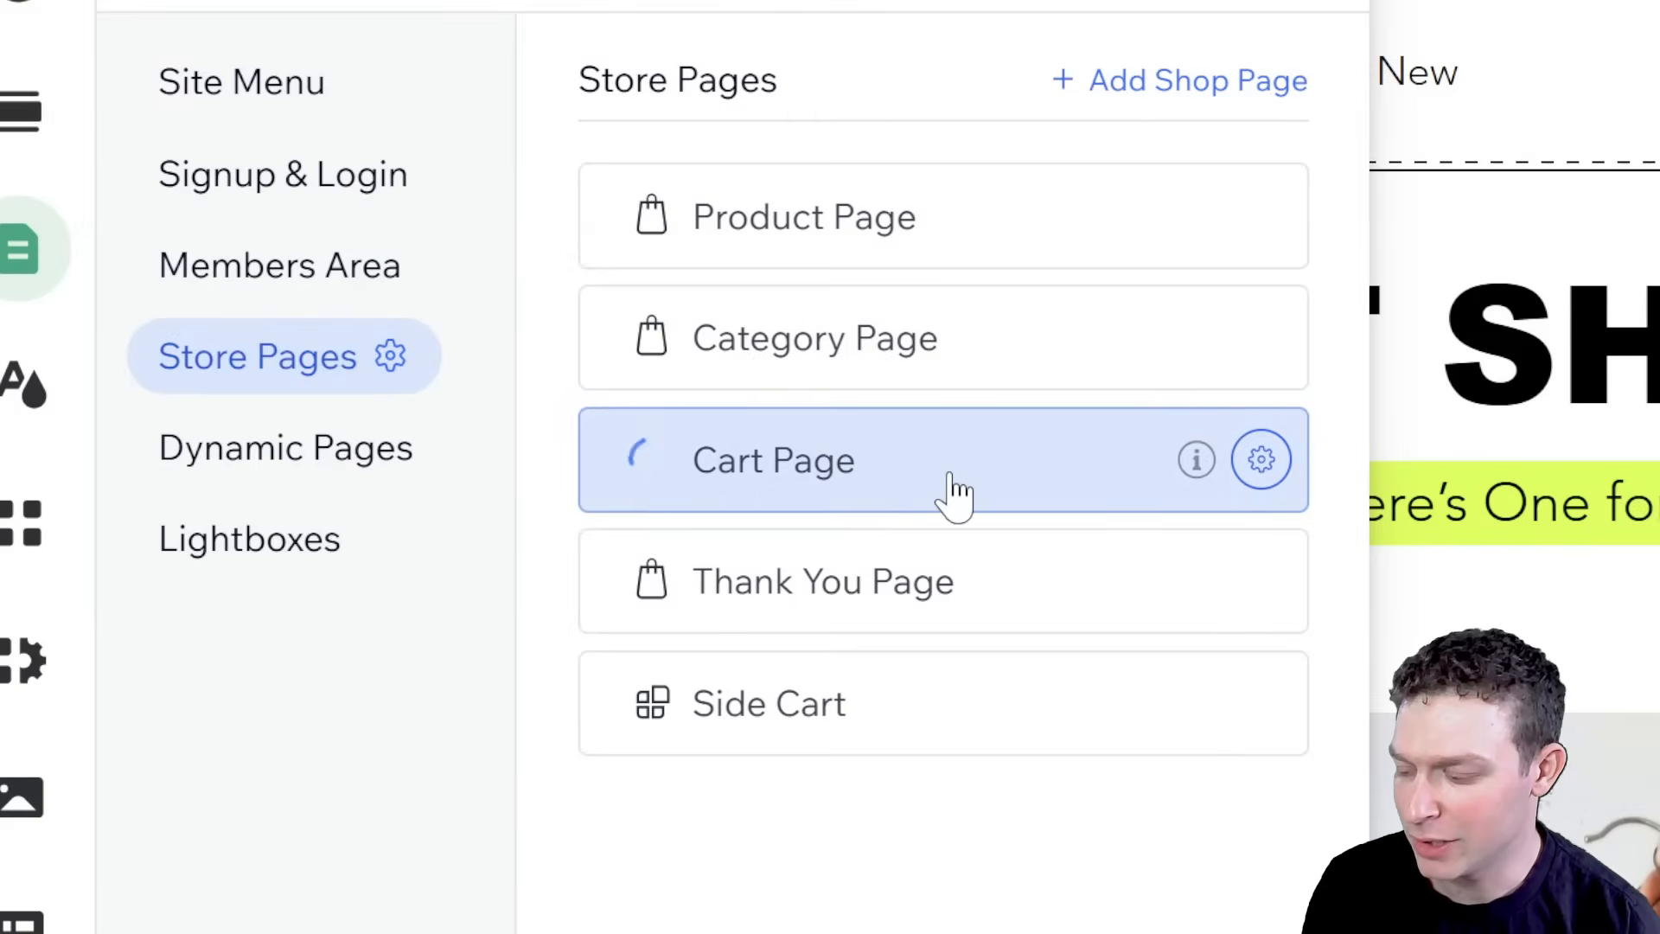
{"action": "mouse_move", "coordinate": [958, 492]}
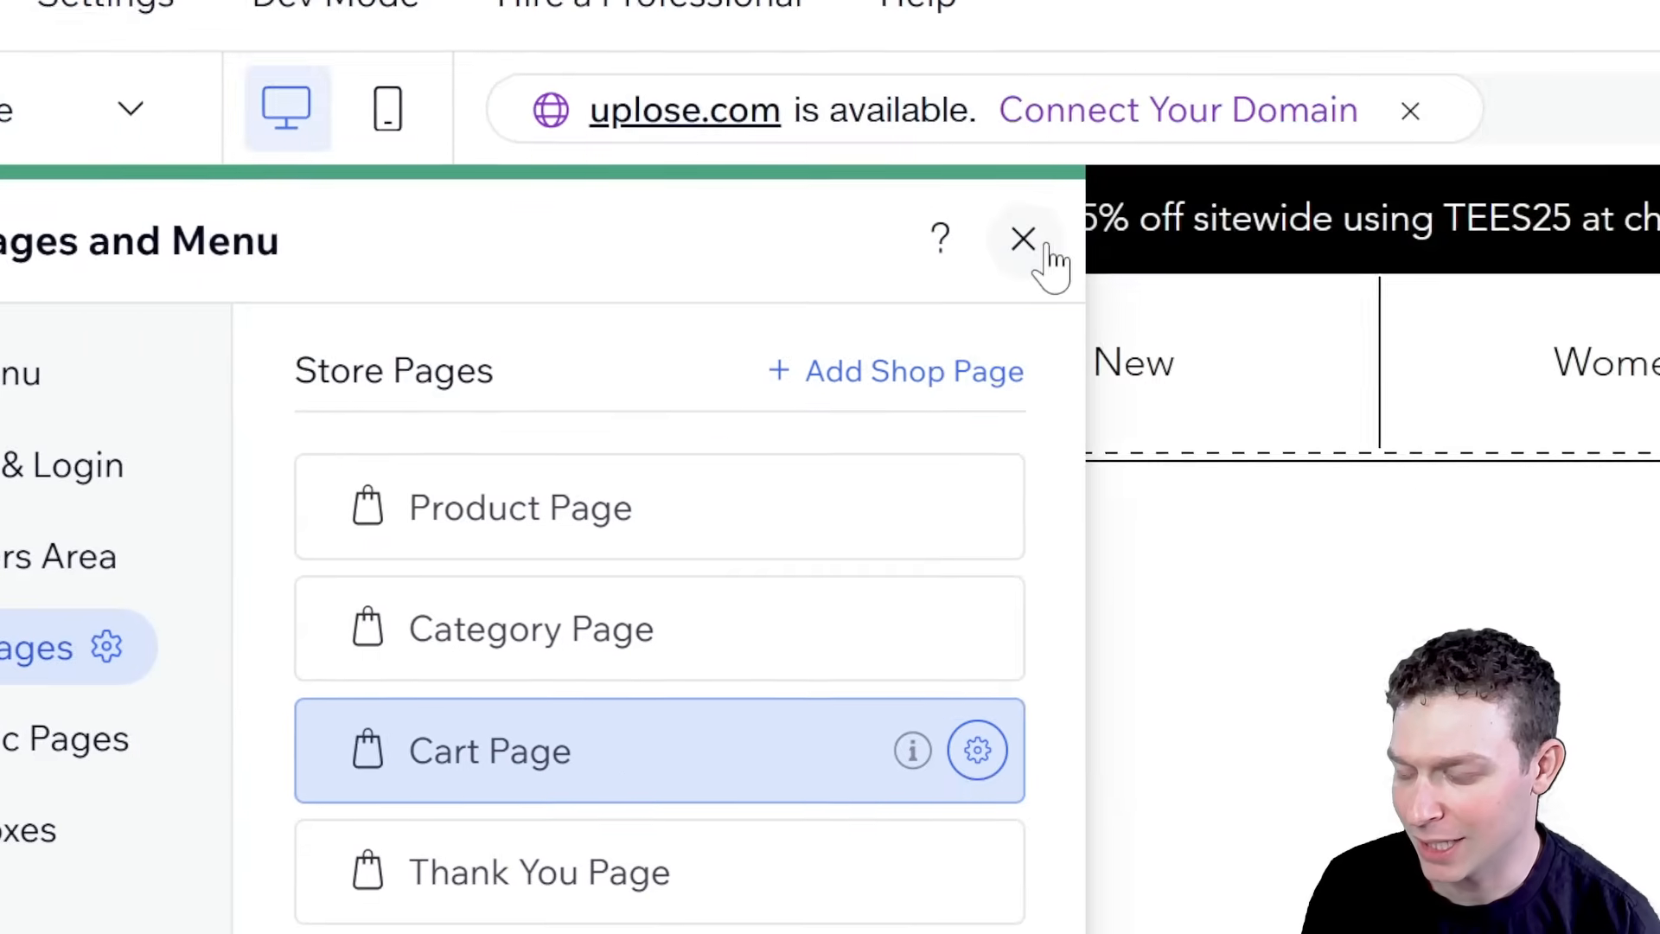
{"action": "left_click", "coordinate": [1022, 240]}
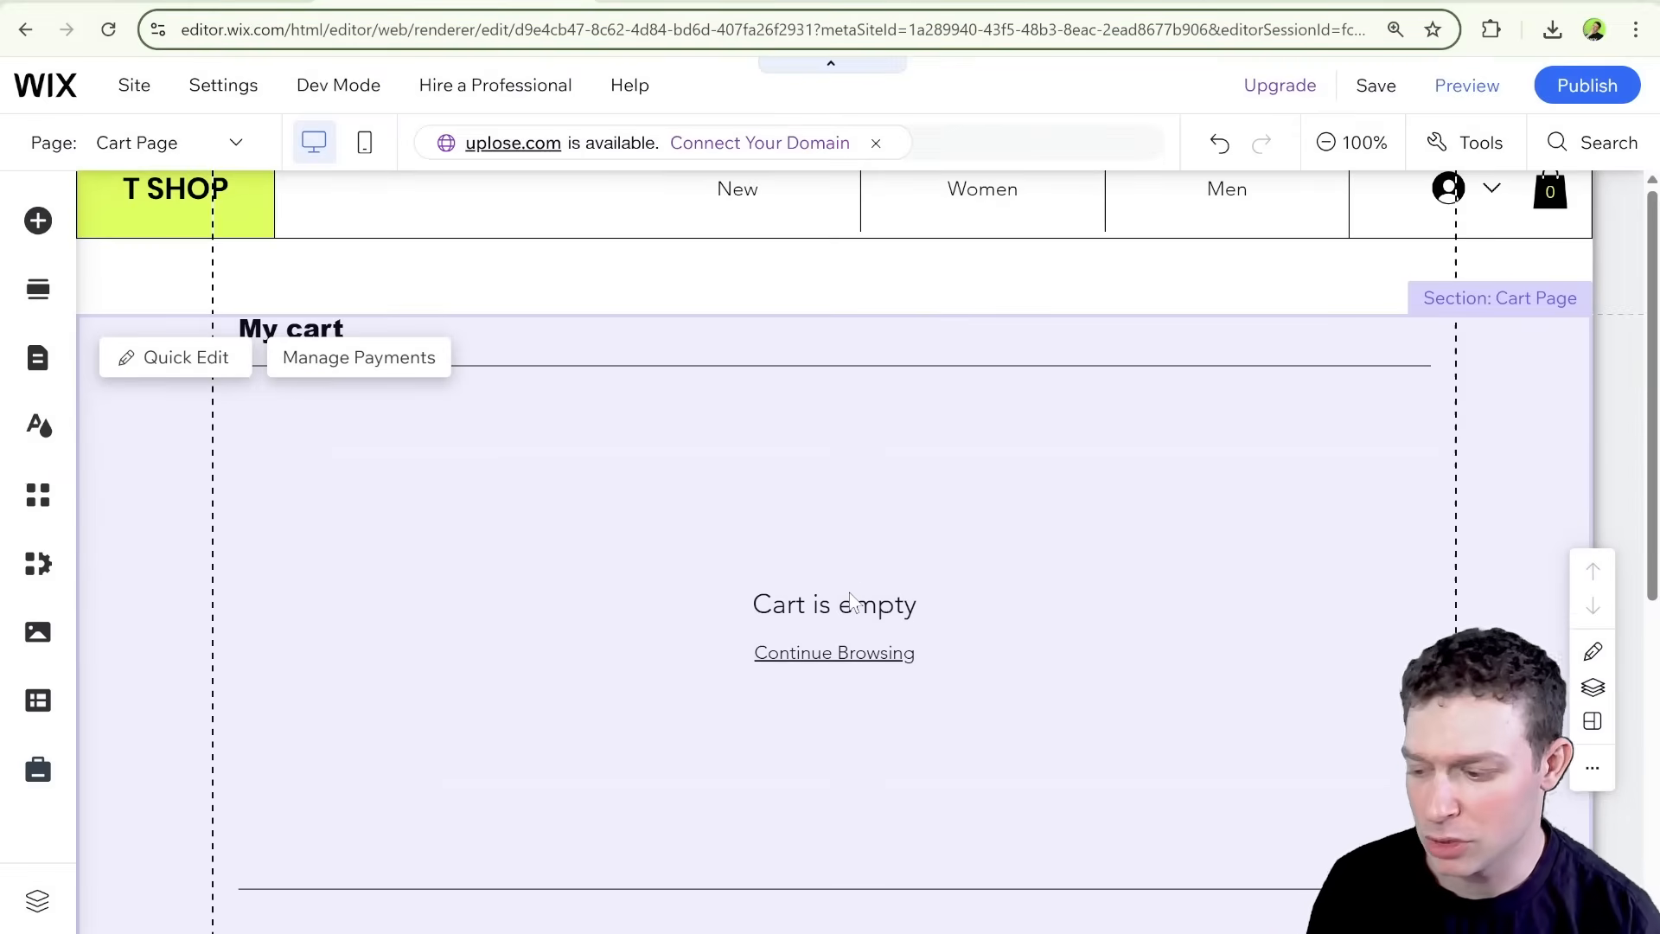
{"action": "mouse_move", "coordinate": [944, 504]}
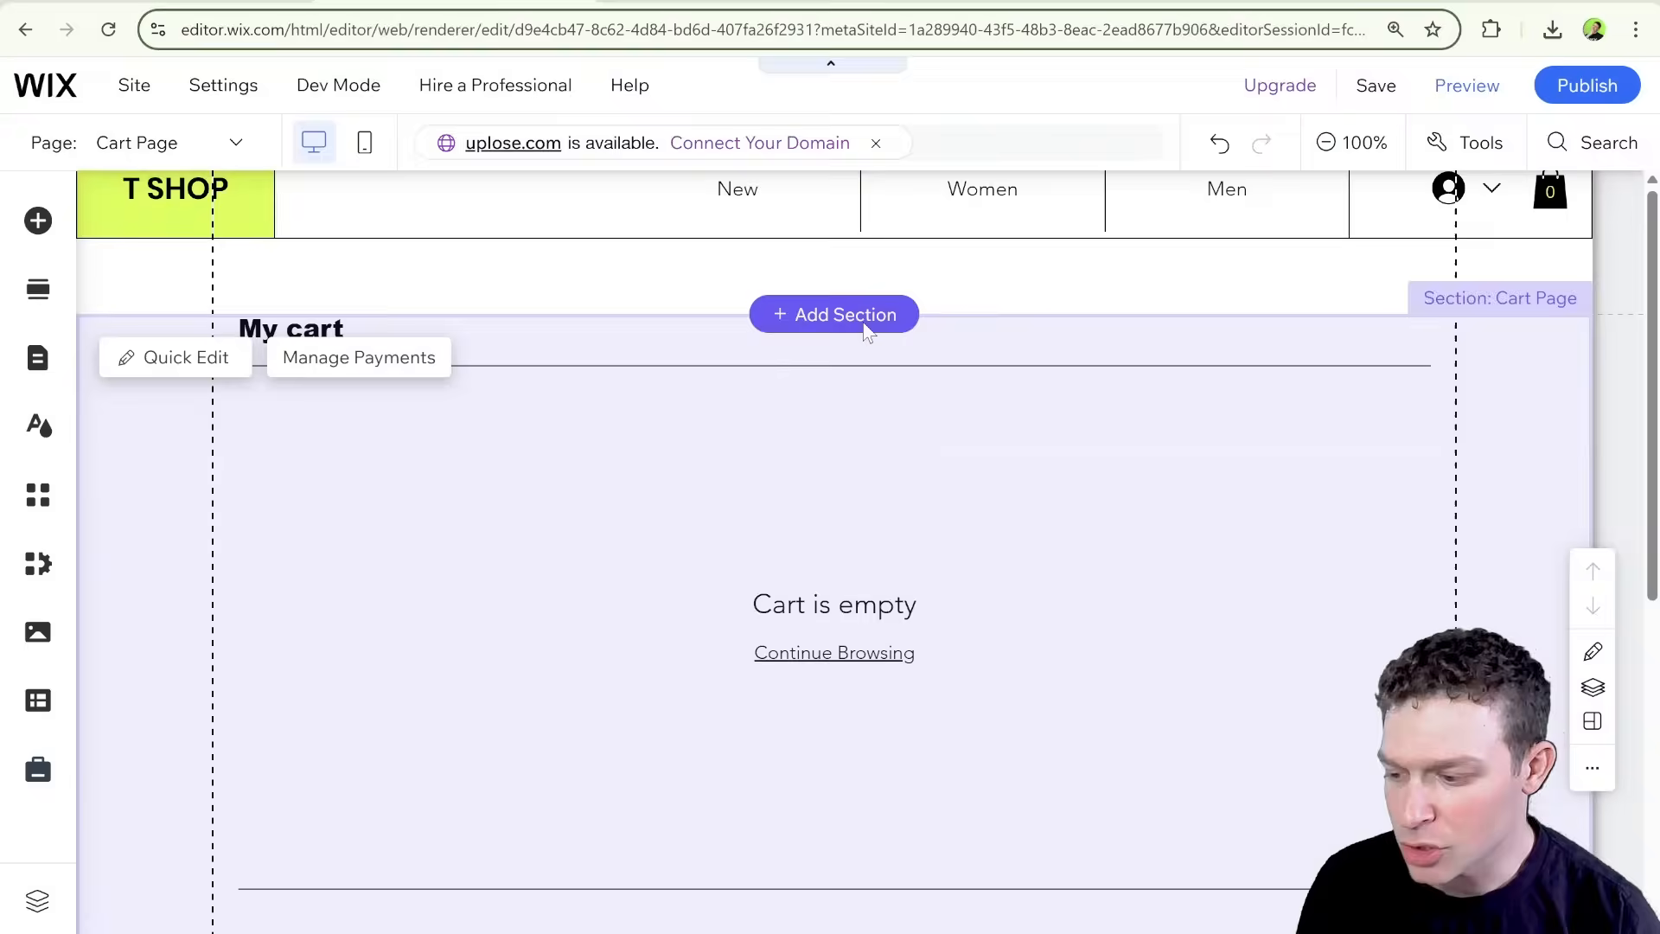
{"action": "mouse_move", "coordinate": [542, 463]}
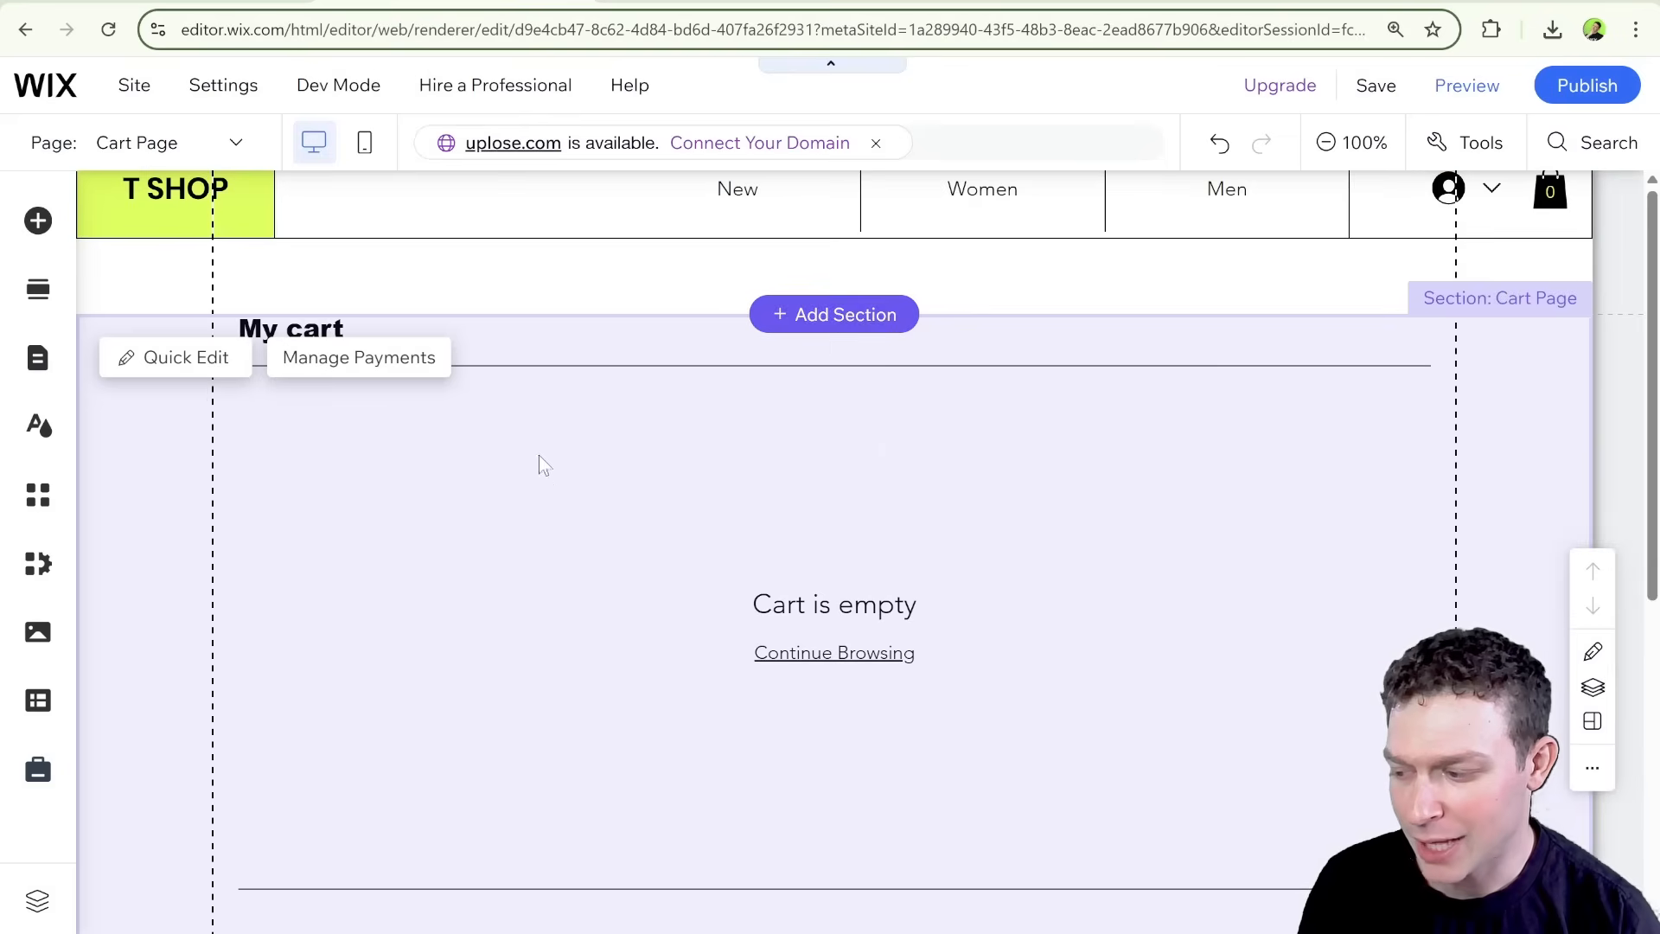
{"action": "mouse_move", "coordinate": [834, 315]}
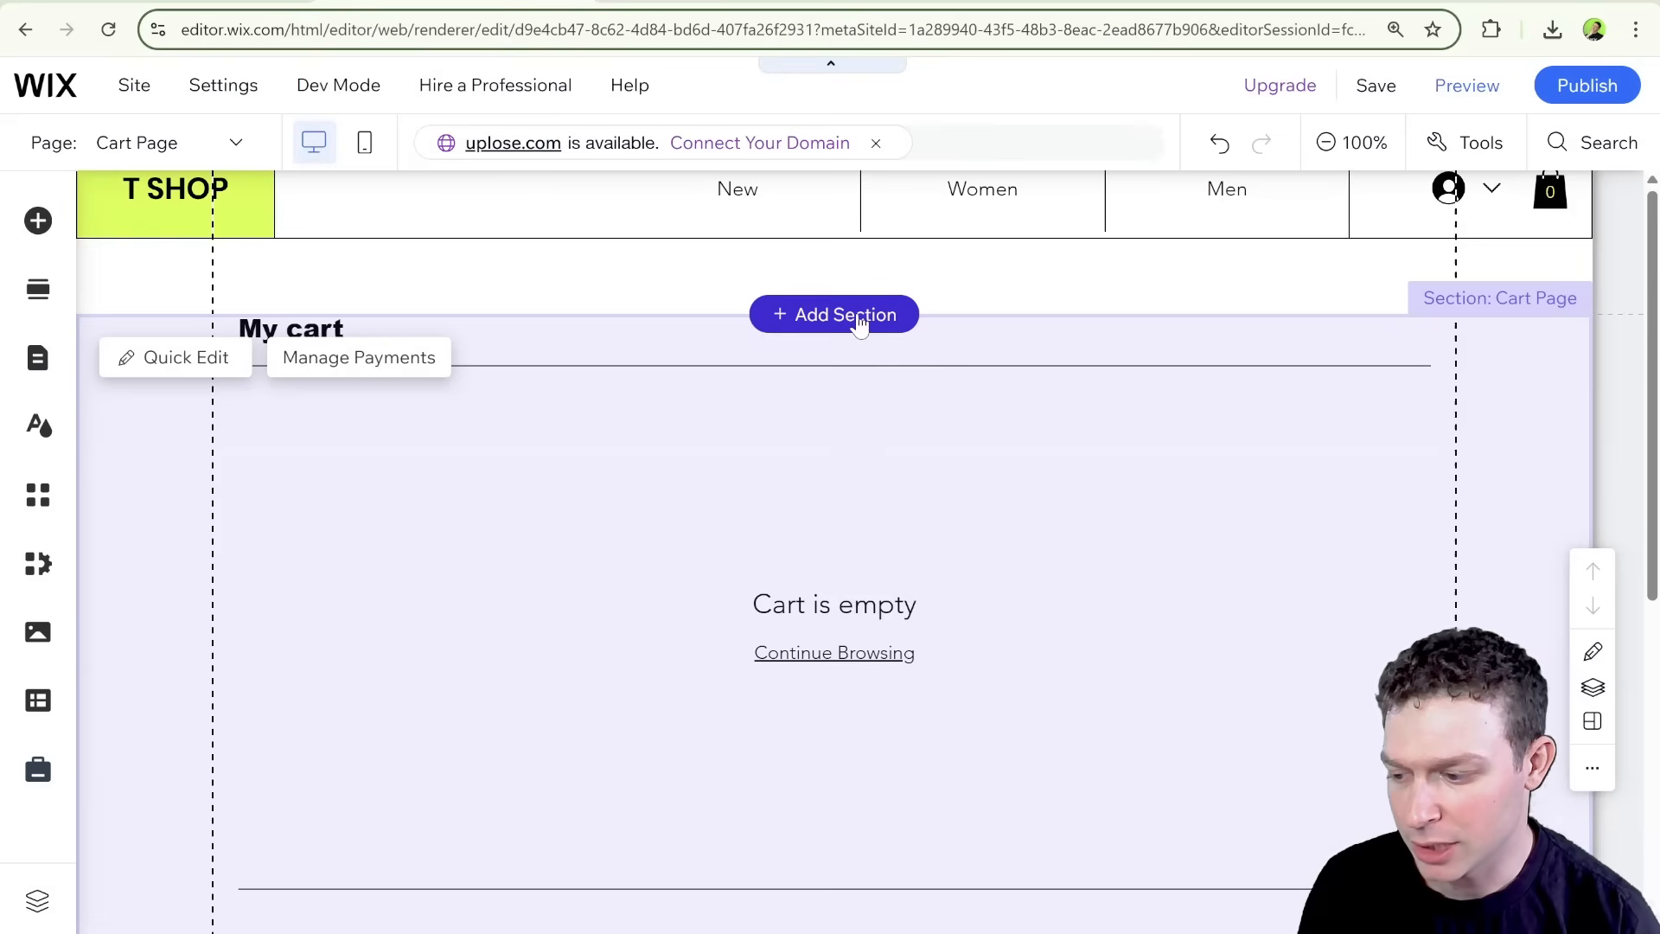
Insert an empty section above the My cart area.
{"action": "left_click", "coordinate": [833, 313]}
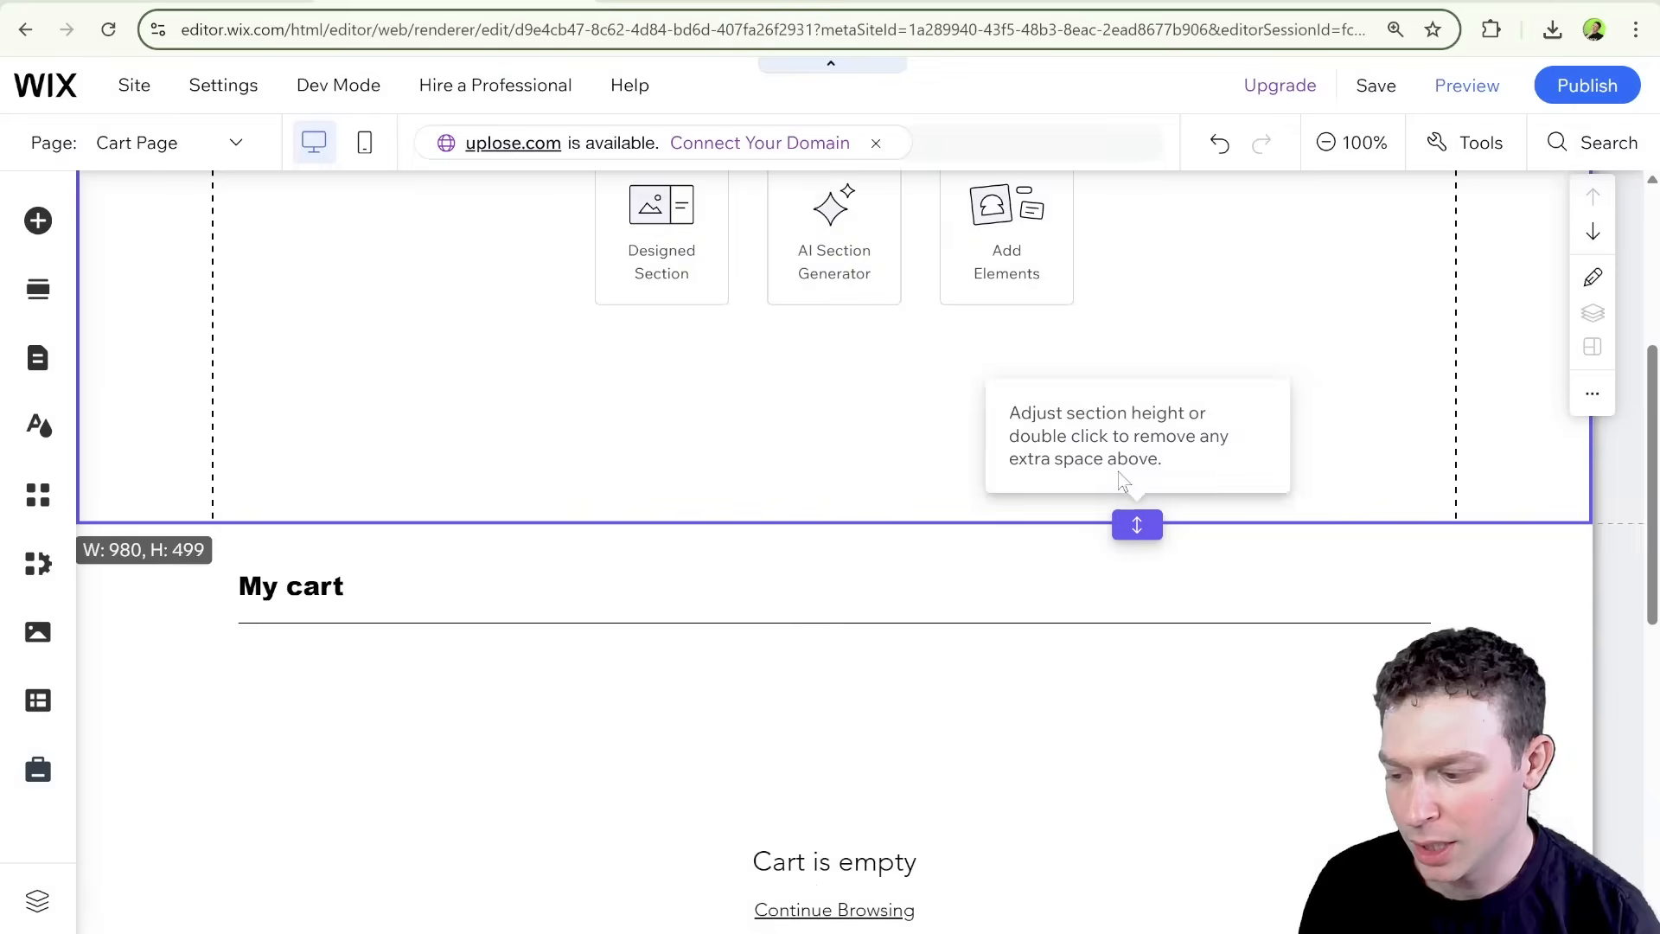
{"action": "scroll", "scroll_direction": "up", "scroll_amount": 3}
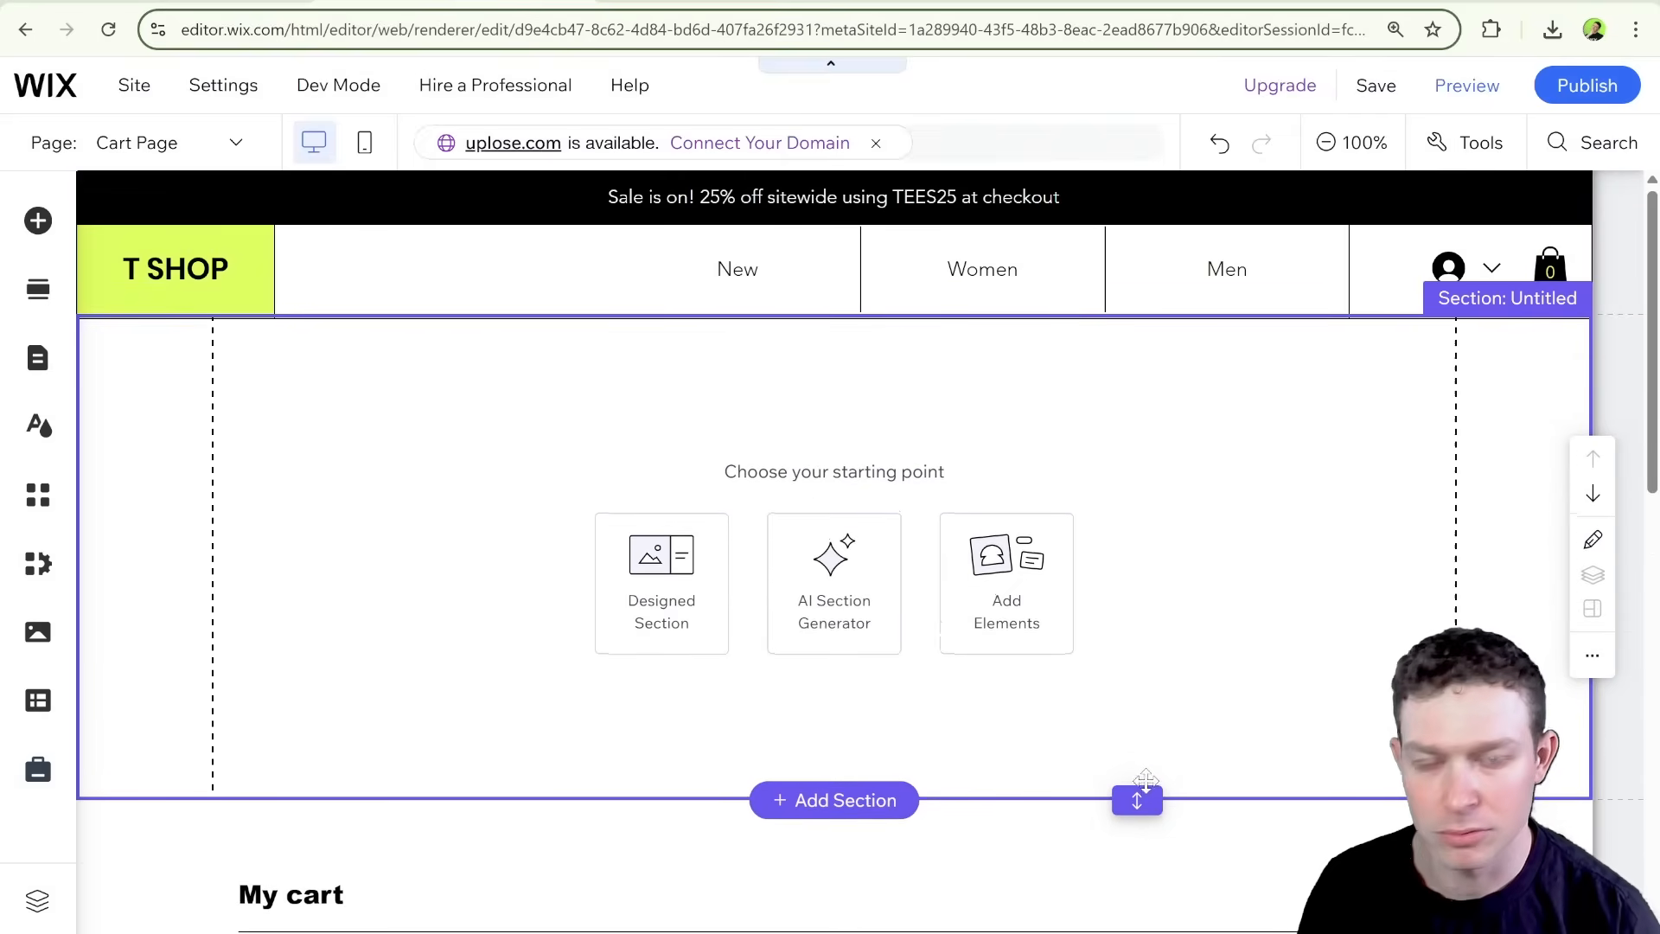
{"action": "mouse_move", "coordinate": [1155, 788]}
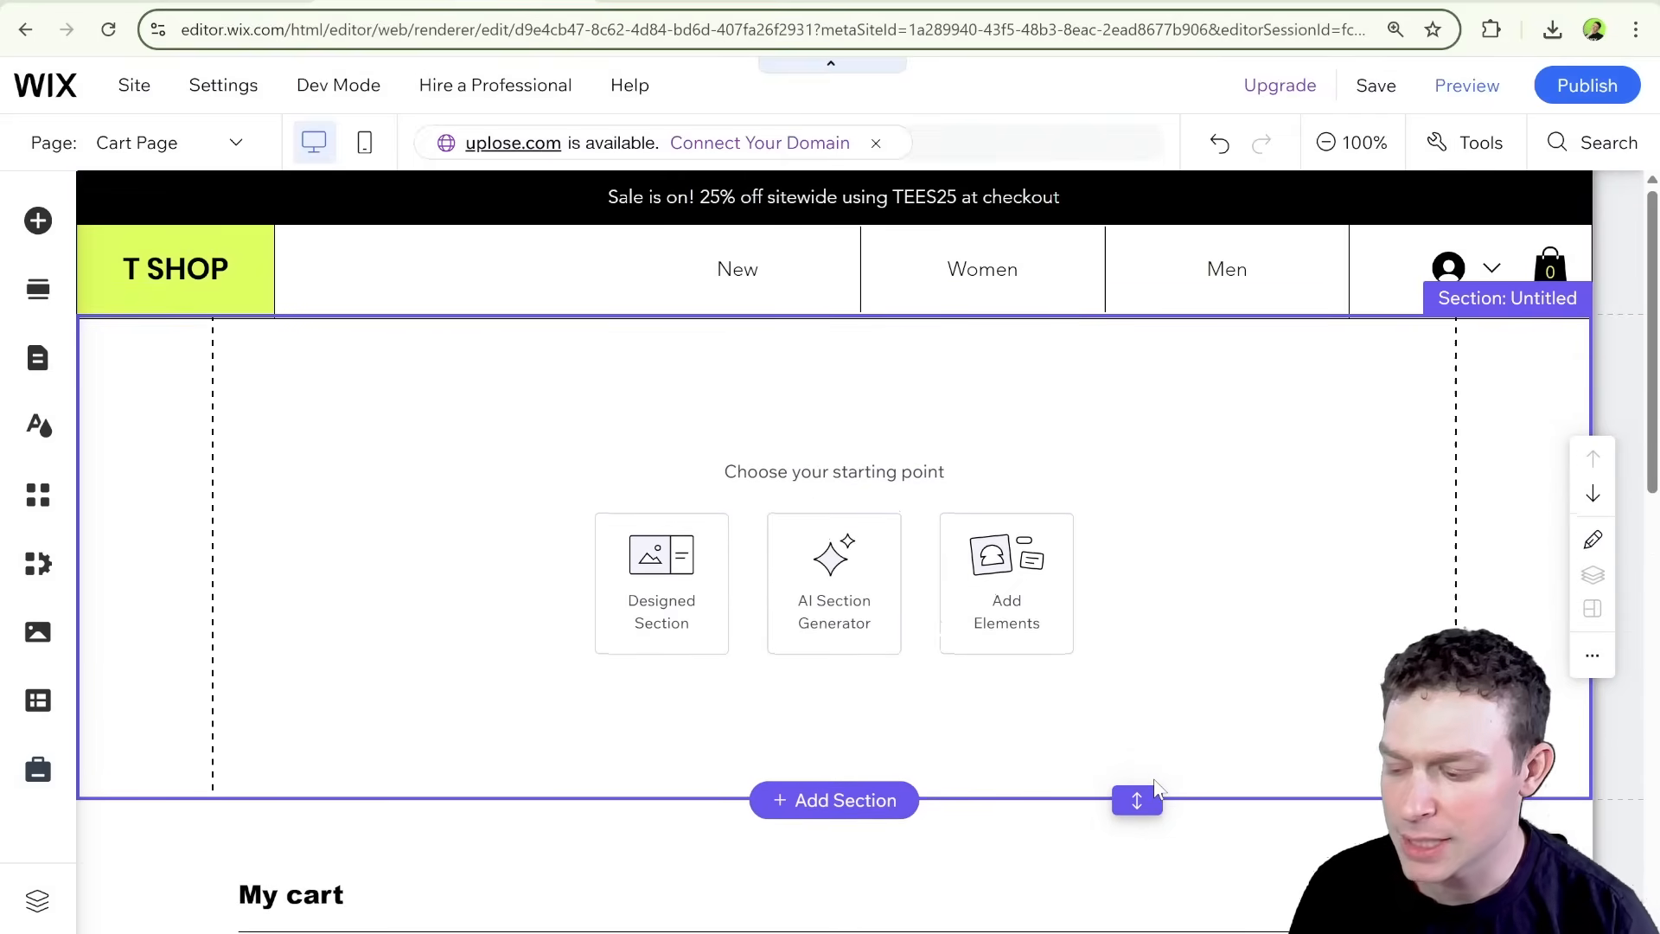
{"action": "mouse_move", "coordinate": [1032, 643]}
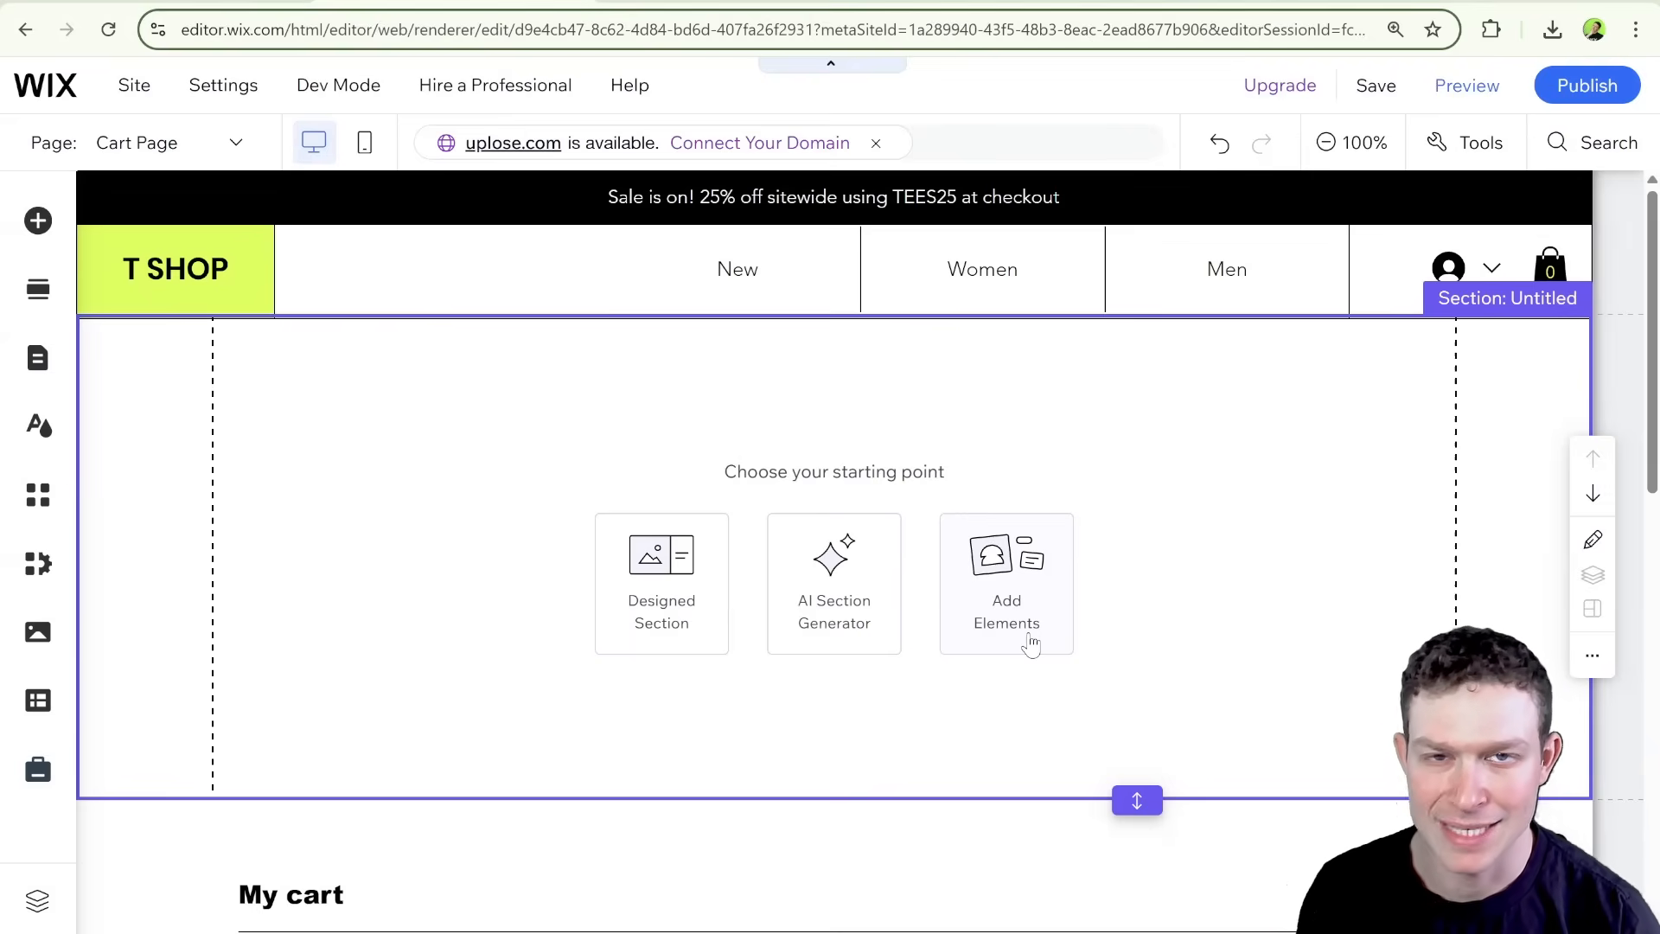
{"action": "mouse_move", "coordinate": [707, 516]}
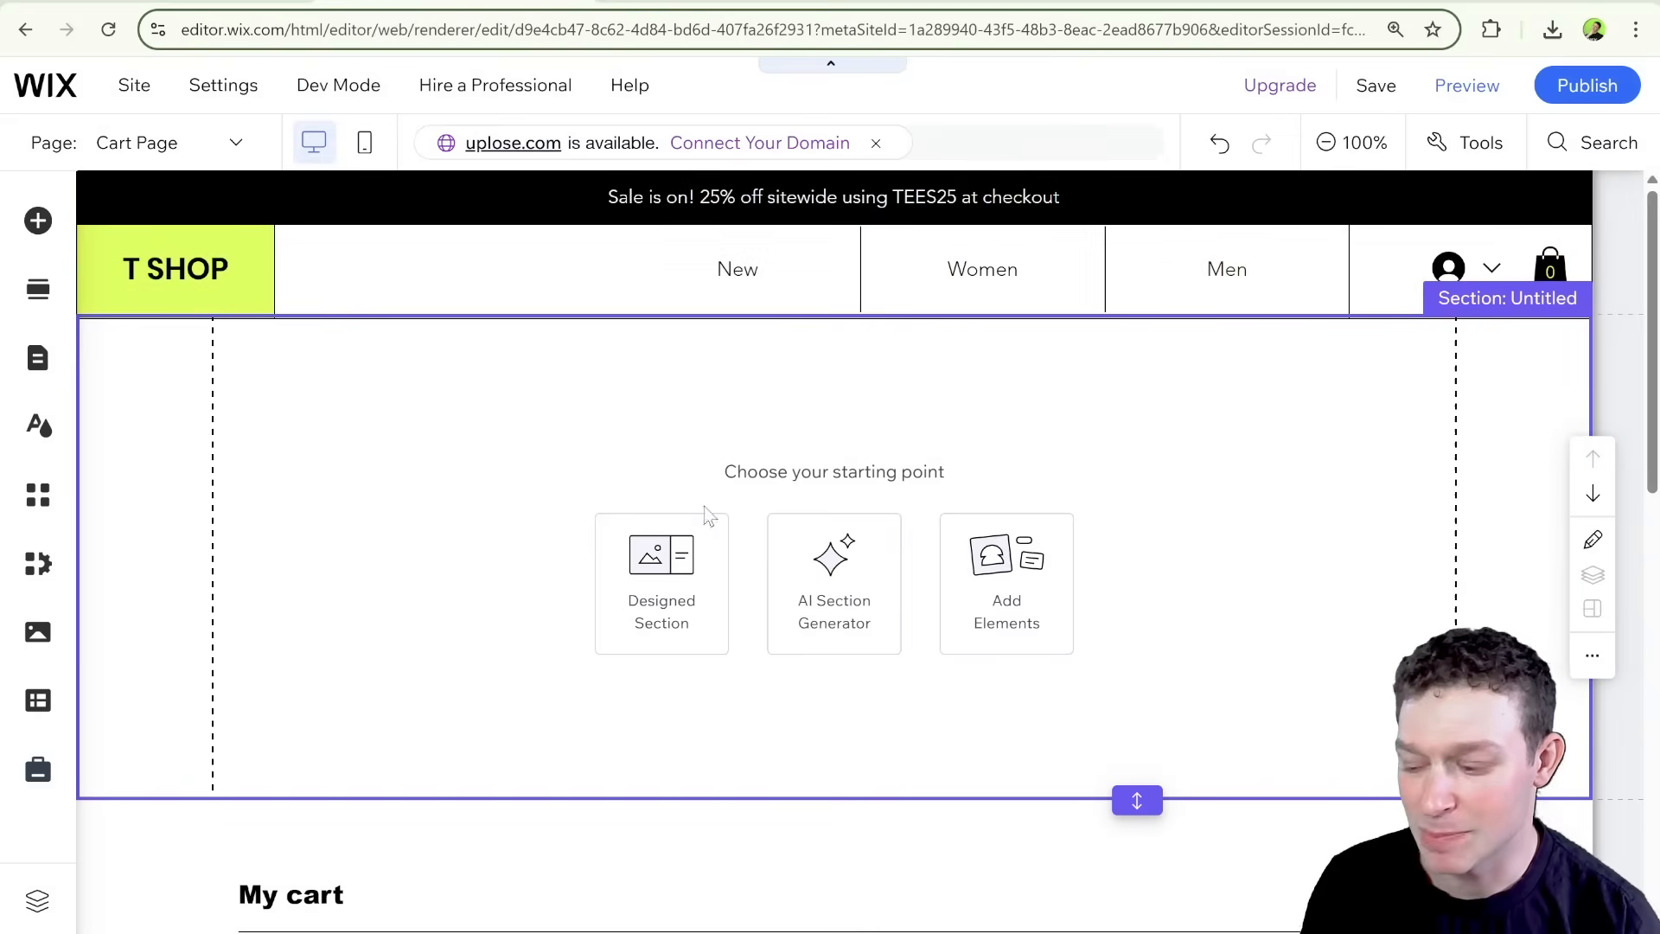
{"action": "mouse_move", "coordinate": [969, 551]}
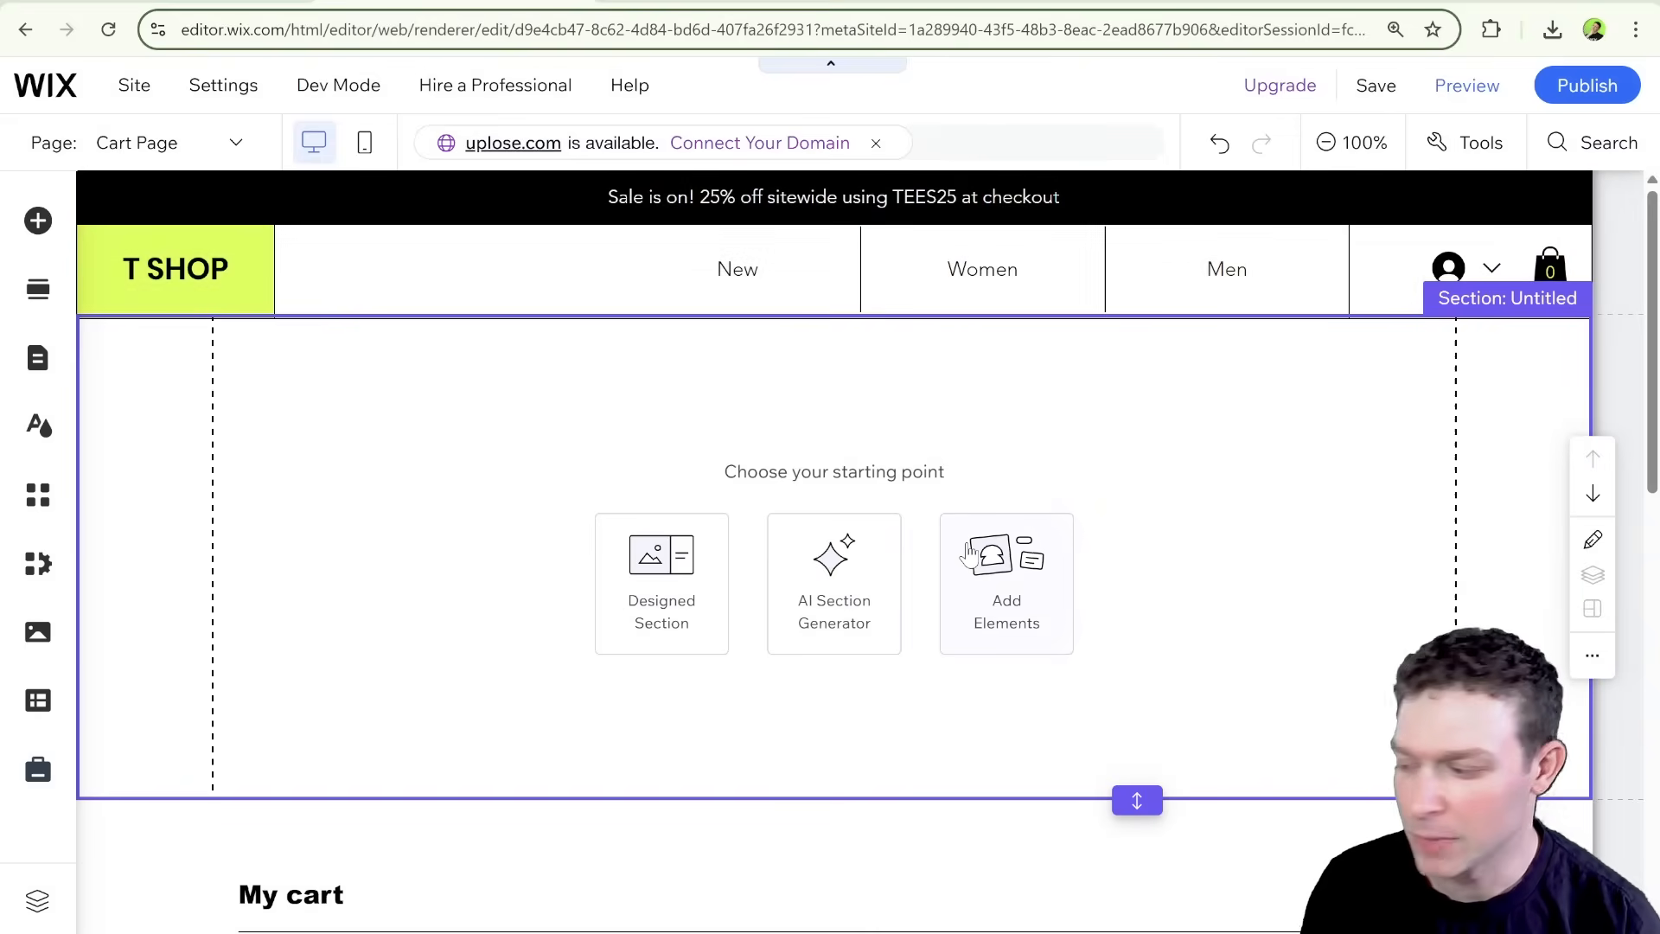
{"action": "mouse_move", "coordinate": [37, 220]}
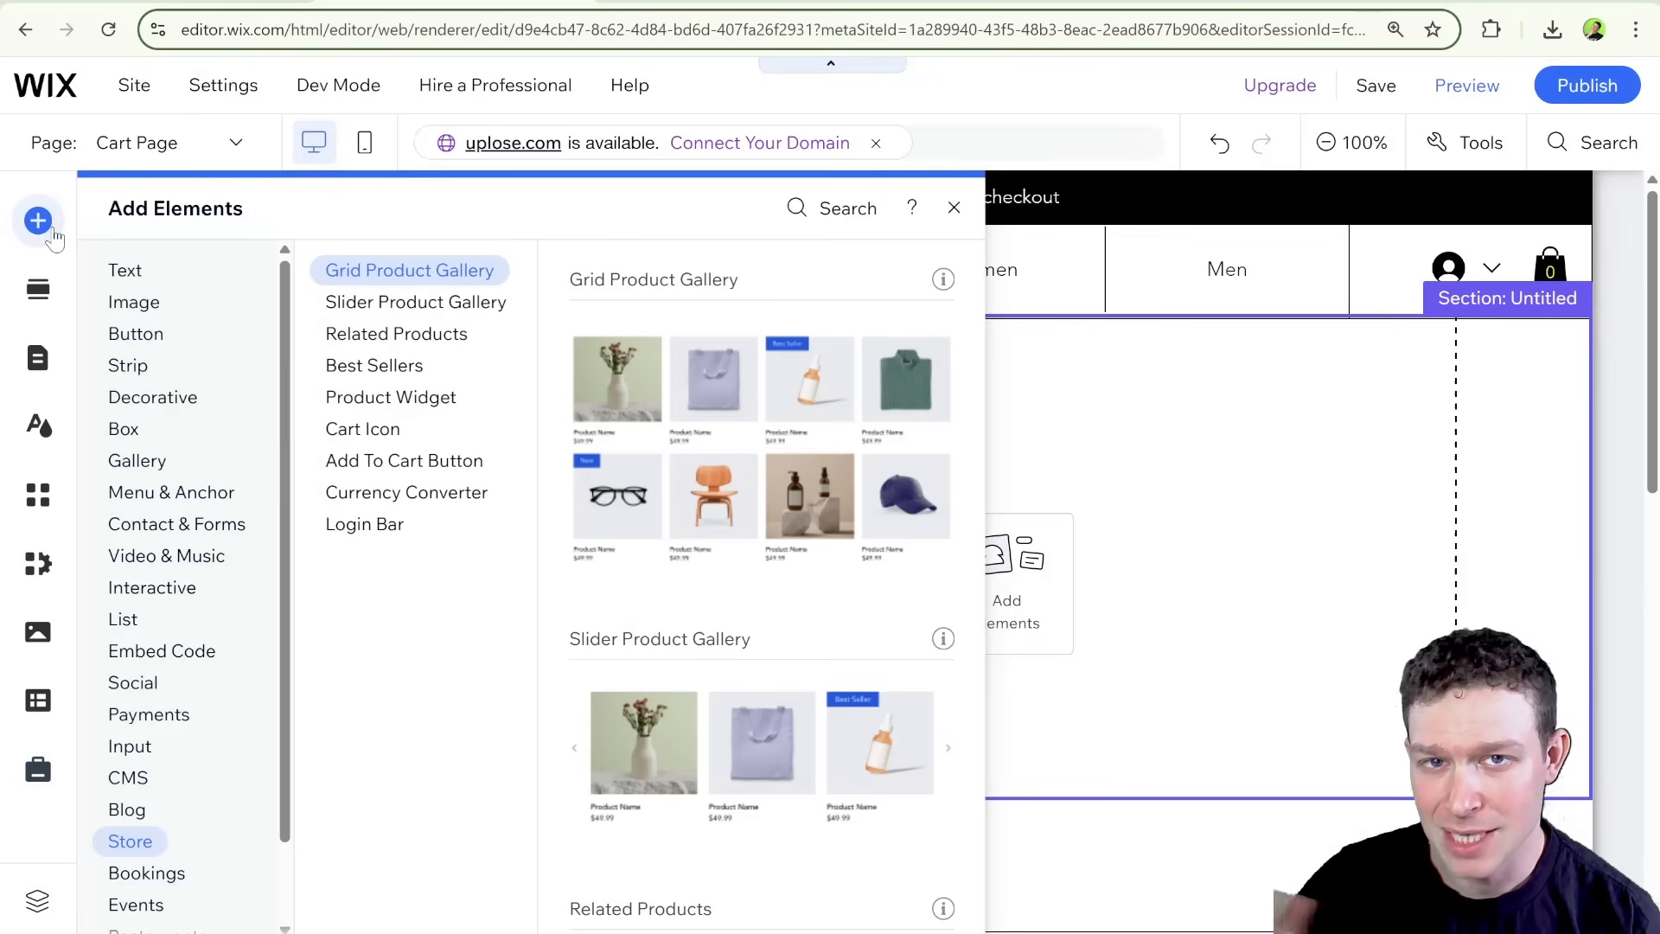
Add a Slider Product Gallery from Store elements into the new section and select it.
{"action": "left_click", "coordinate": [146, 872]}
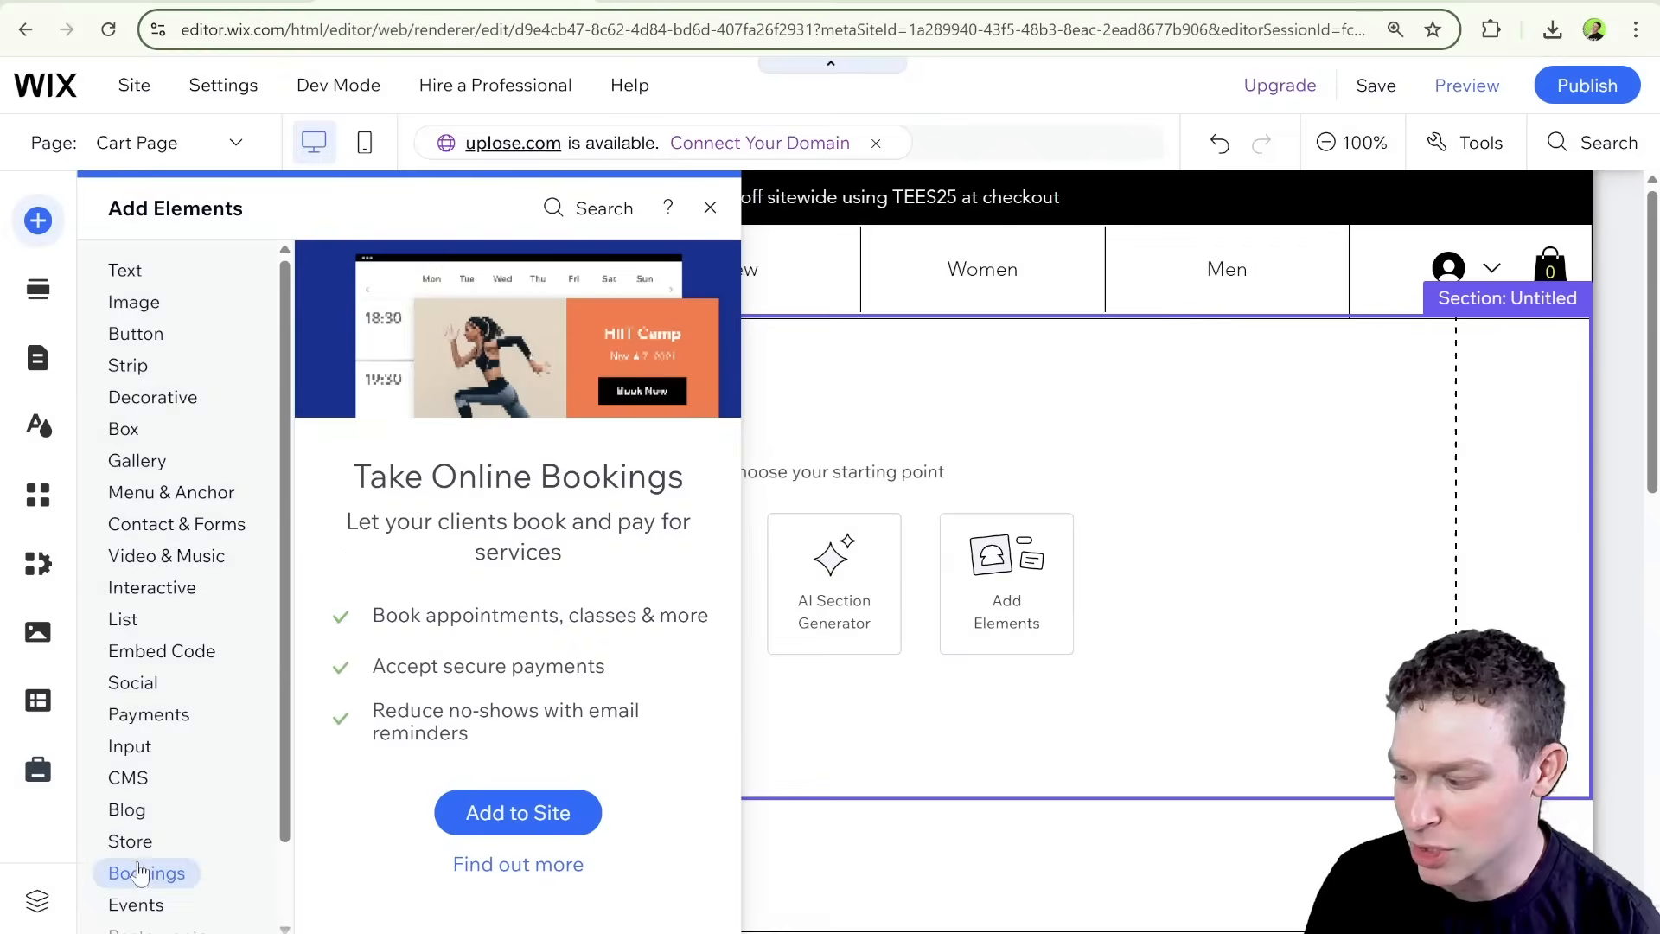
{"action": "left_click", "coordinate": [130, 840]}
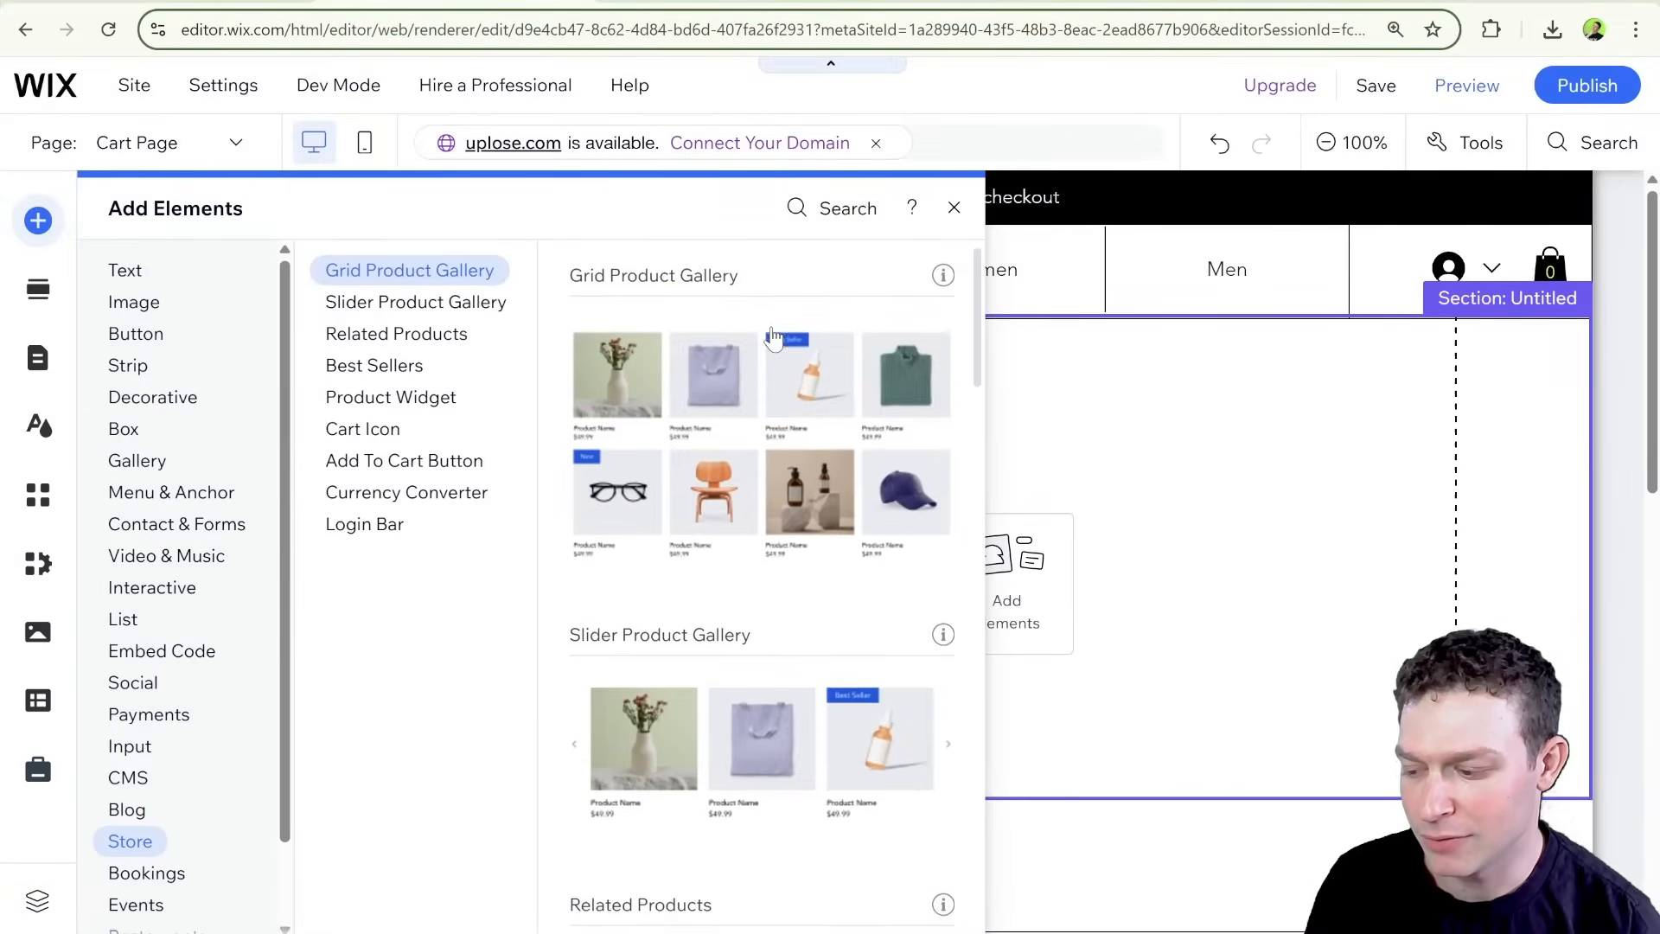
{"action": "mouse_move", "coordinate": [805, 371]}
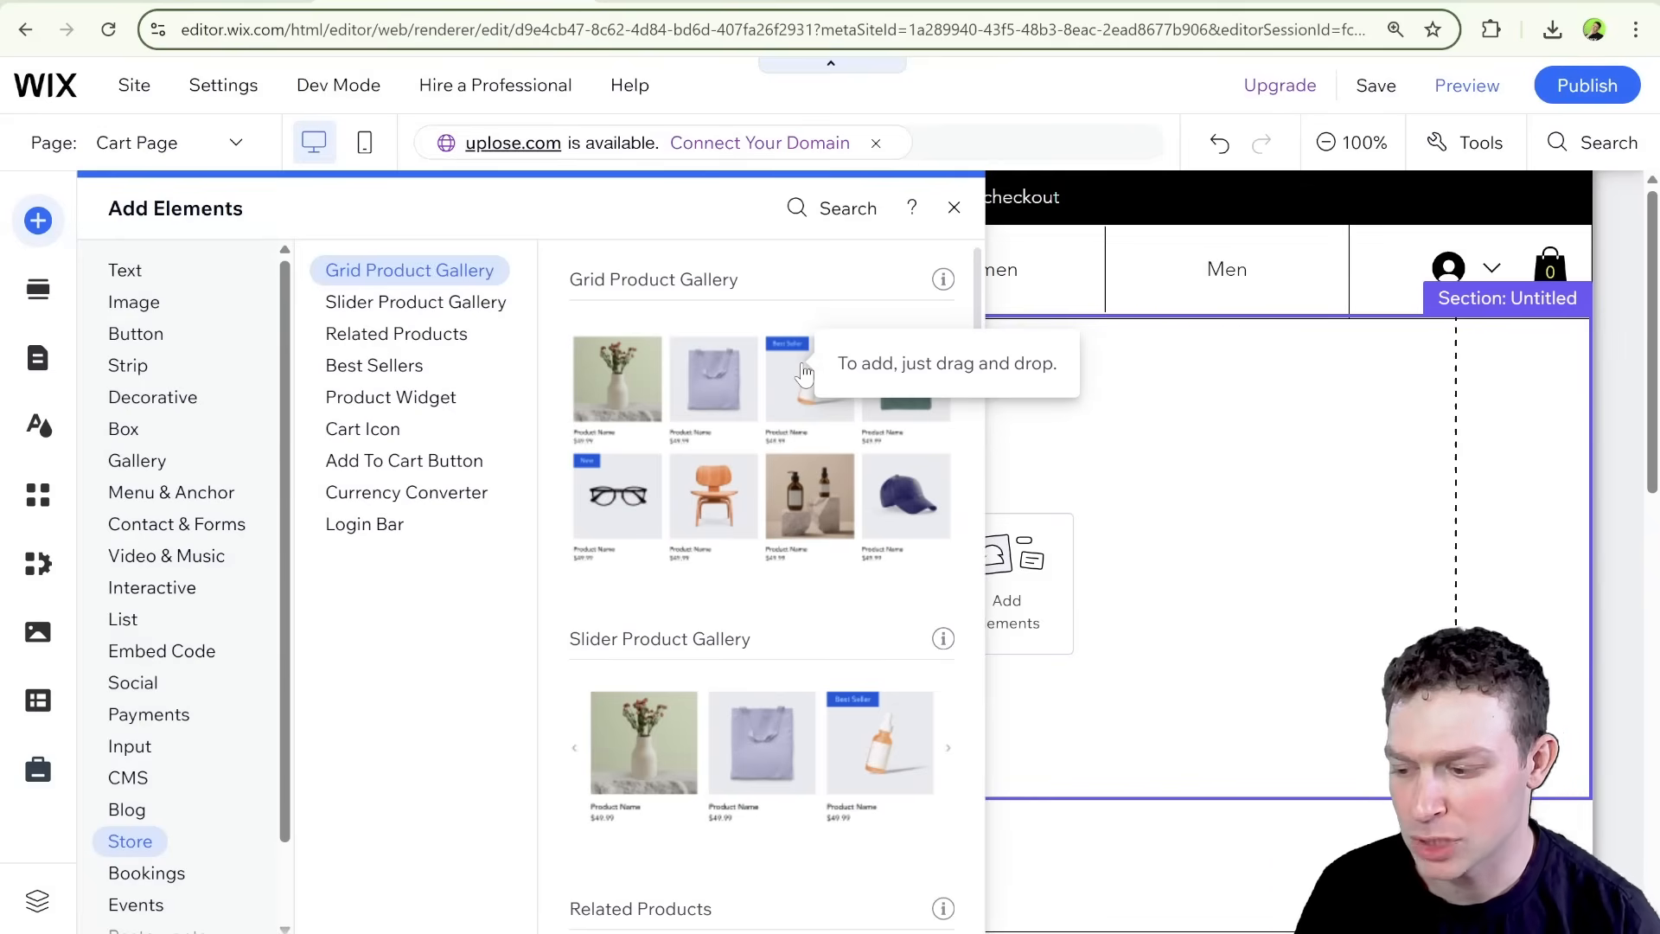
{"action": "mouse_move", "coordinate": [757, 439]}
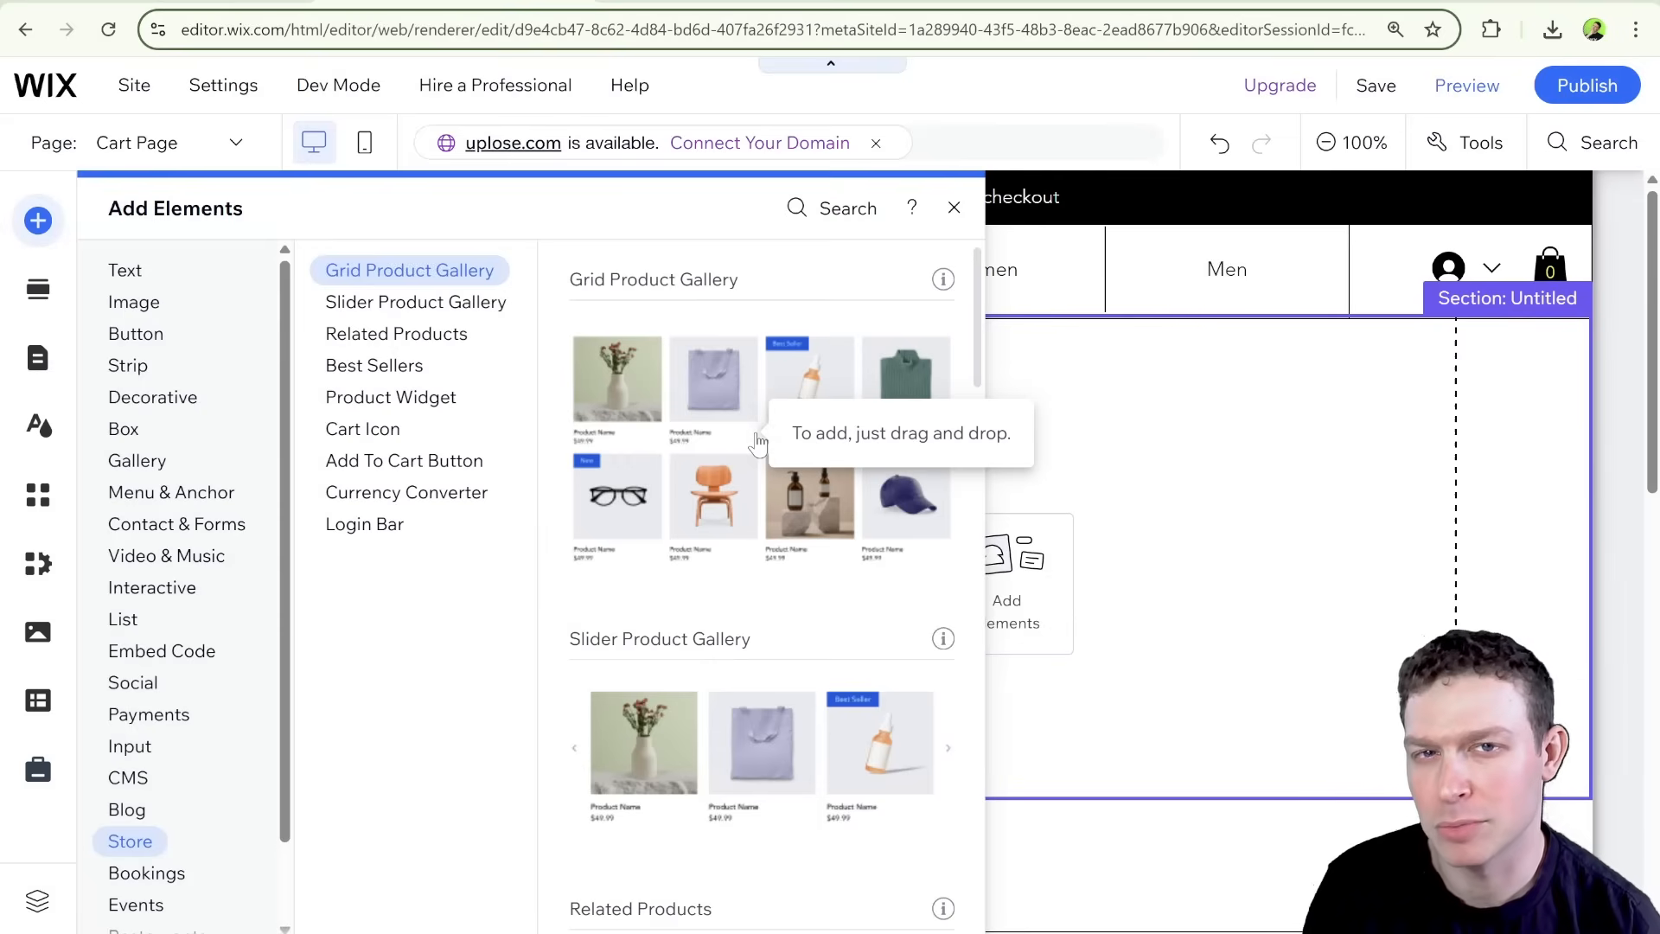
{"action": "scroll", "scroll_direction": "down", "scroll_amount": 3}
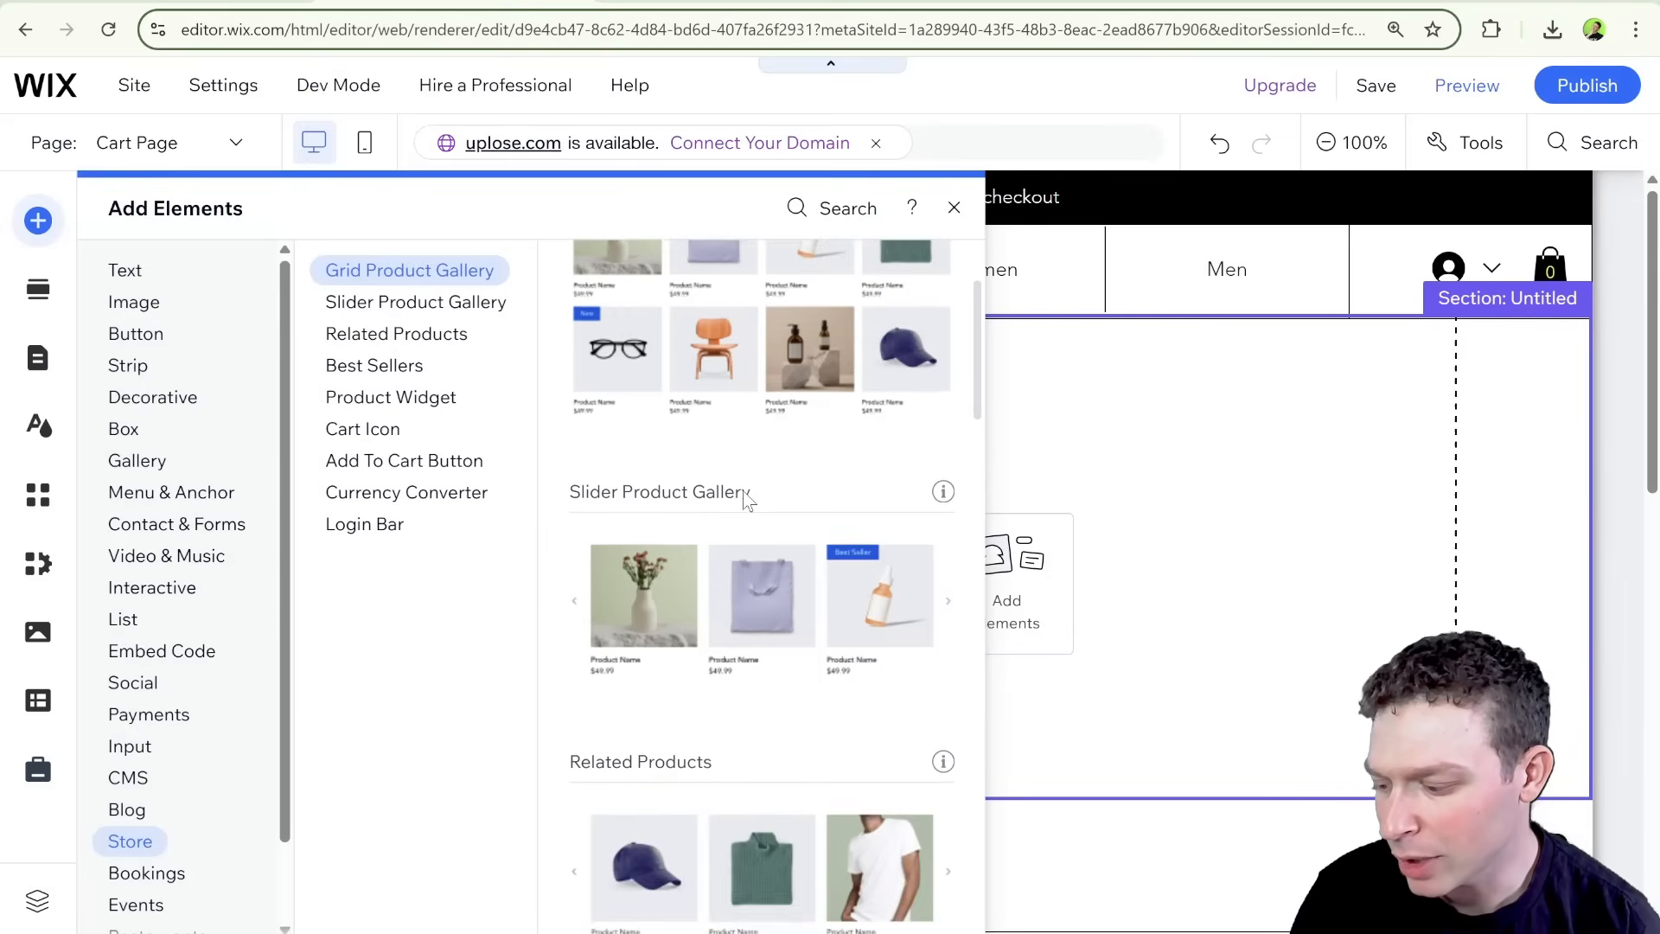
{"action": "scroll", "scroll_direction": "down", "scroll_amount": 3}
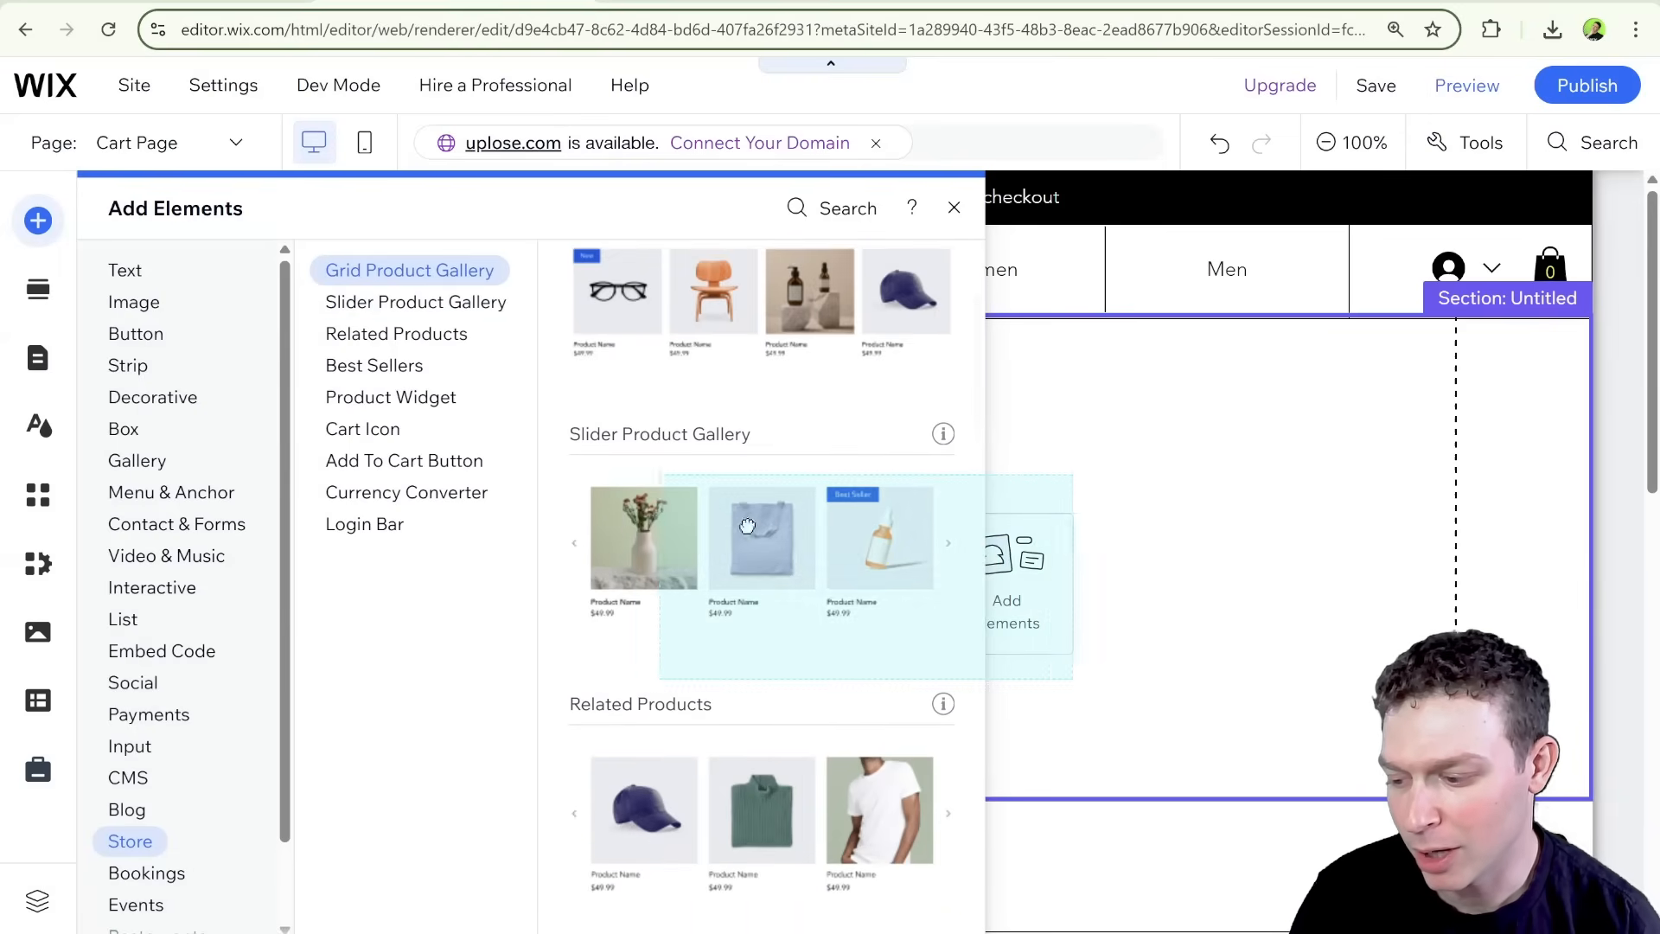
{"action": "left_click", "coordinate": [952, 207]}
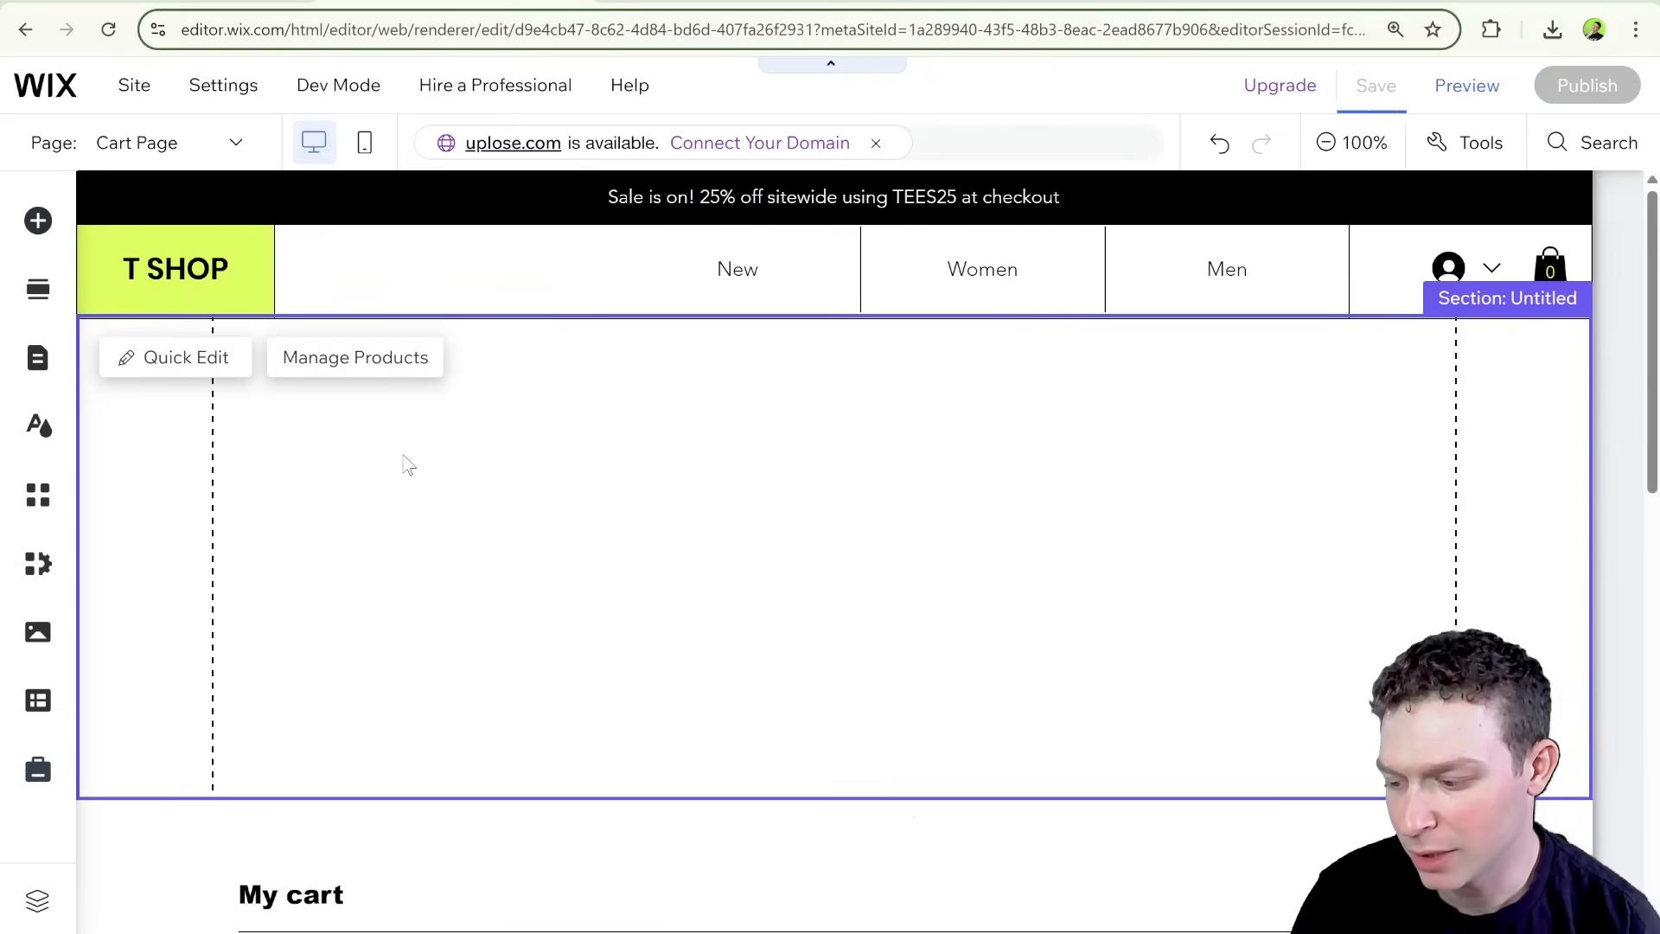
{"action": "mouse_move", "coordinate": [956, 440]}
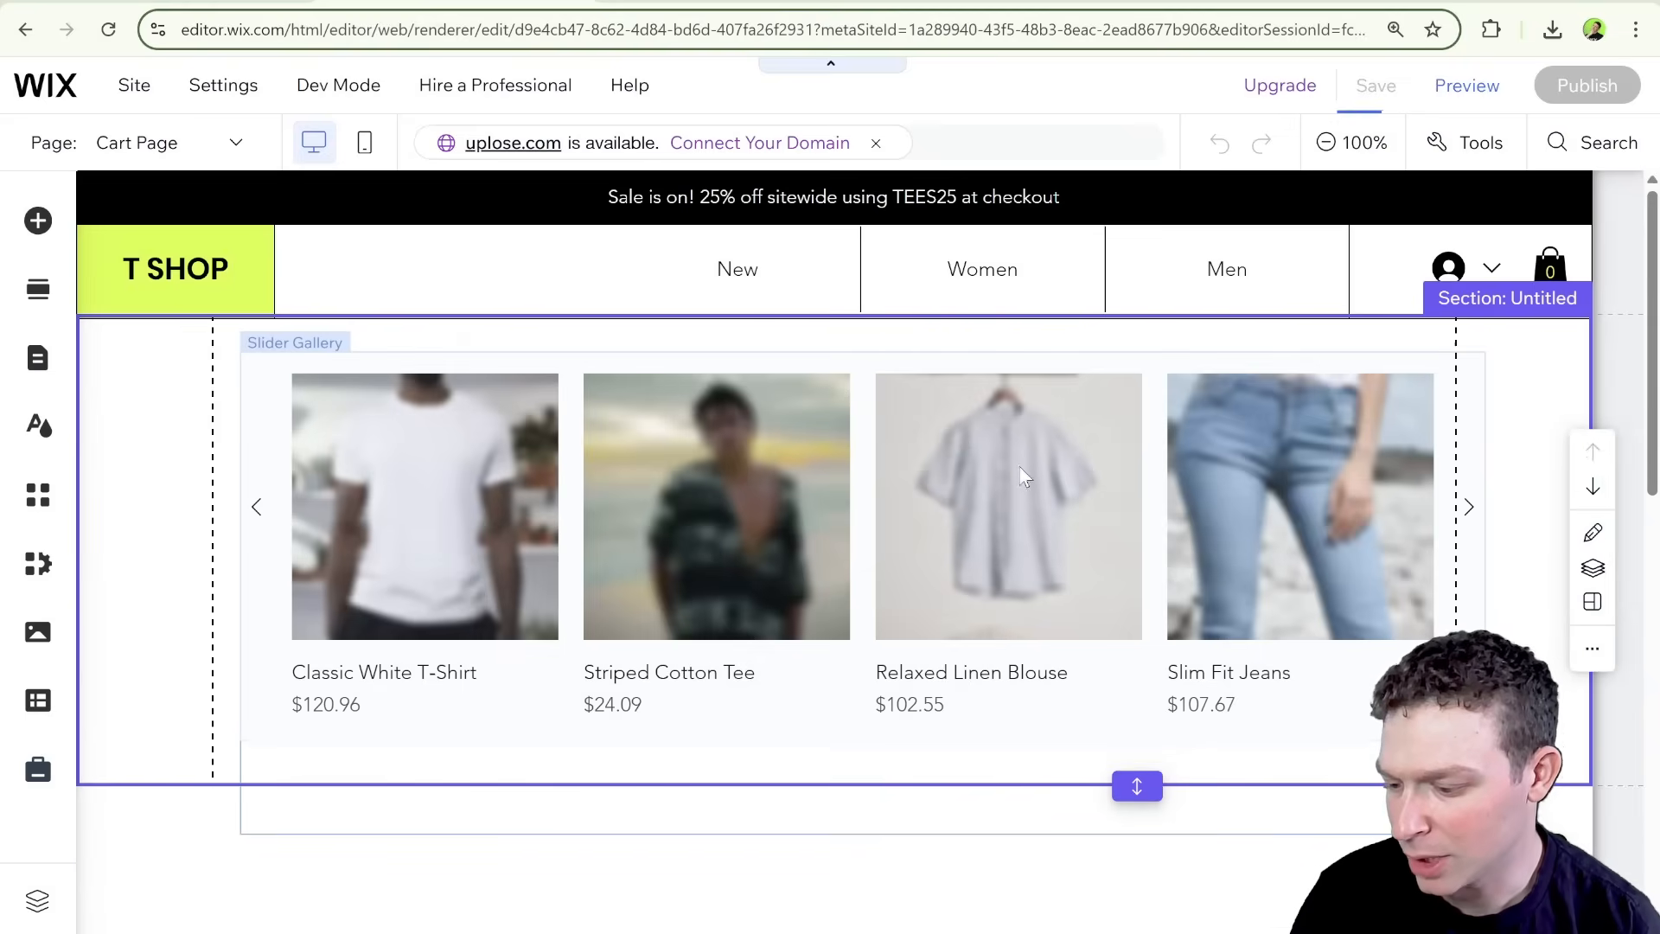
{"action": "left_click", "coordinate": [1009, 505]}
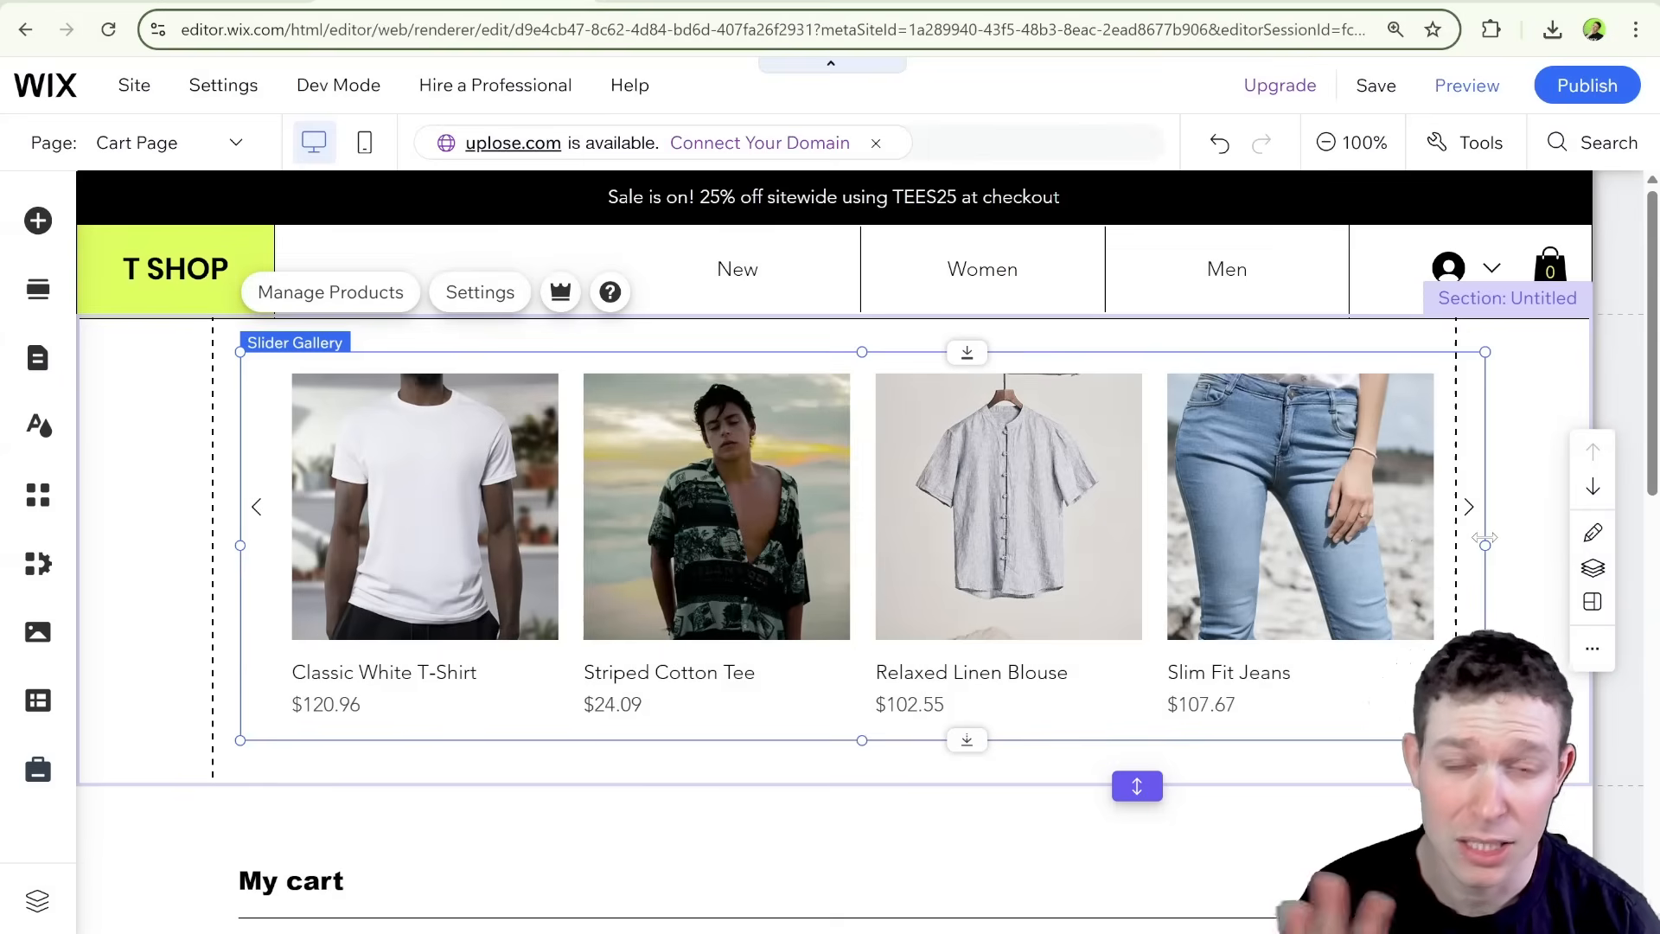
{"action": "mouse_move", "coordinate": [1354, 543]}
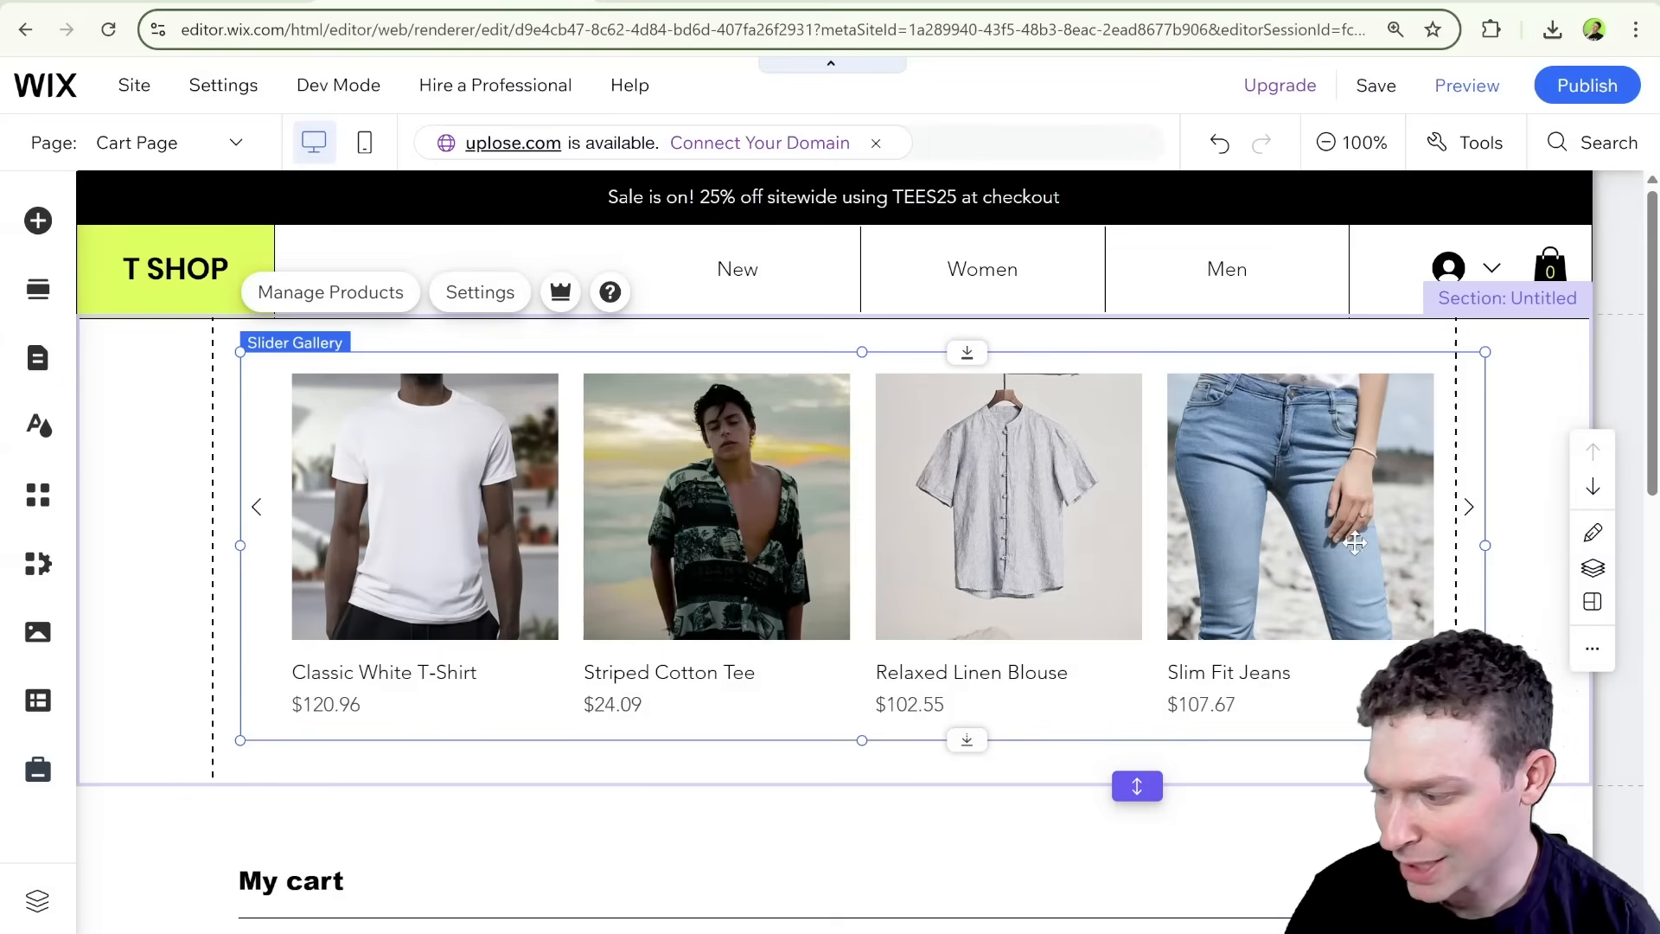
{"action": "mouse_move", "coordinate": [1481, 542]}
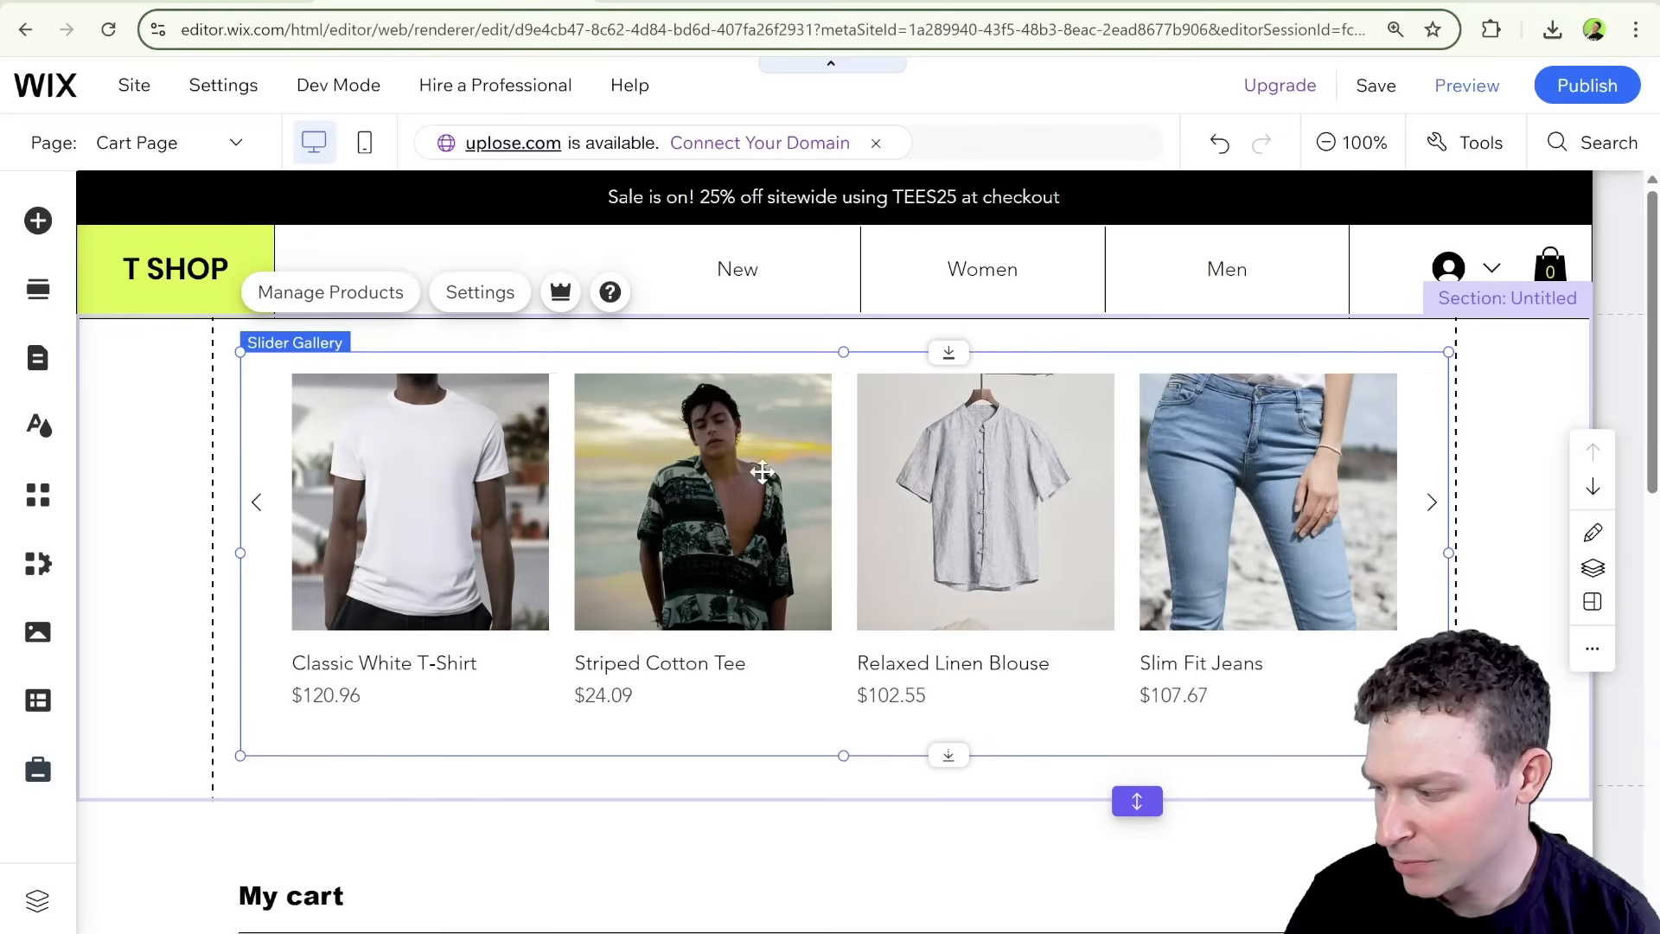
Set the slider gallery to show Related products from the same categories.
{"action": "left_click", "coordinate": [479, 292]}
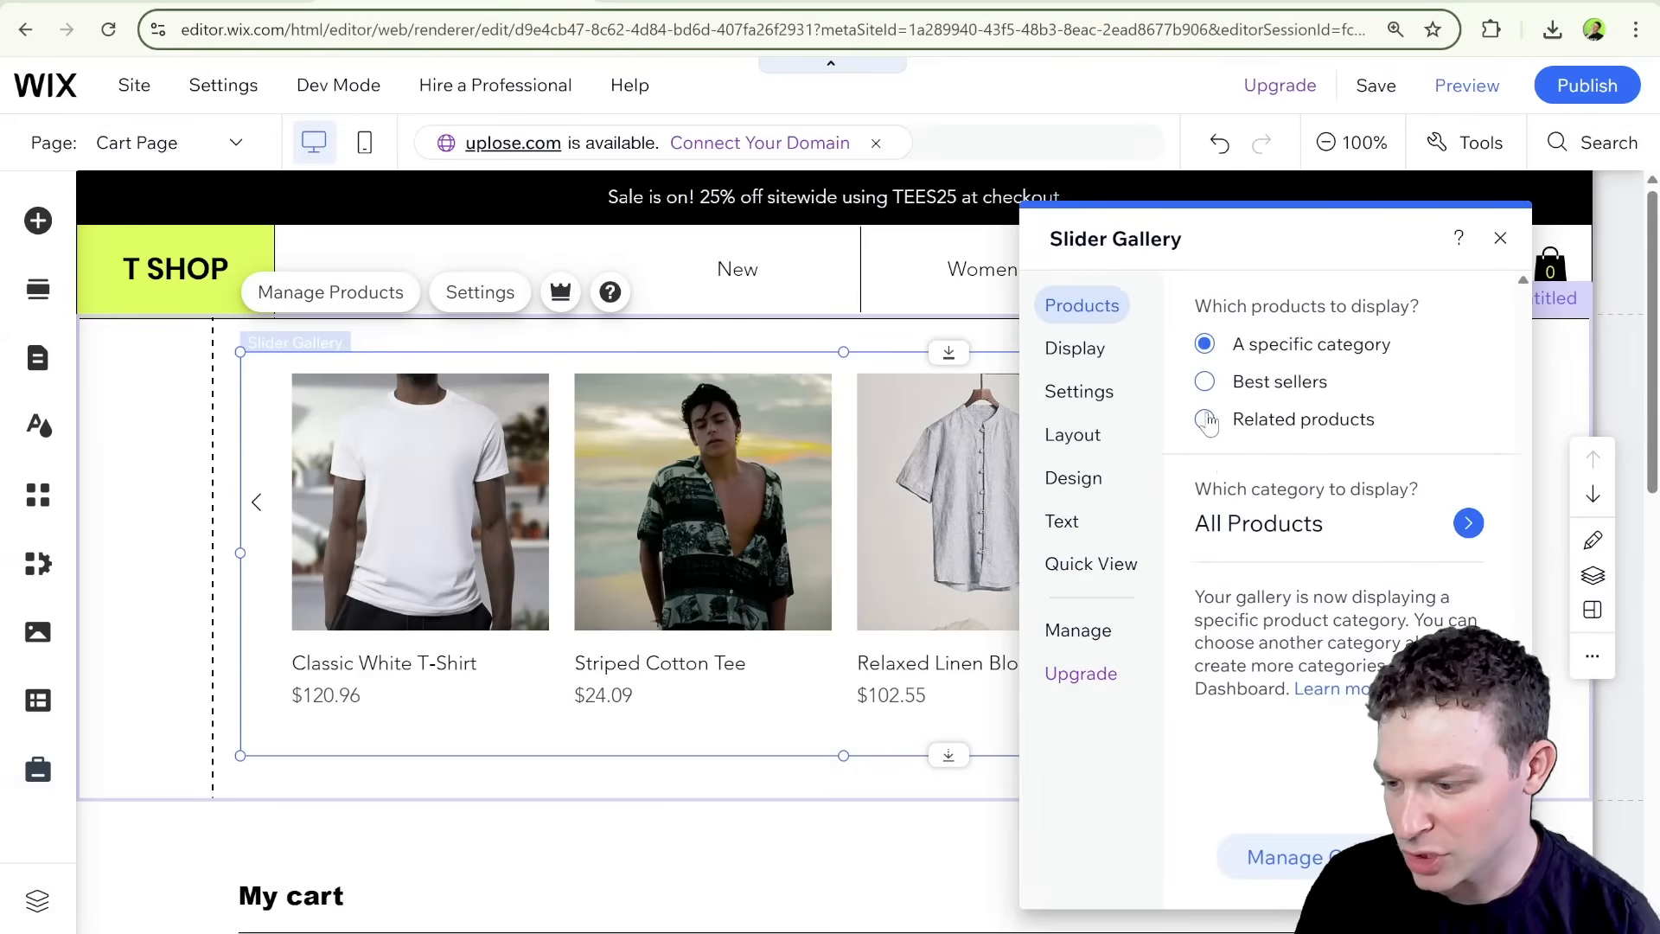
{"action": "mouse_move", "coordinate": [1350, 331]}
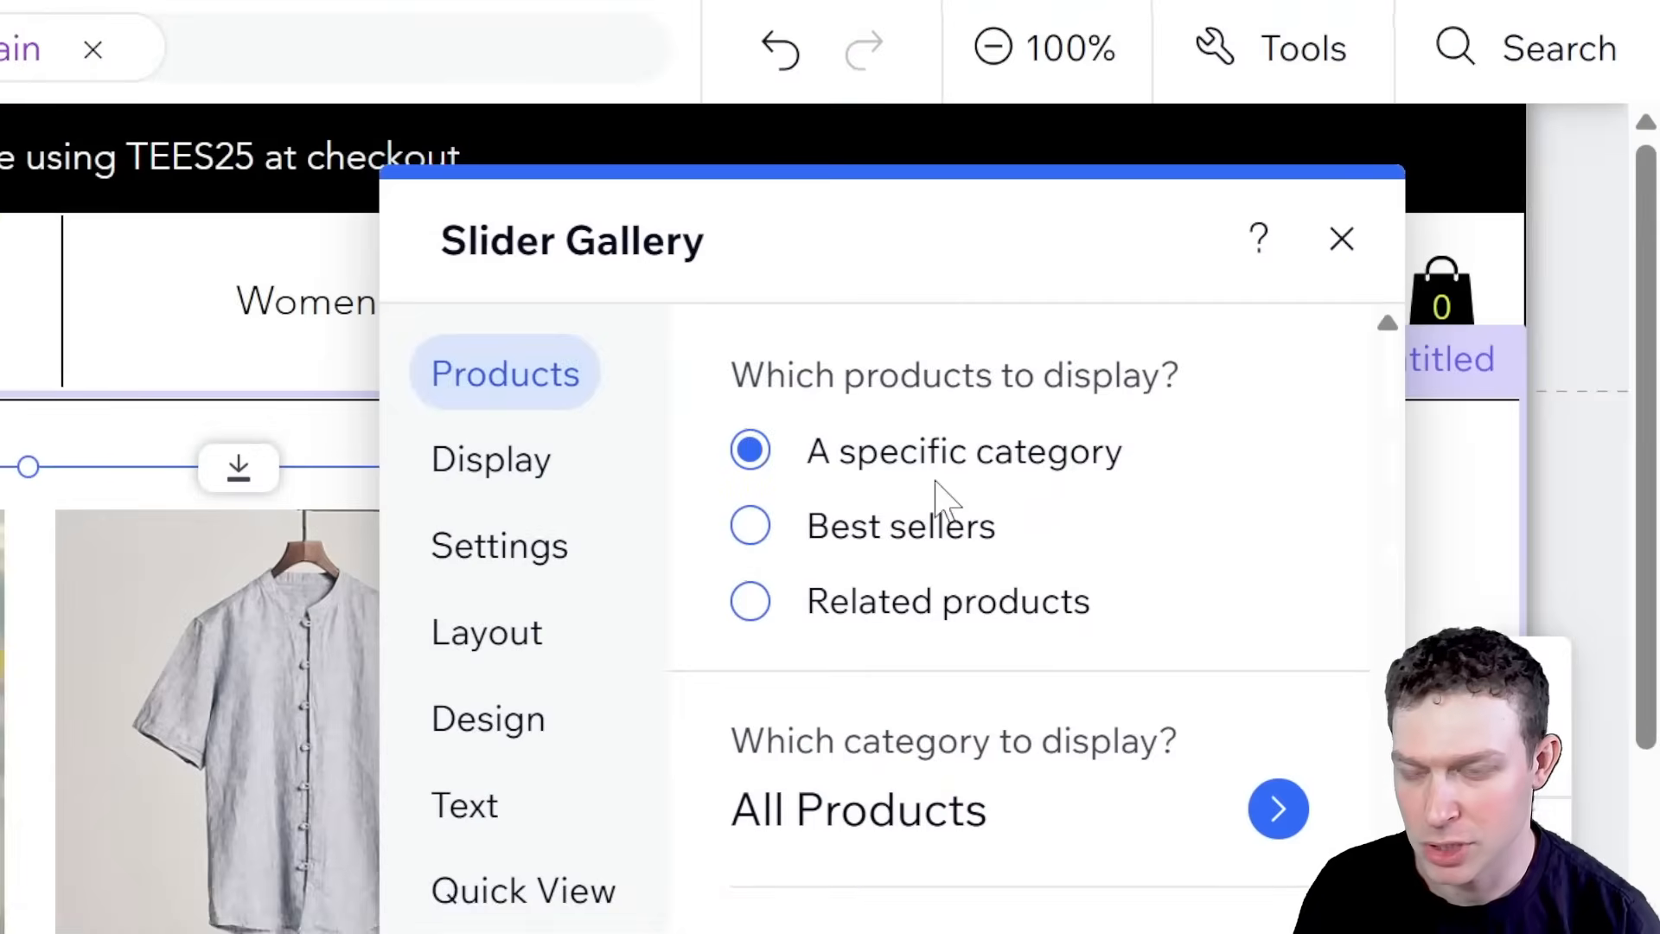
{"action": "mouse_move", "coordinate": [927, 635]}
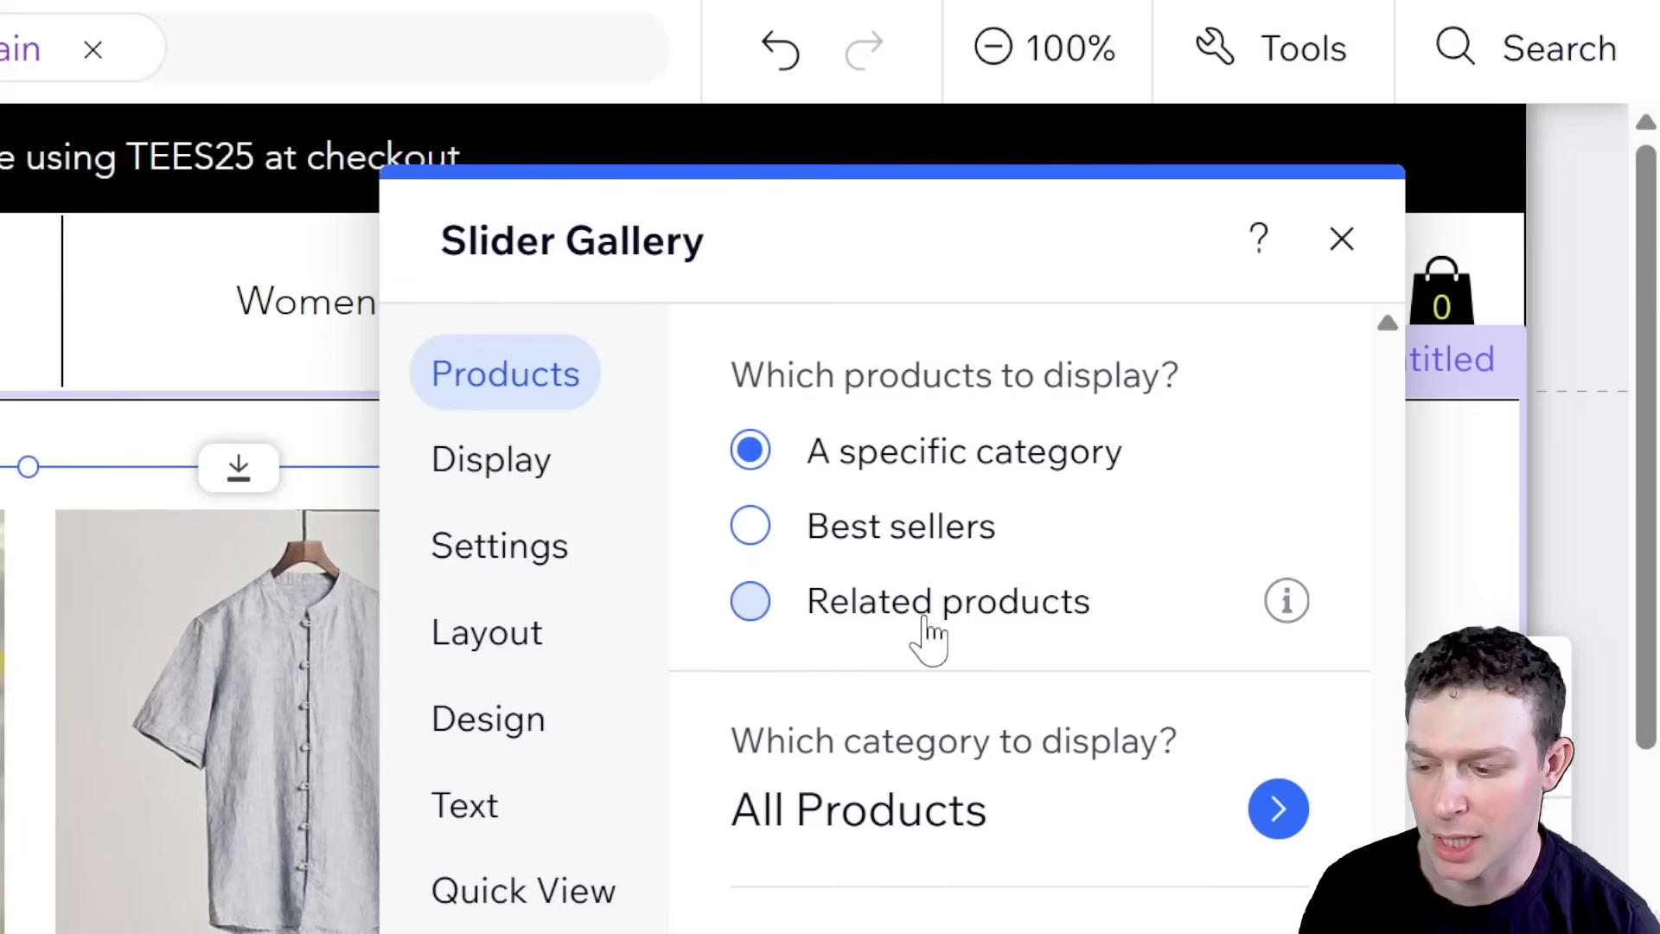
{"action": "mouse_move", "coordinate": [1006, 630]}
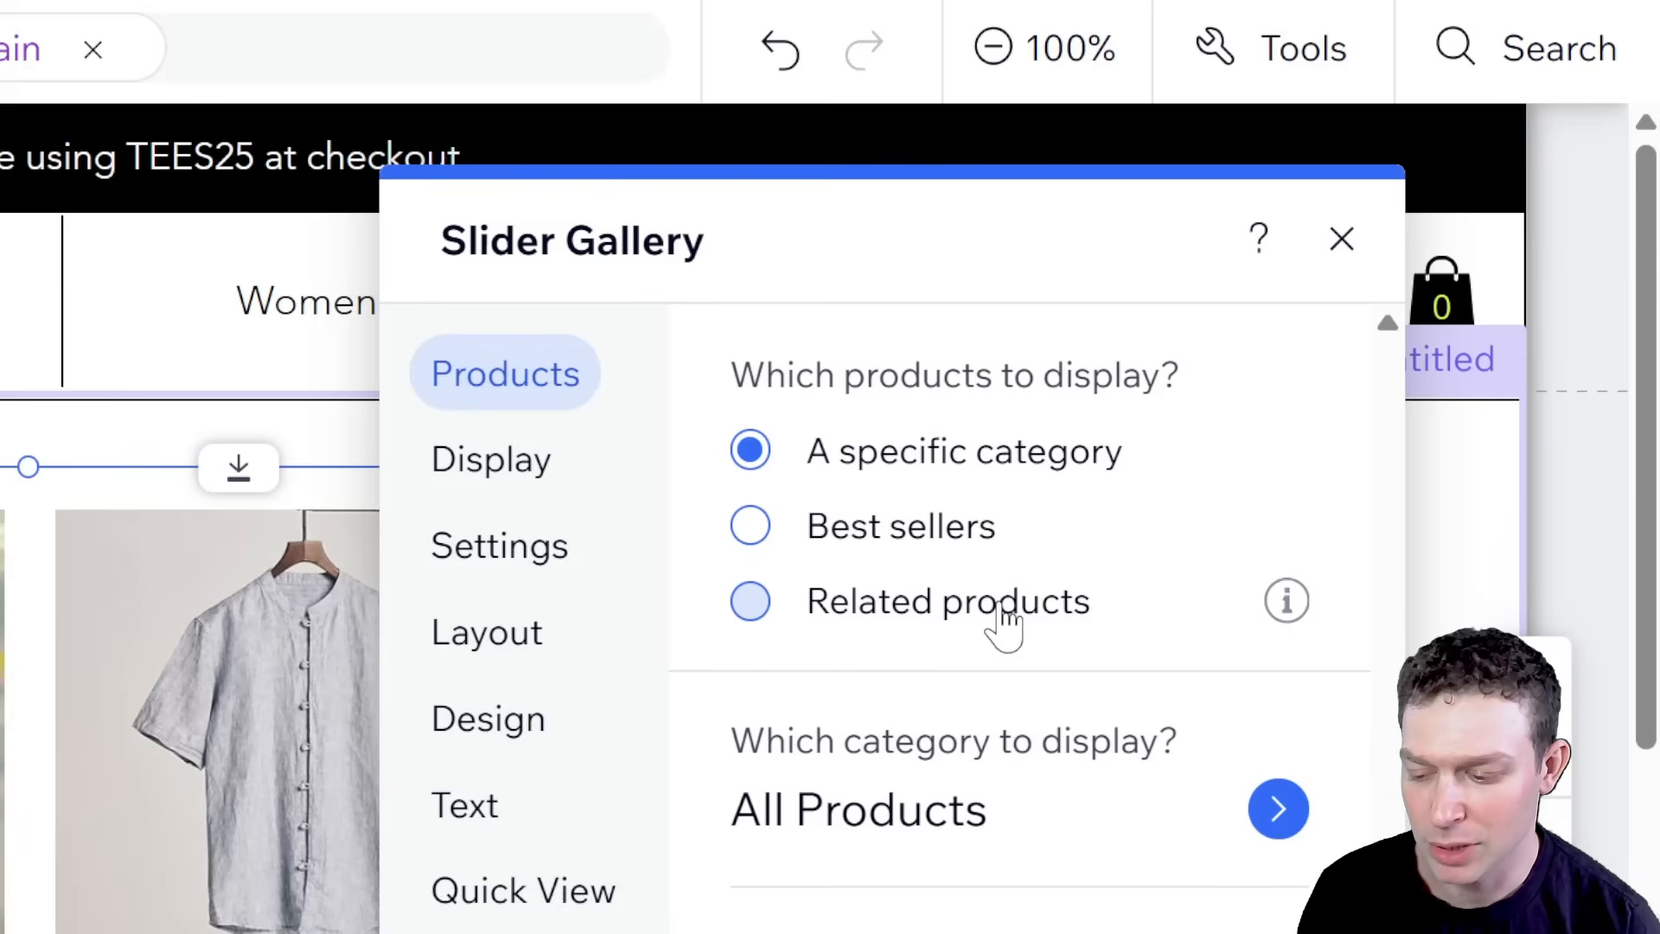
{"action": "left_click", "coordinate": [750, 600]}
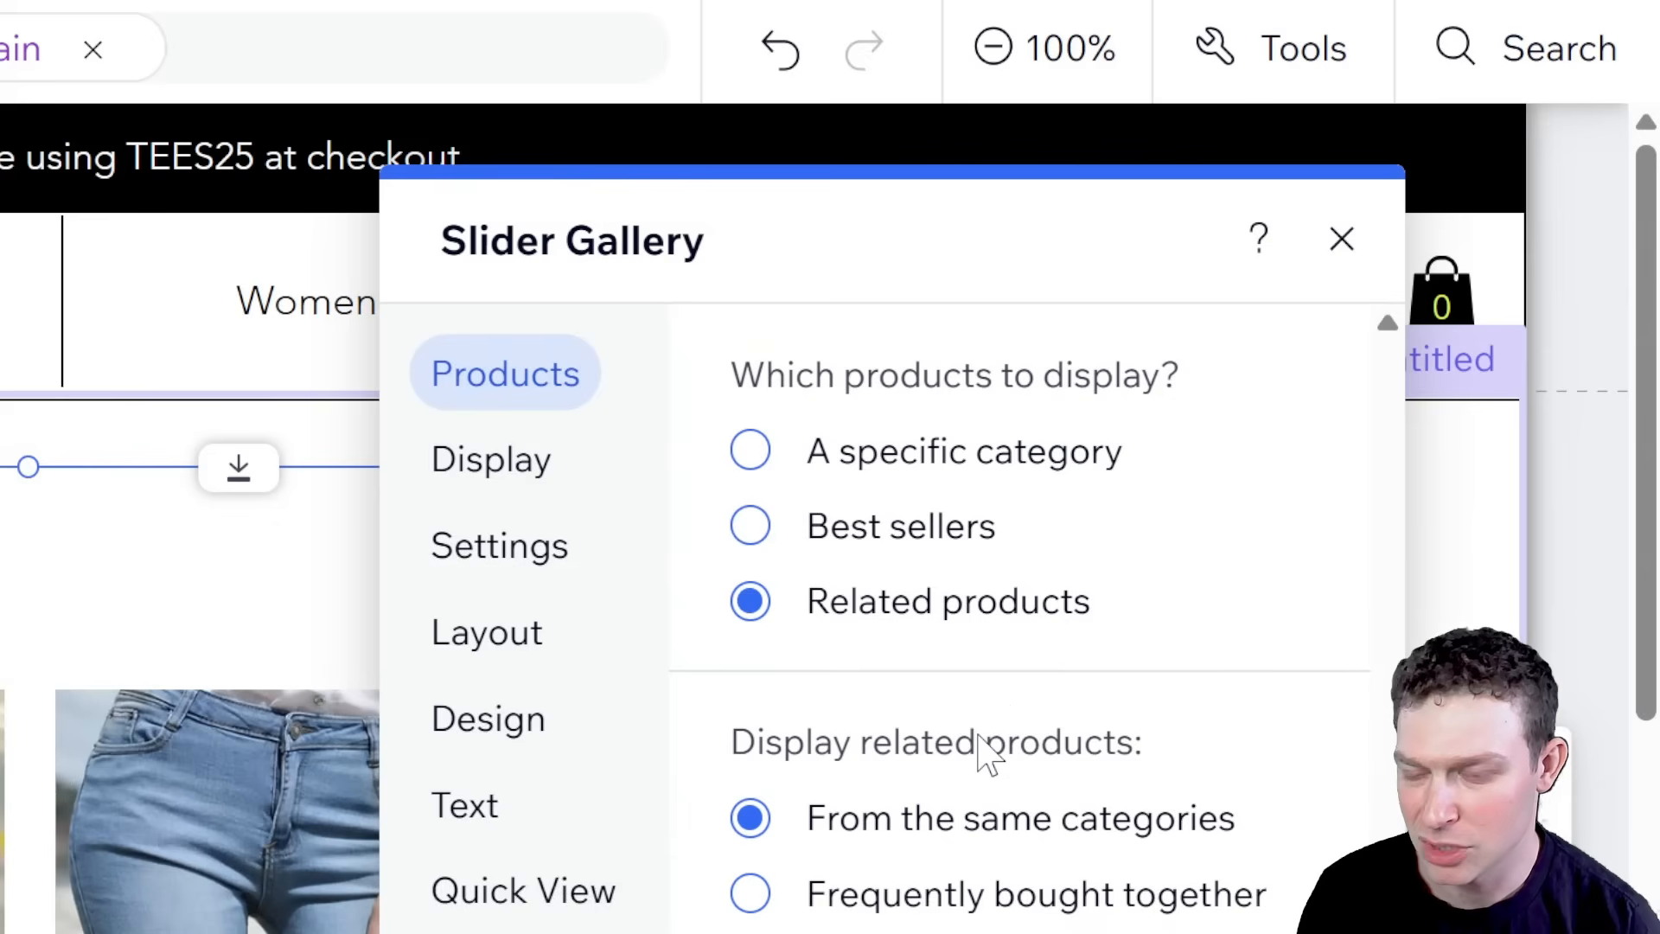
{"action": "scroll", "scroll_direction": "down", "scroll_amount": 3}
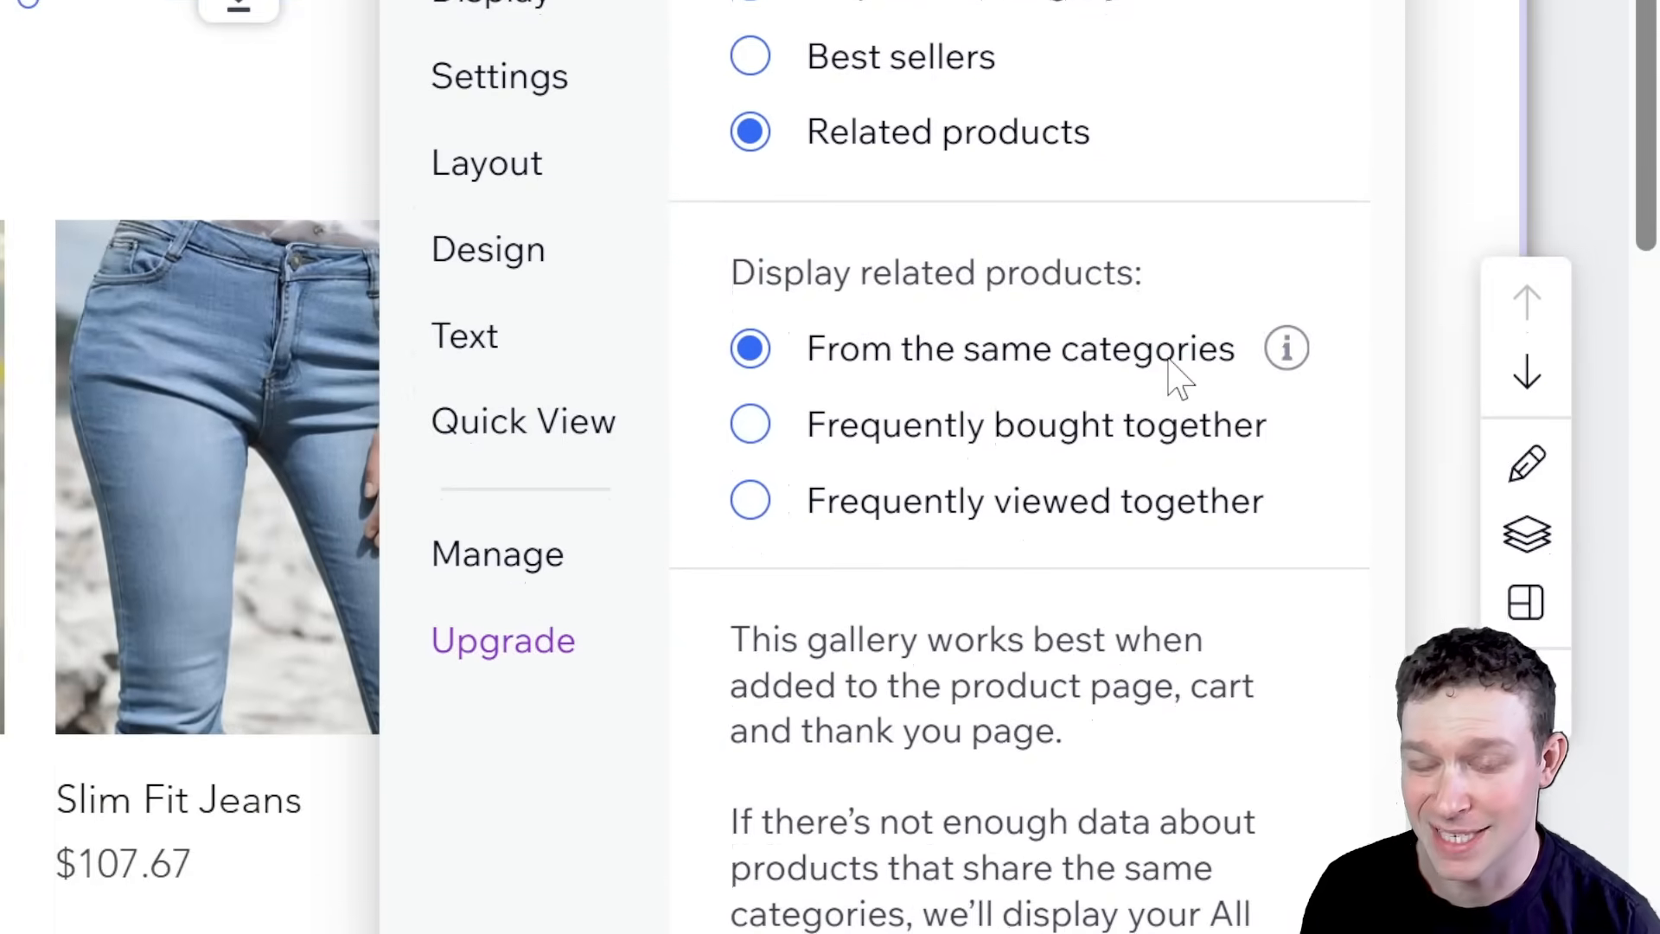
{"action": "mouse_move", "coordinate": [1170, 527]}
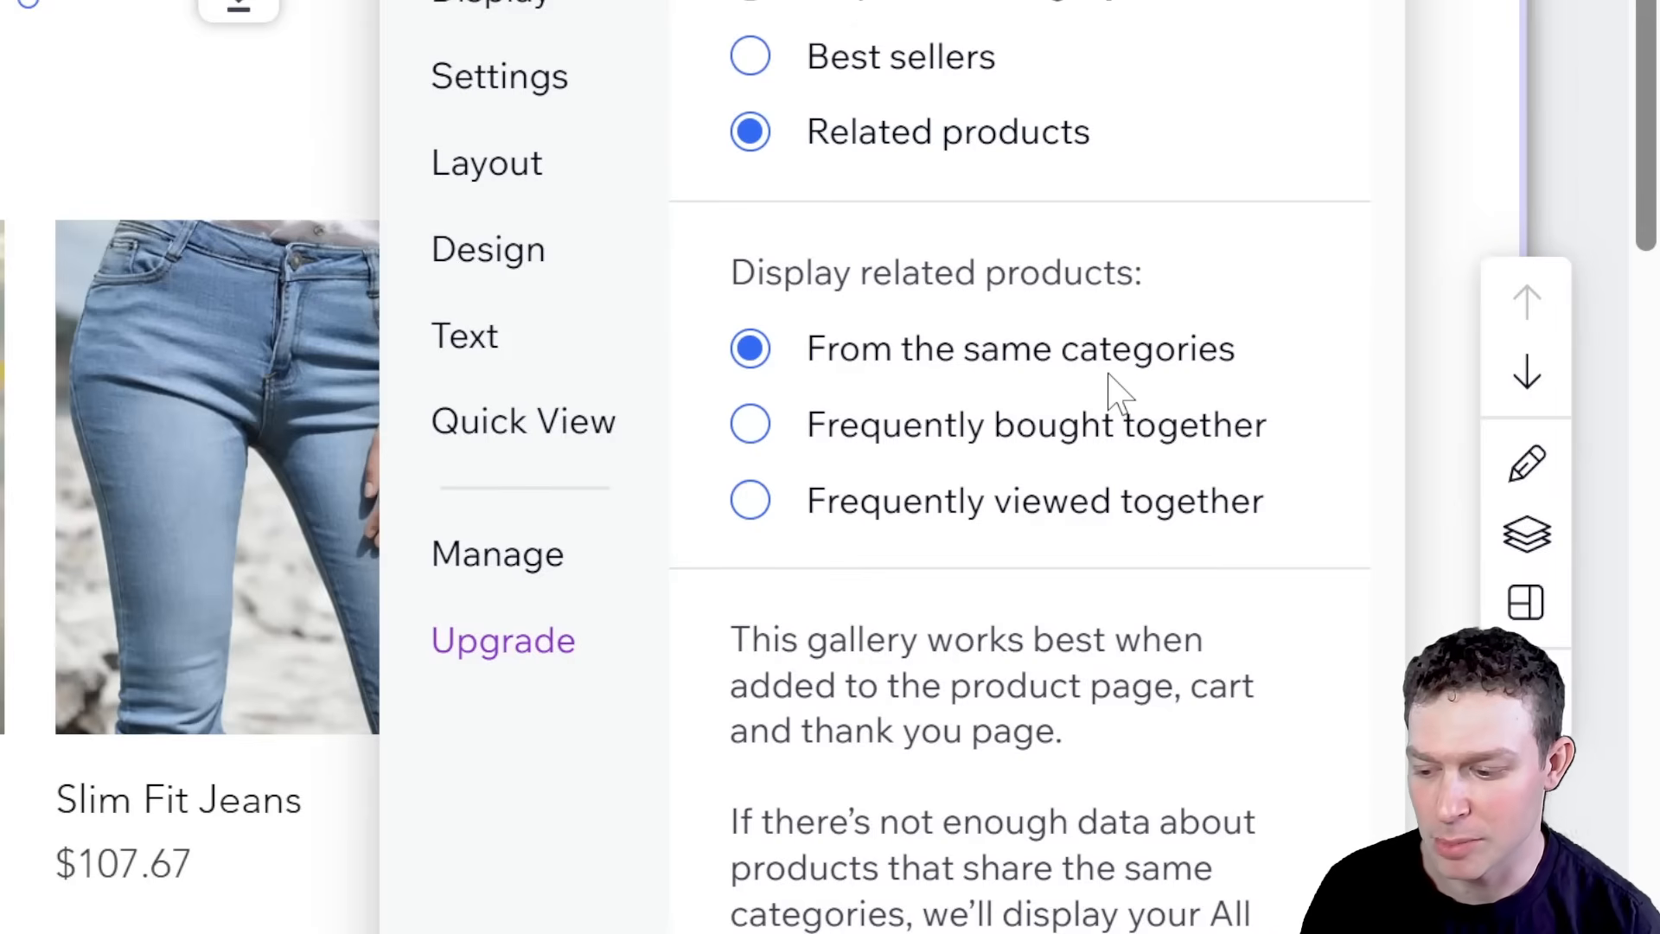
{"action": "mouse_move", "coordinate": [1112, 381]}
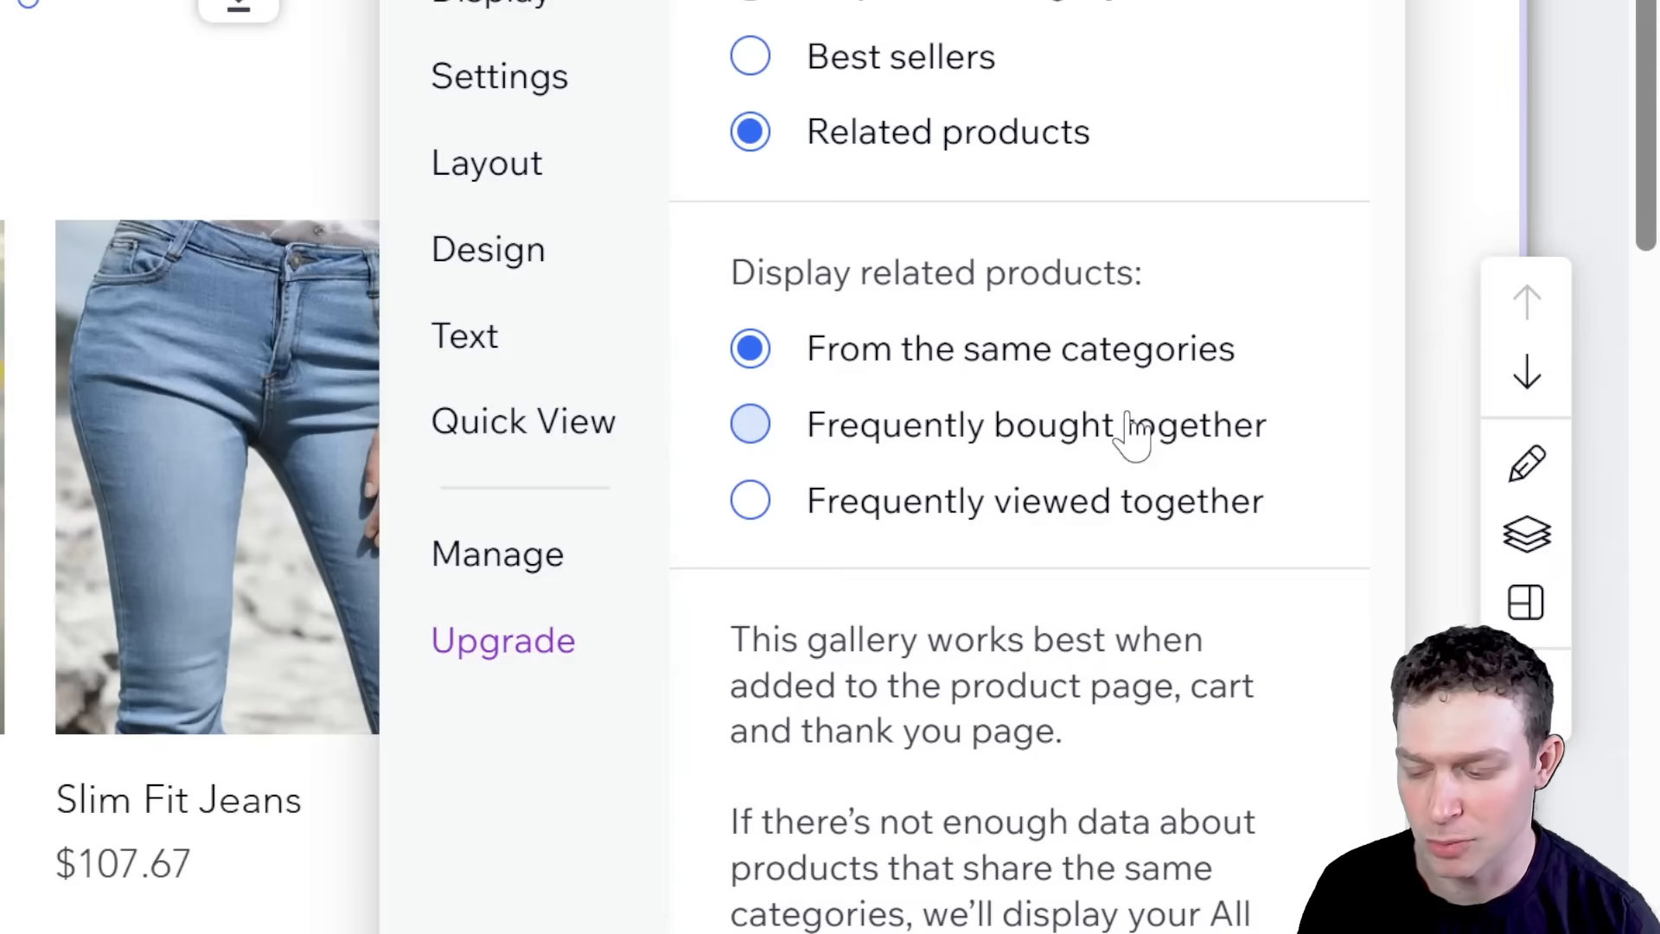
{"action": "mouse_move", "coordinate": [1091, 360]}
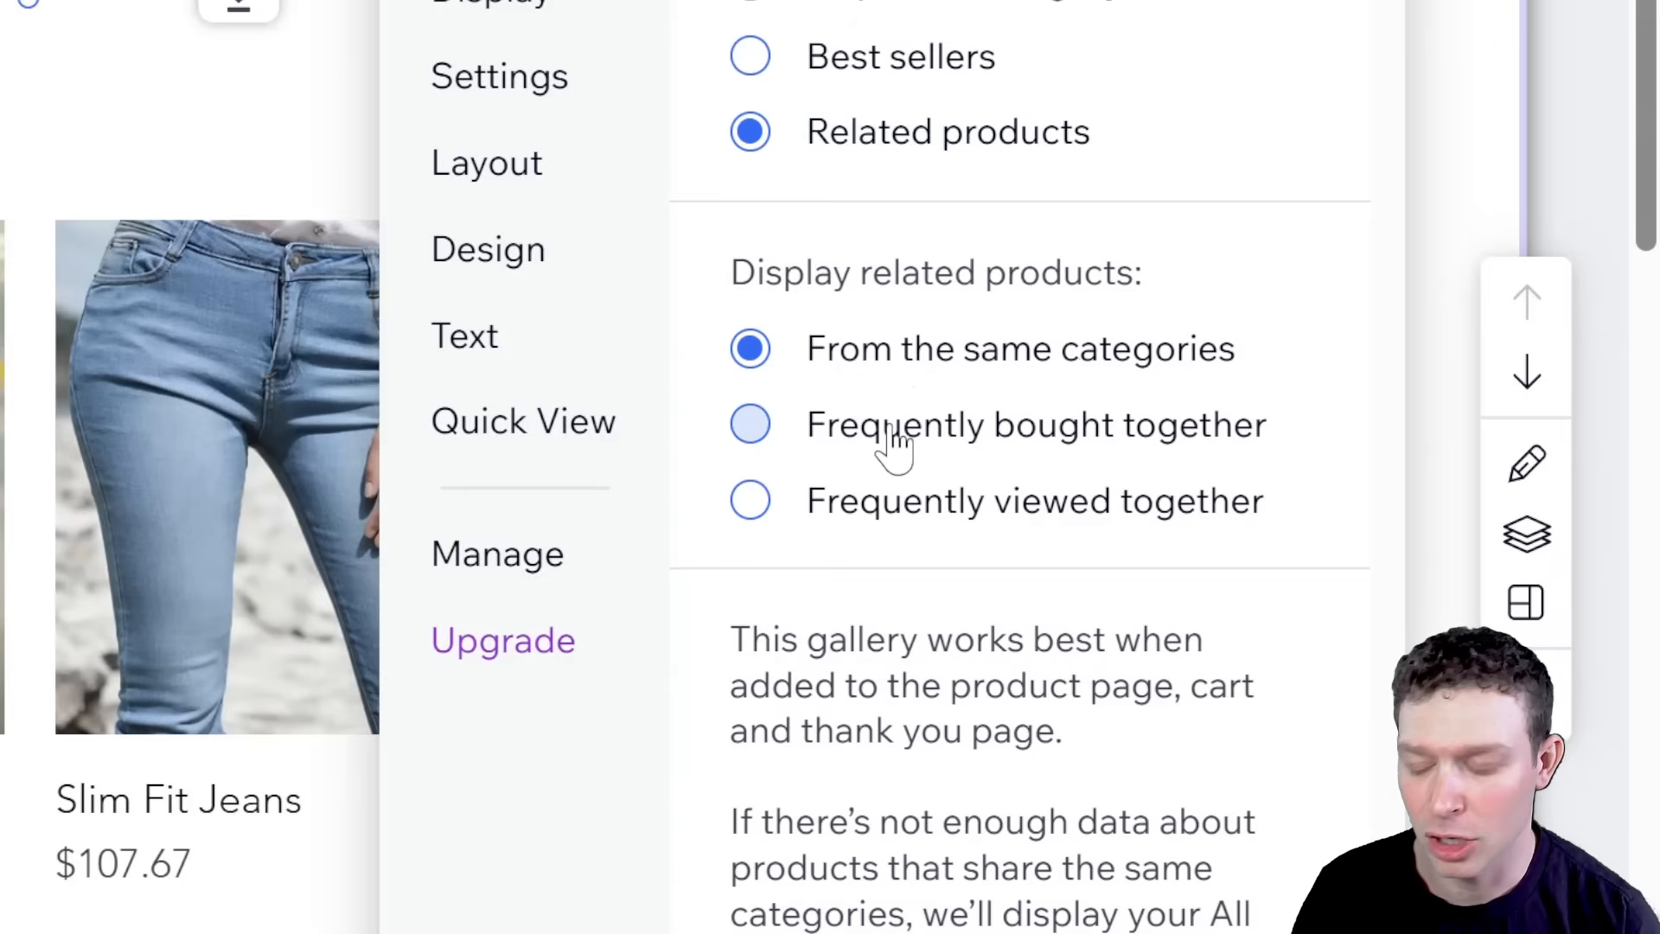
{"action": "mouse_move", "coordinate": [943, 471]}
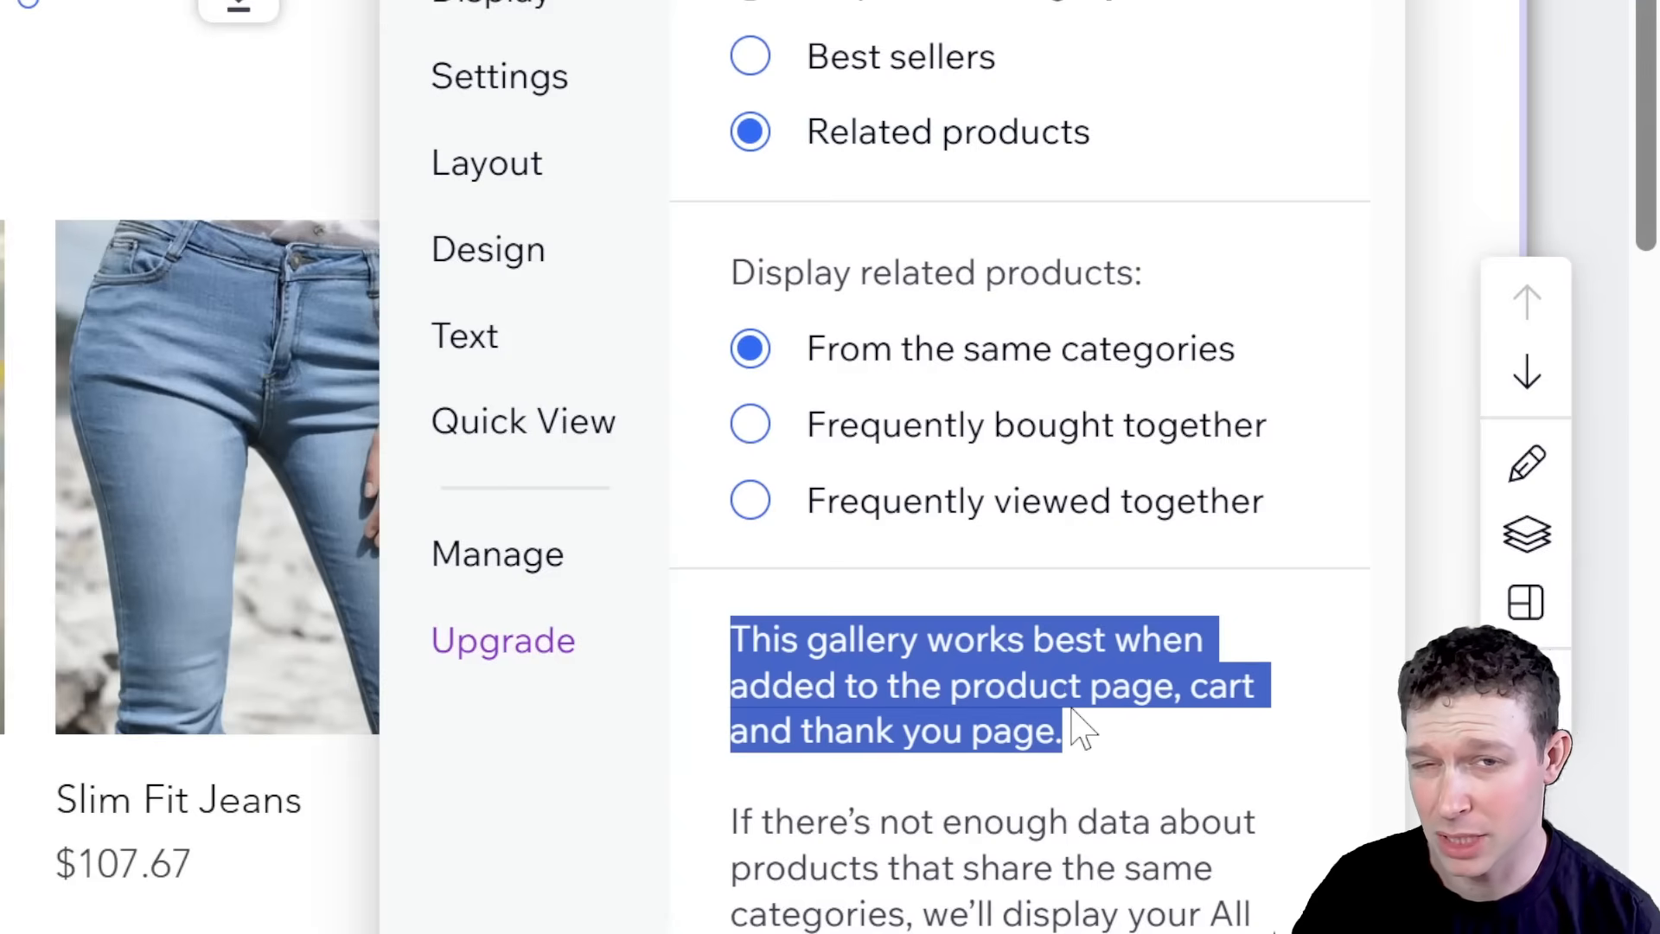
{"action": "left_click", "coordinate": [1017, 683]}
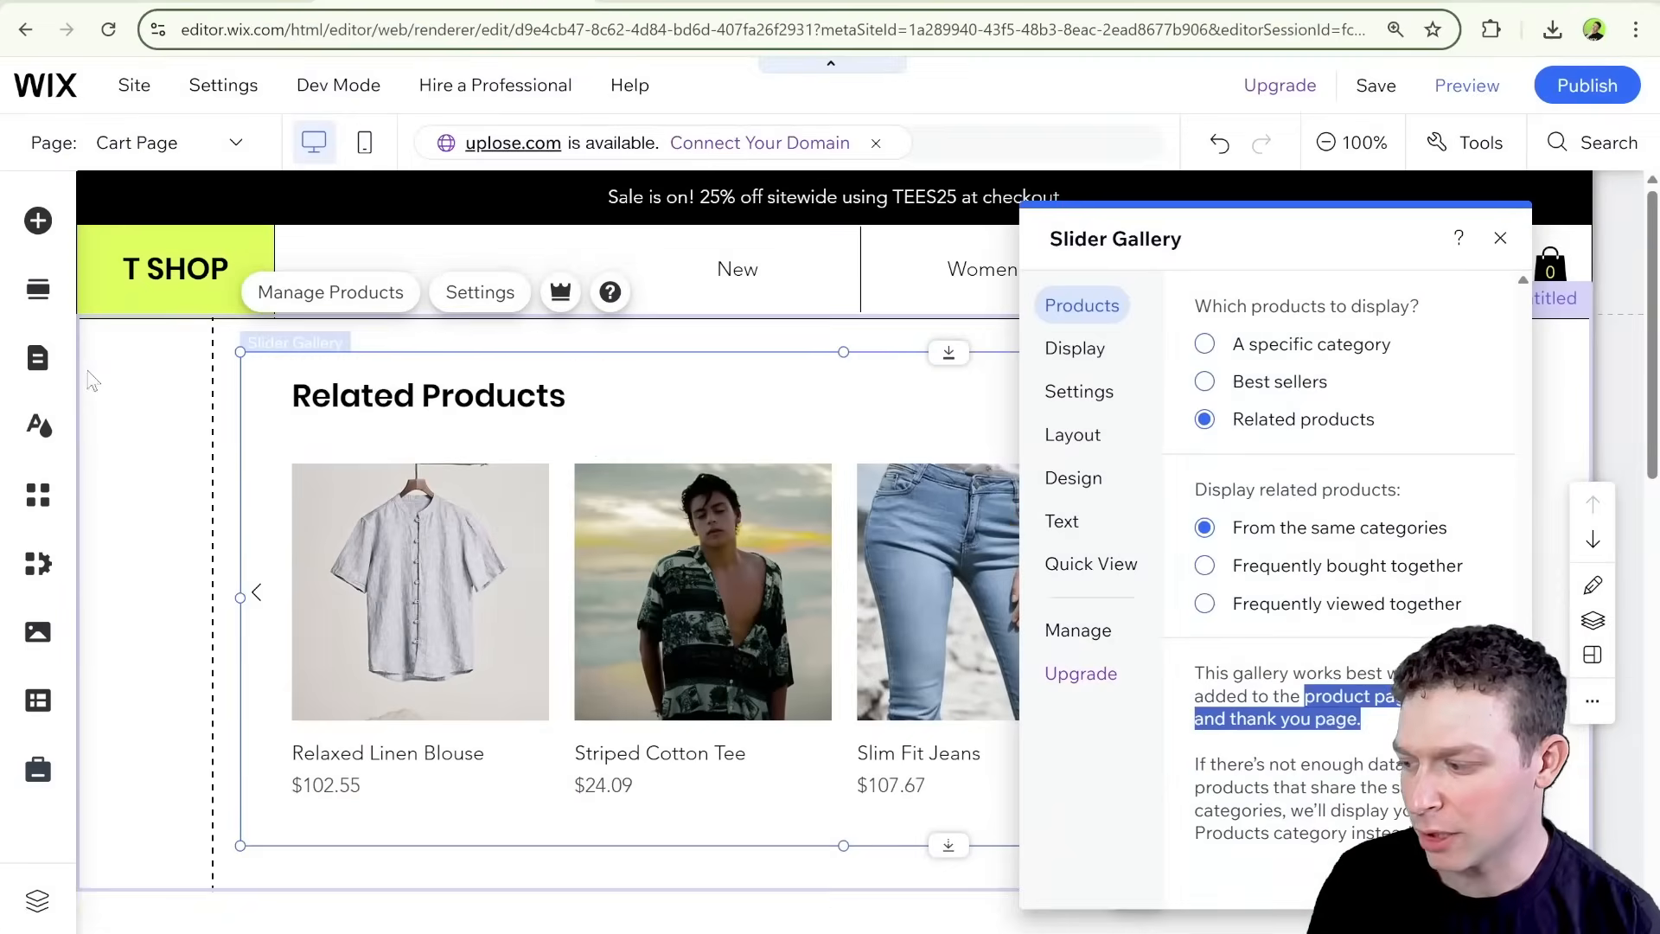
{"action": "left_click", "coordinate": [37, 358]}
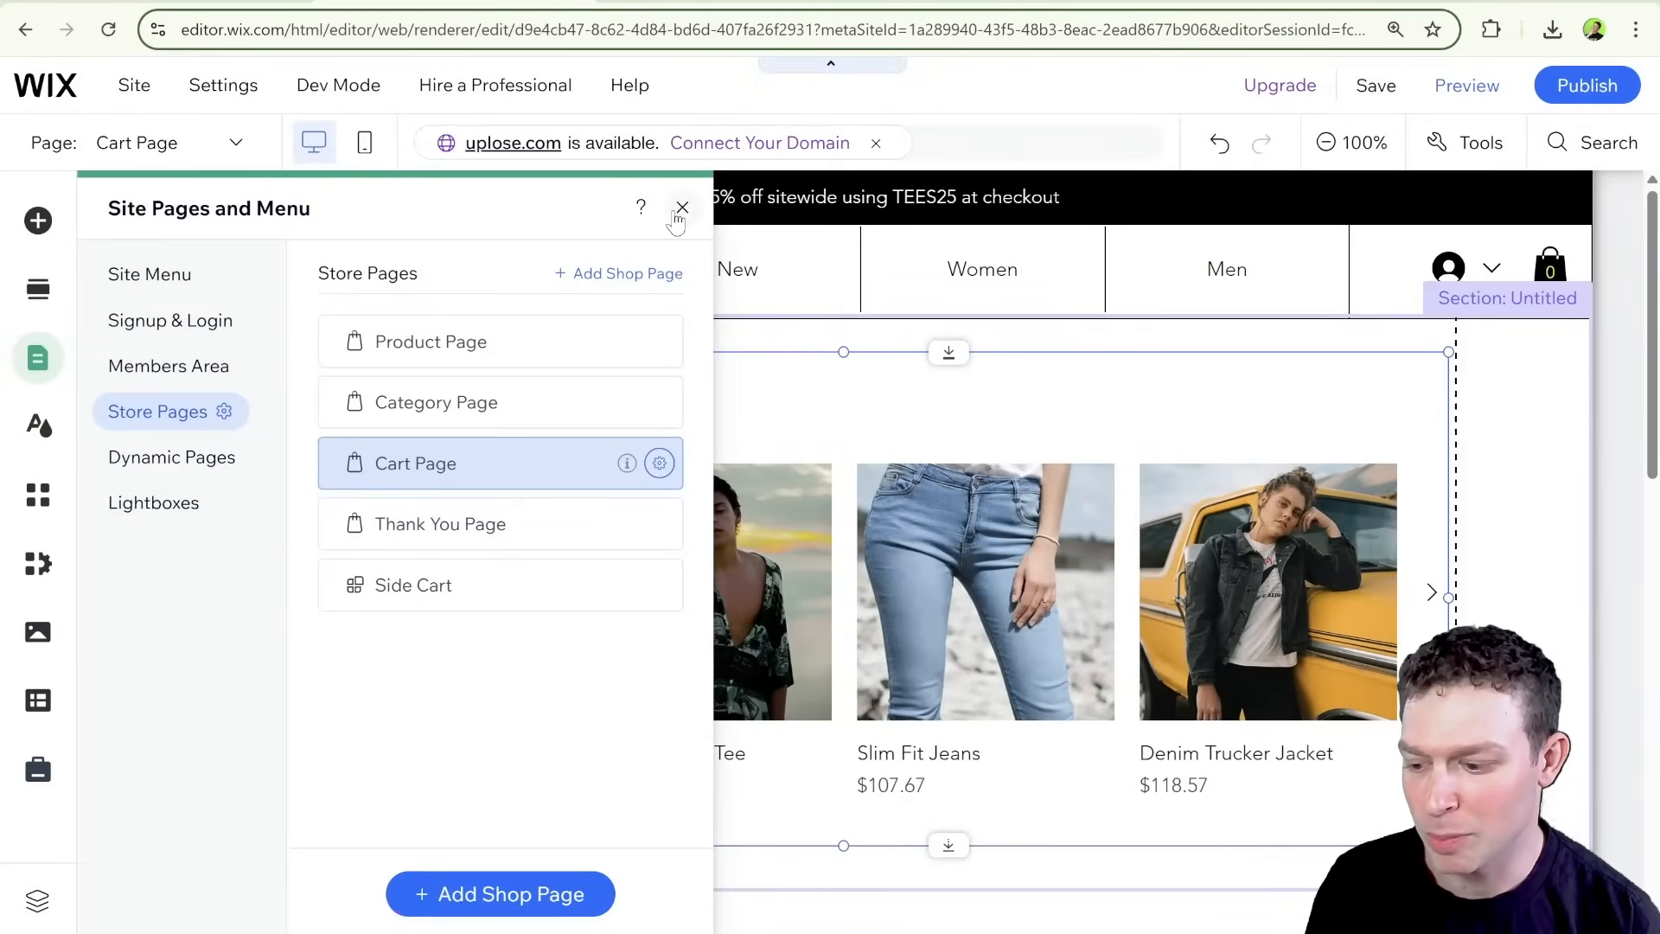
Close the store pages panel and view the live site's New Drops grid.
{"action": "left_click", "coordinate": [683, 207]}
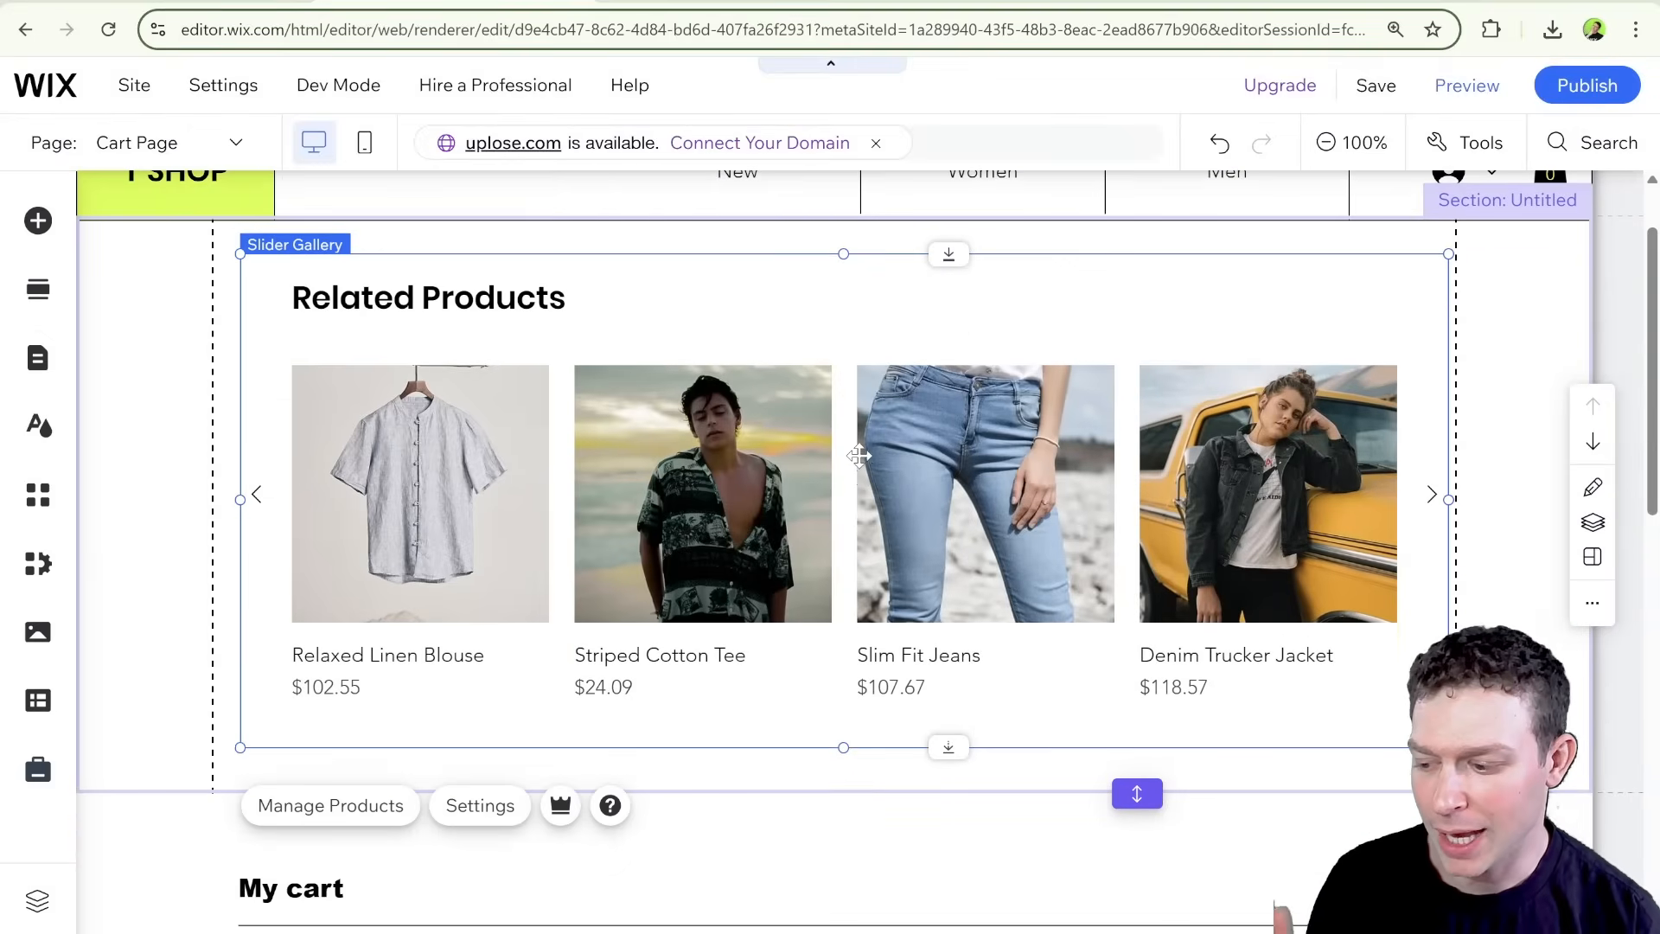
{"action": "mouse_move", "coordinate": [891, 456]}
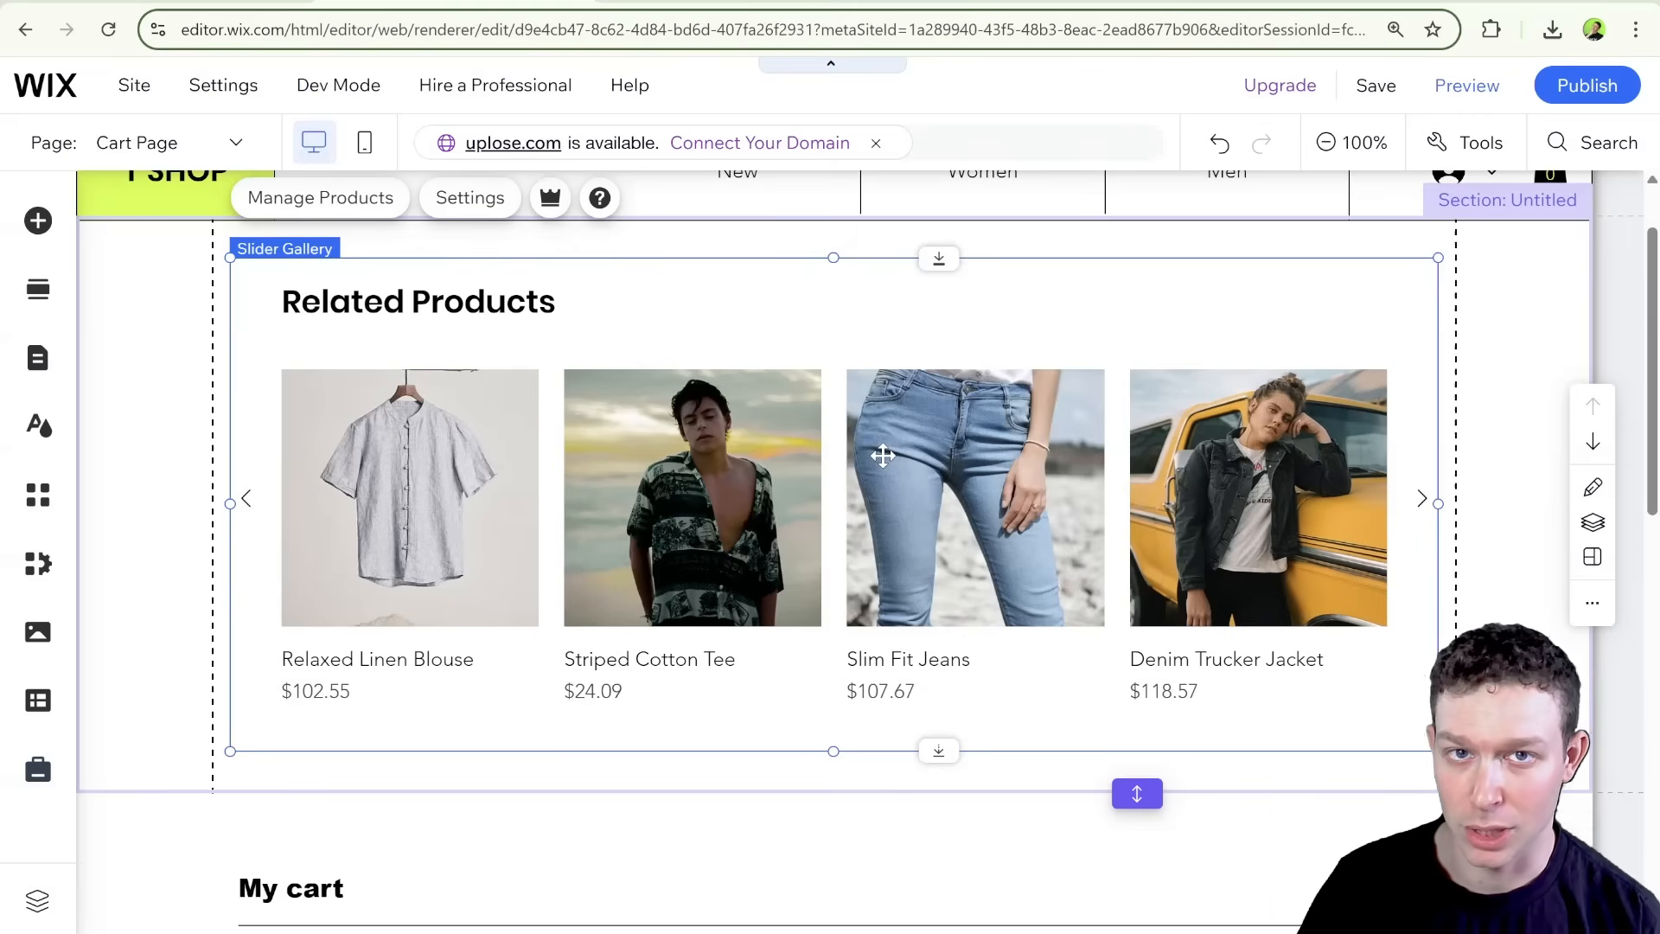
{"action": "mouse_move", "coordinate": [880, 456]}
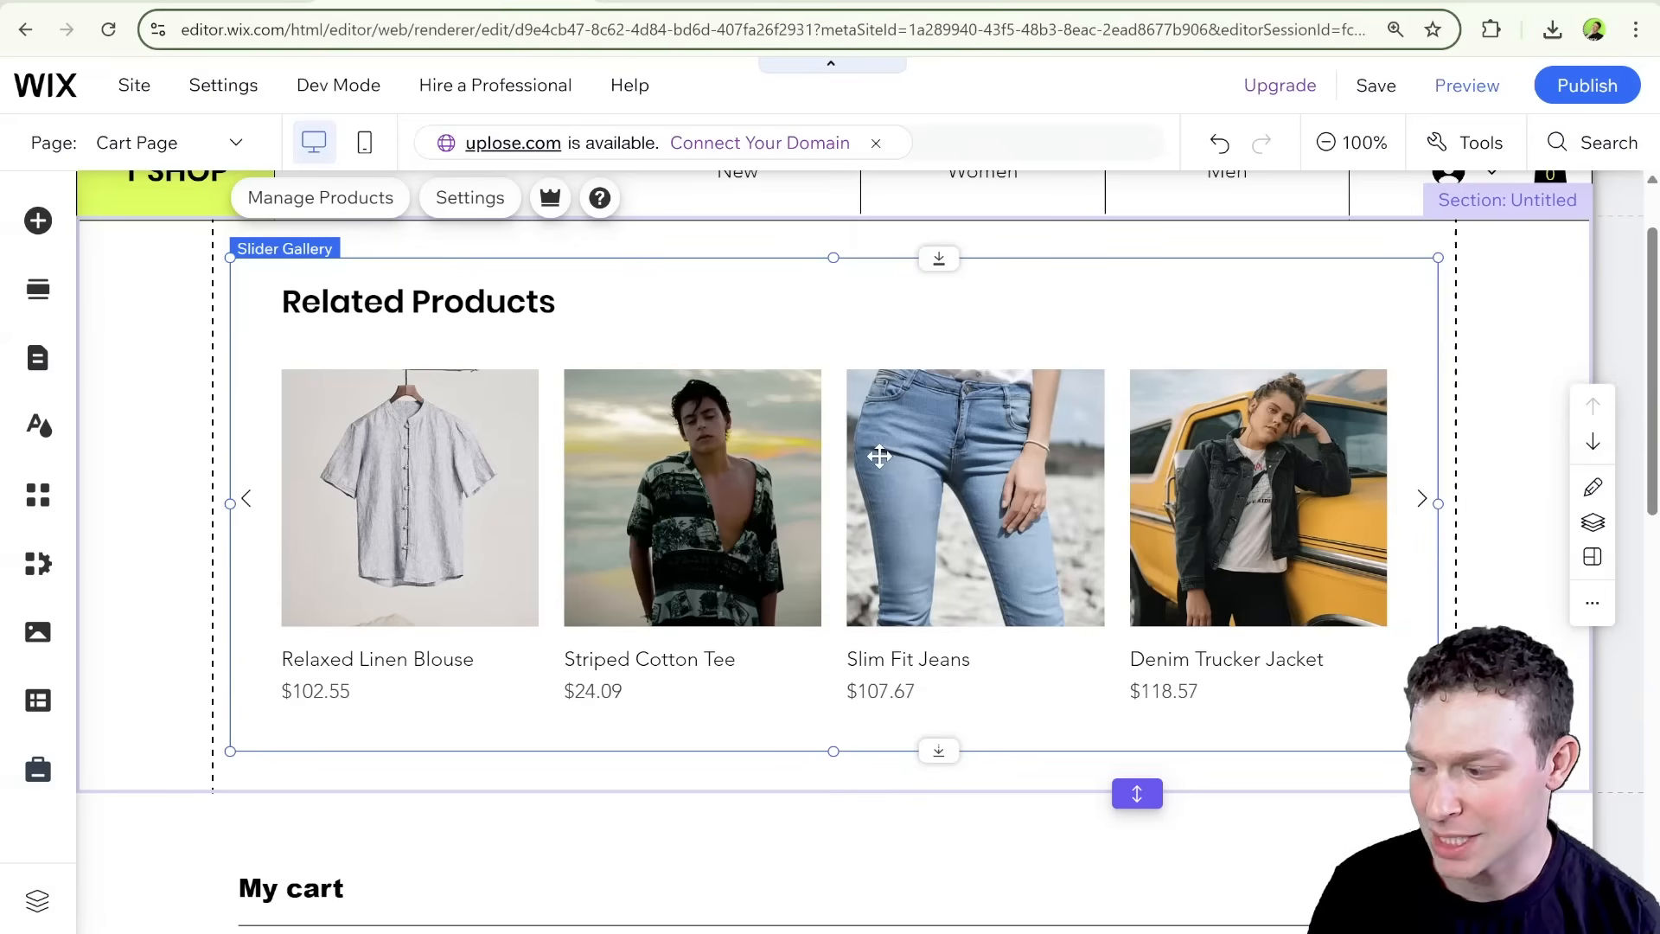
{"action": "mouse_move", "coordinate": [1132, 381]}
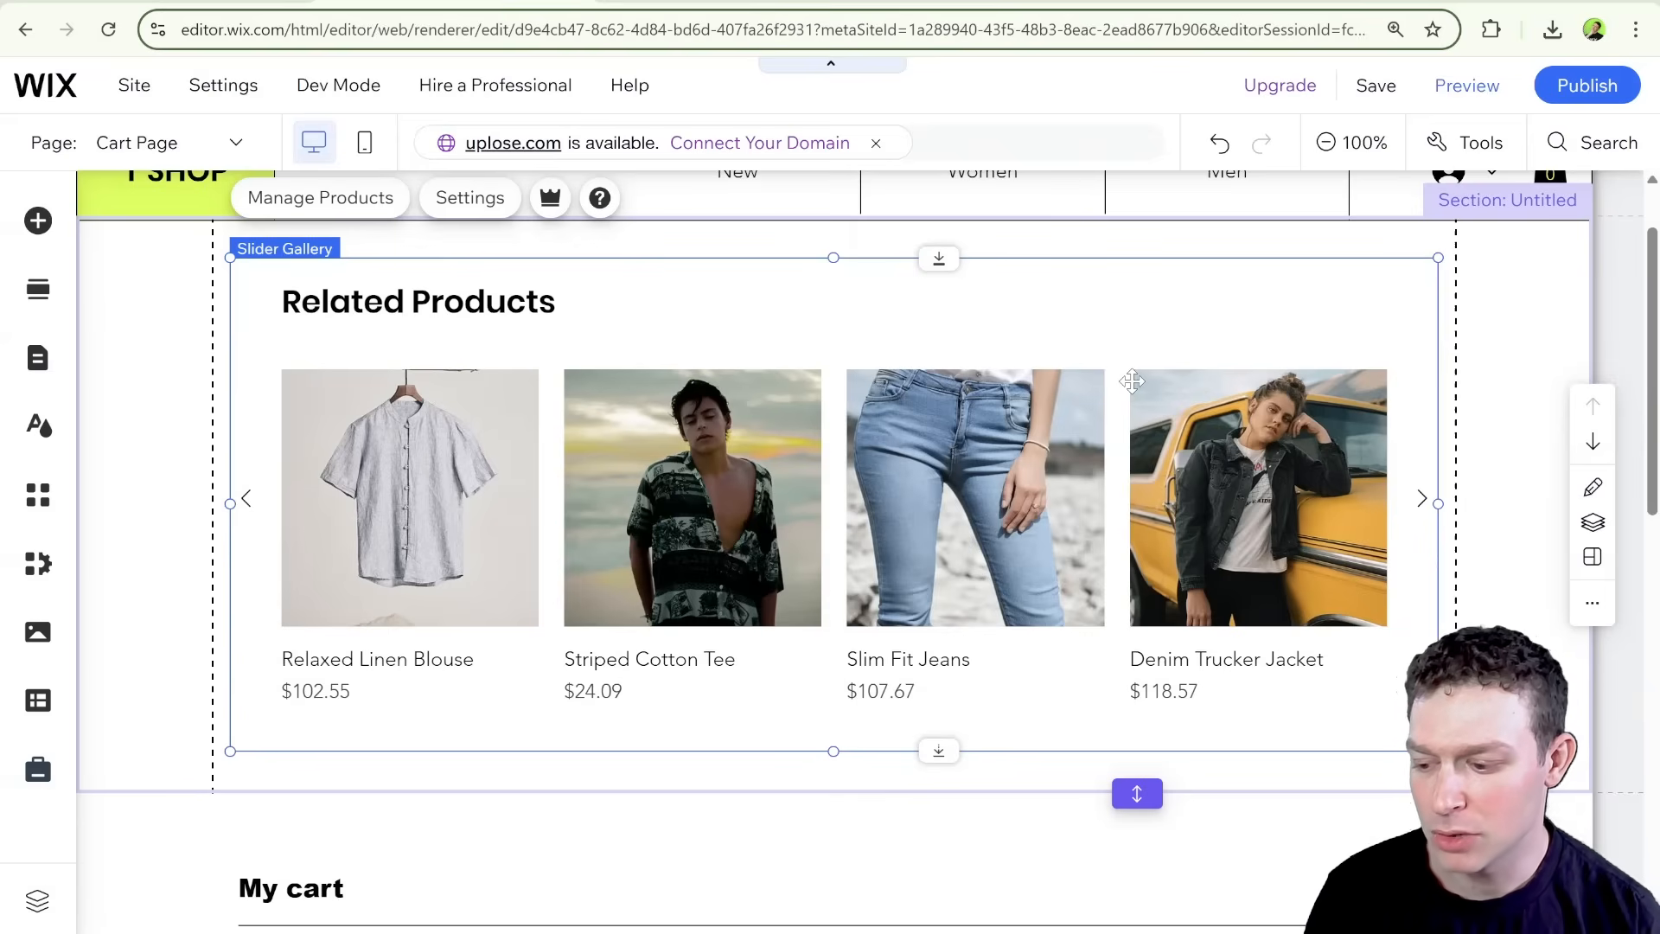
{"action": "left_click", "coordinate": [1588, 85]}
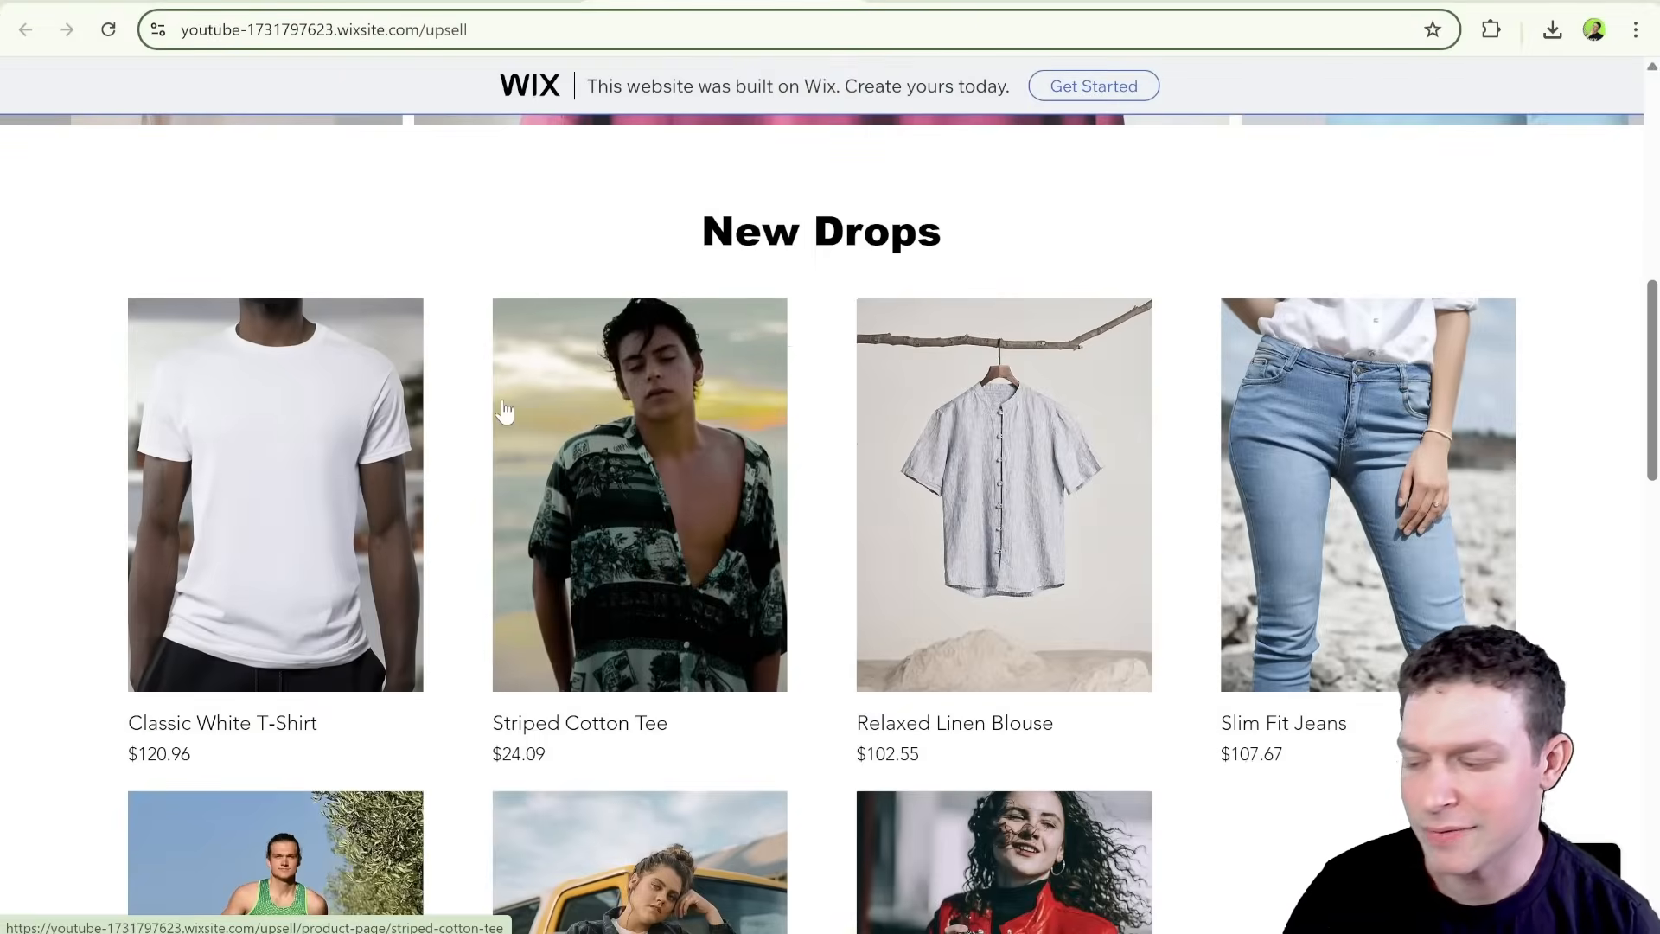
Add the Classic White T-Shirt to the cart, making it 1 item at $120.96.
{"action": "left_click", "coordinate": [275, 494]}
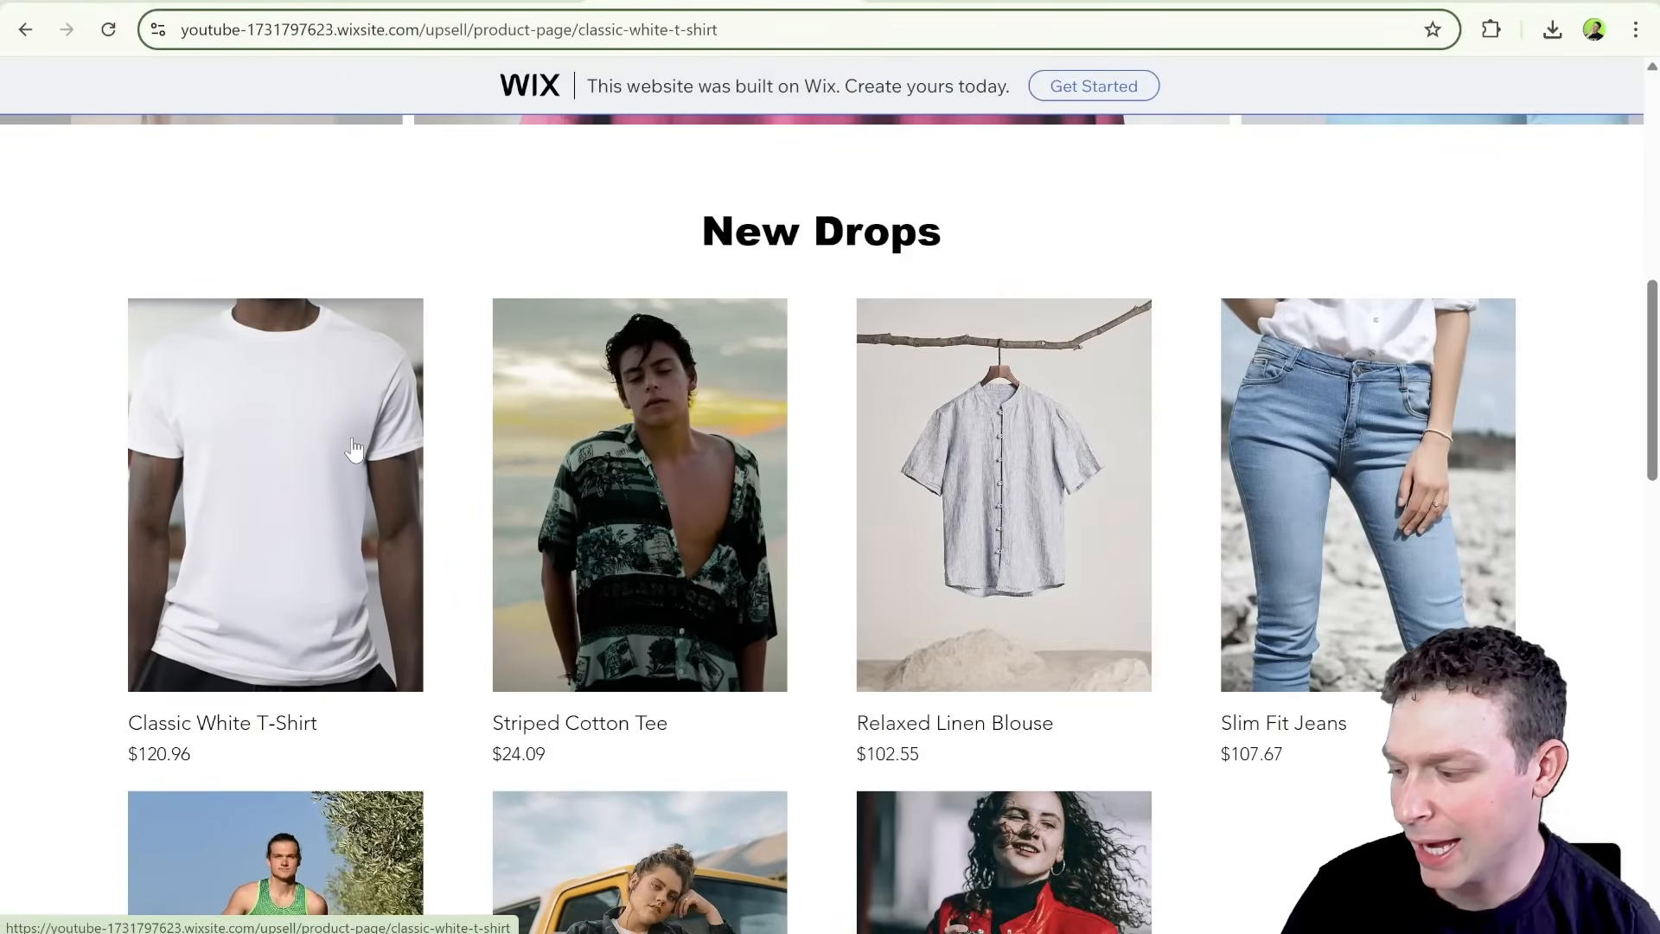
{"action": "left_click", "coordinate": [274, 495]}
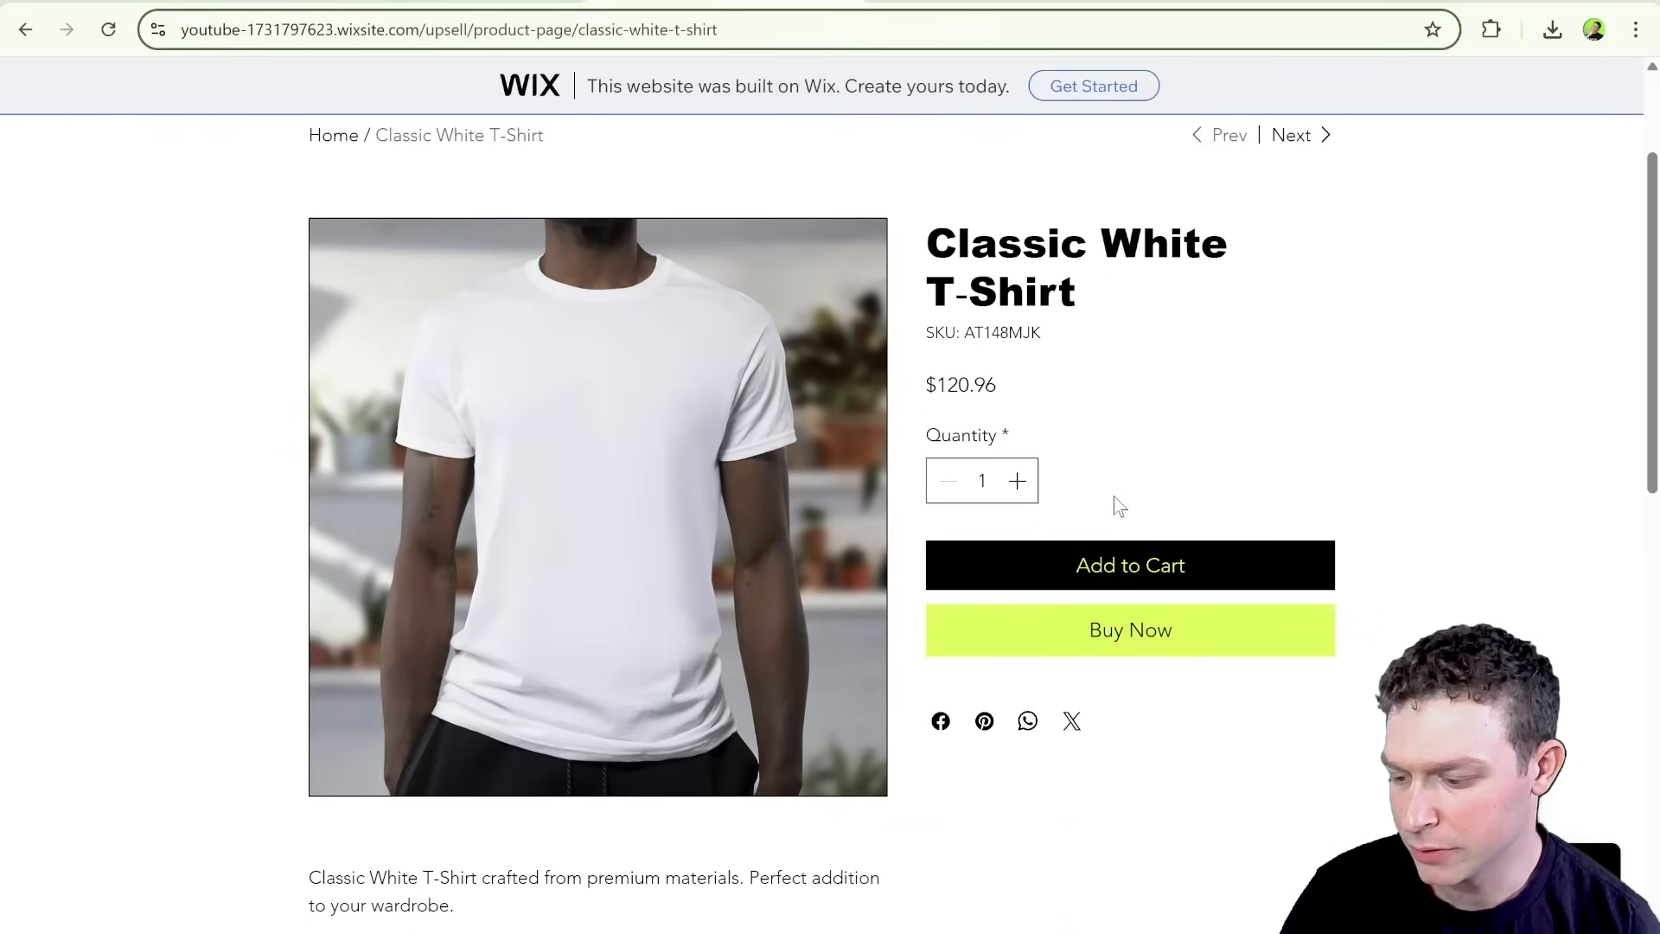
{"action": "left_click", "coordinate": [1130, 564]}
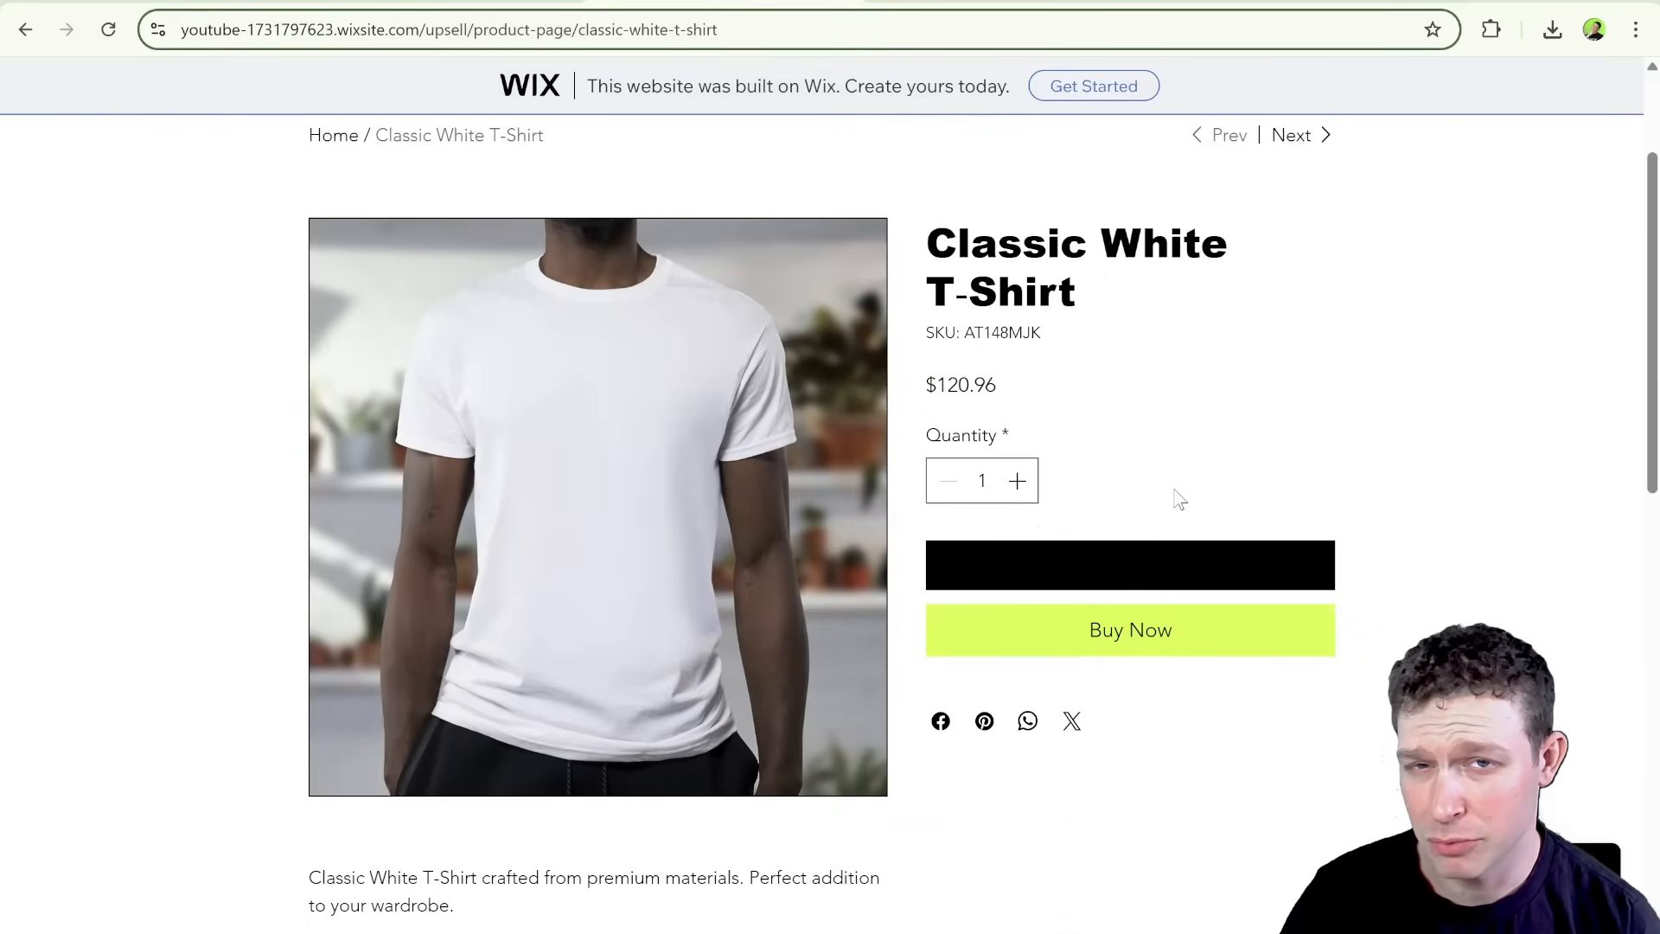
{"action": "left_click", "coordinate": [1130, 564]}
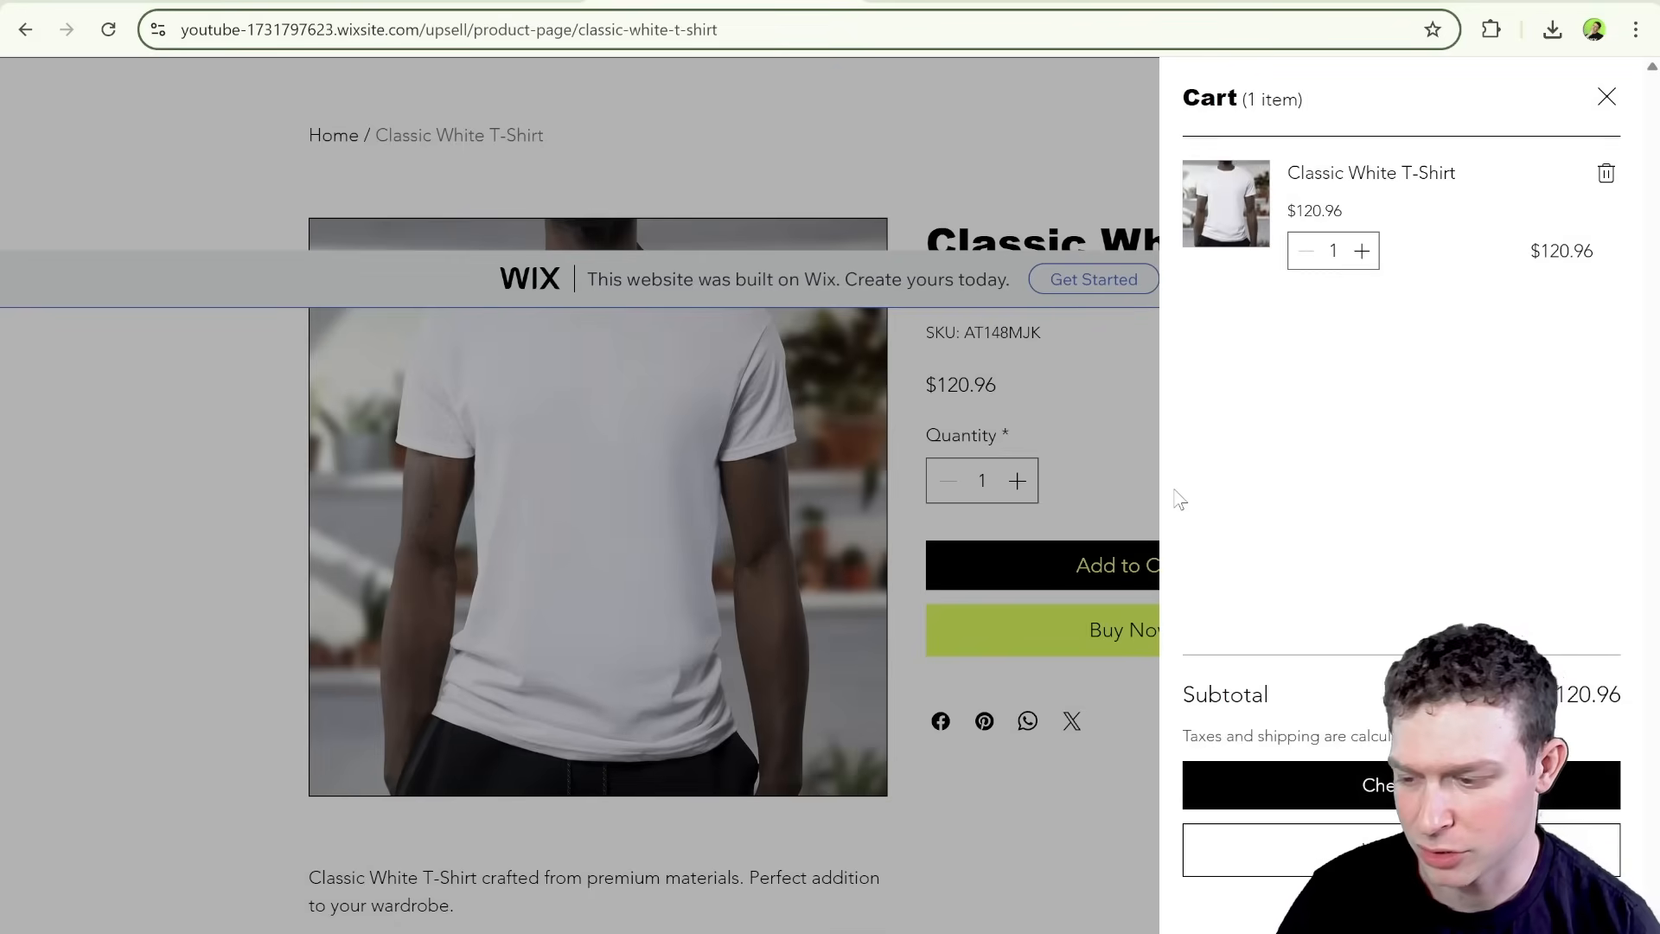
{"action": "mouse_move", "coordinate": [1208, 477]}
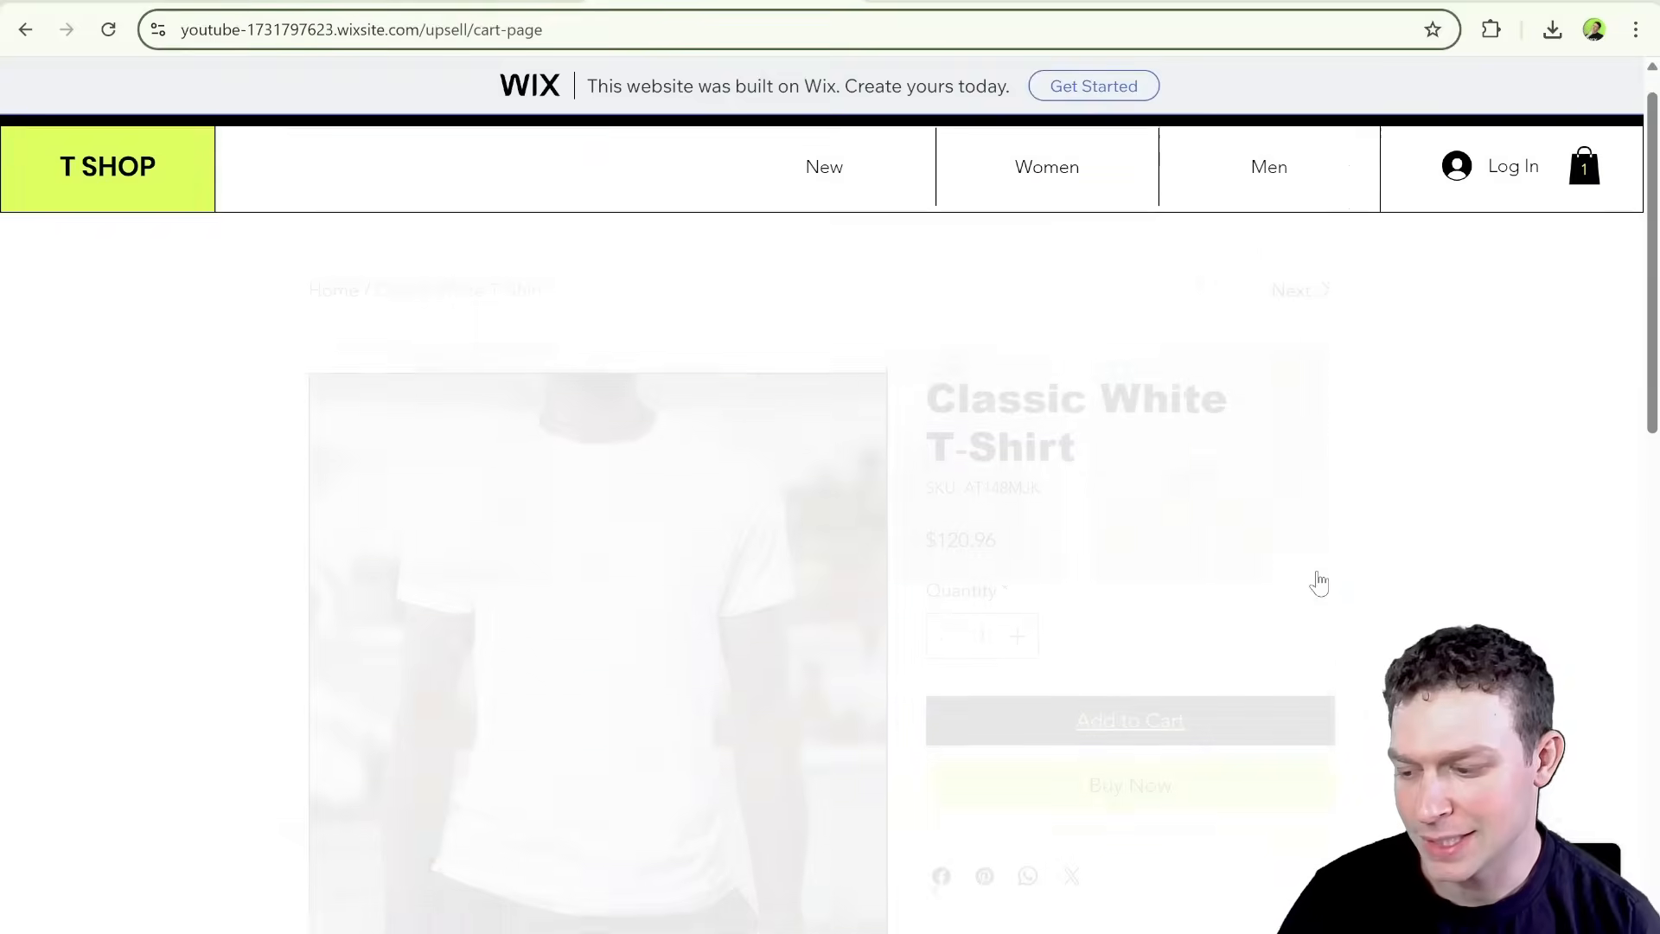
Page the Related Products slider above the cart forward and back again.
{"action": "scroll", "scroll_direction": "down", "scroll_amount": 3}
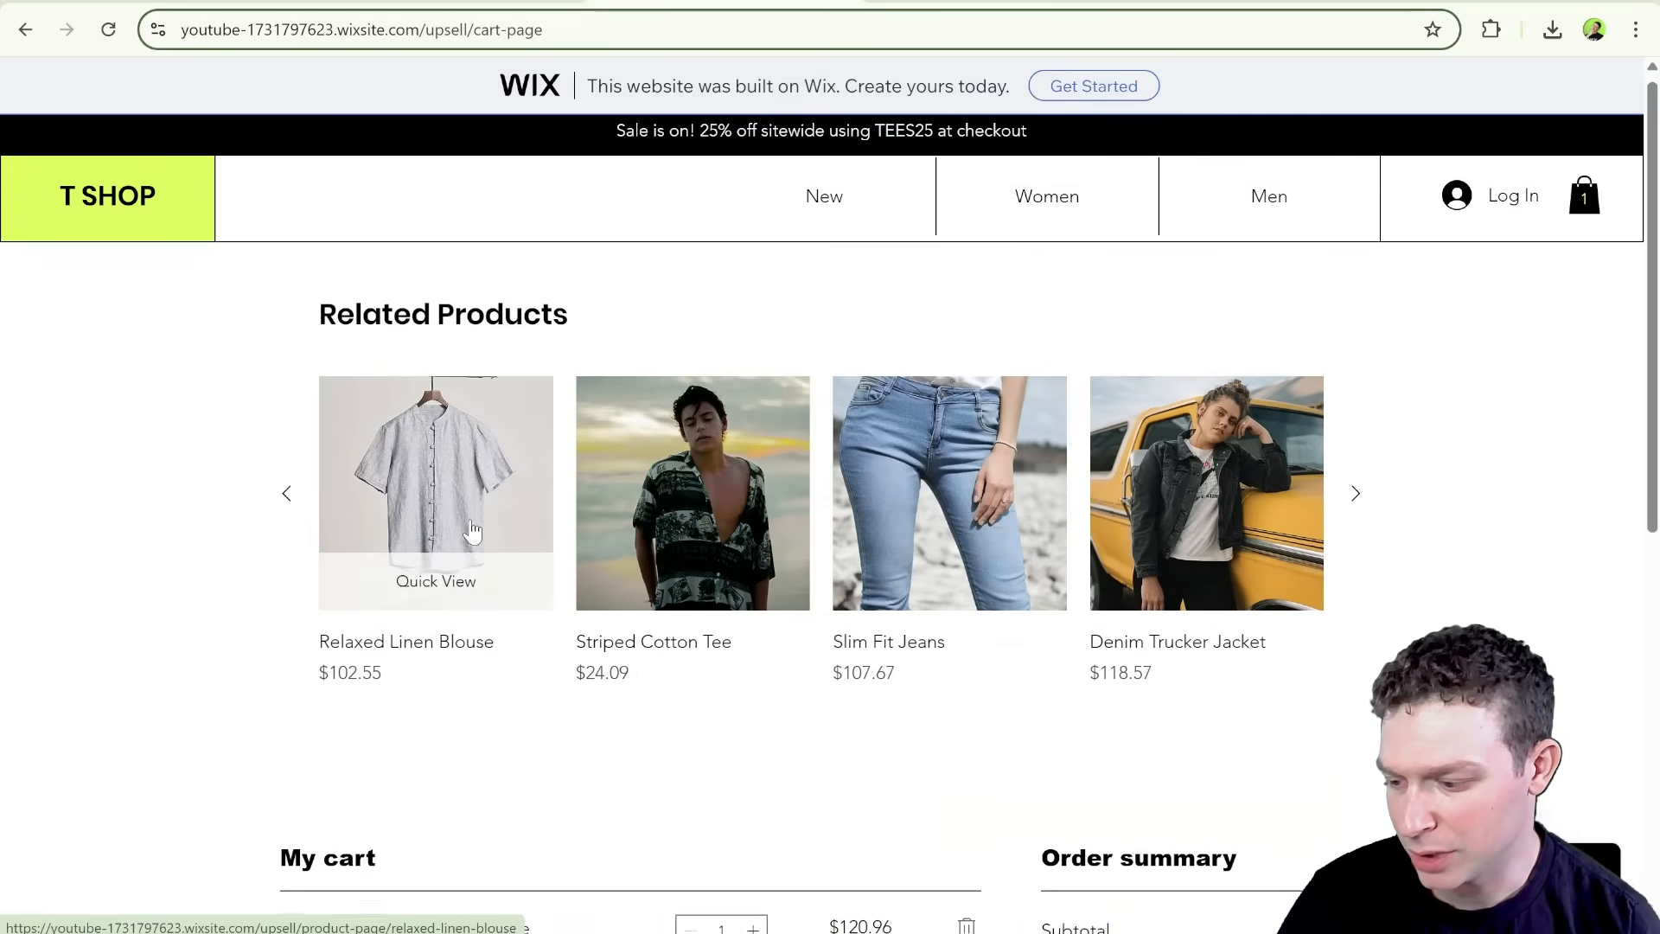
{"action": "scroll", "scroll_direction": "down", "scroll_amount": 3}
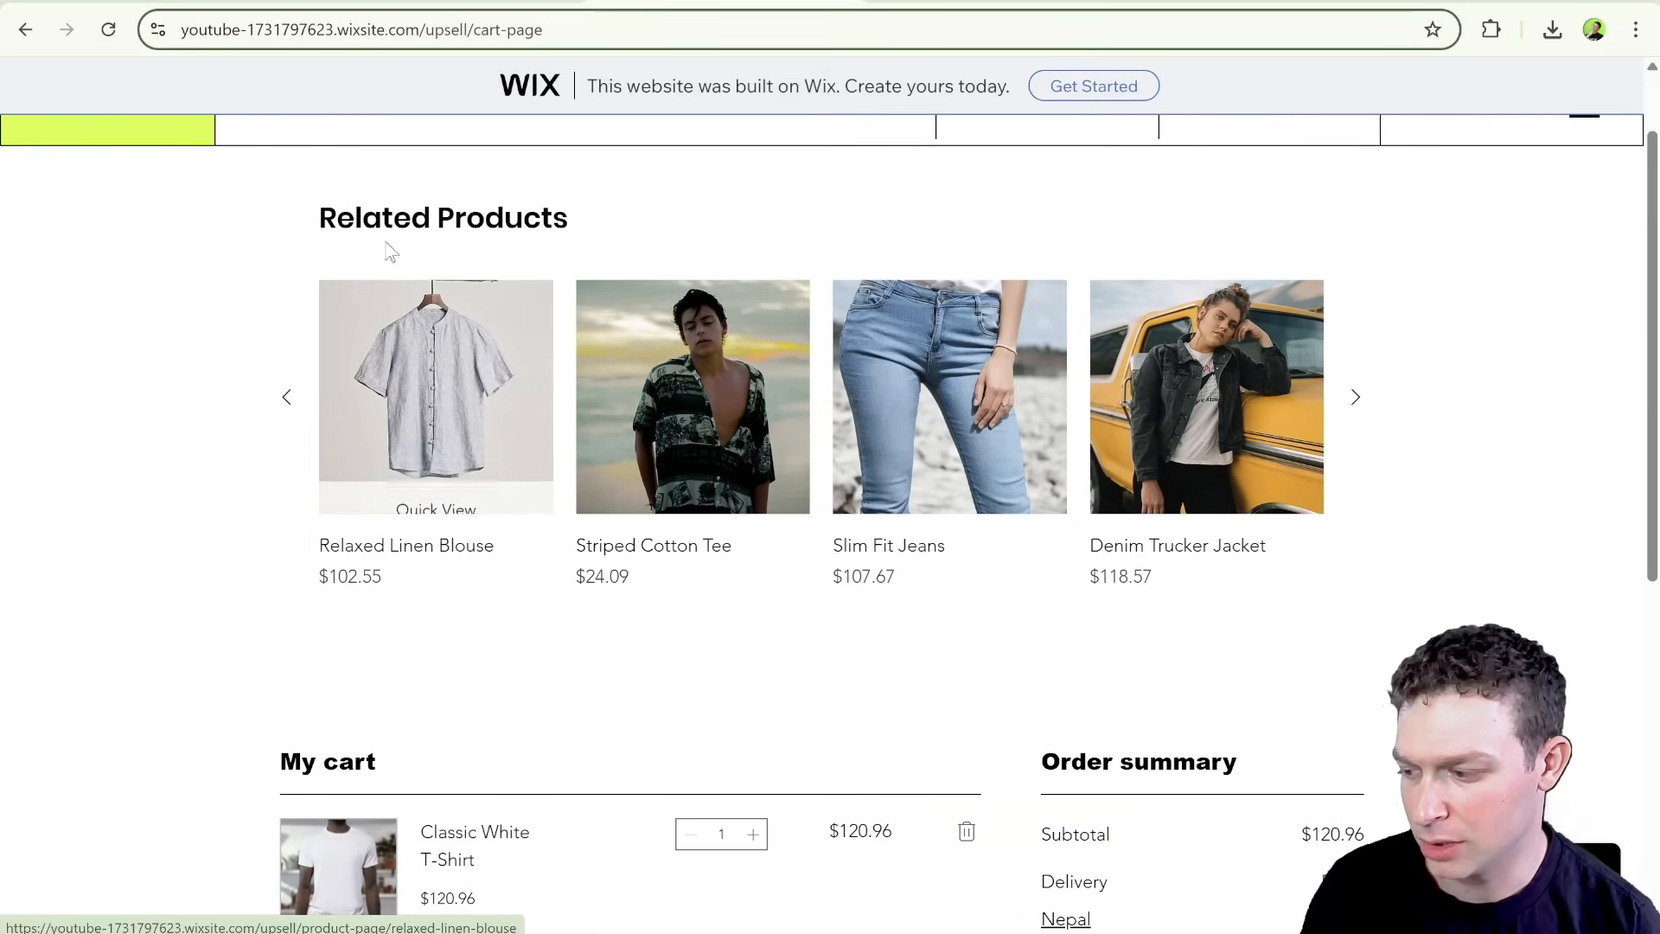
{"action": "mouse_move", "coordinate": [505, 411]}
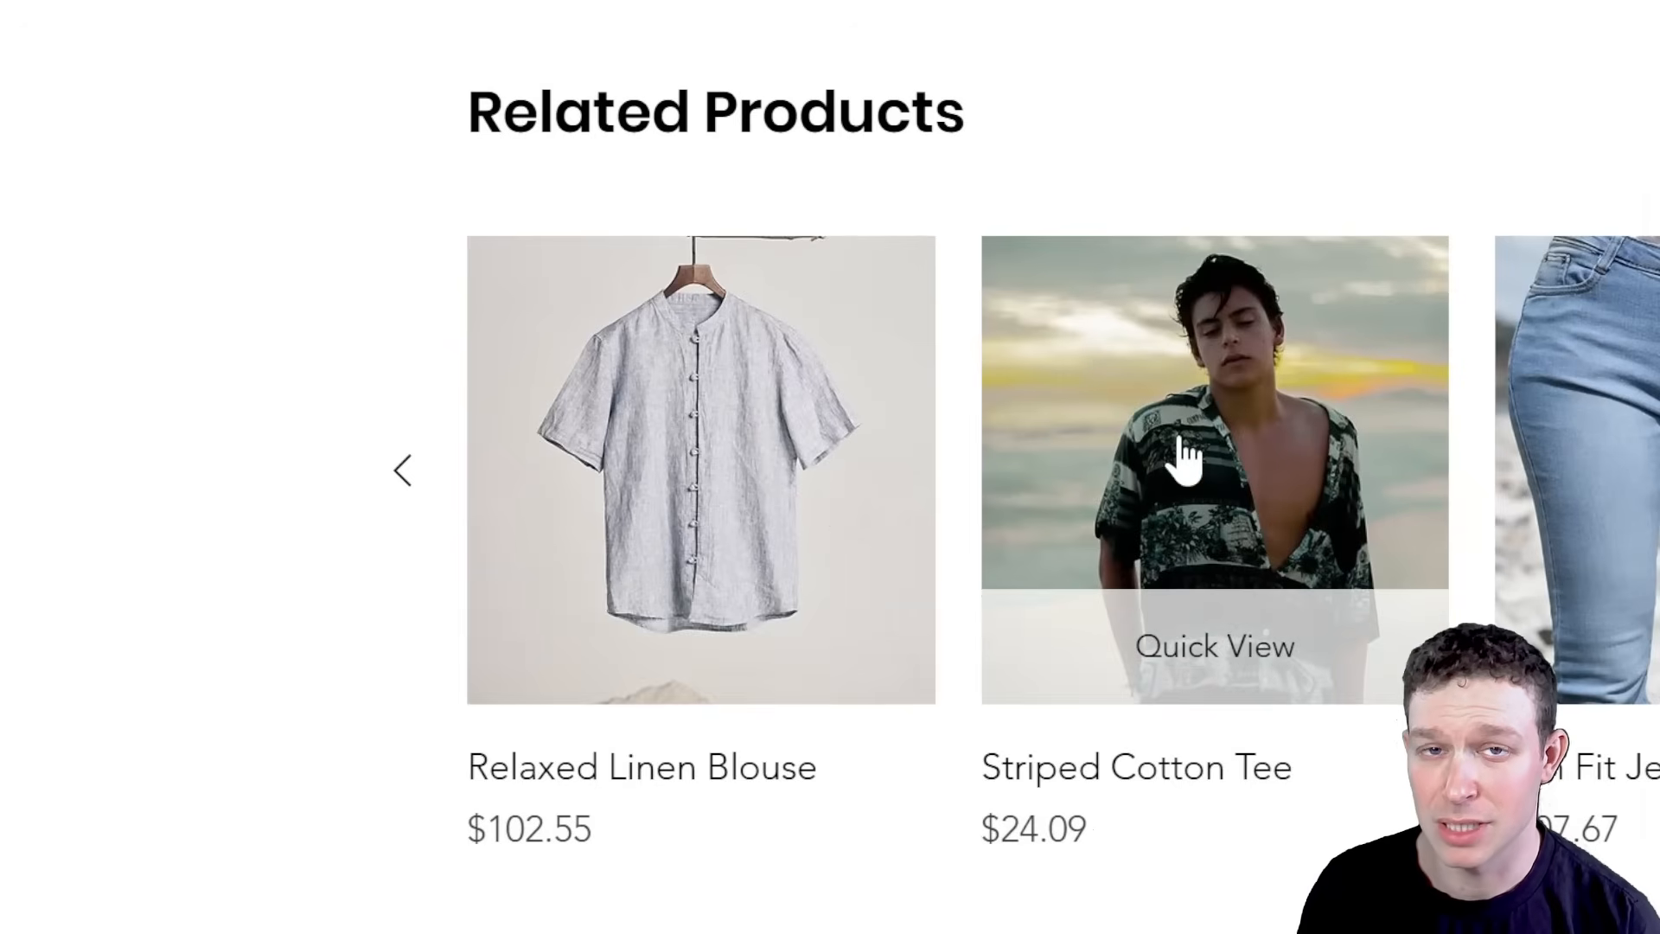
{"action": "mouse_move", "coordinate": [1149, 460]}
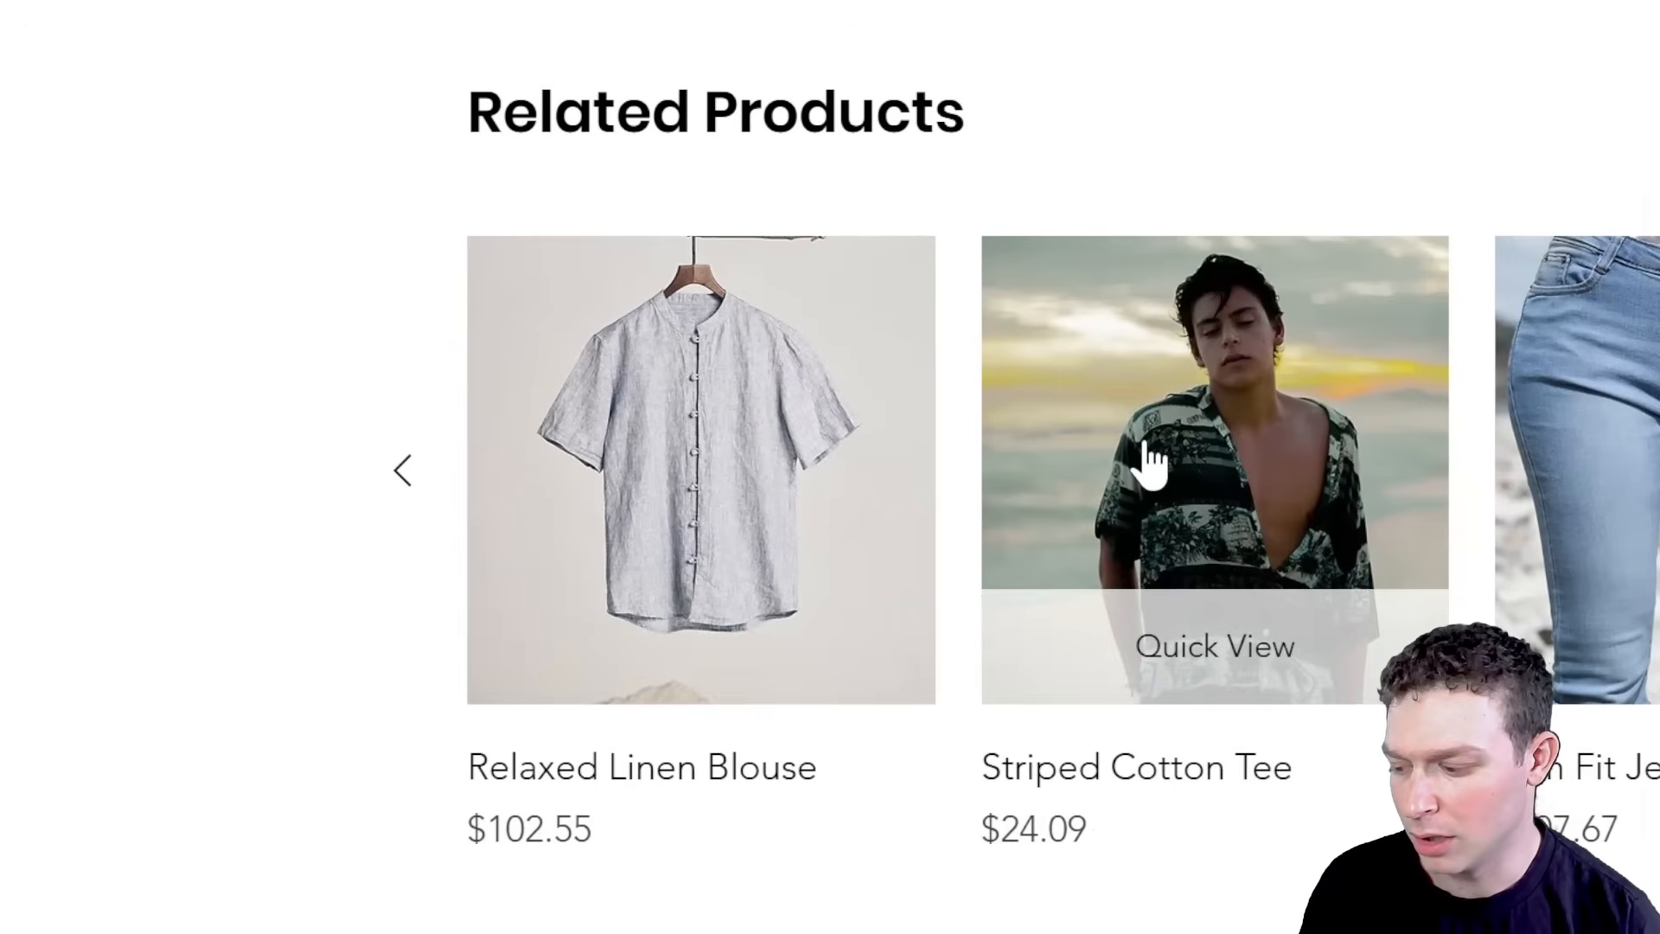
{"action": "scroll", "scroll_direction": "down", "scroll_amount": 3}
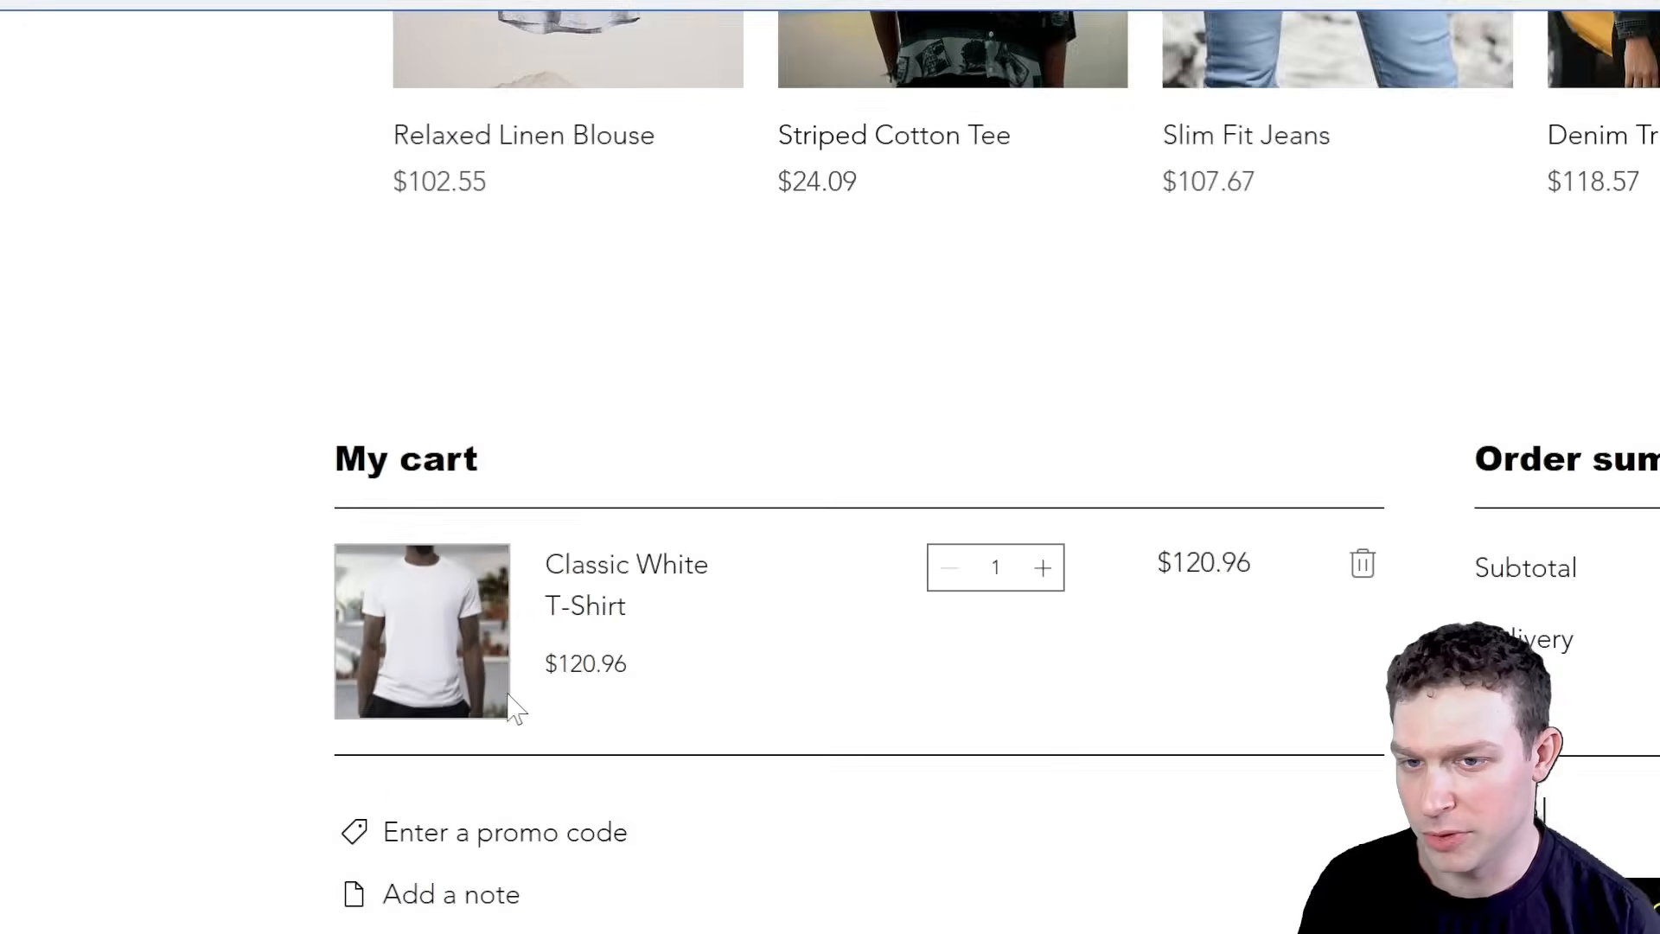
{"action": "scroll", "scroll_direction": "up", "scroll_amount": 3}
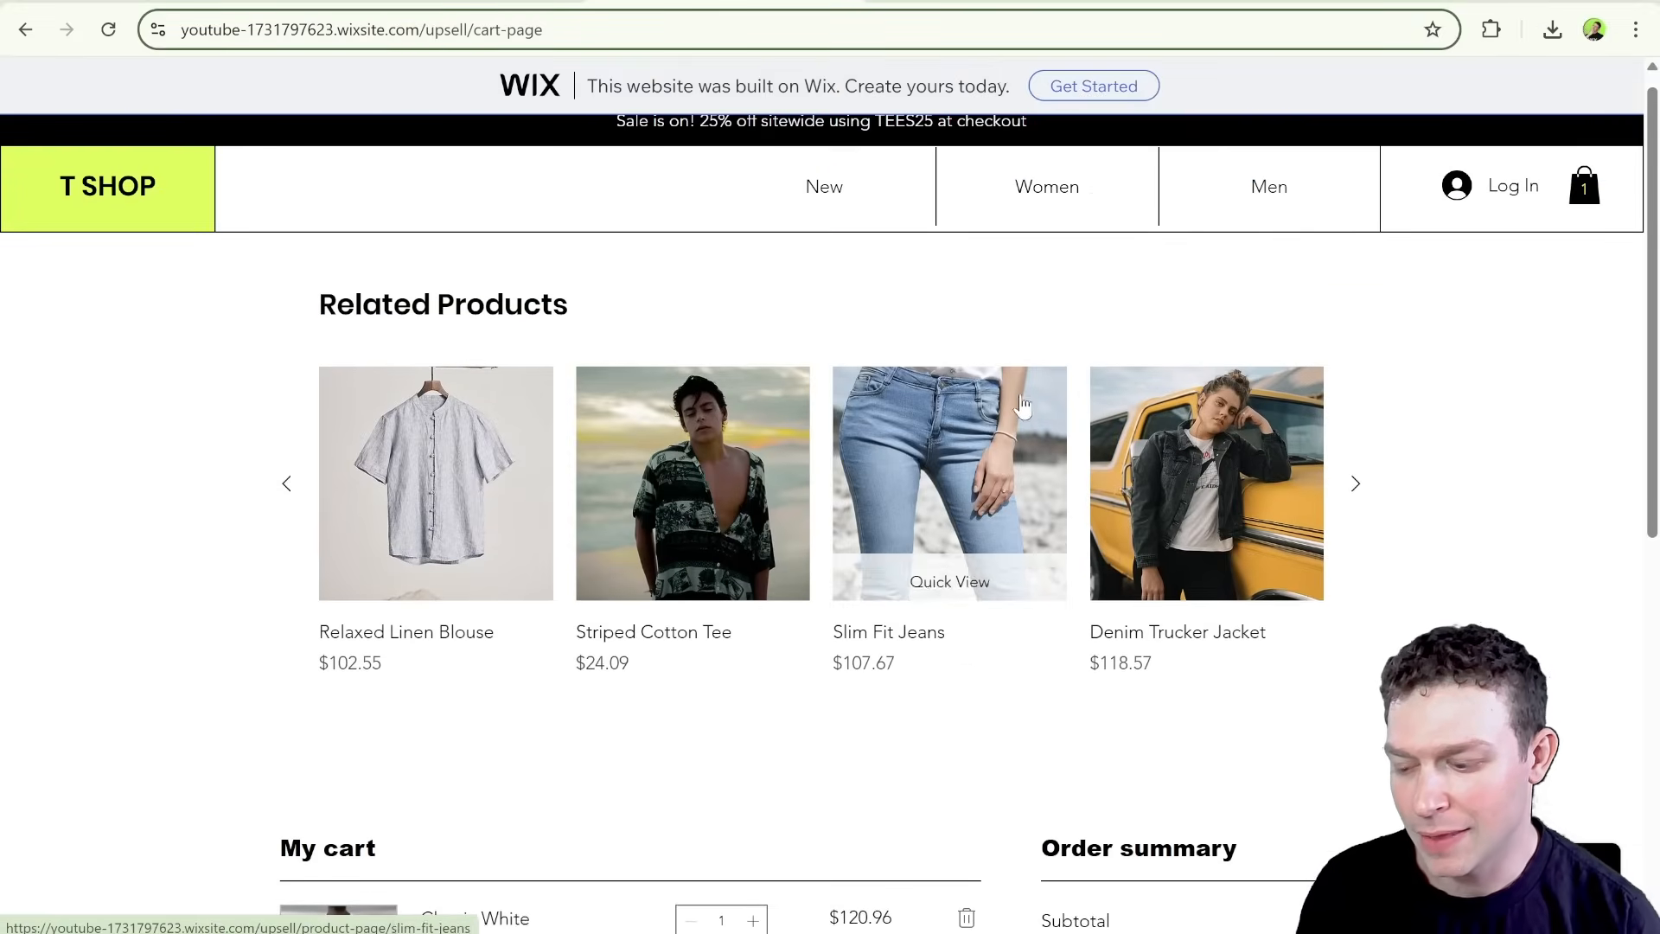
{"action": "left_click", "coordinate": [1354, 484]}
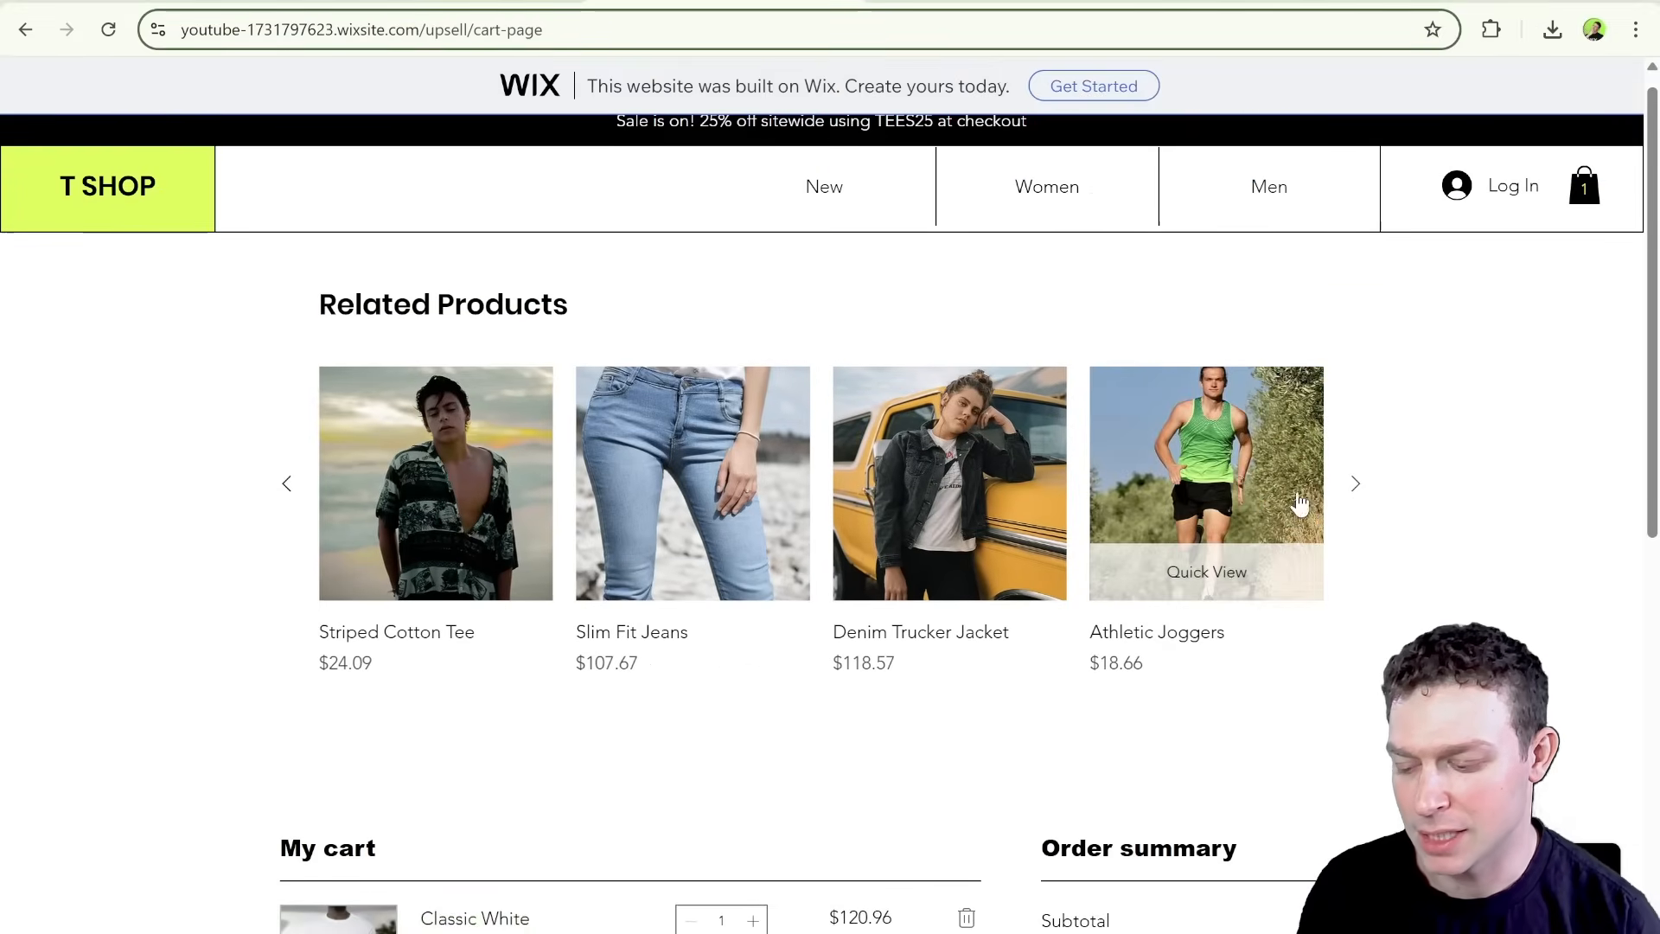
{"action": "left_click", "coordinate": [287, 484]}
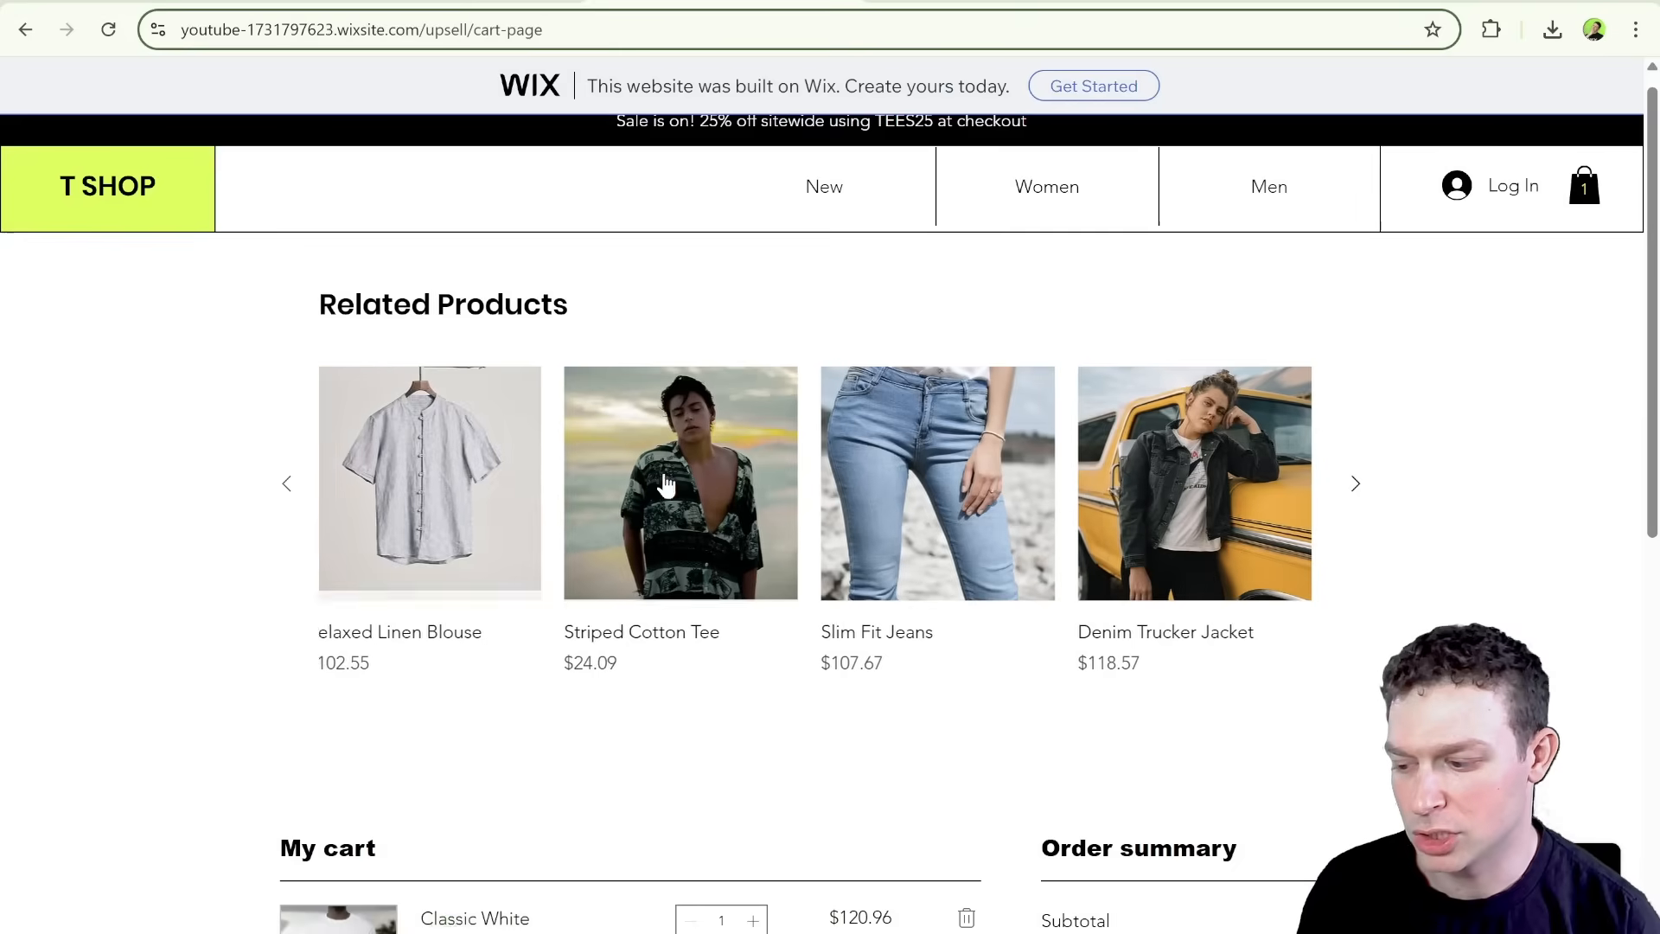
{"action": "mouse_move", "coordinate": [693, 483]}
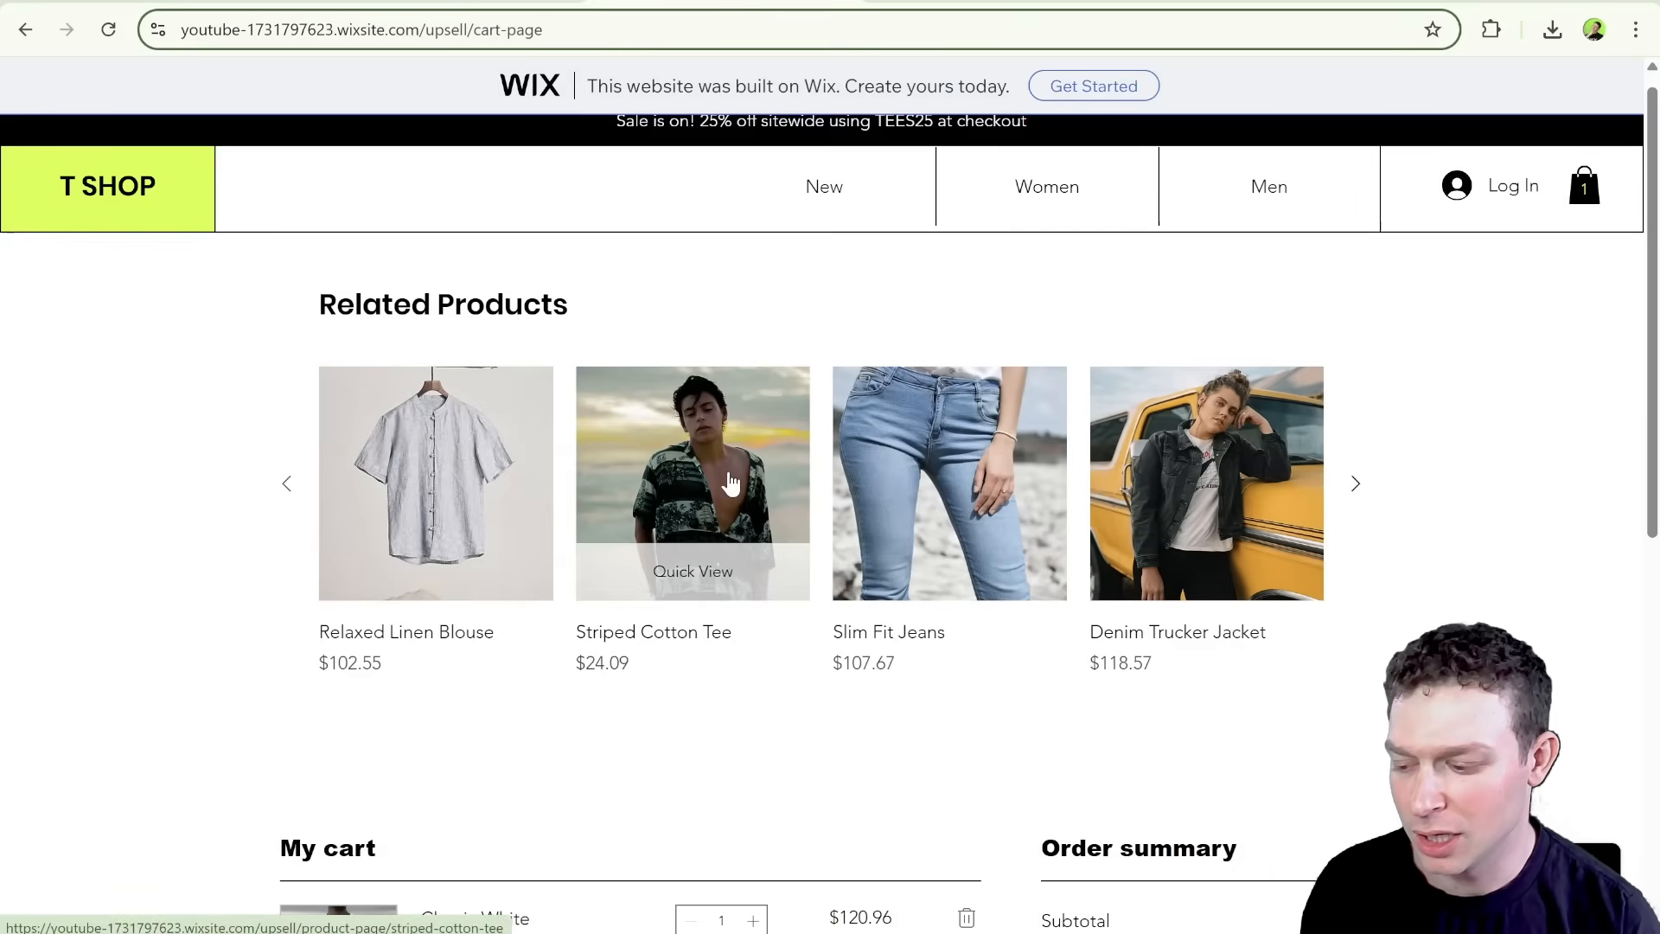
{"action": "mouse_move", "coordinate": [873, 492]}
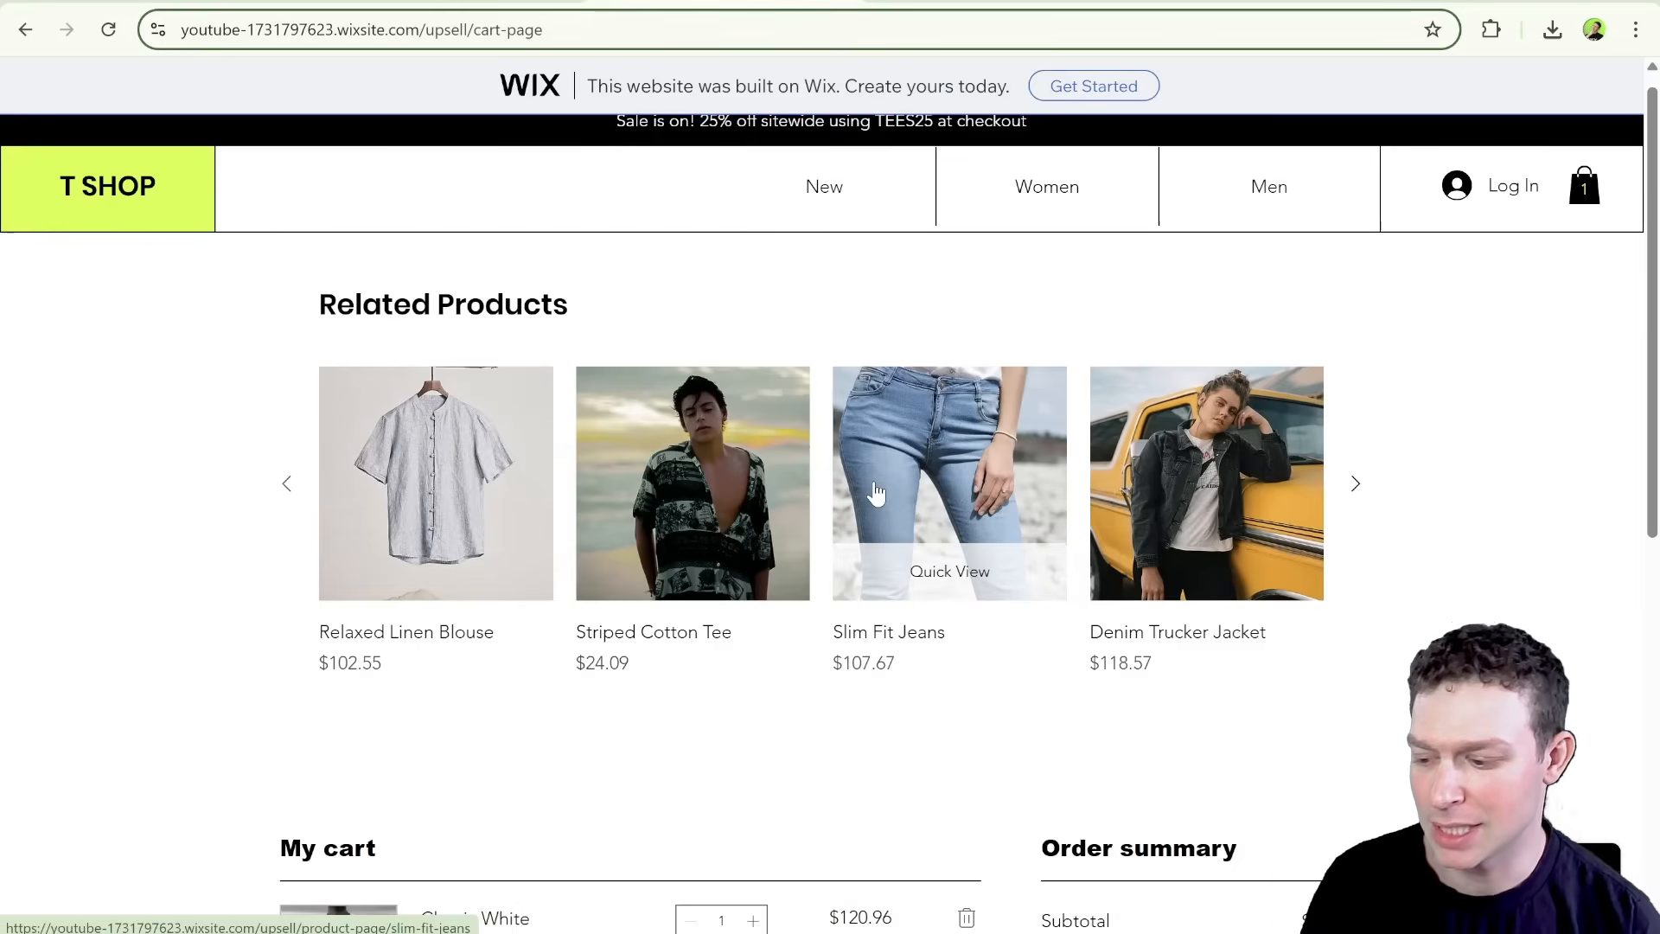
Scroll through the live cart page to review the related products section.
{"action": "scroll", "scroll_direction": "down", "scroll_amount": 3}
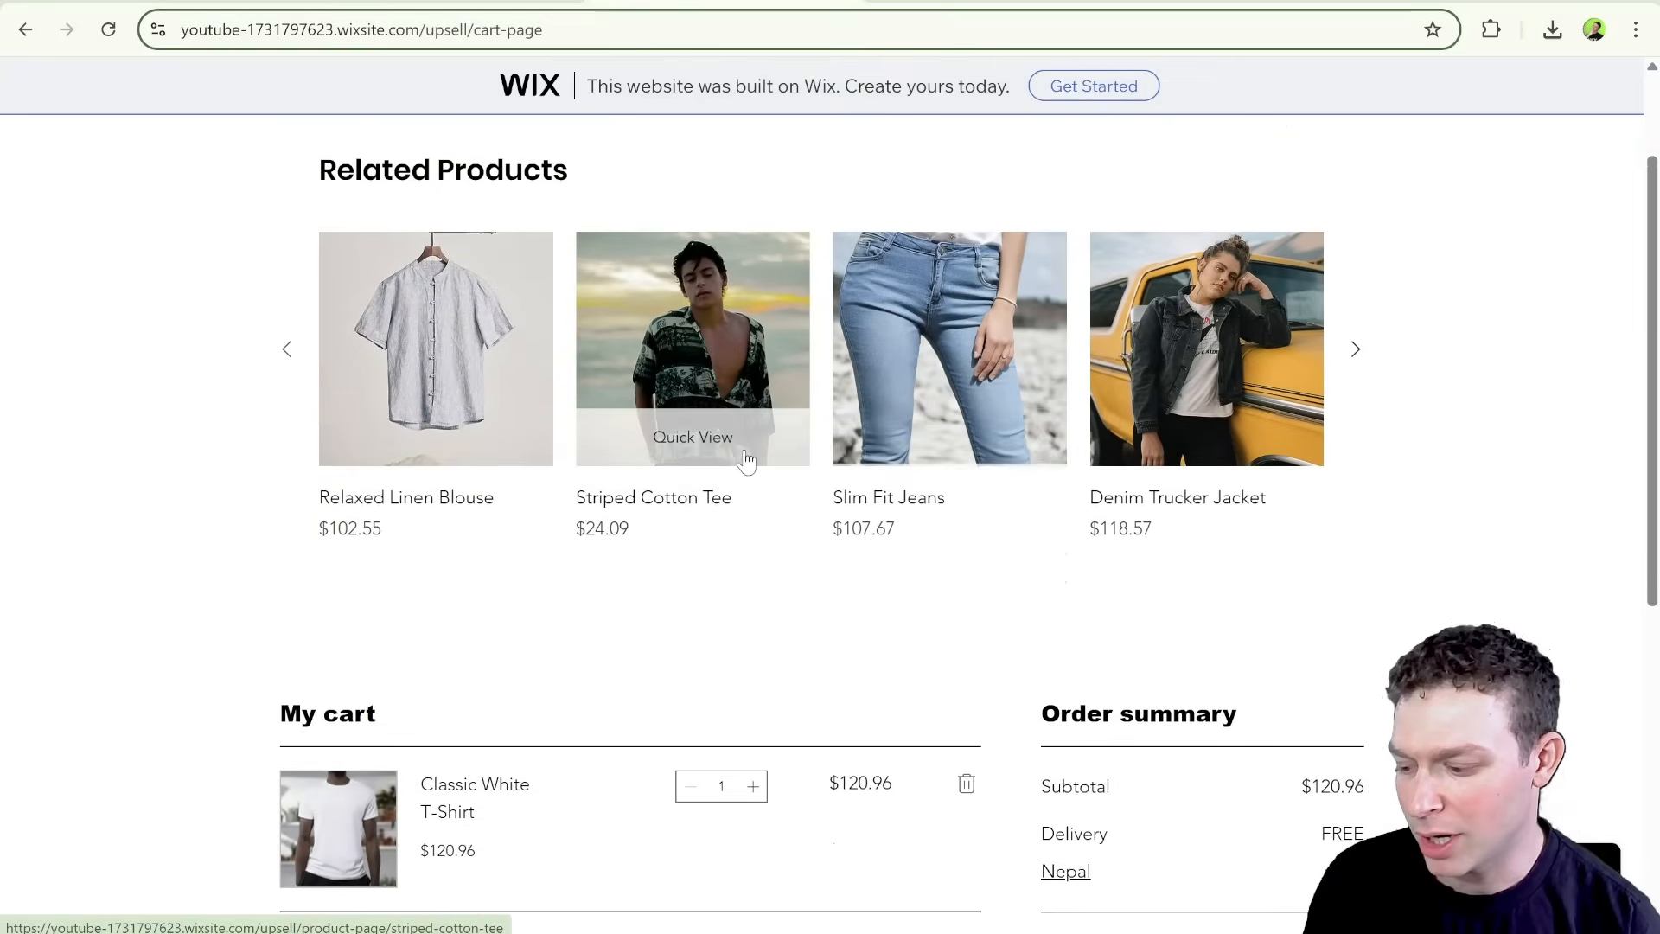
{"action": "scroll", "scroll_direction": "down", "scroll_amount": 3}
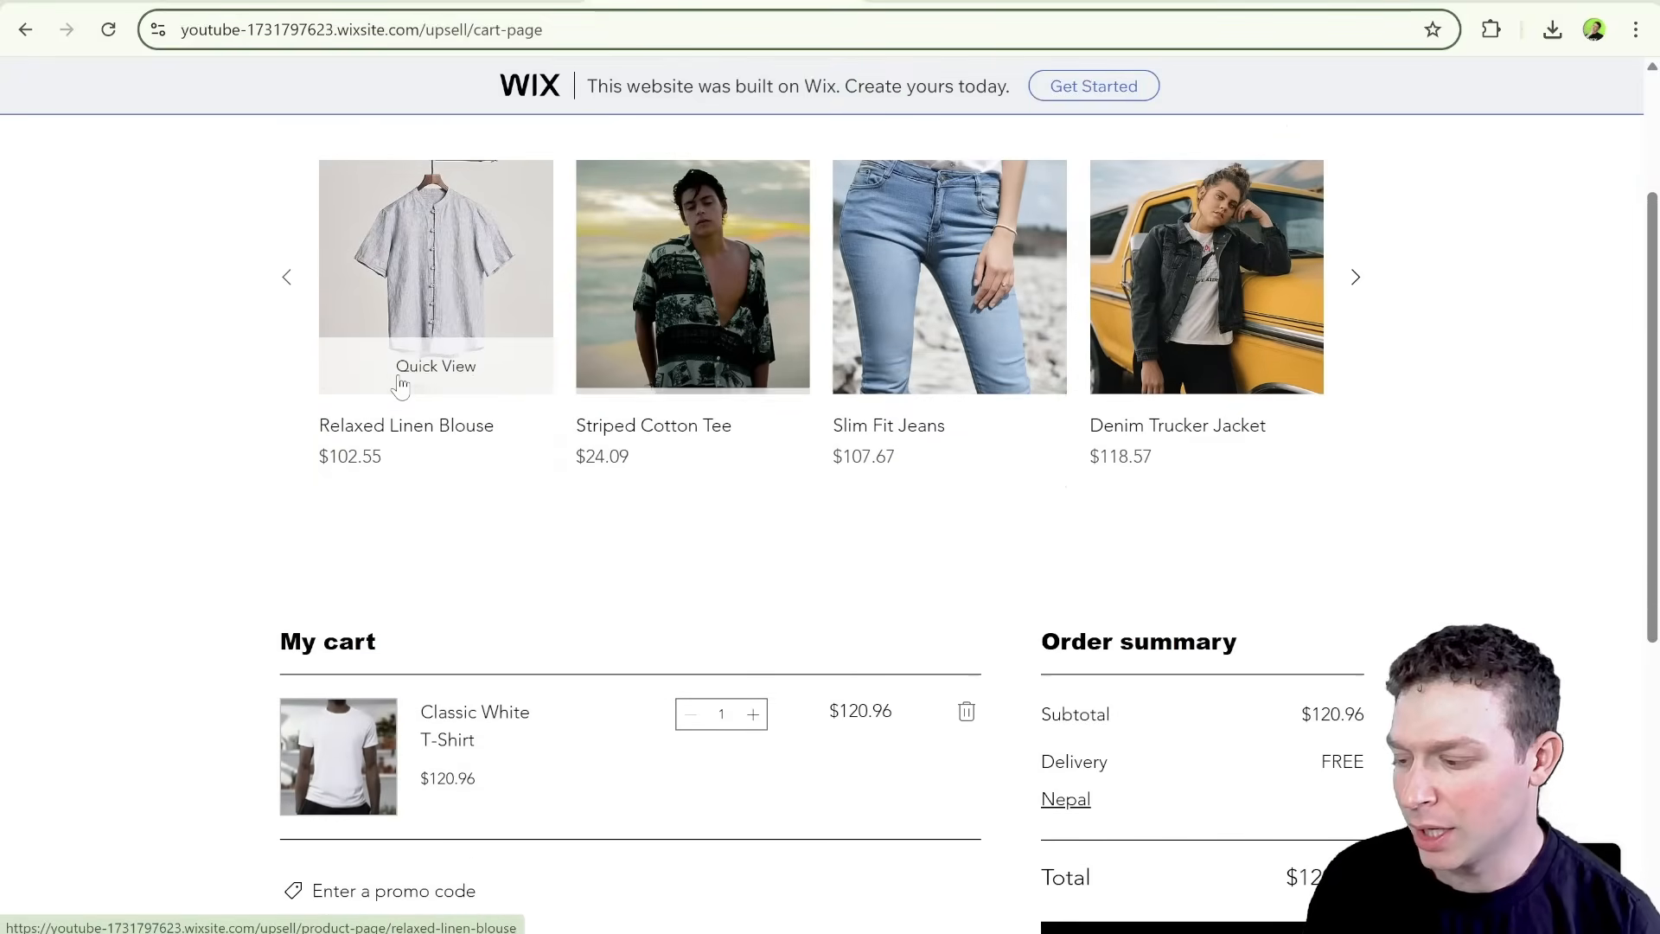
{"action": "scroll", "scroll_direction": "down", "scroll_amount": 3}
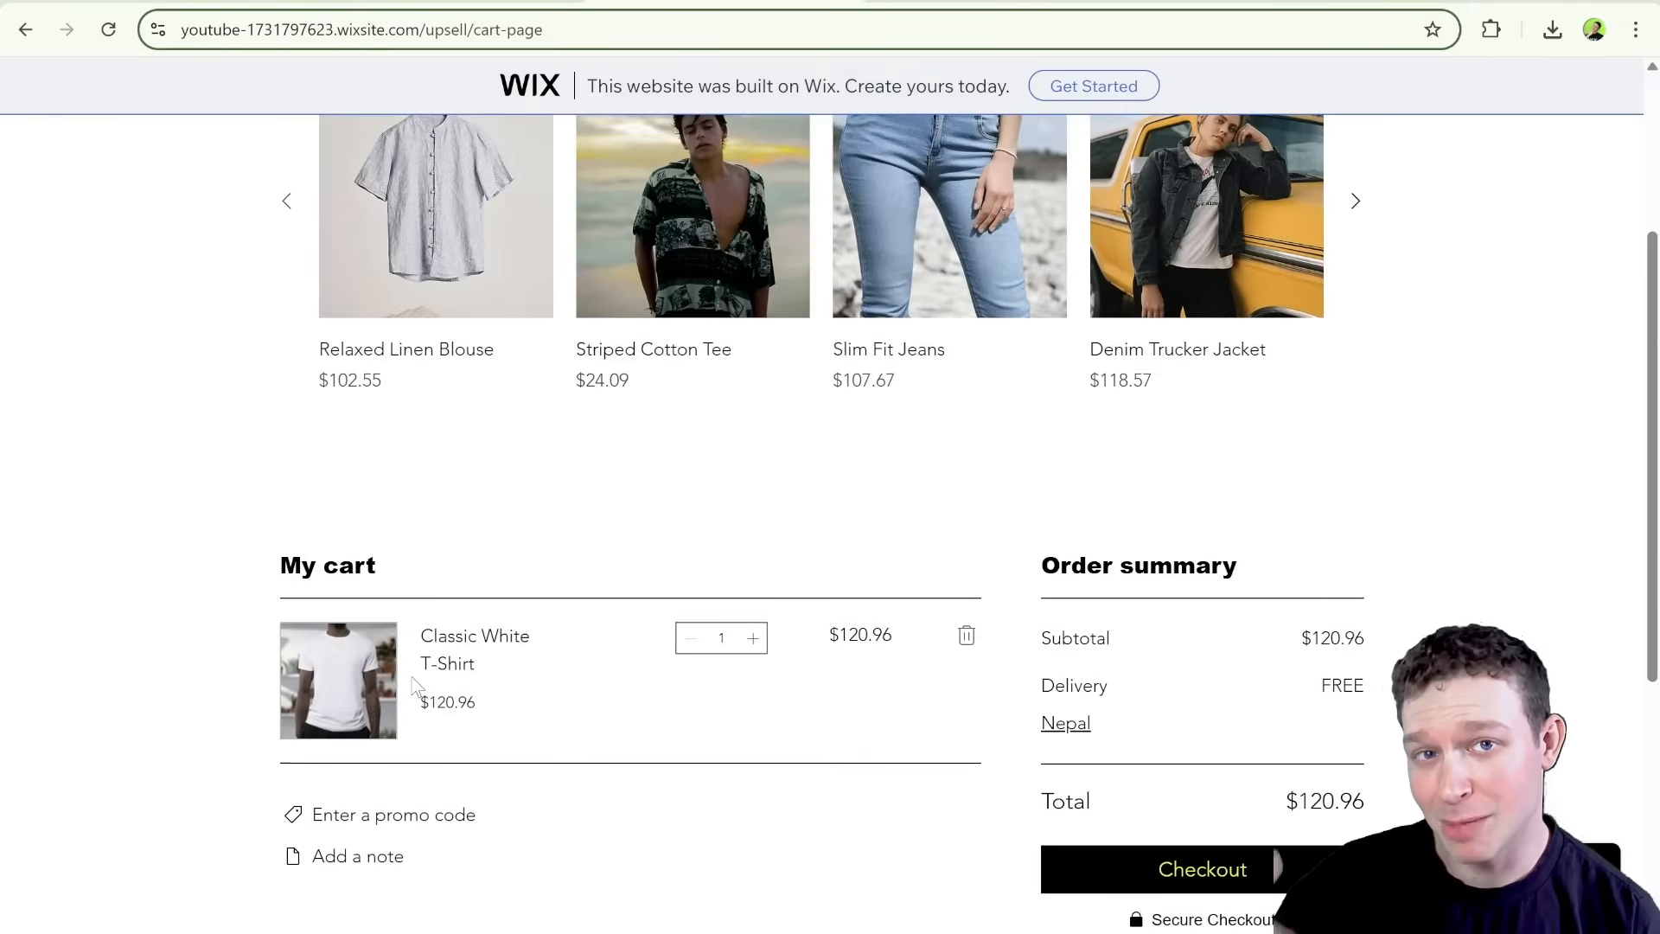
{"action": "scroll", "scroll_direction": "up", "scroll_amount": 3}
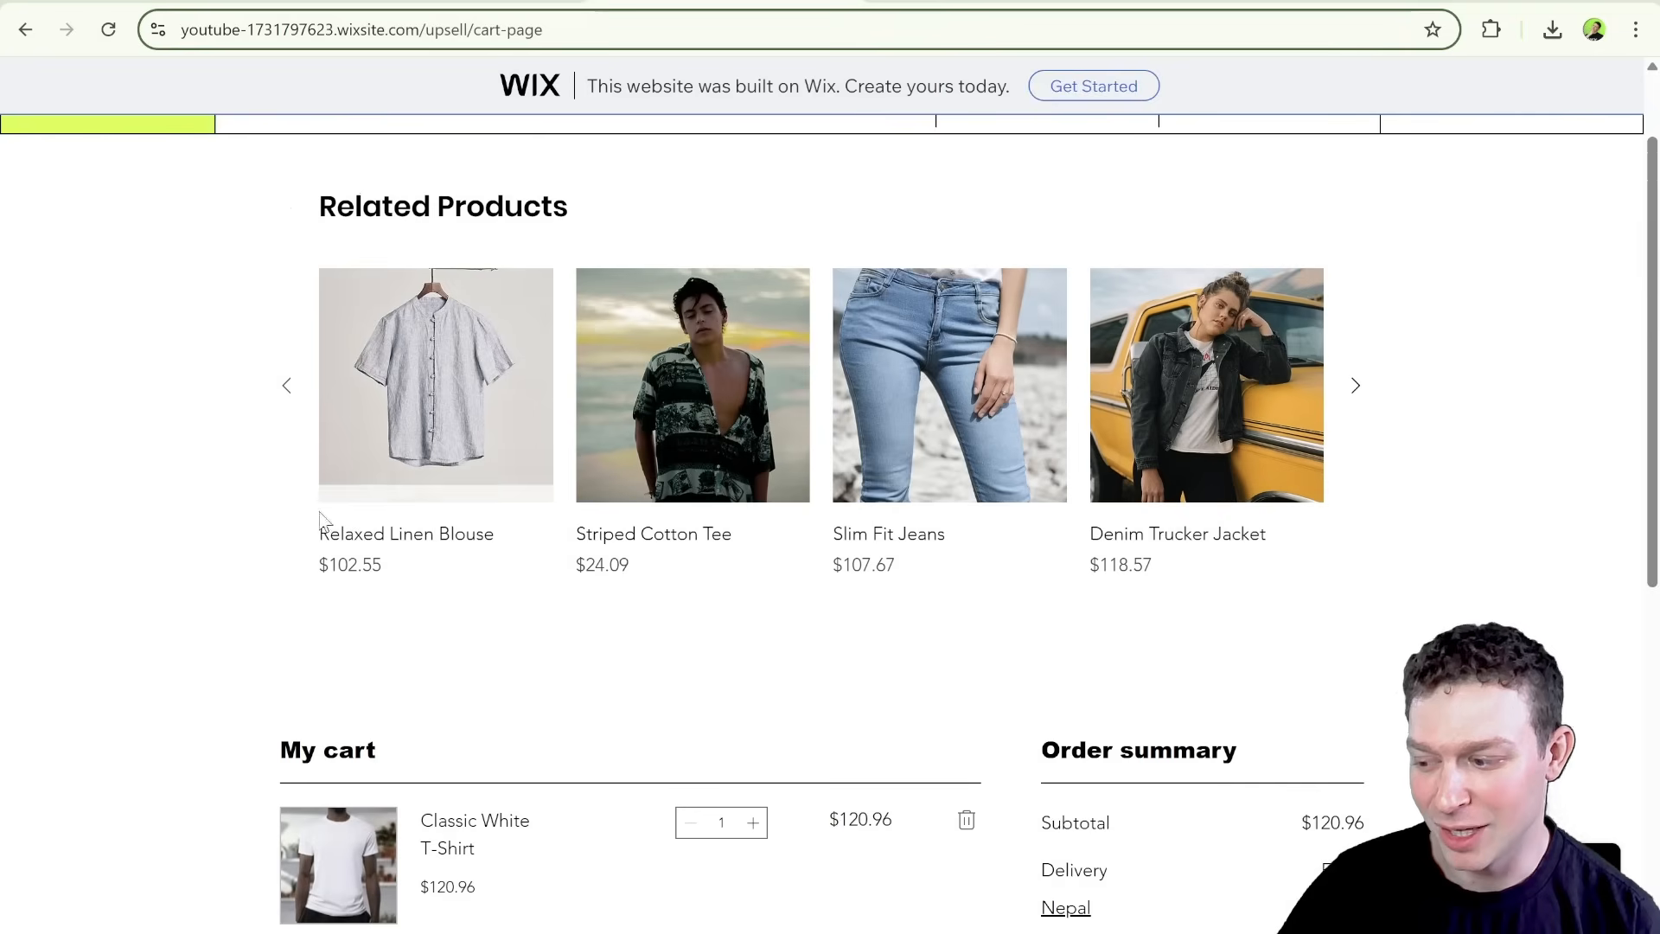
{"action": "mouse_move", "coordinate": [693, 472]}
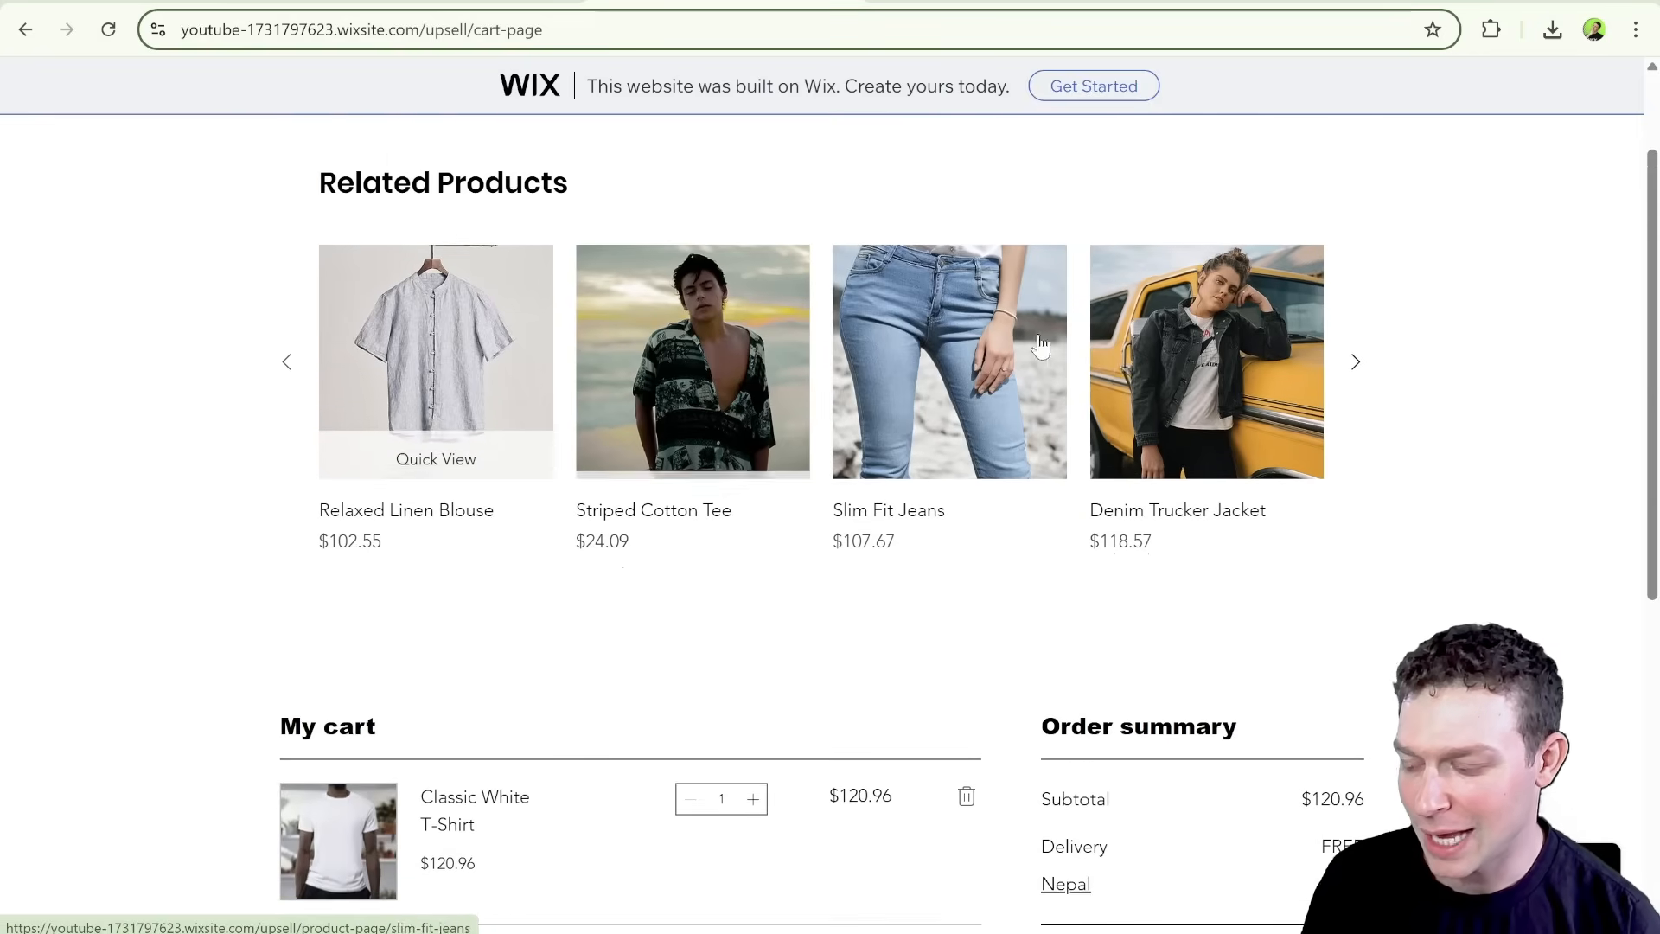
{"action": "mouse_move", "coordinate": [1295, 430]}
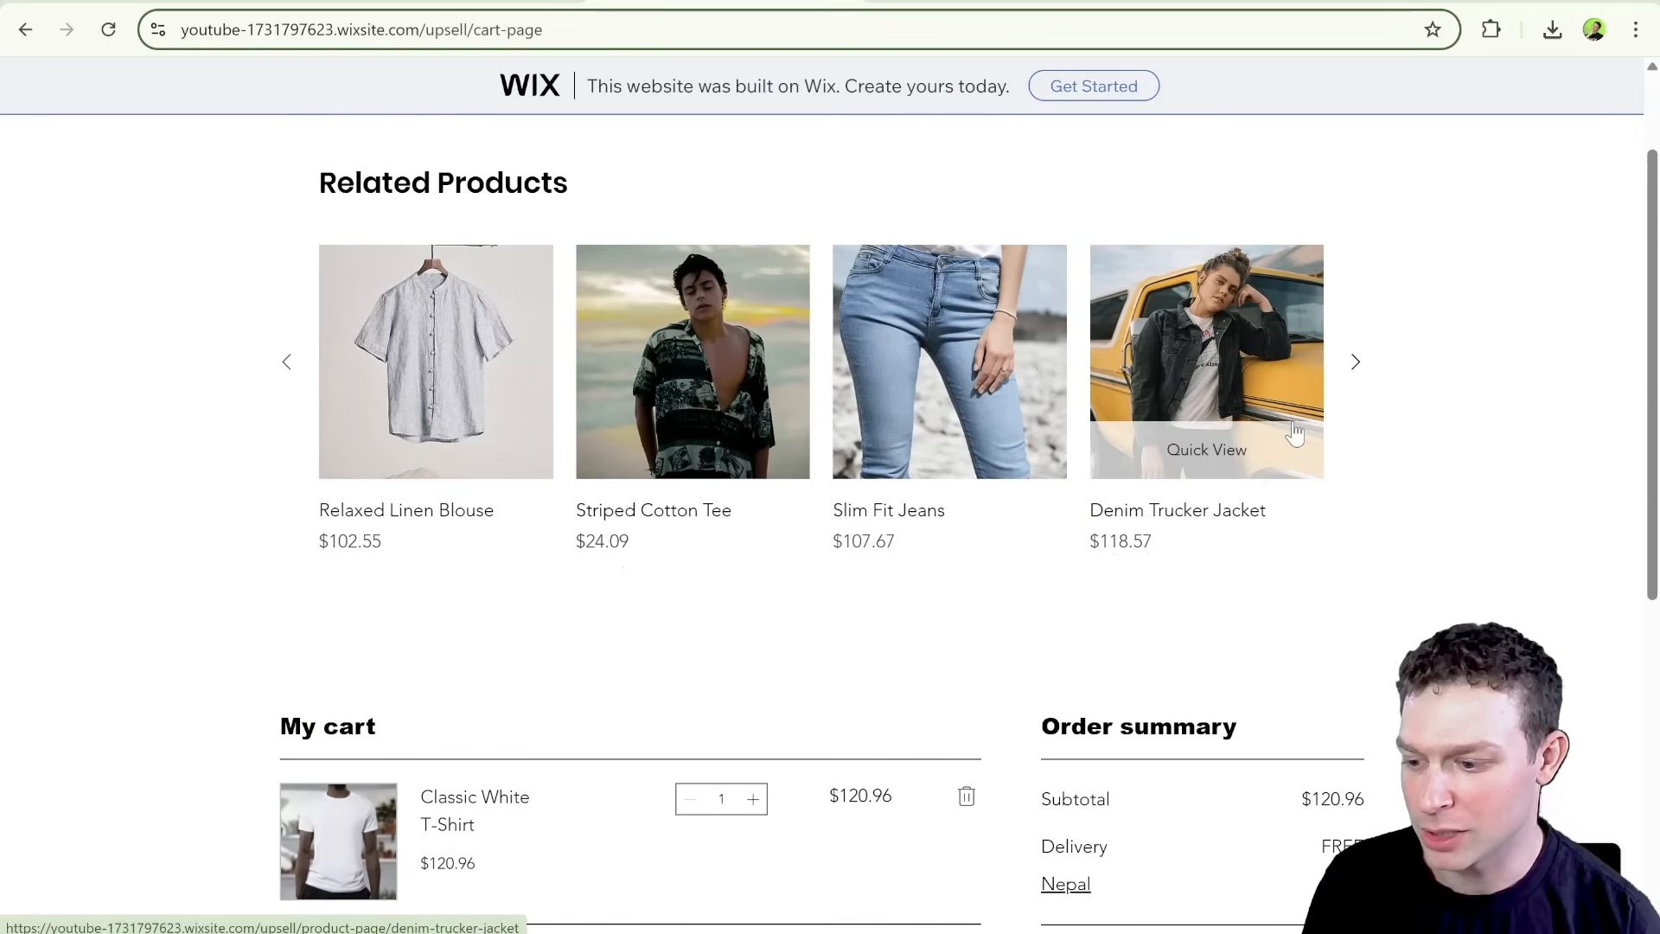
{"action": "scroll", "scroll_direction": "up", "scroll_amount": 3}
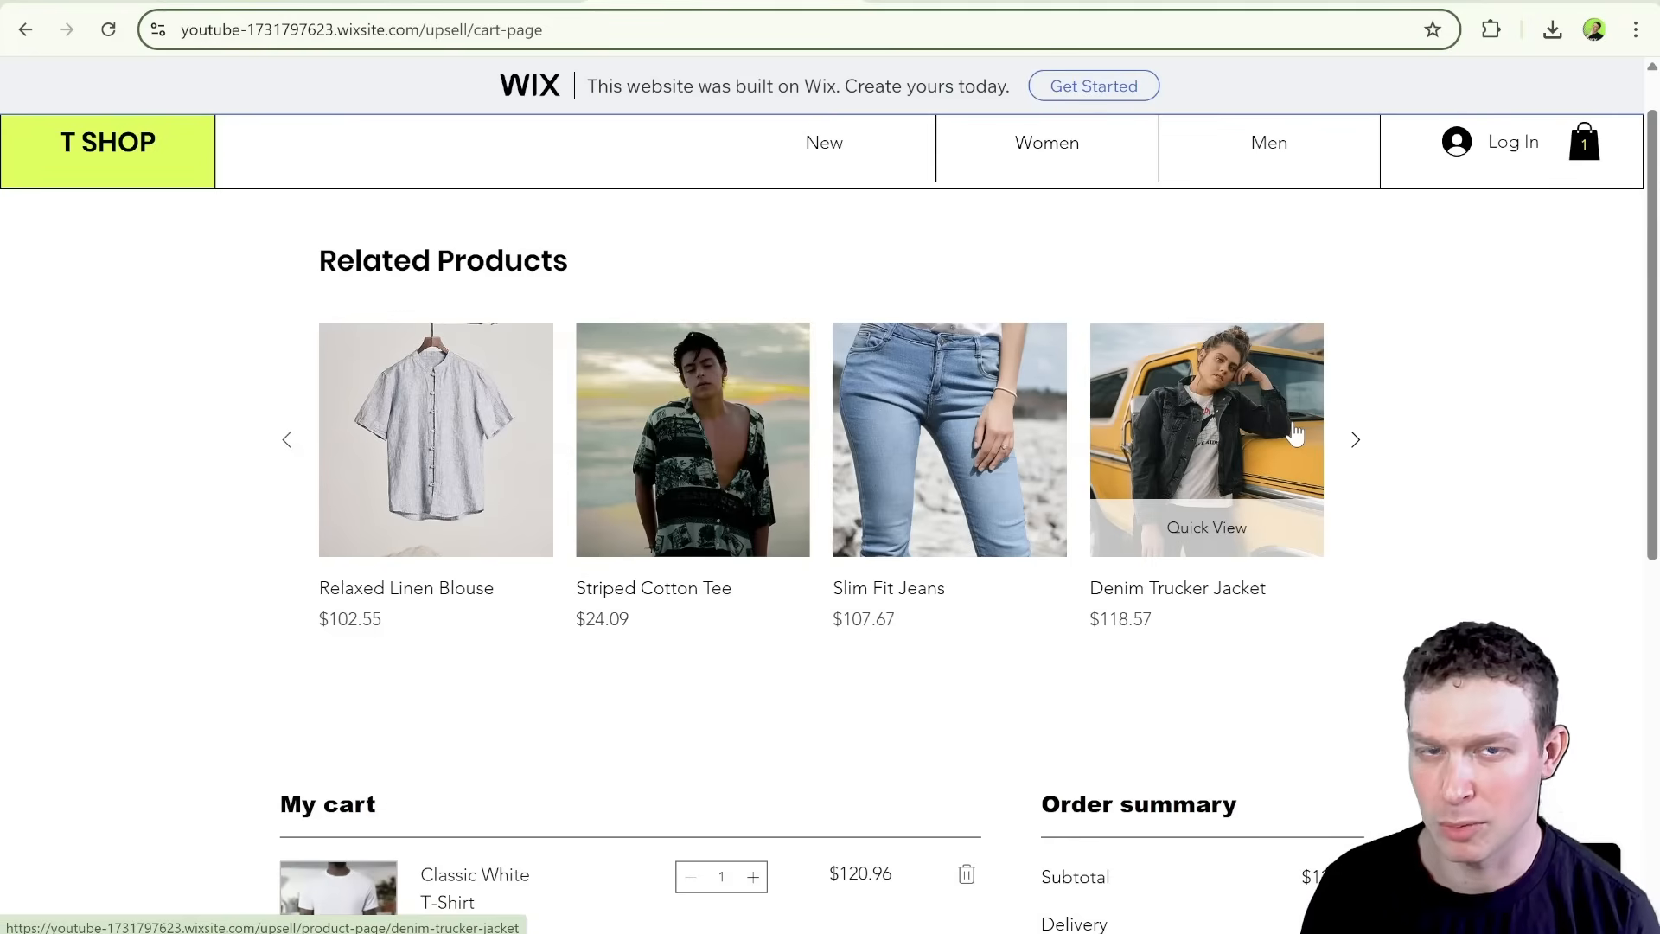
{"action": "scroll", "scroll_direction": "down", "scroll_amount": 3}
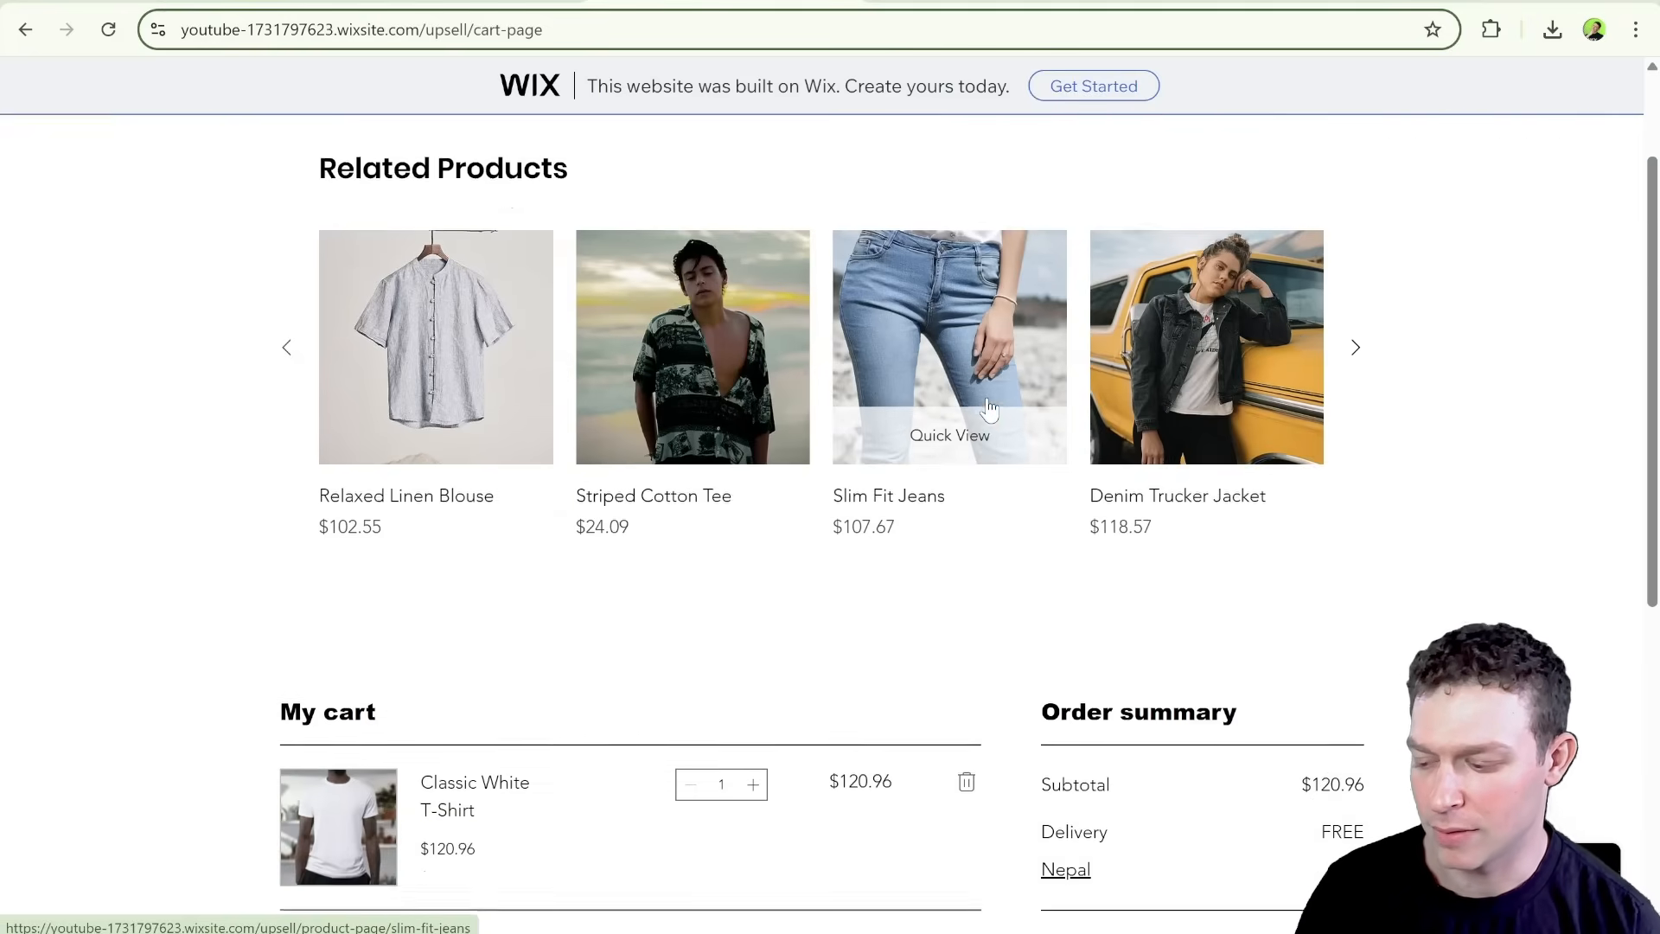
{"action": "scroll", "scroll_direction": "down", "scroll_amount": 3}
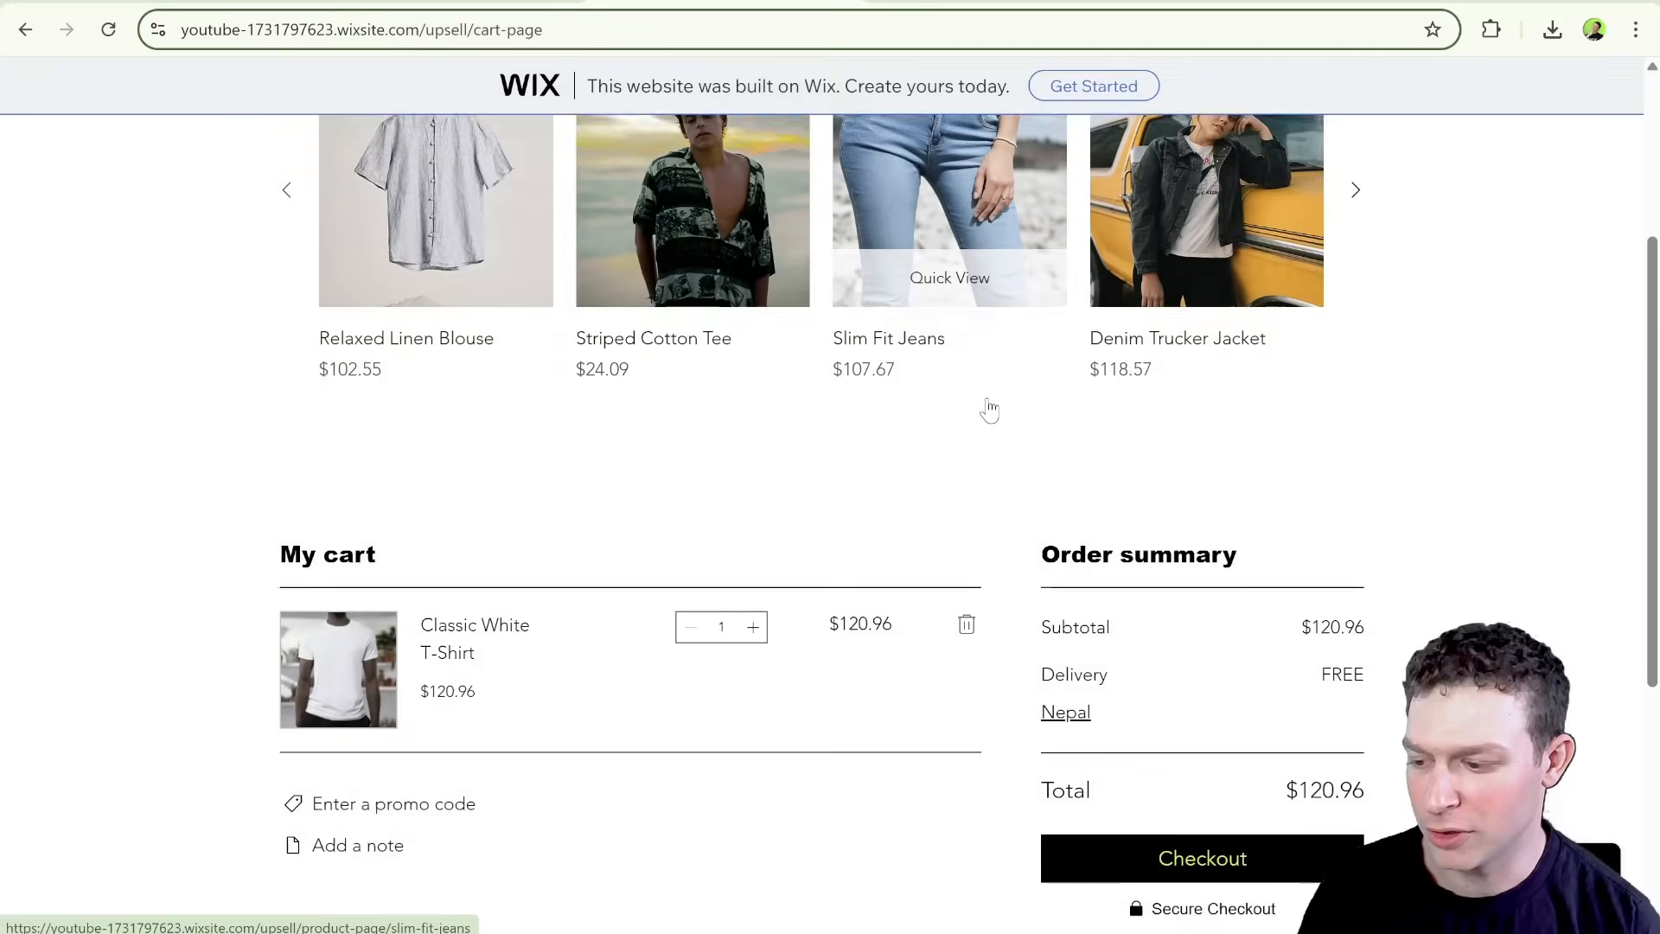
{"action": "scroll", "scroll_direction": "up", "scroll_amount": 3}
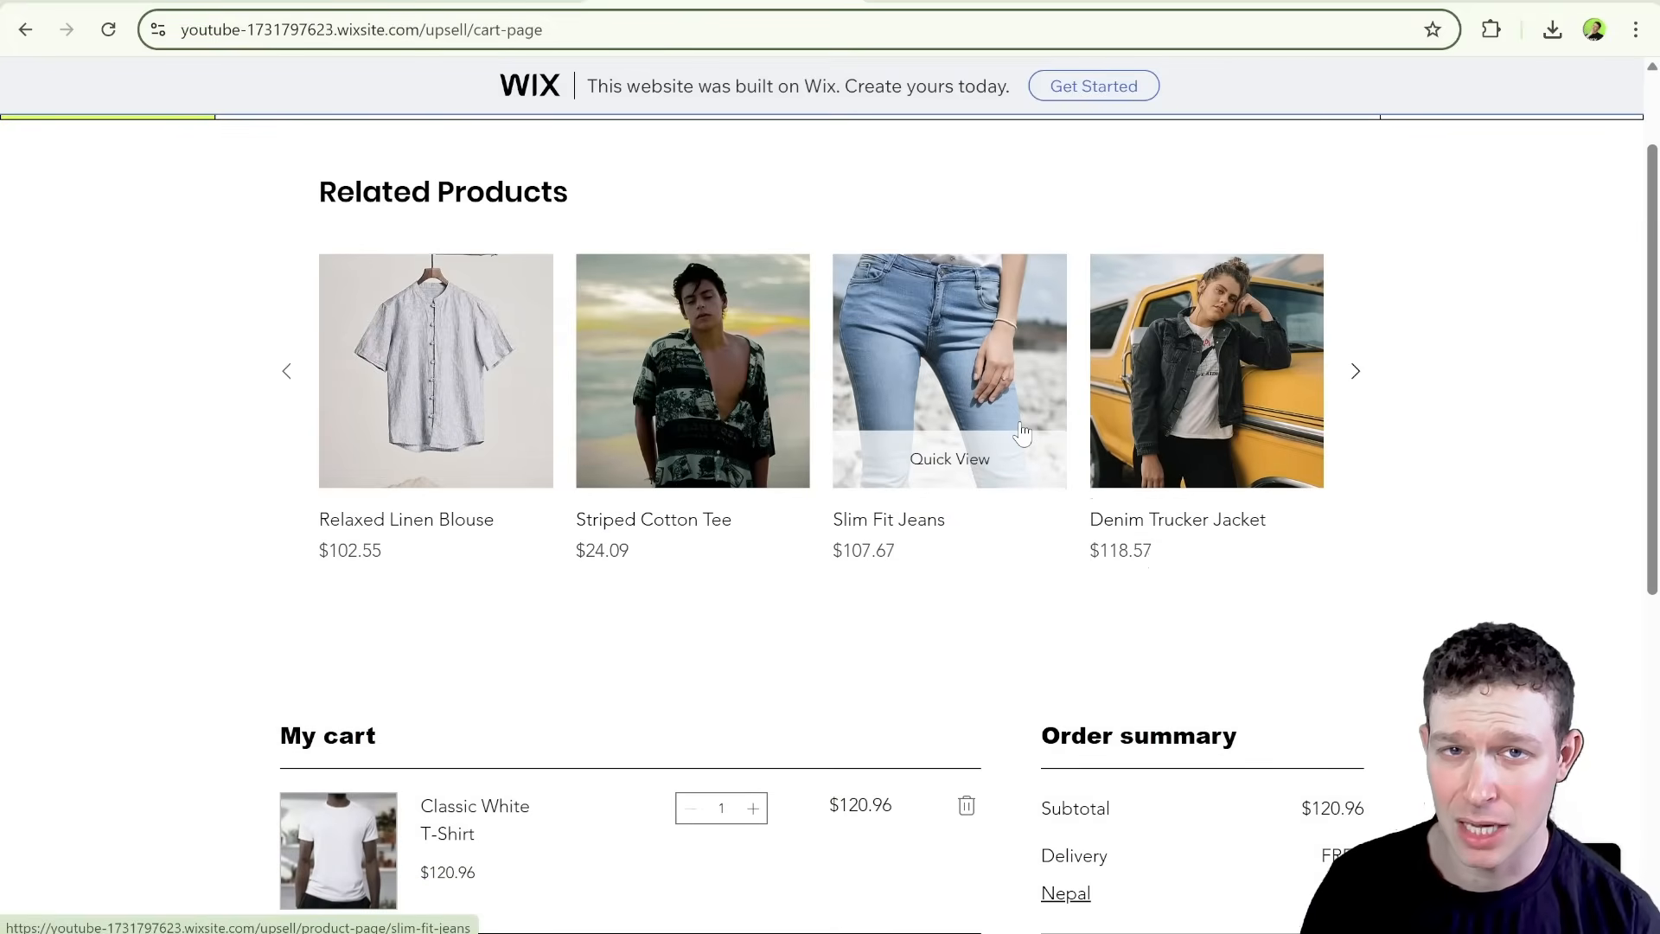
{"action": "mouse_move", "coordinate": [950, 434]}
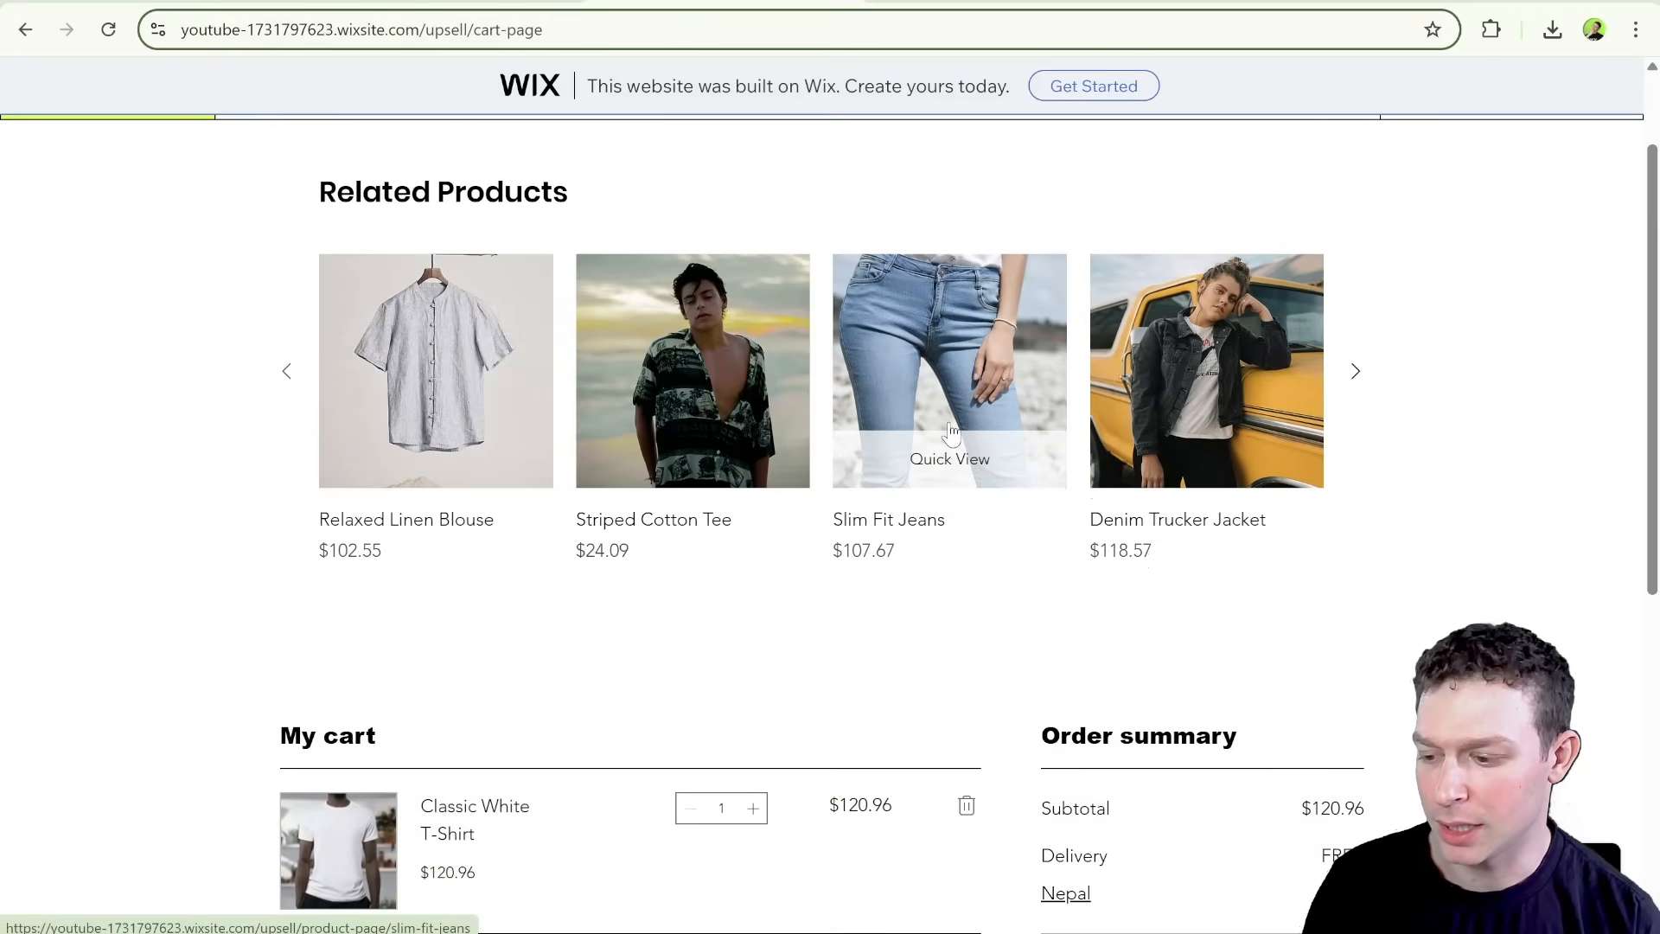
{"action": "scroll", "scroll_direction": "up", "scroll_amount": 3}
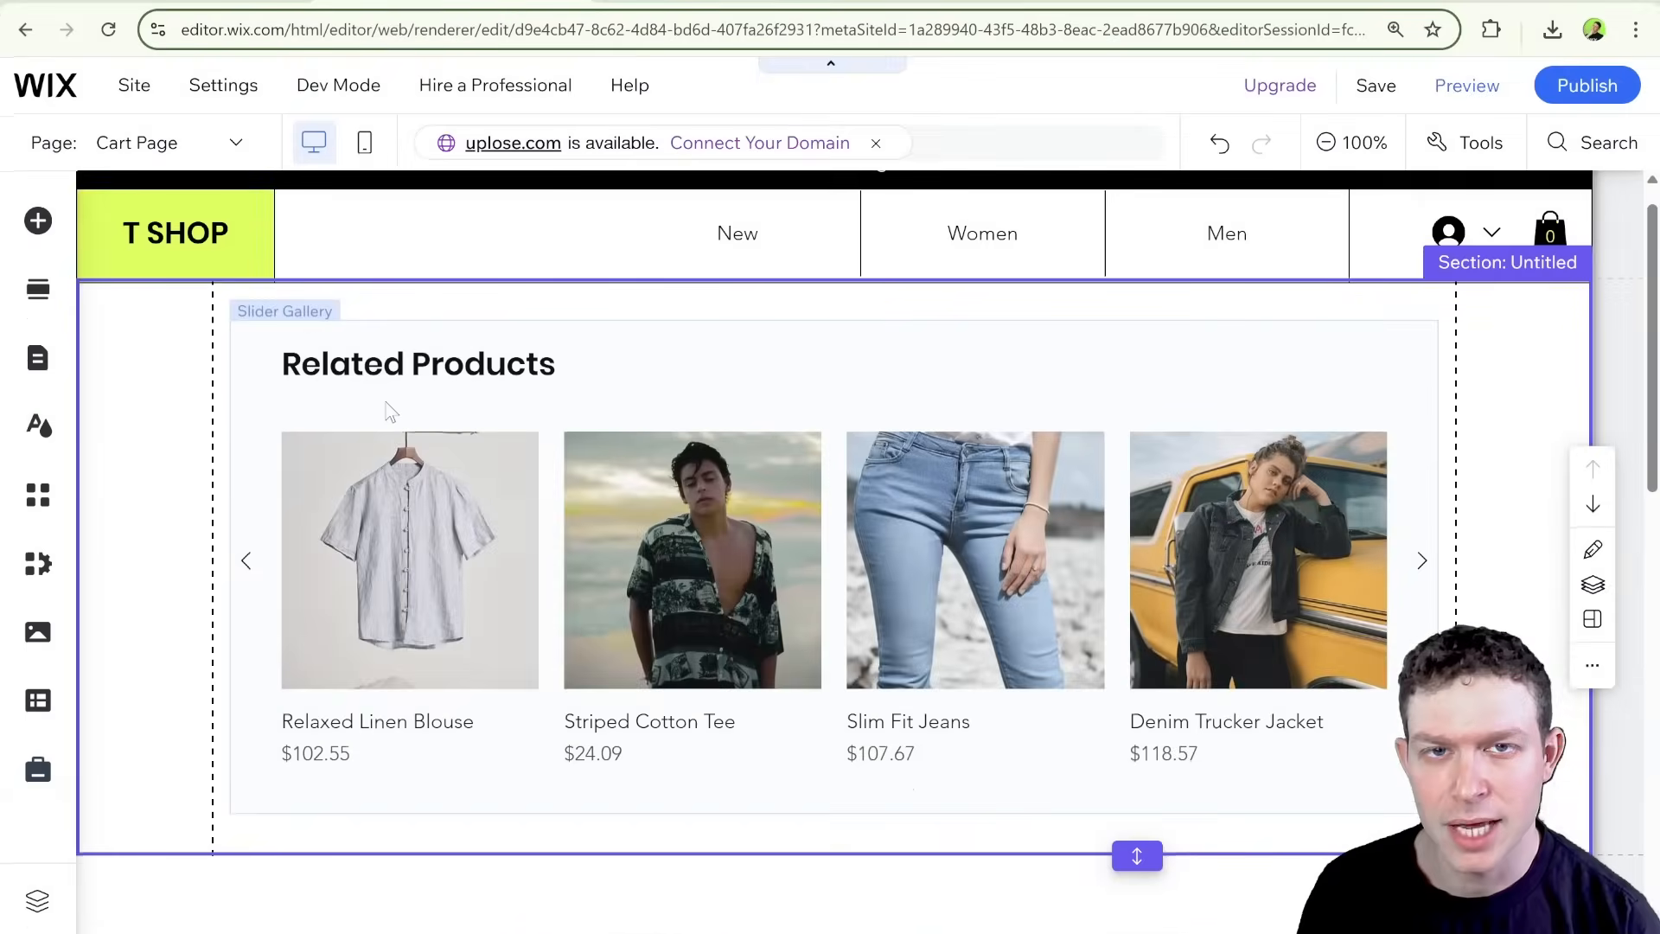
Switch to editing the Side Cart lightbox from the Site Pages list.
{"action": "left_click", "coordinate": [175, 232]}
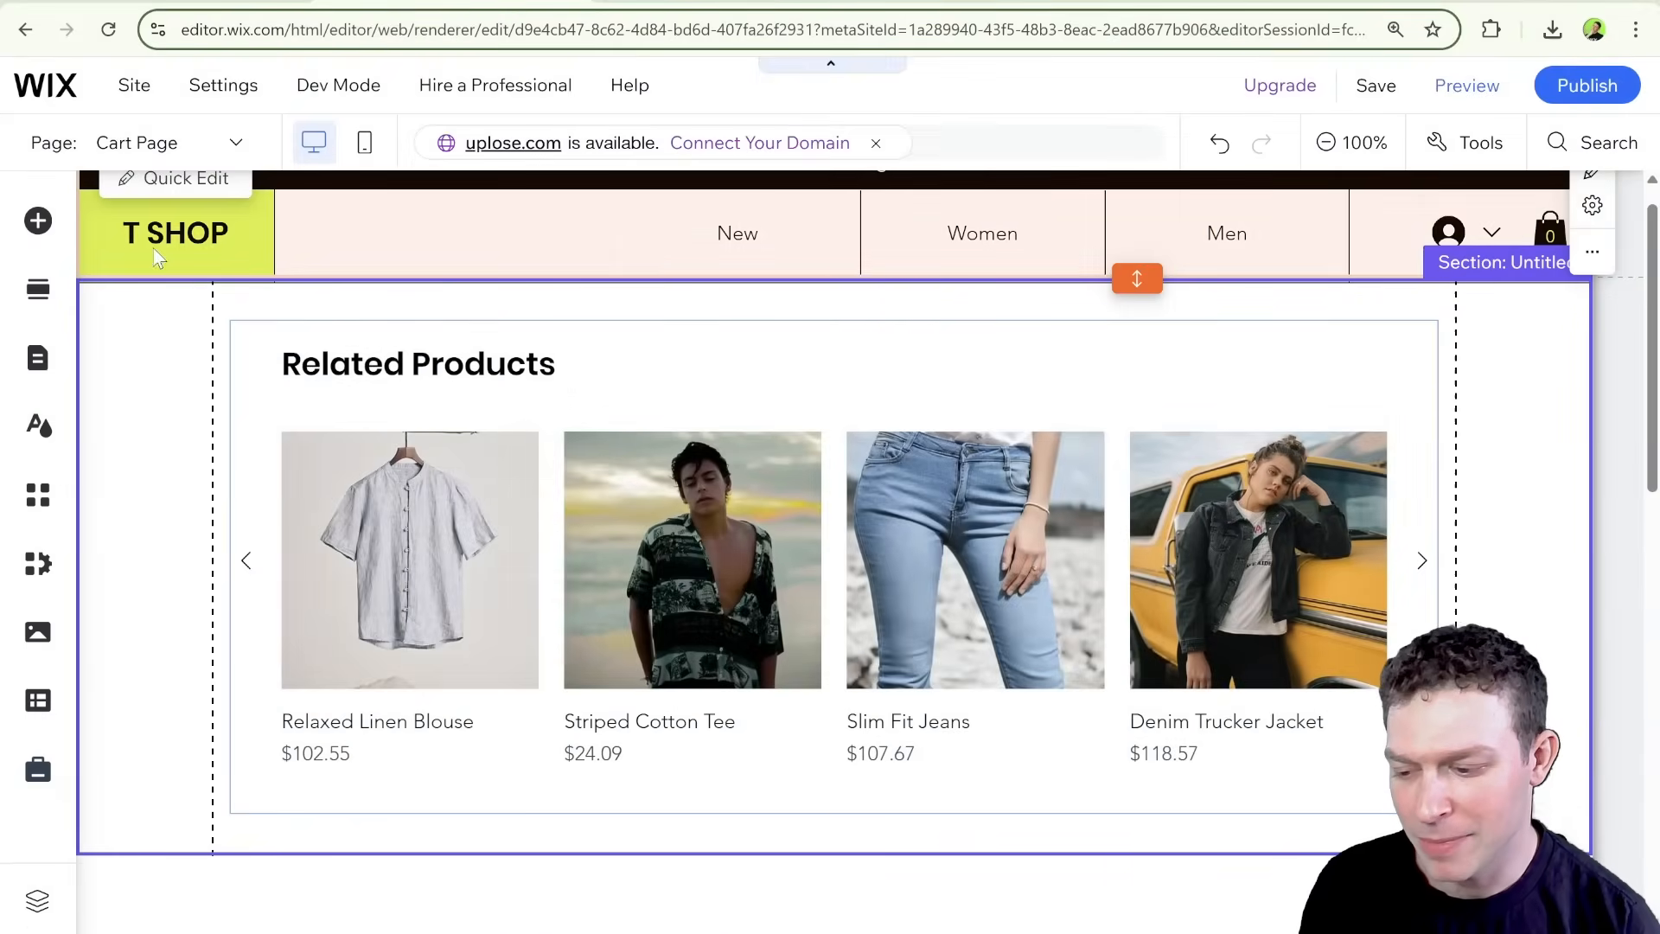
{"action": "left_click", "coordinate": [741, 581]}
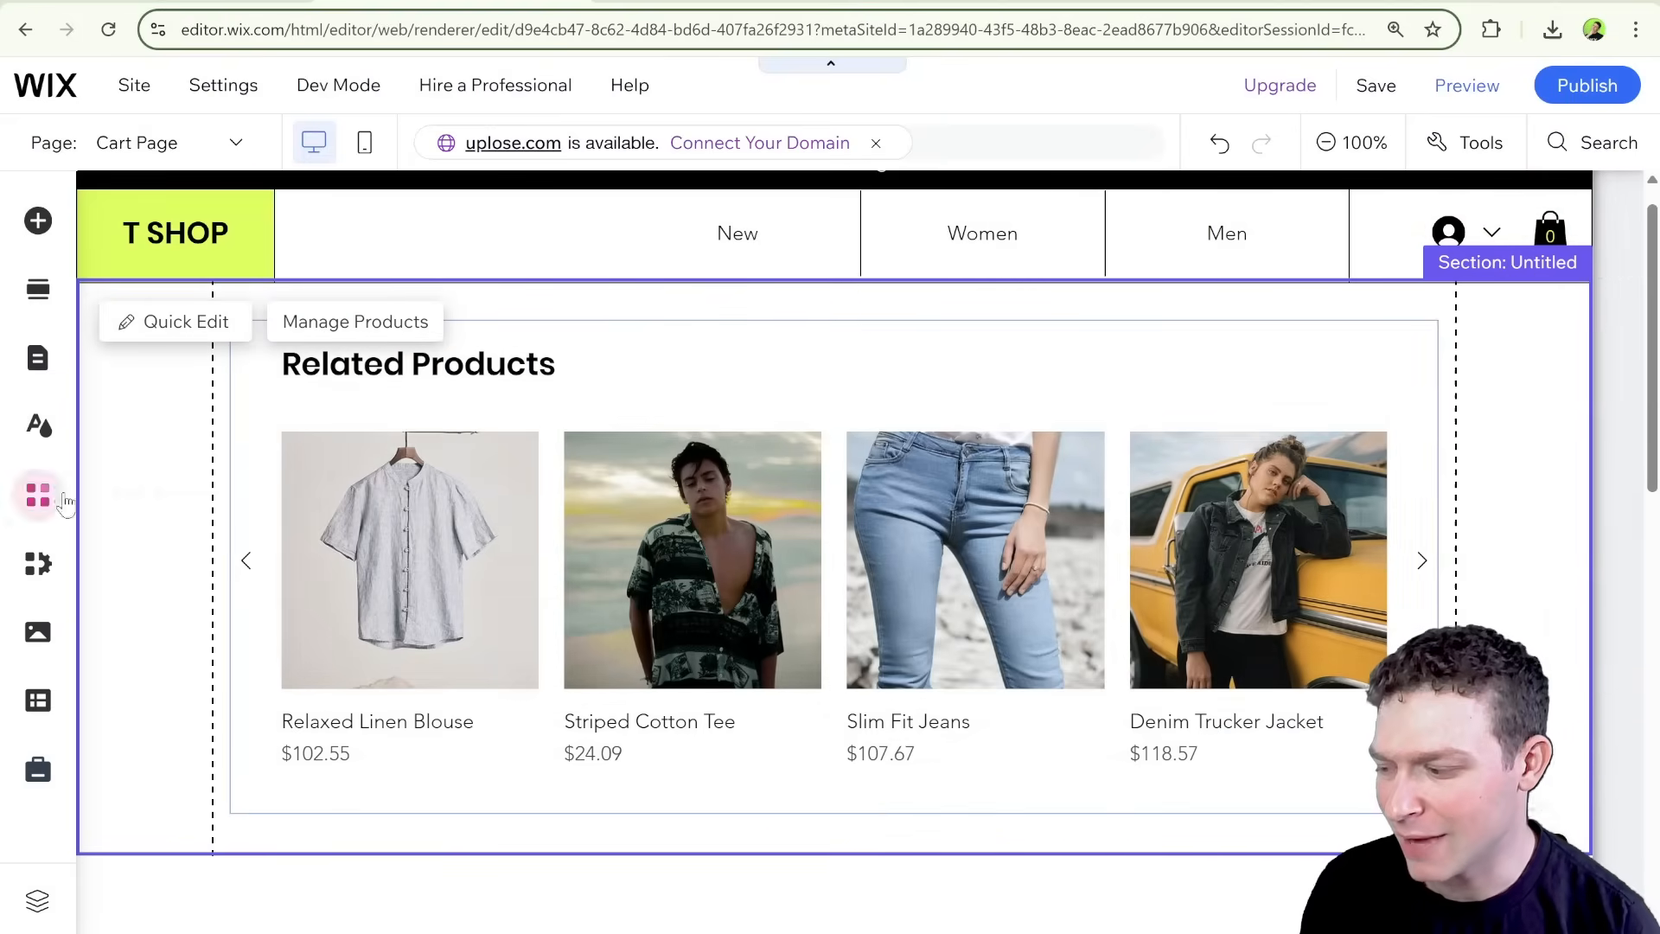
{"action": "left_click", "coordinate": [37, 358]}
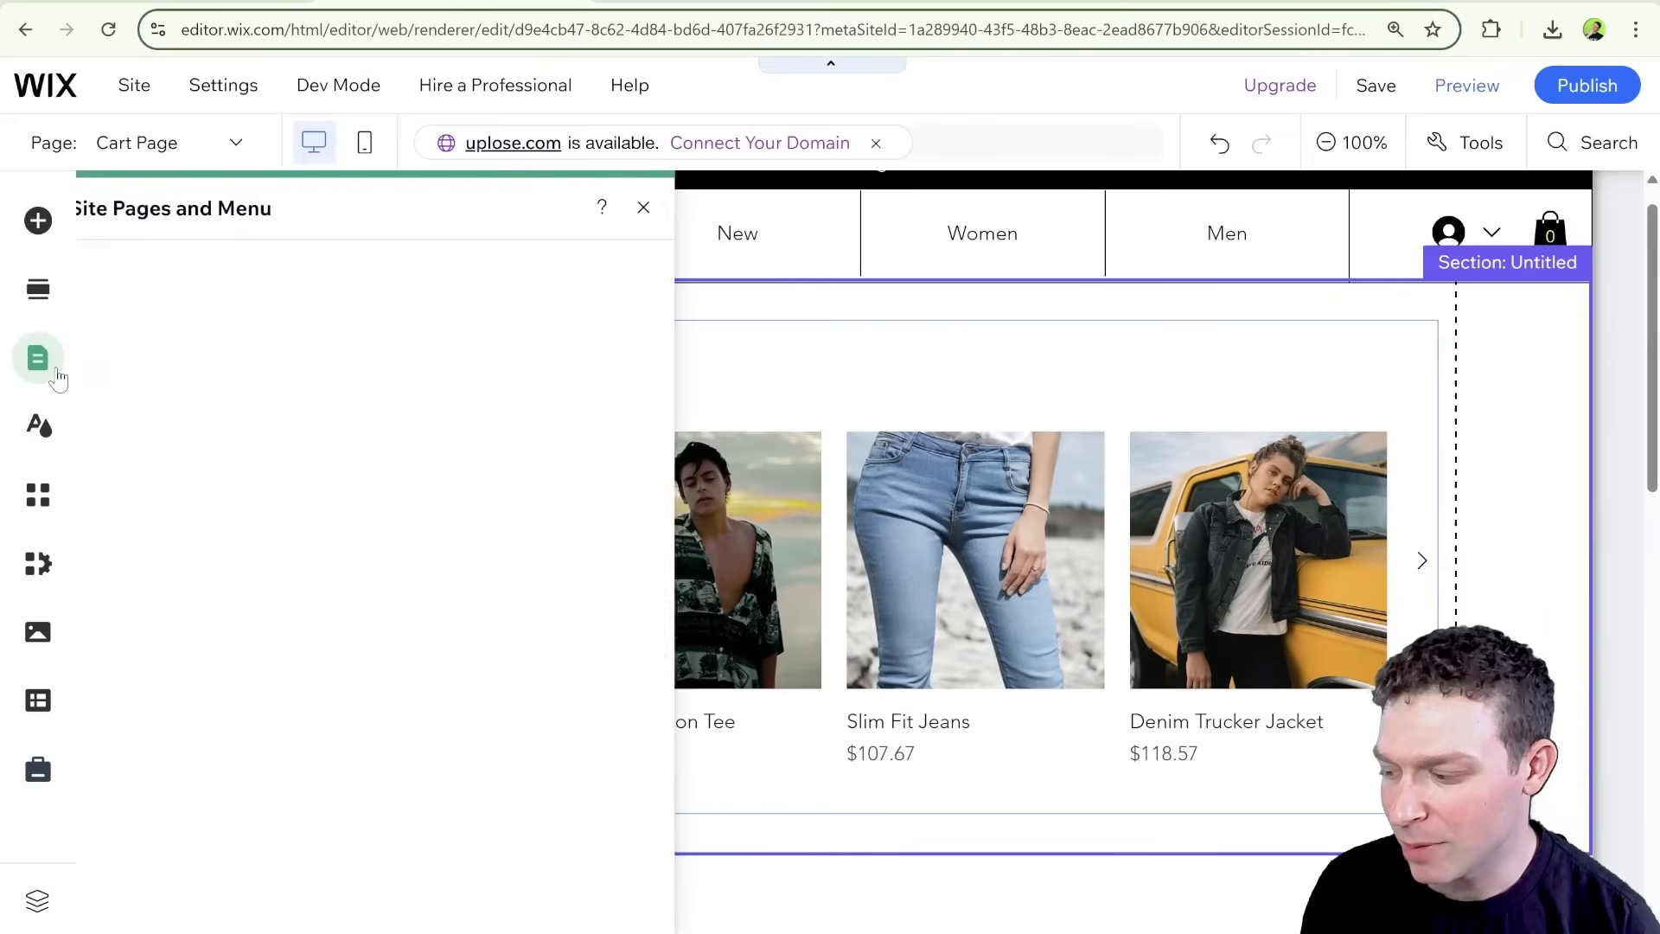
{"action": "left_click", "coordinate": [37, 357]}
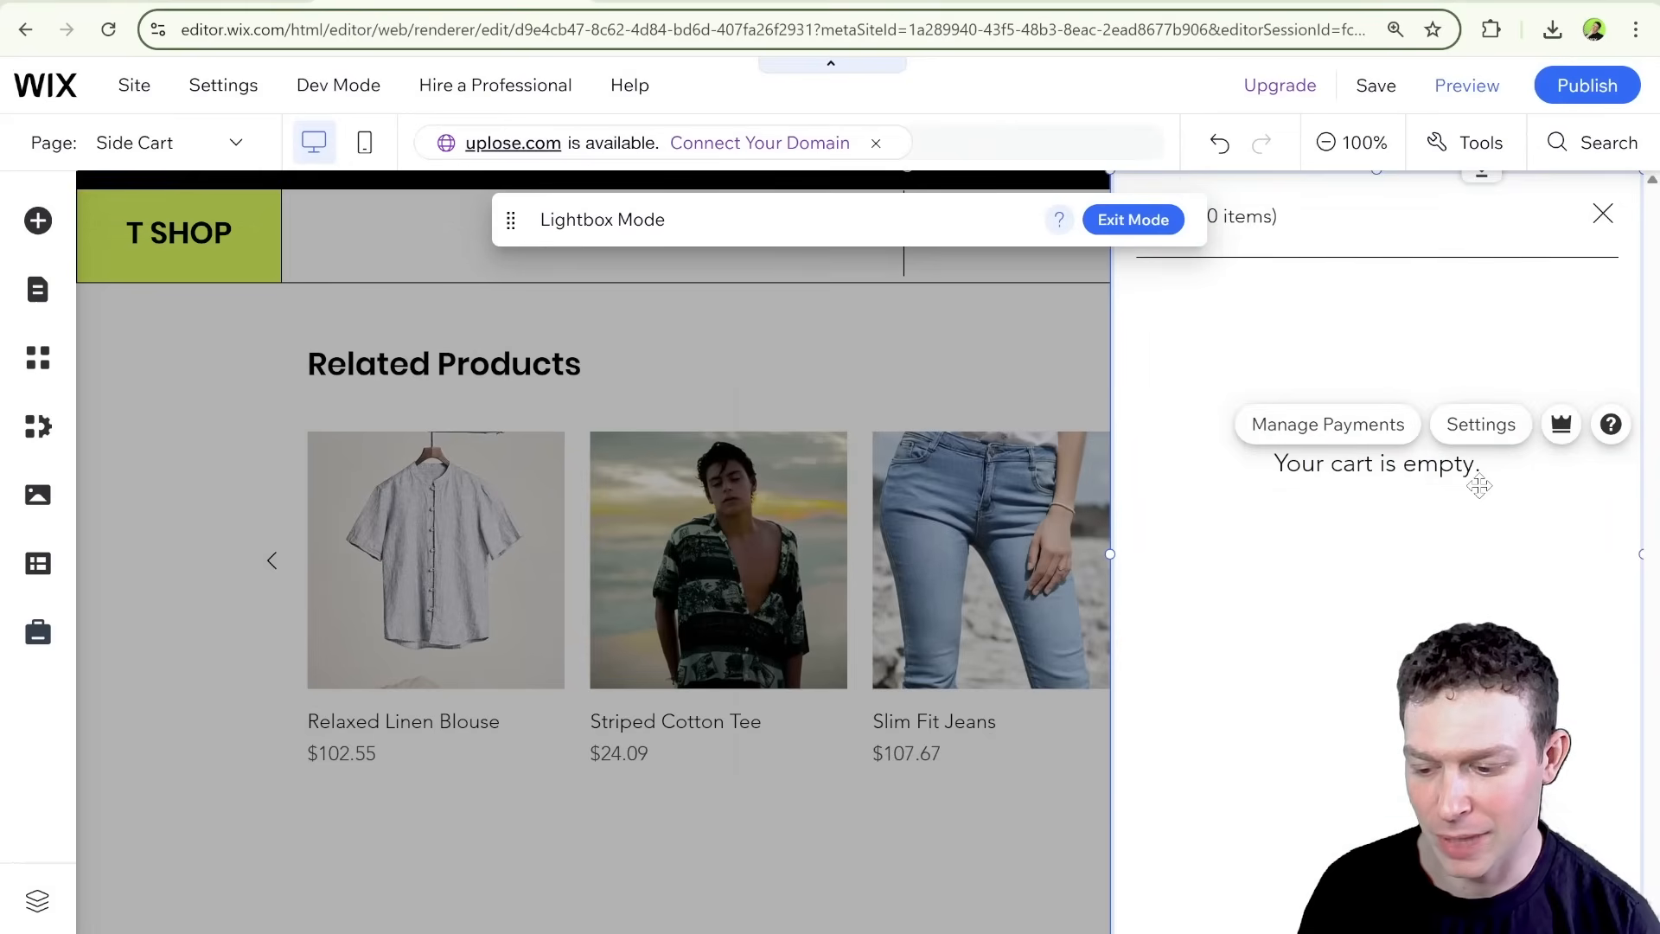
{"action": "mouse_move", "coordinate": [1332, 359]}
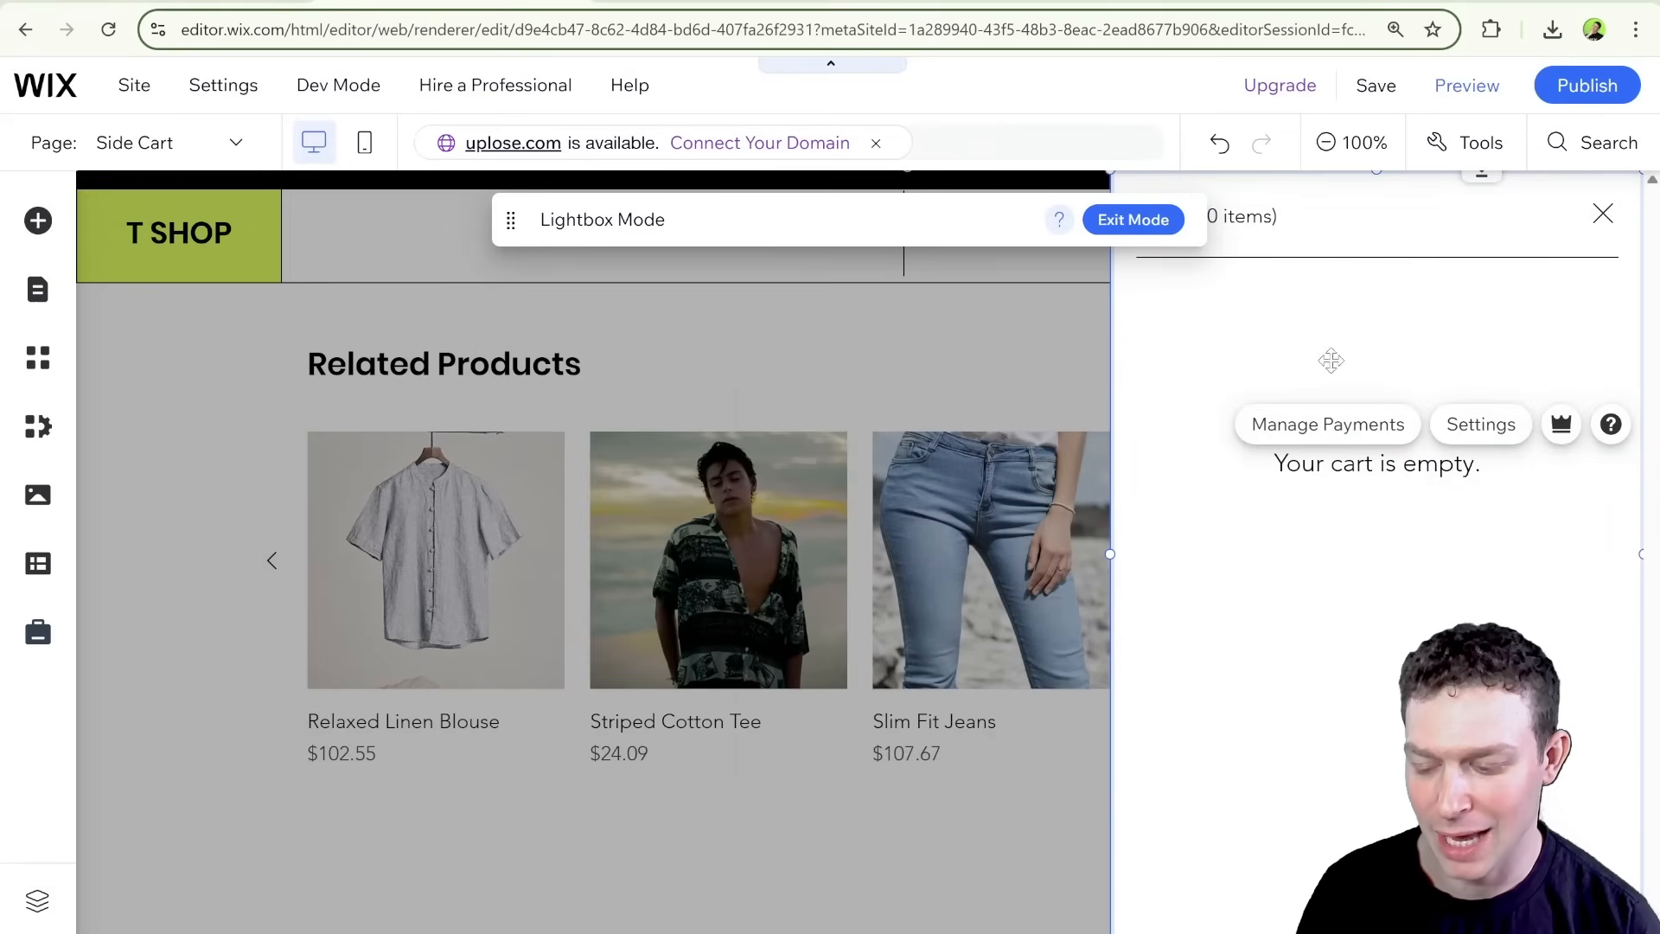
{"action": "mouse_move", "coordinate": [1397, 453]}
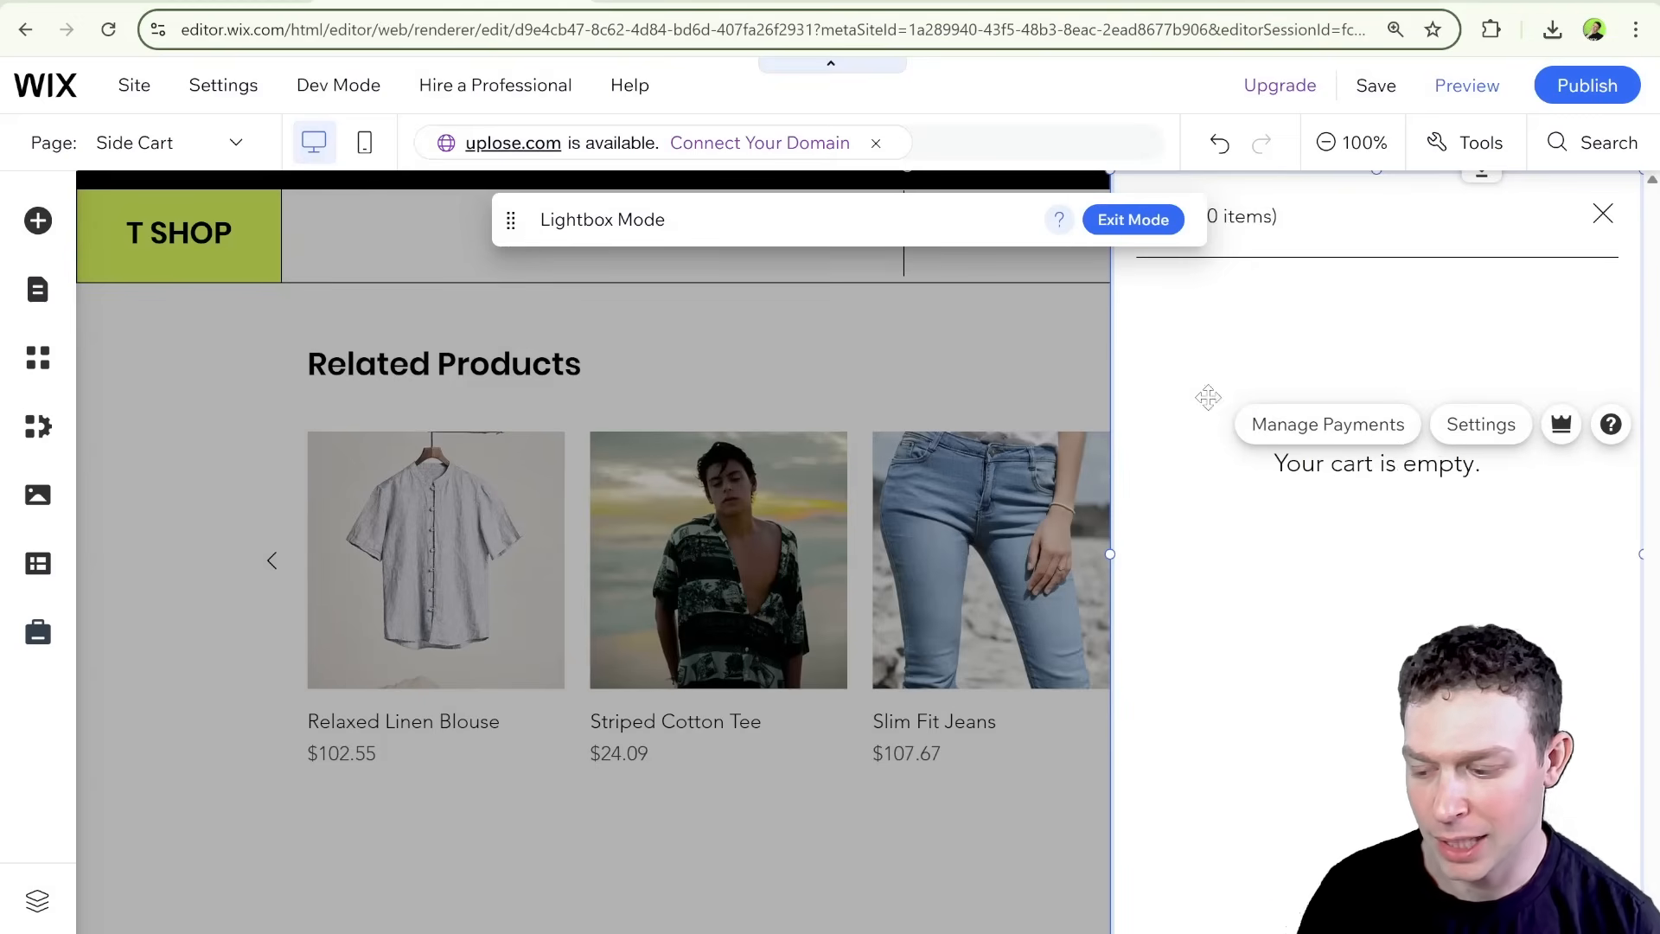
{"action": "mouse_move", "coordinate": [1307, 482]}
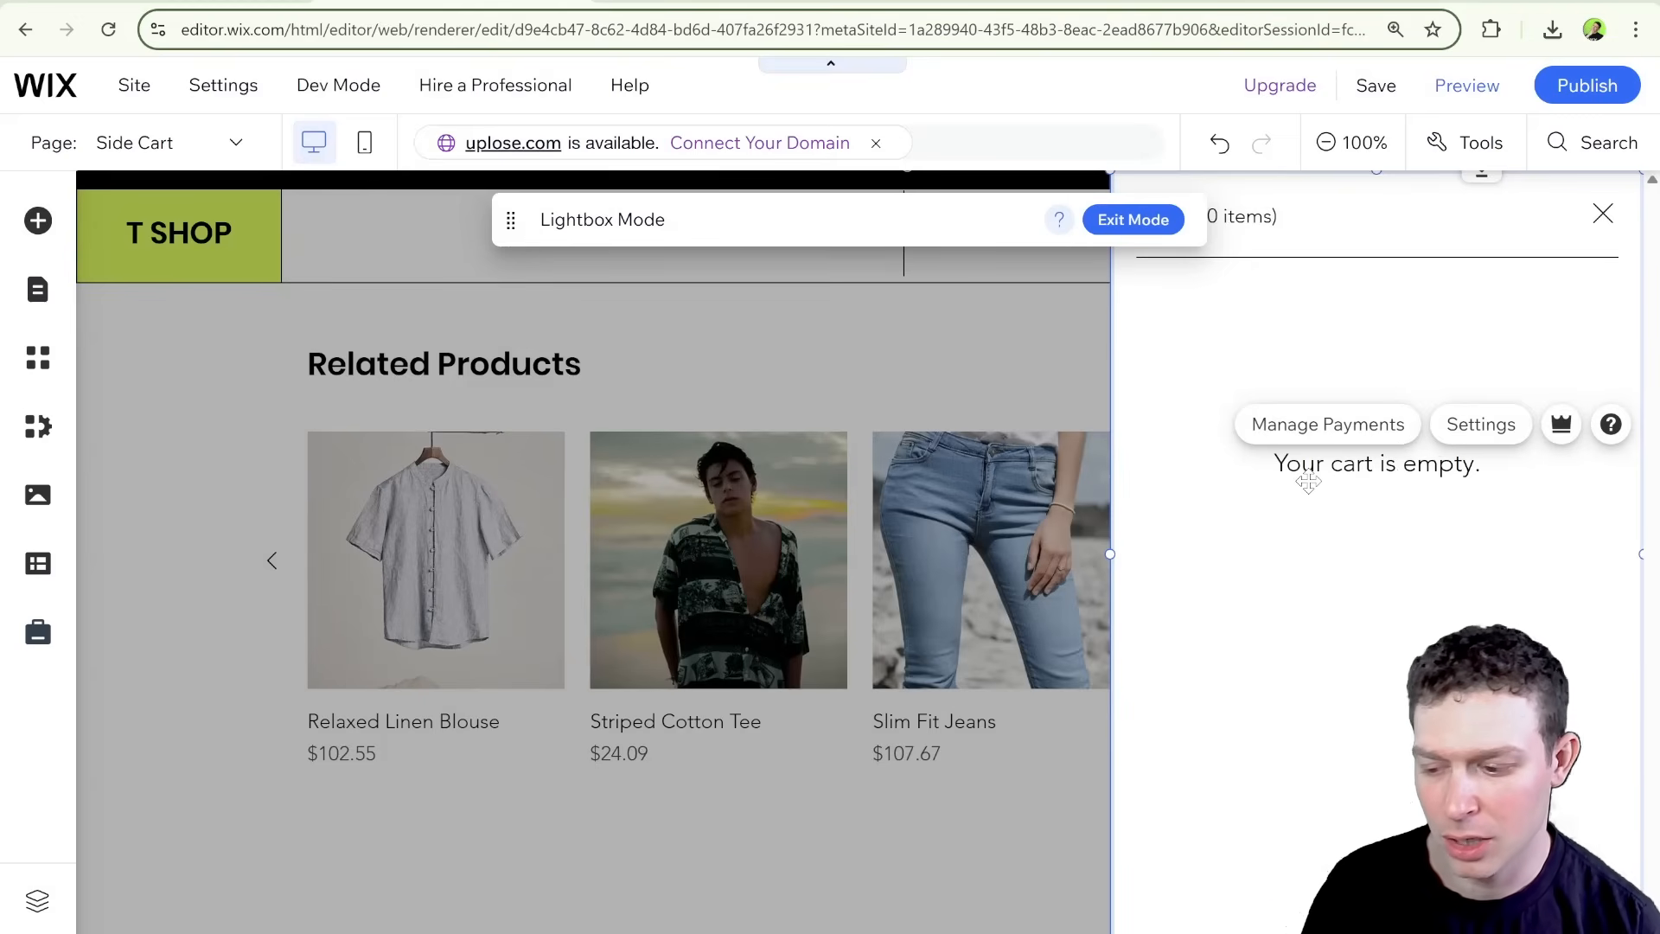
{"action": "mouse_move", "coordinate": [1369, 607]}
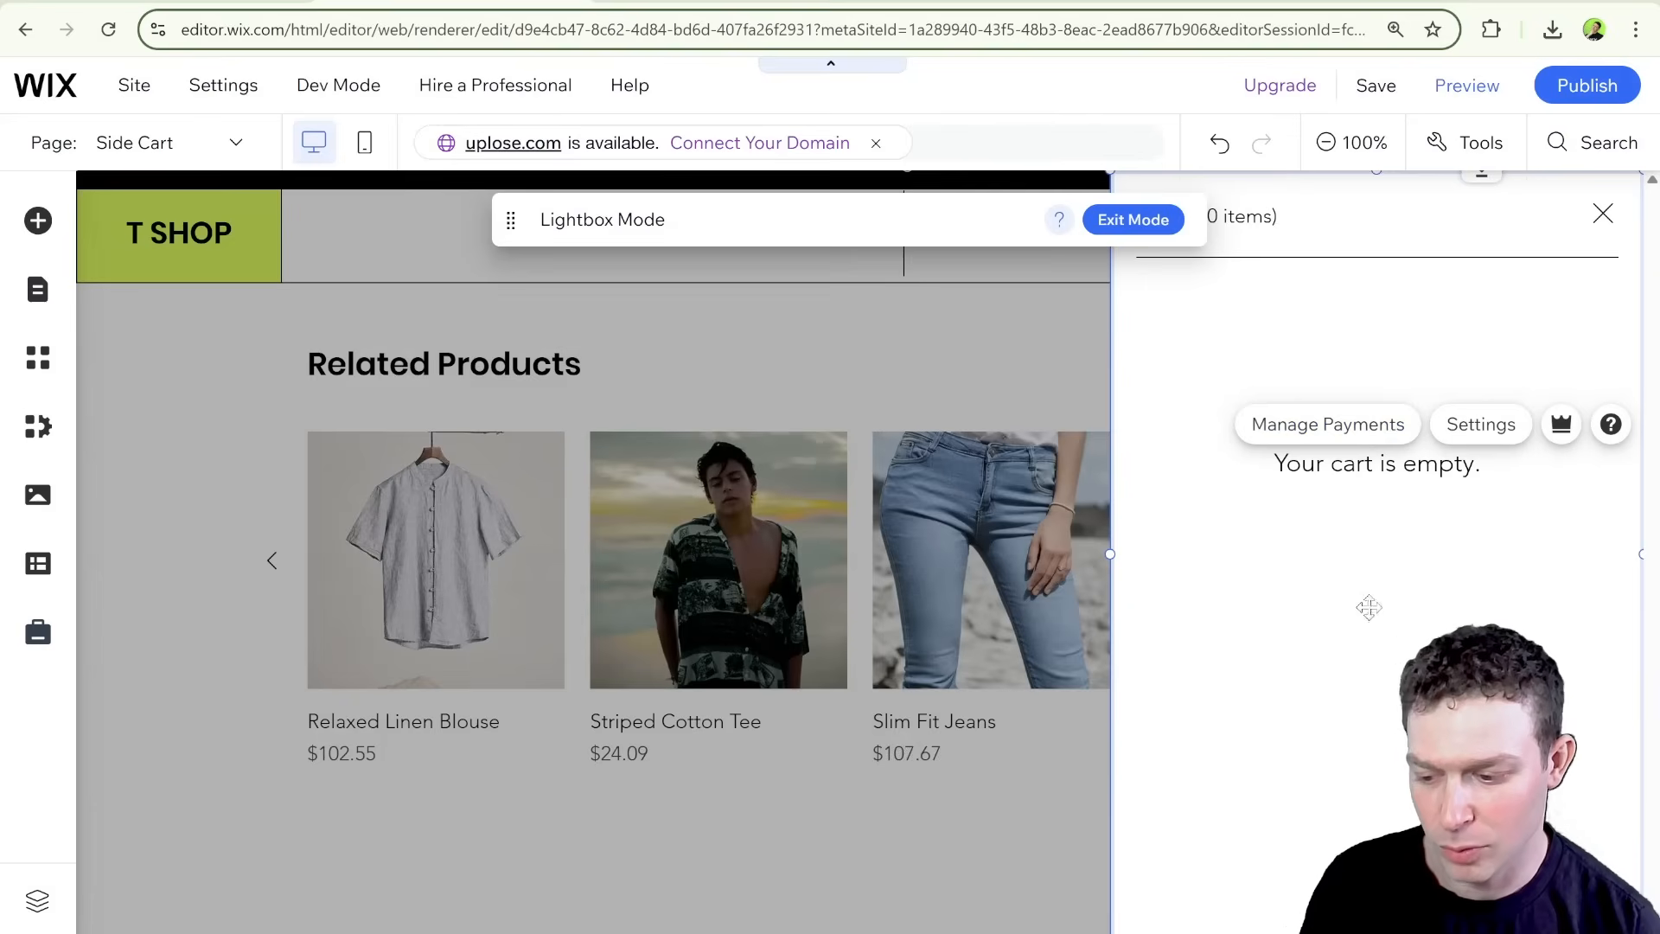
{"action": "mouse_move", "coordinate": [1385, 546]}
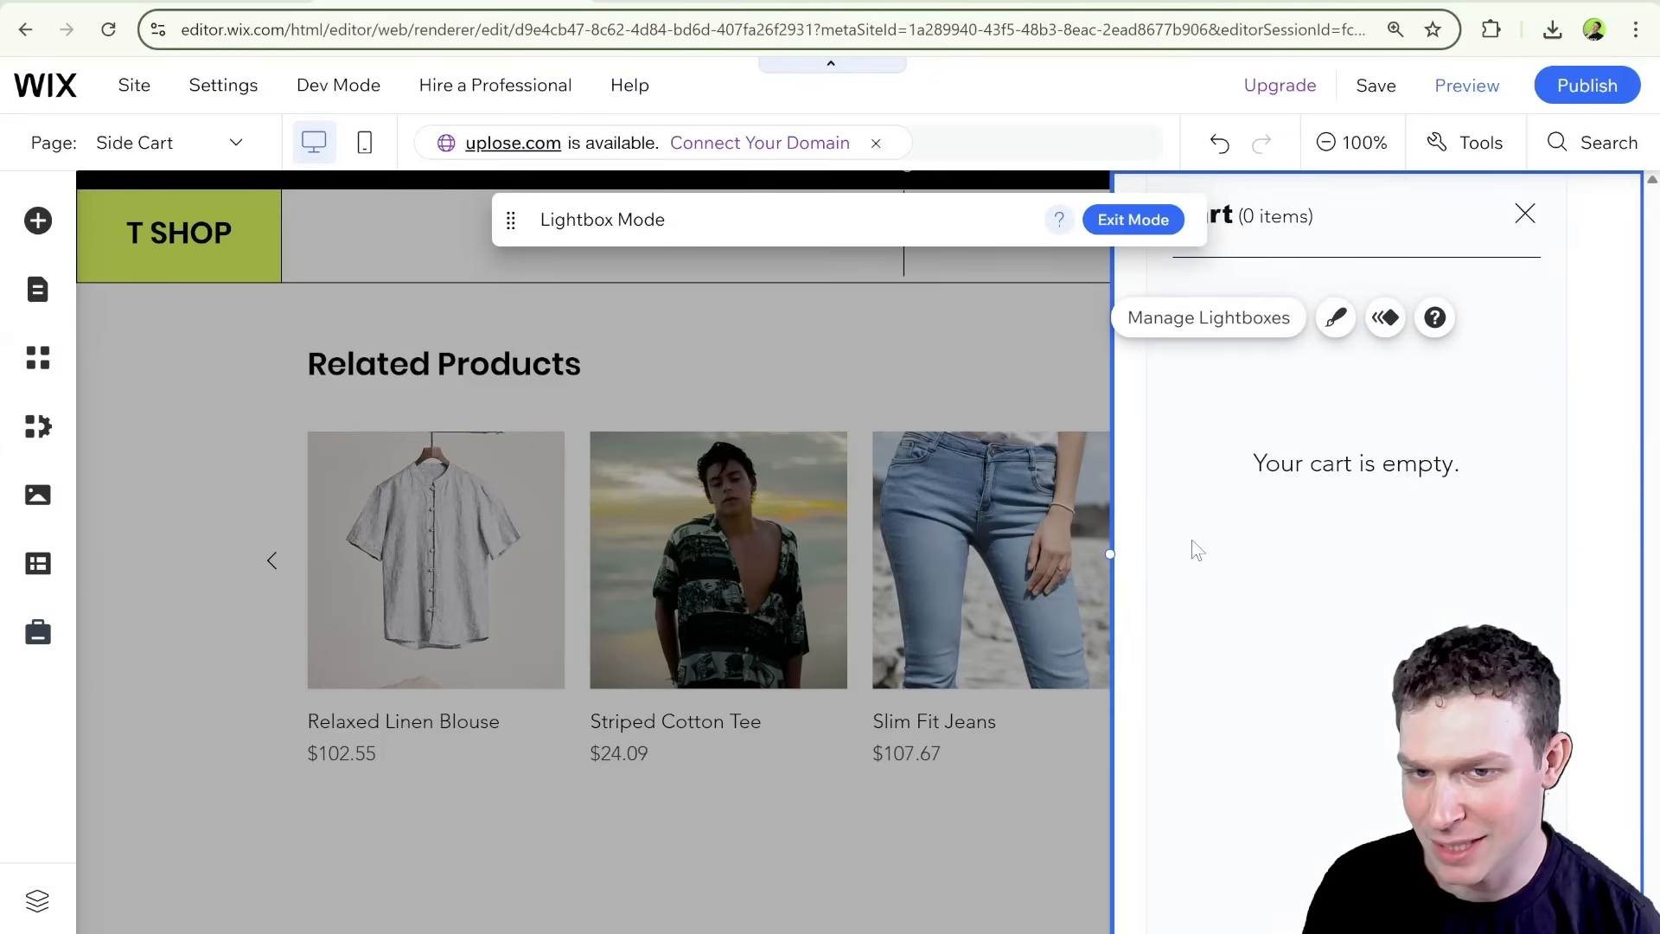
{"action": "mouse_move", "coordinate": [1135, 553]}
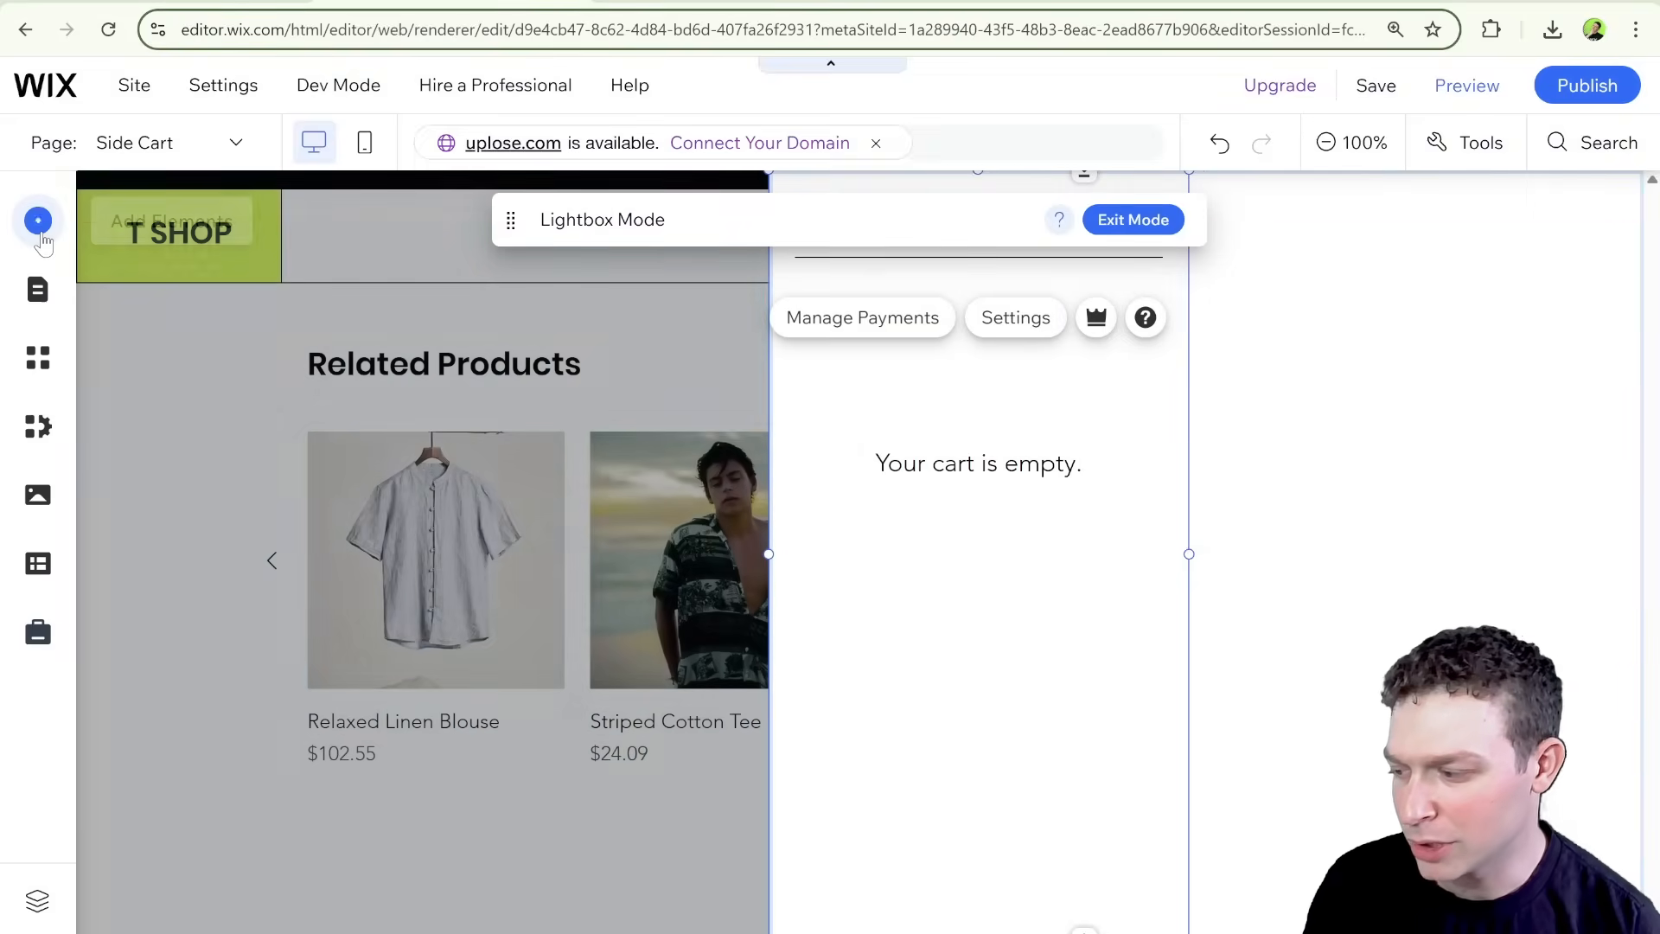
{"action": "mouse_move", "coordinate": [38, 221]}
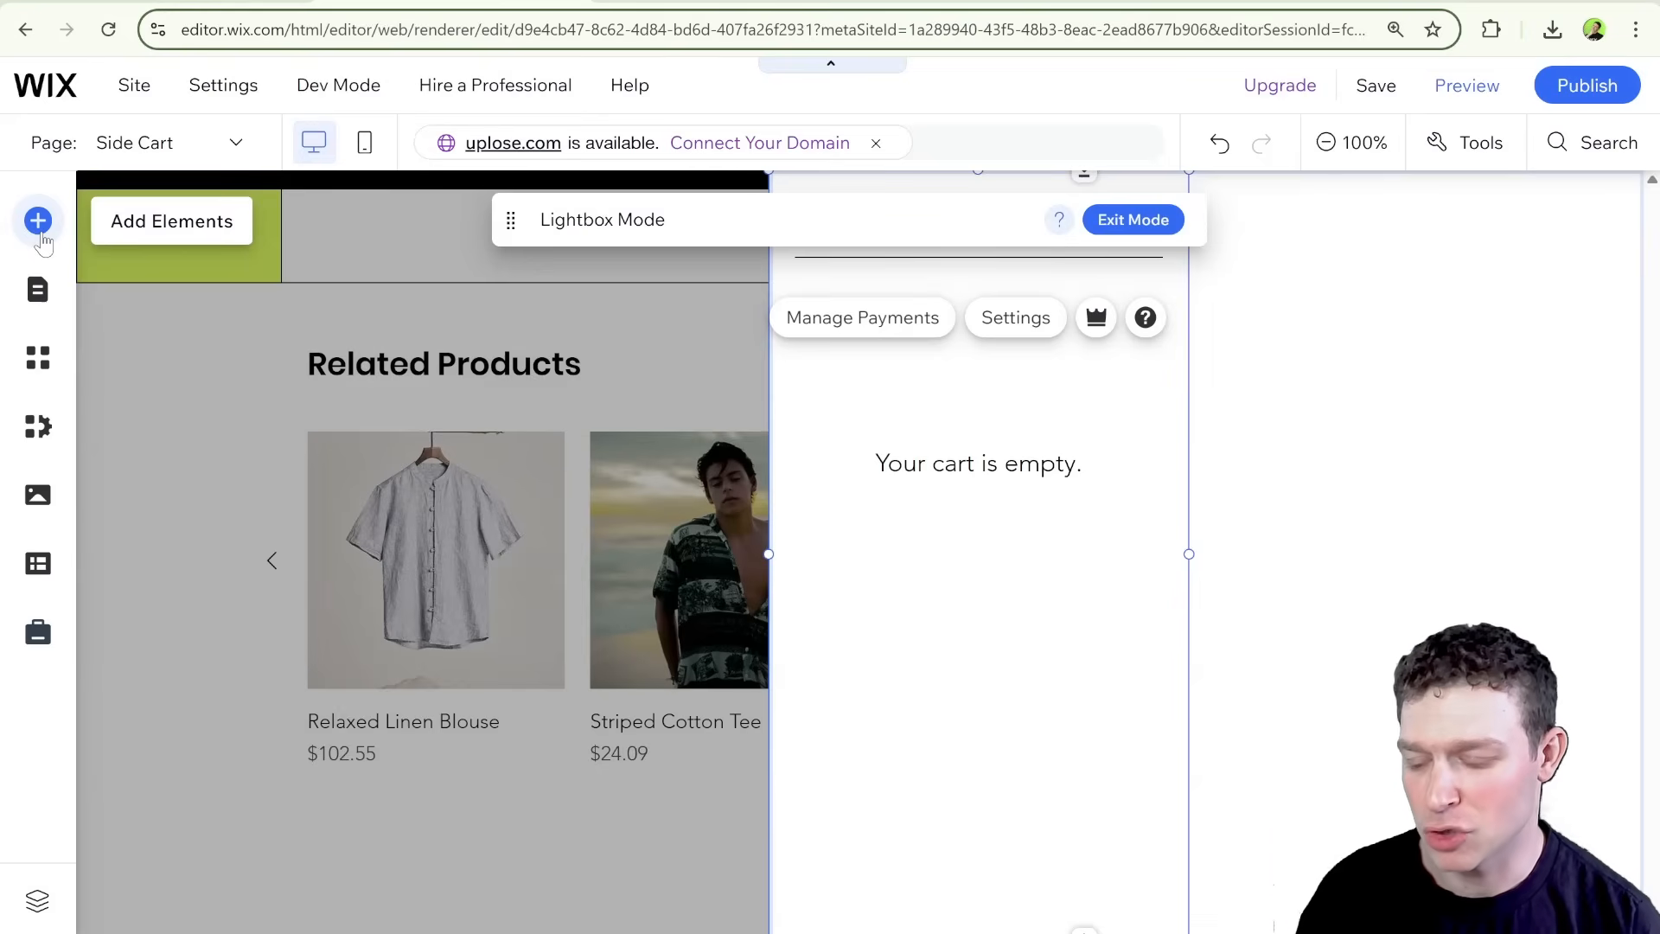
{"action": "mouse_move", "coordinate": [1286, 353]}
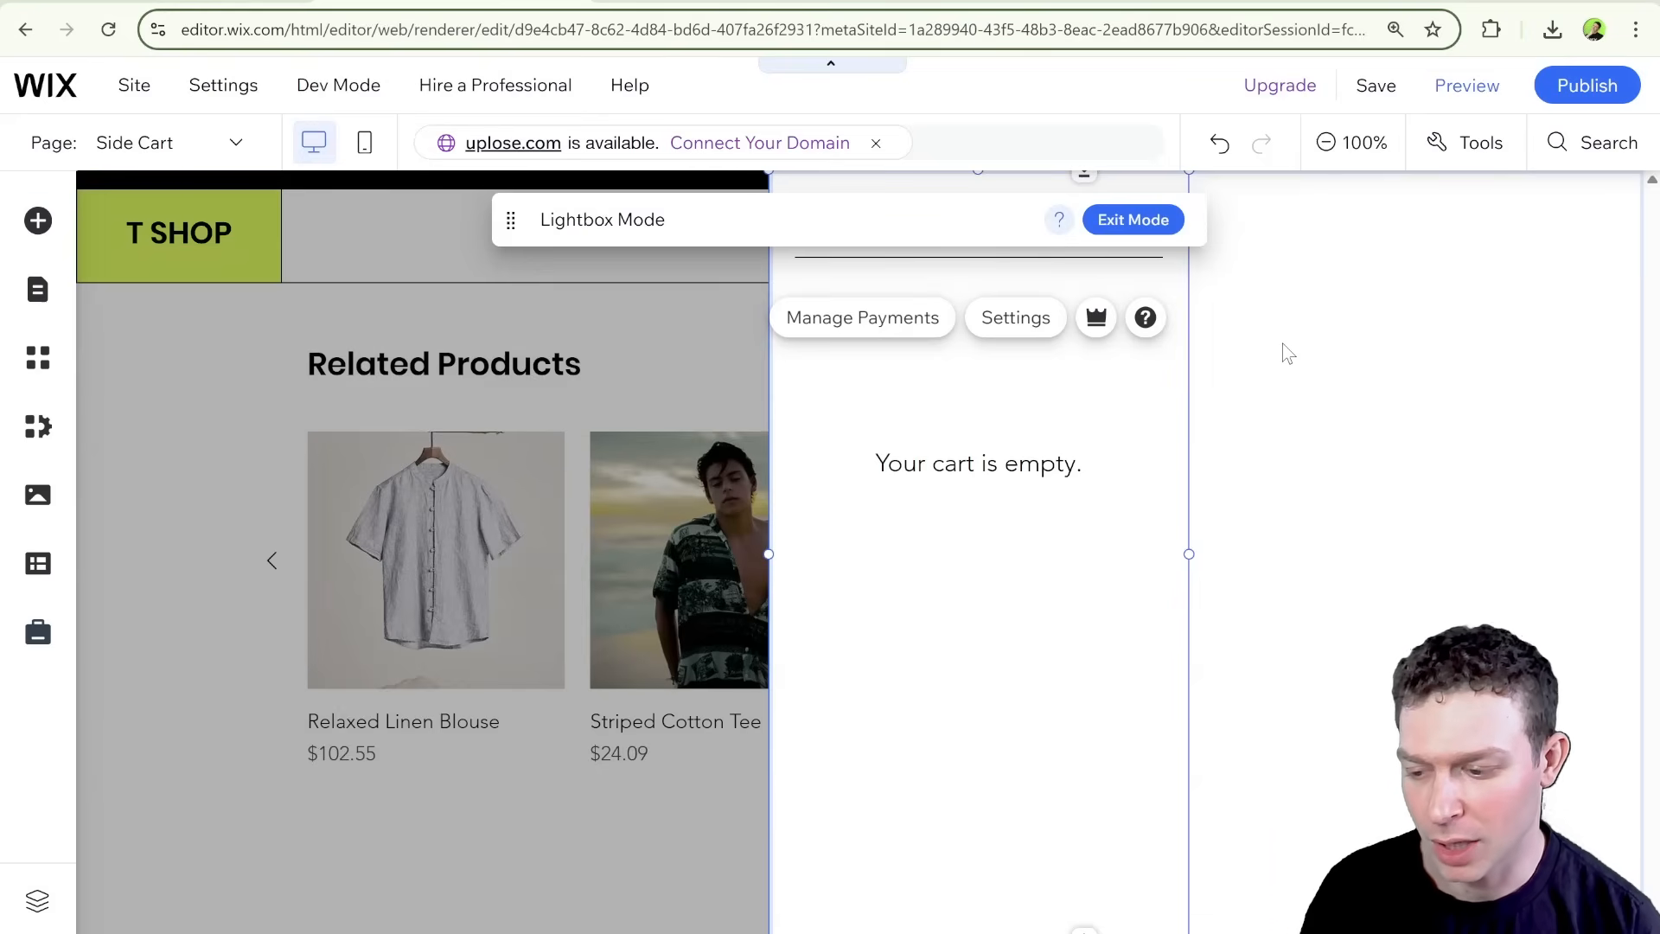
{"action": "mouse_move", "coordinate": [191, 265]}
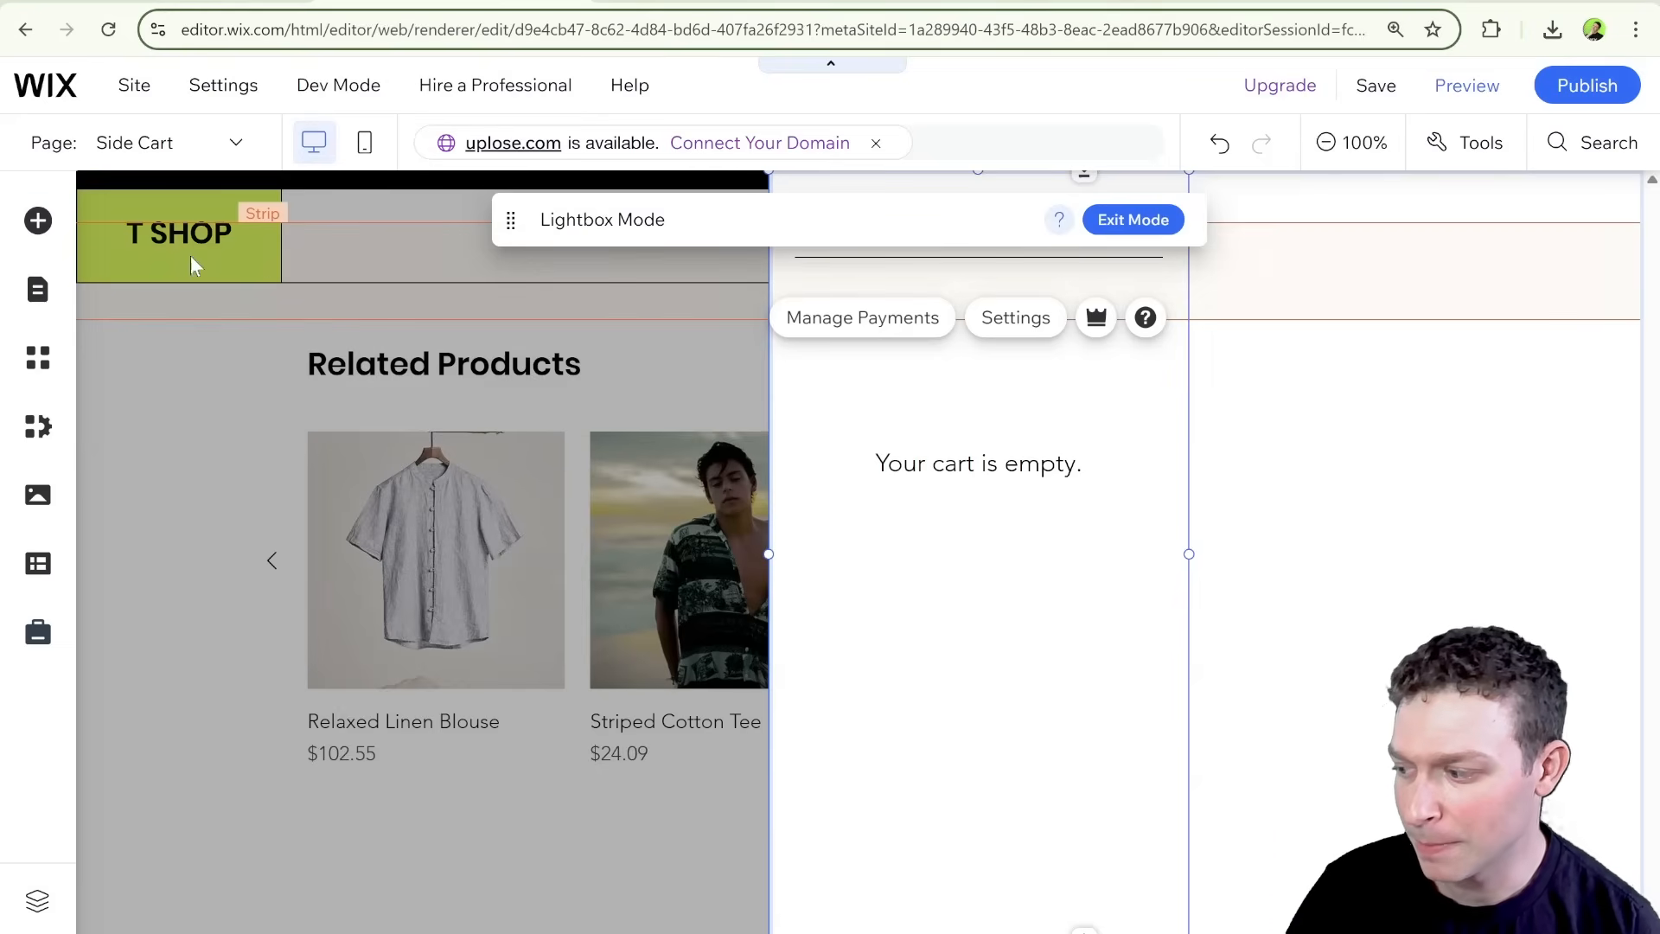
Drag a Product Widget from Store elements into the lightbox and close the Dashboard.
{"action": "left_click", "coordinate": [37, 221]}
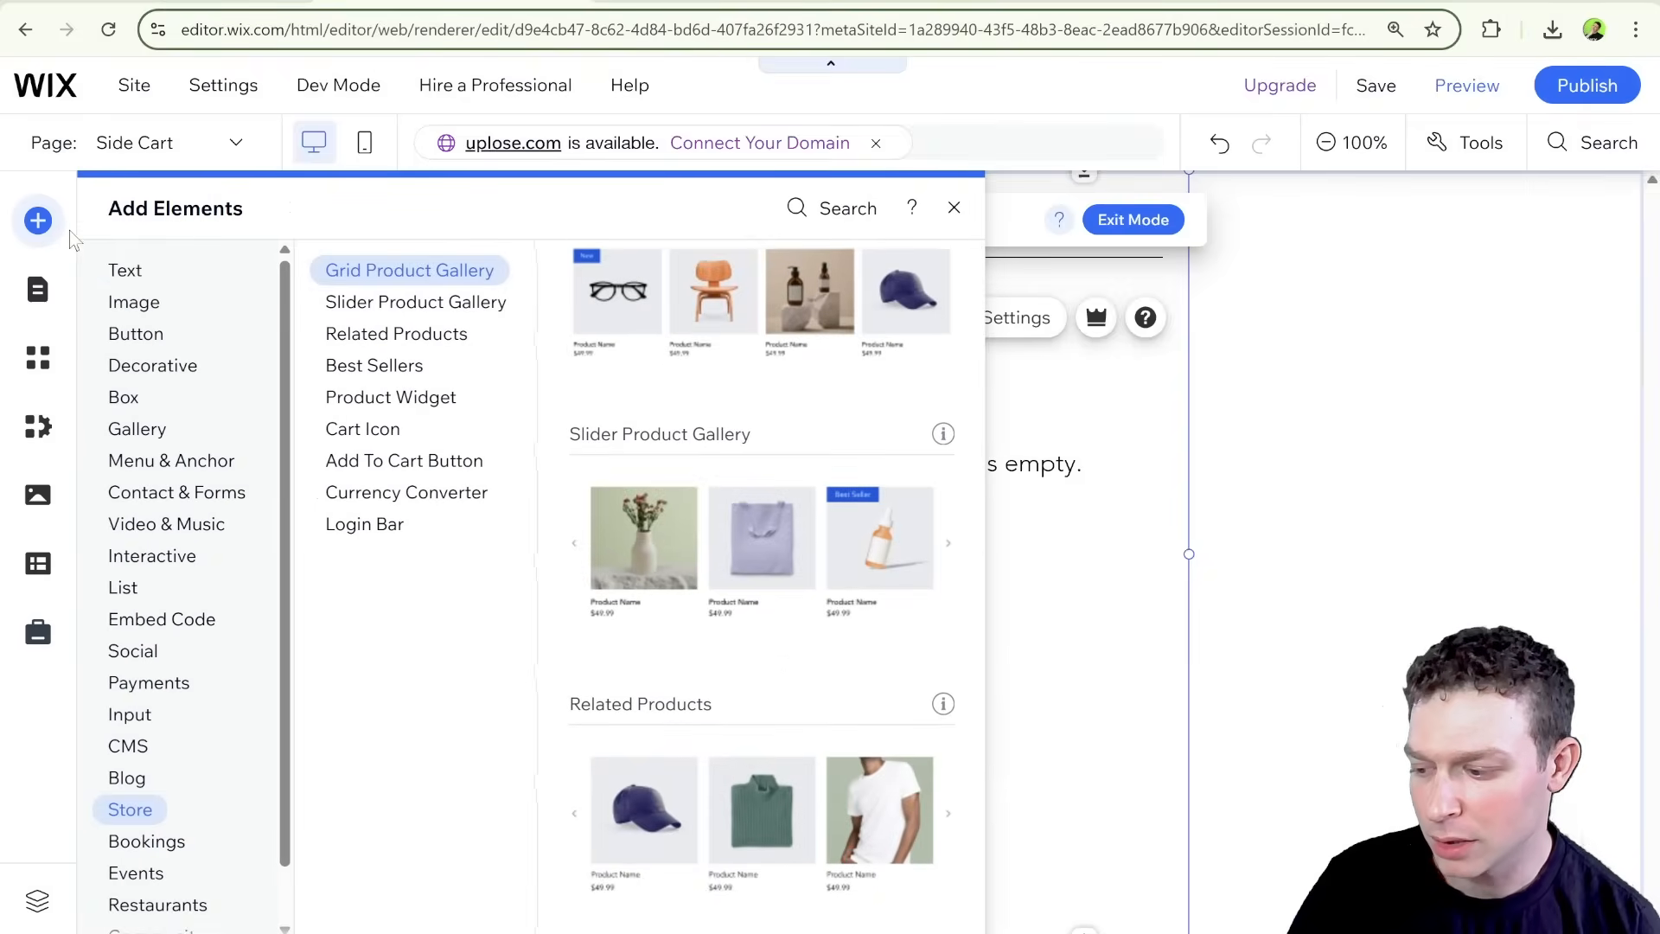
{"action": "scroll", "scroll_direction": "down", "scroll_amount": 3}
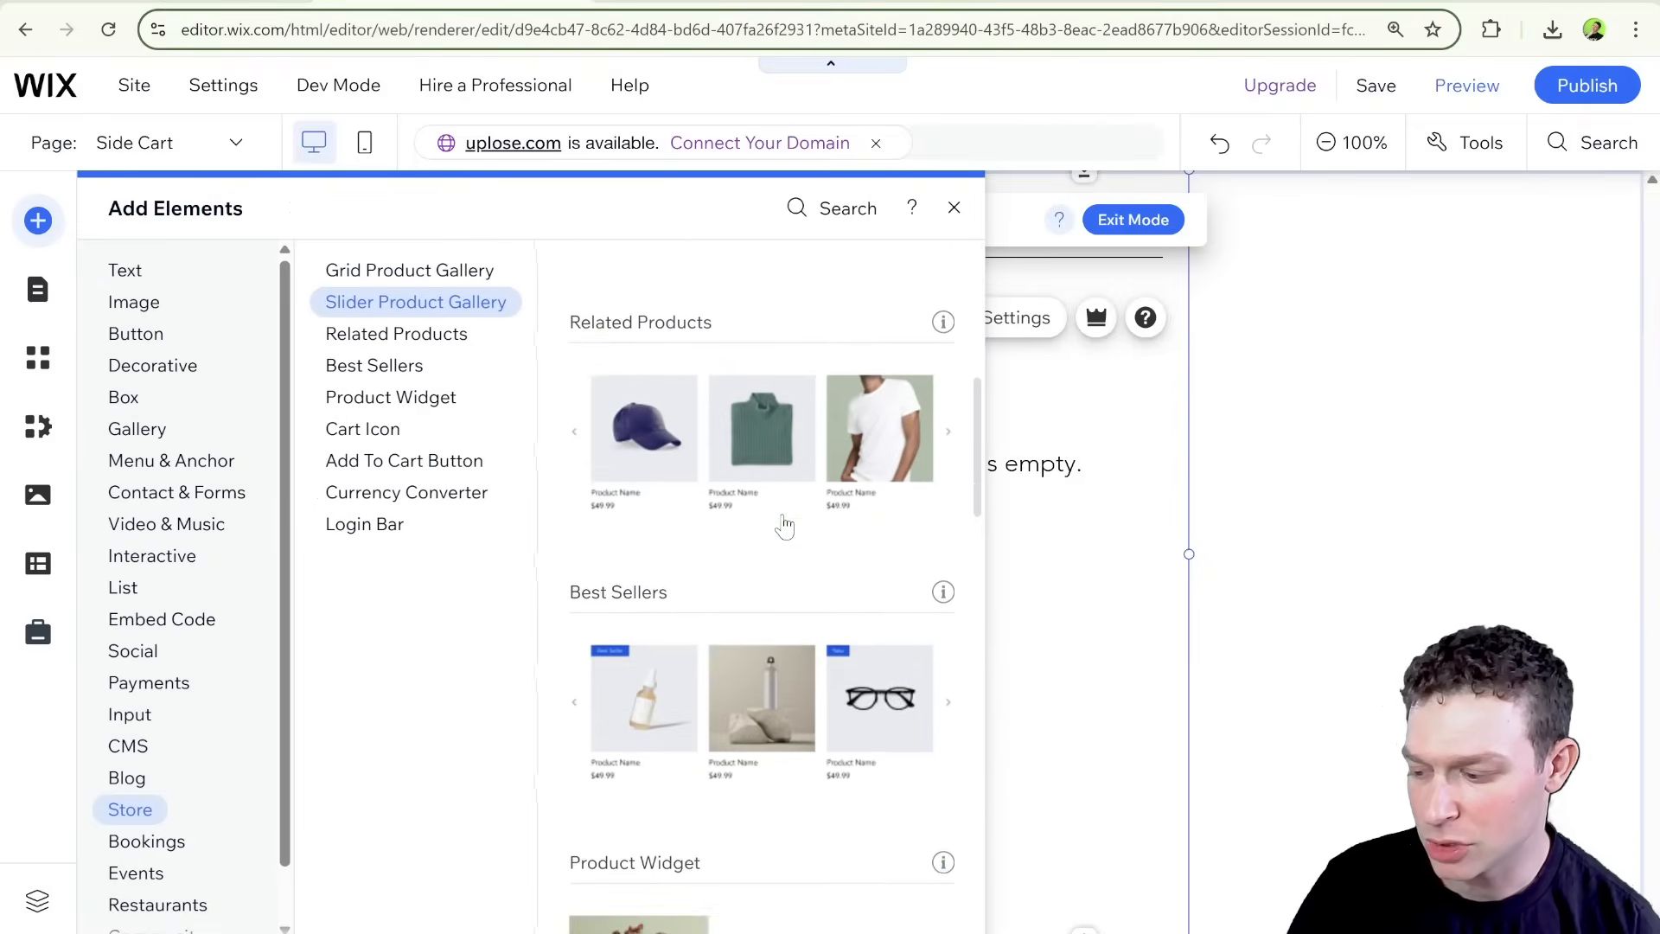
{"action": "scroll", "scroll_direction": "down", "scroll_amount": 3}
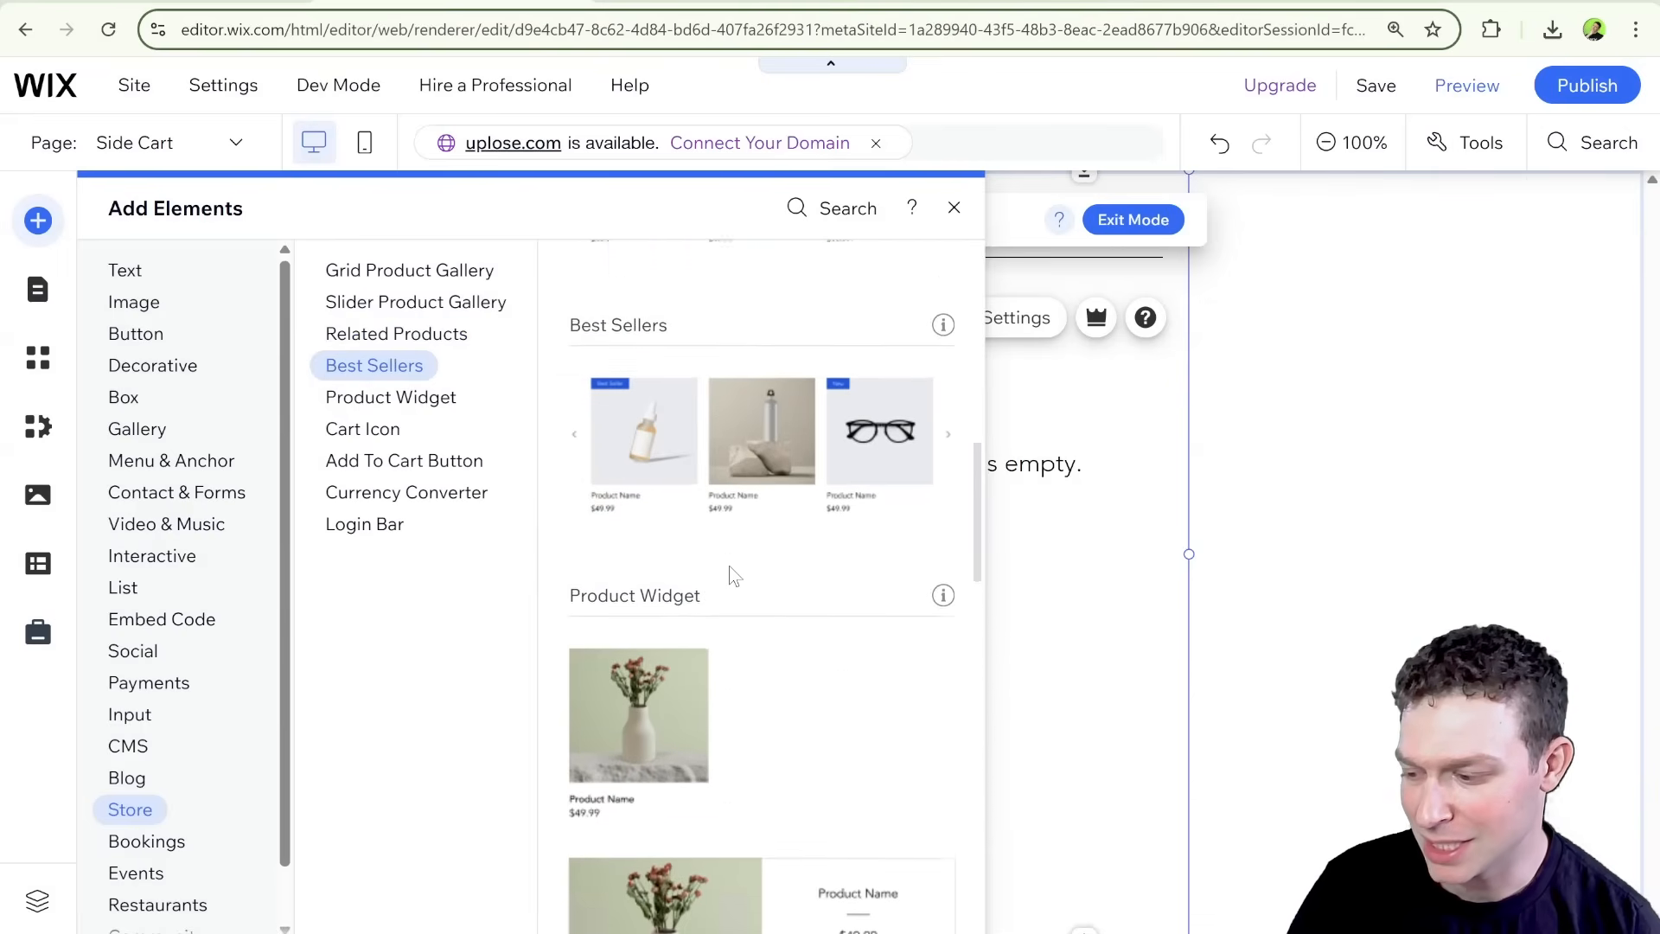
{"action": "scroll", "scroll_direction": "down", "scroll_amount": 3}
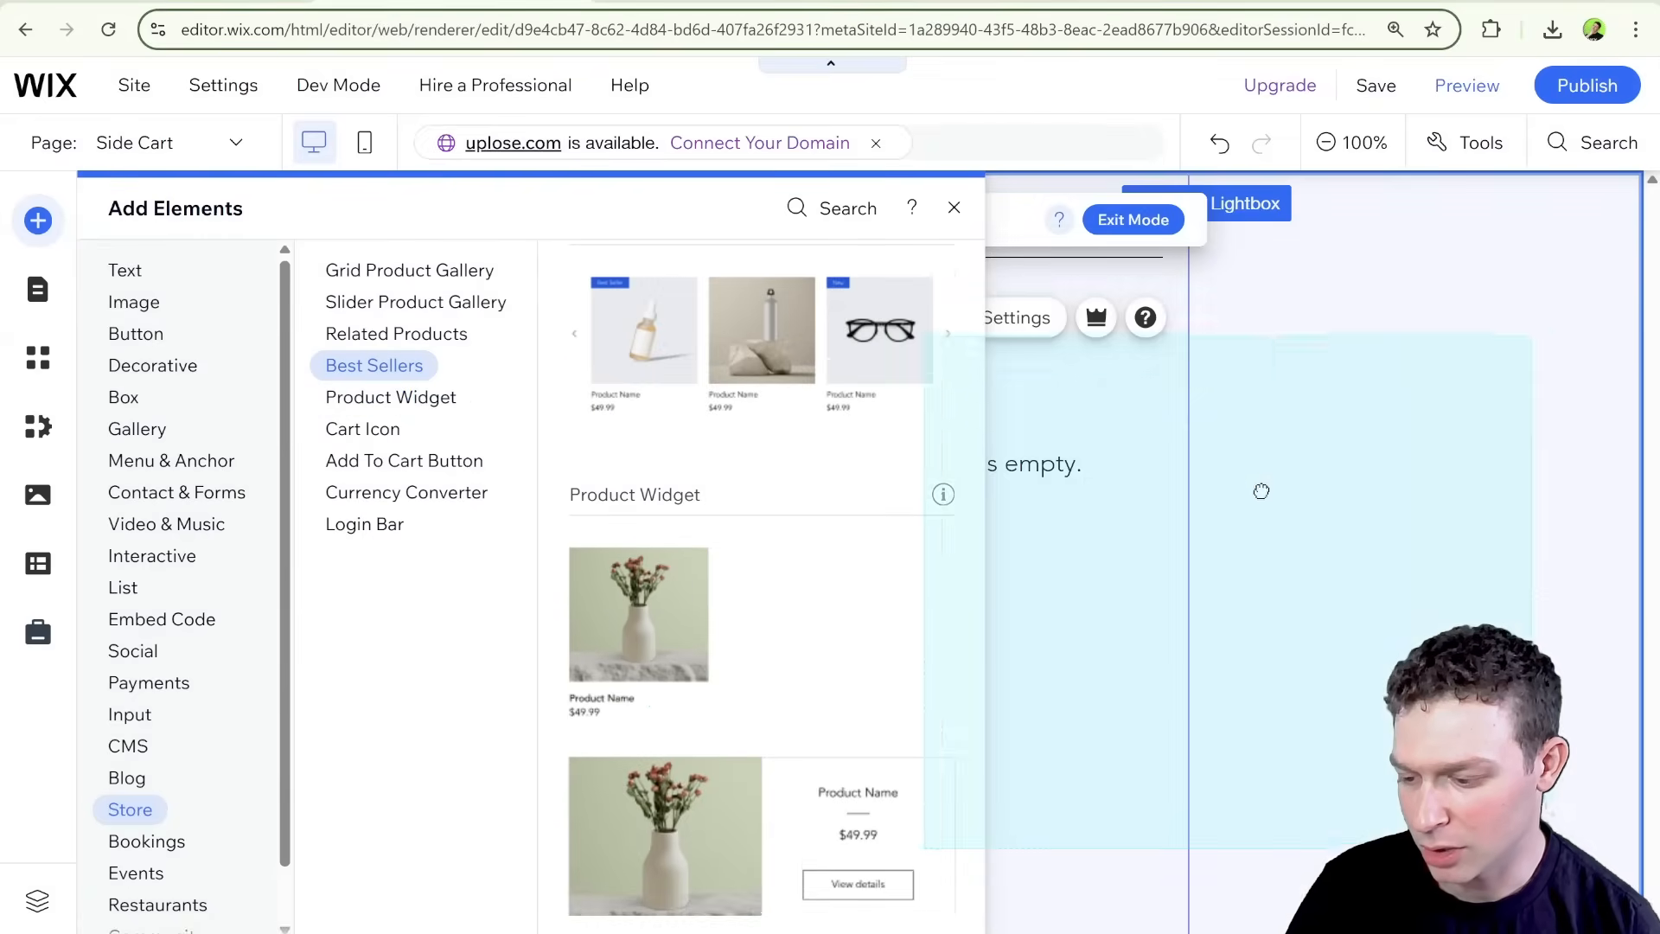
{"action": "left_click", "coordinate": [952, 207]}
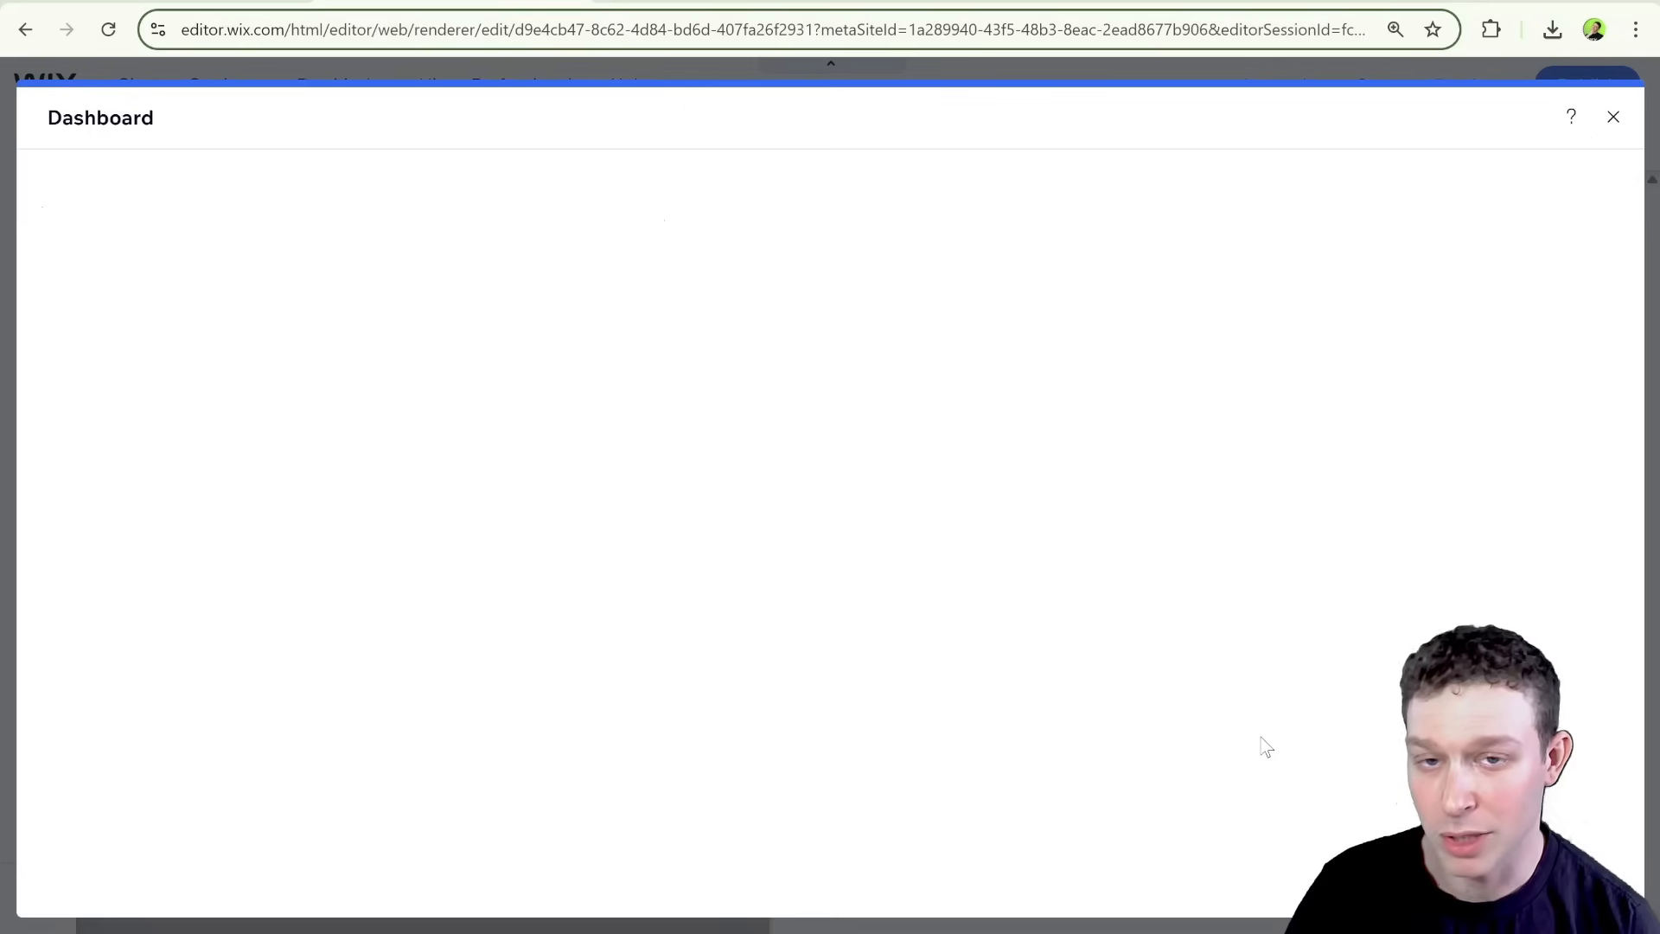
{"action": "left_click", "coordinate": [1611, 117]}
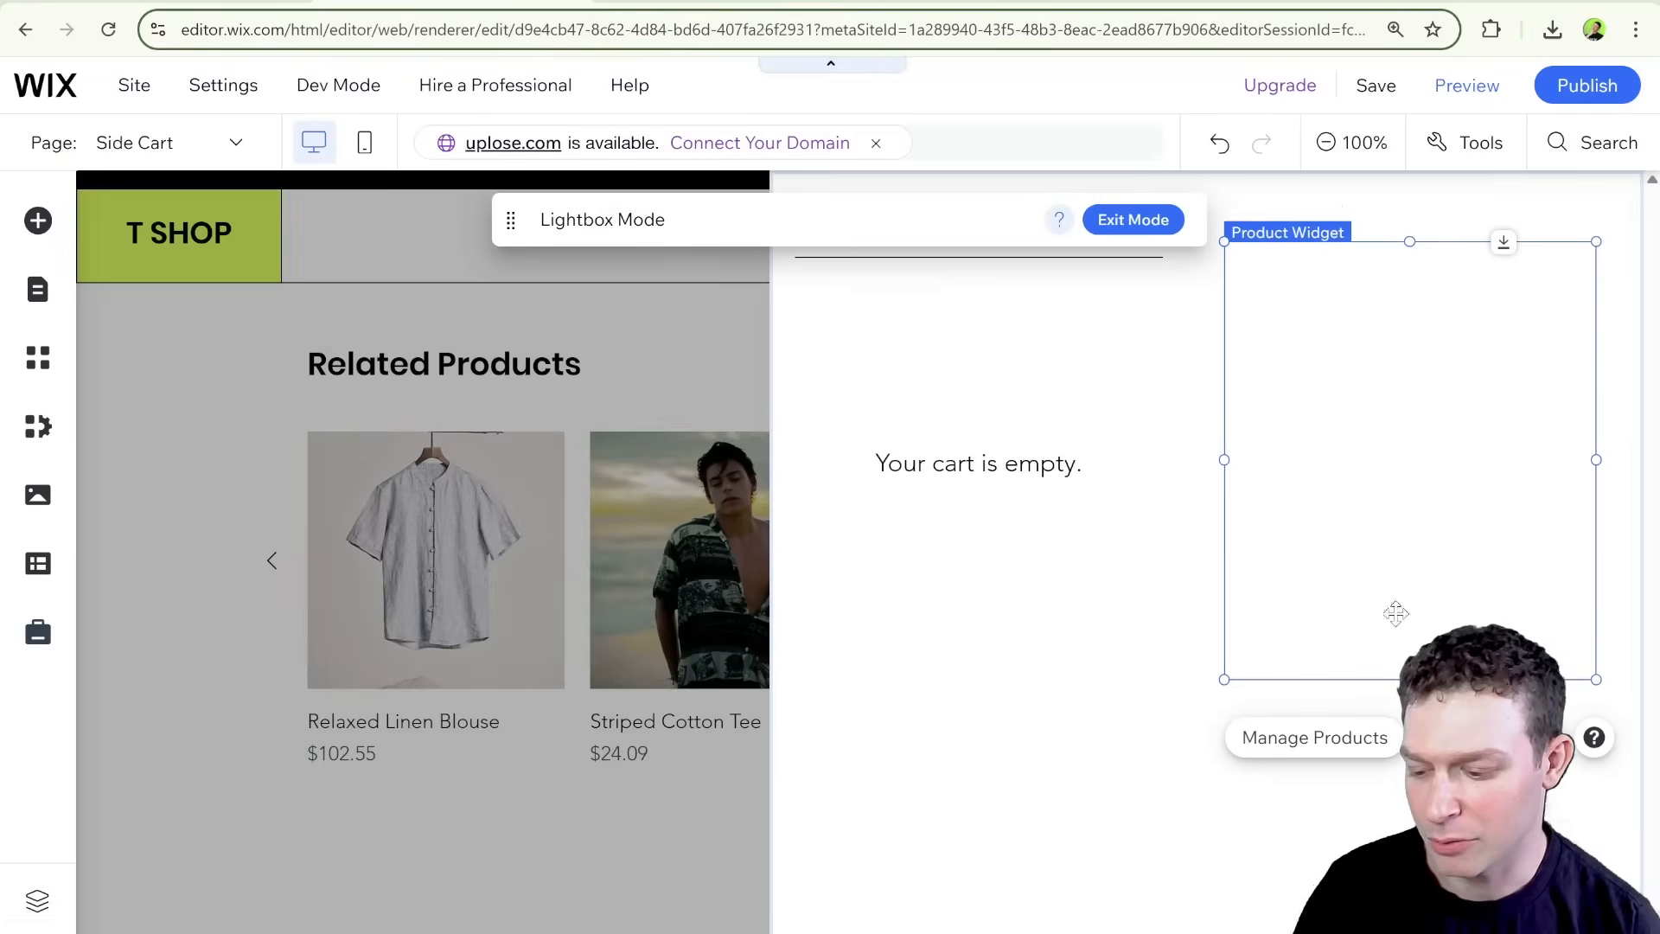
Switch the Product Widget's product from Classic White T-Shirt to Slim Fit Jeans.
{"action": "left_click", "coordinate": [1269, 485]}
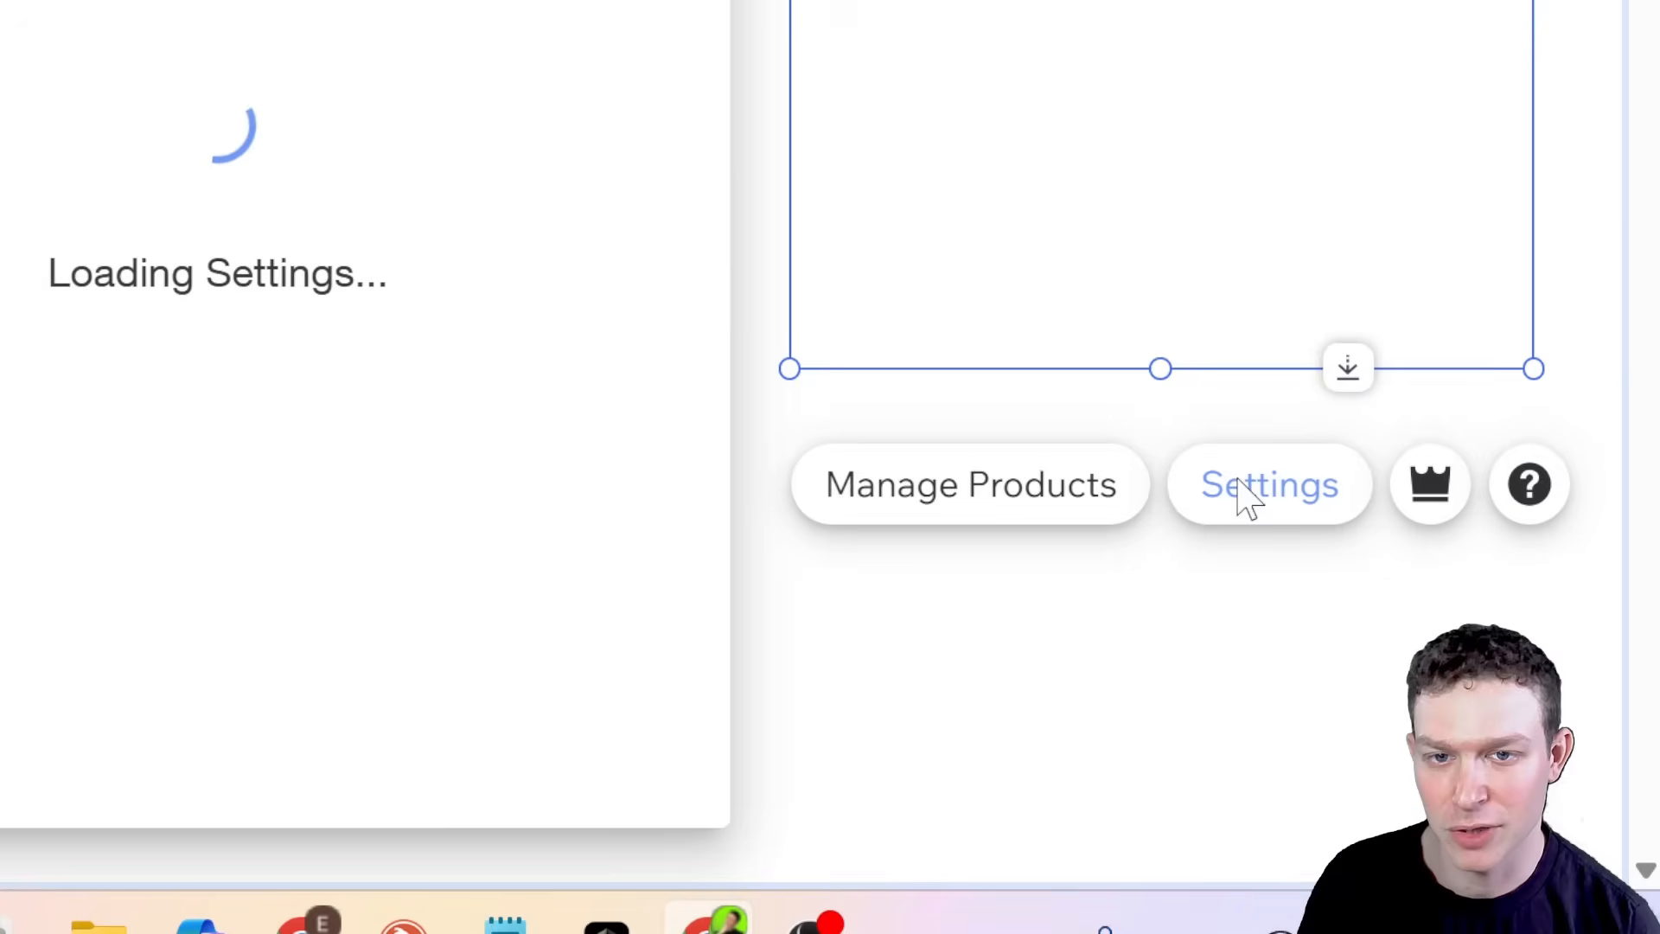
{"action": "left_click", "coordinate": [1269, 484]}
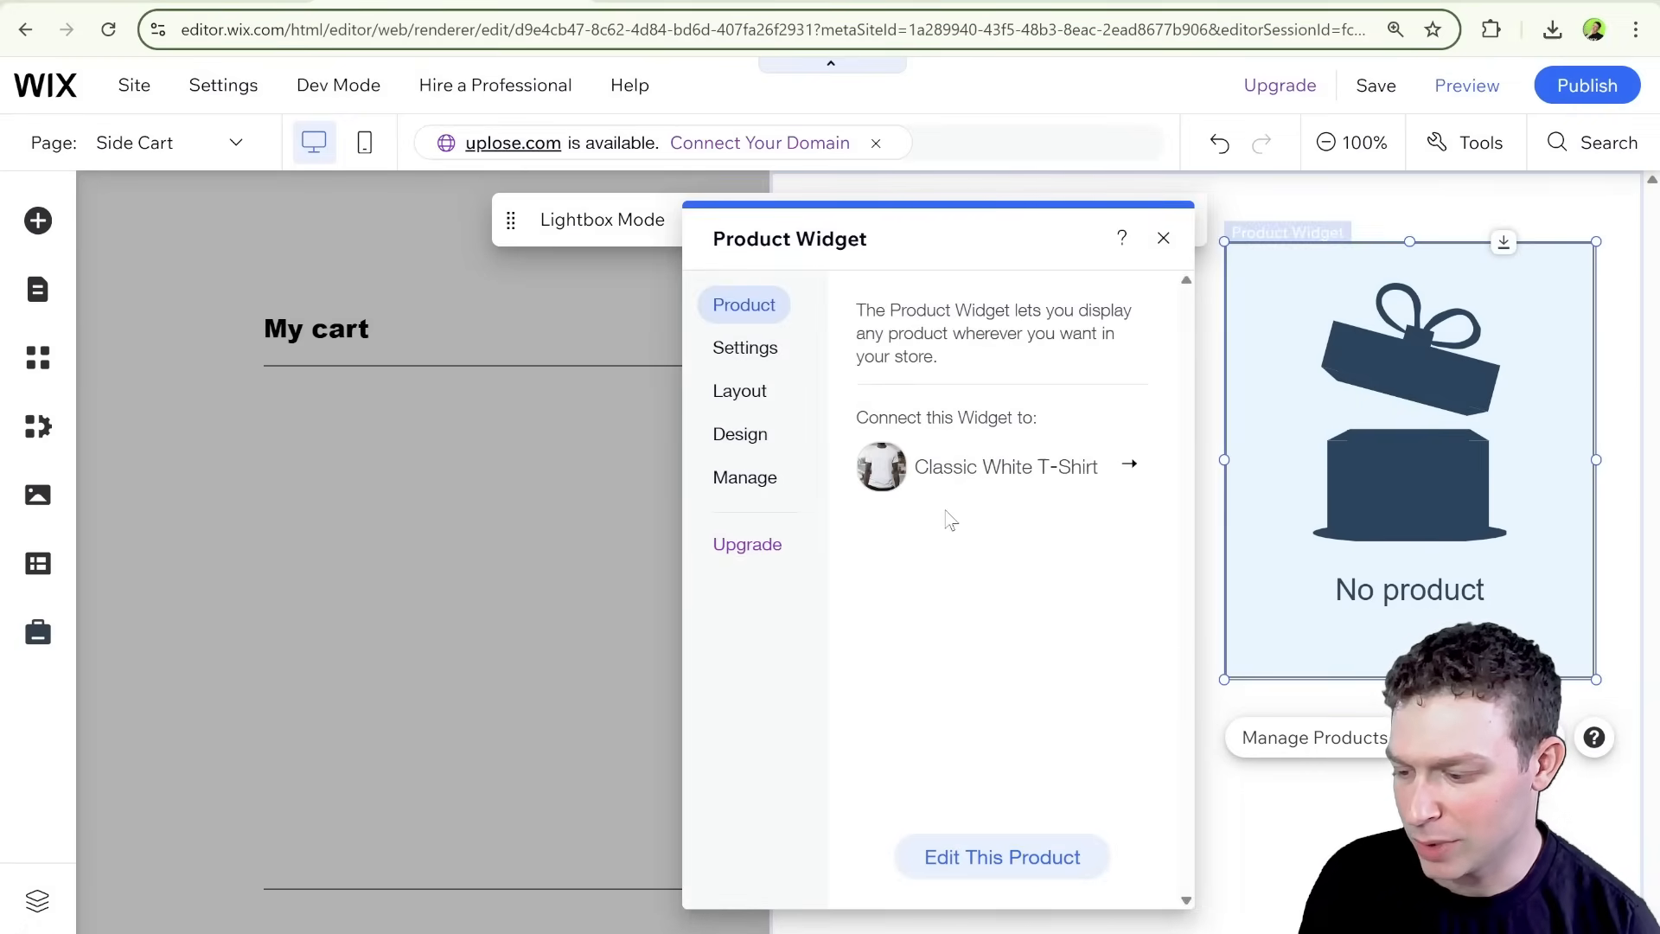
{"action": "mouse_move", "coordinate": [1085, 473]}
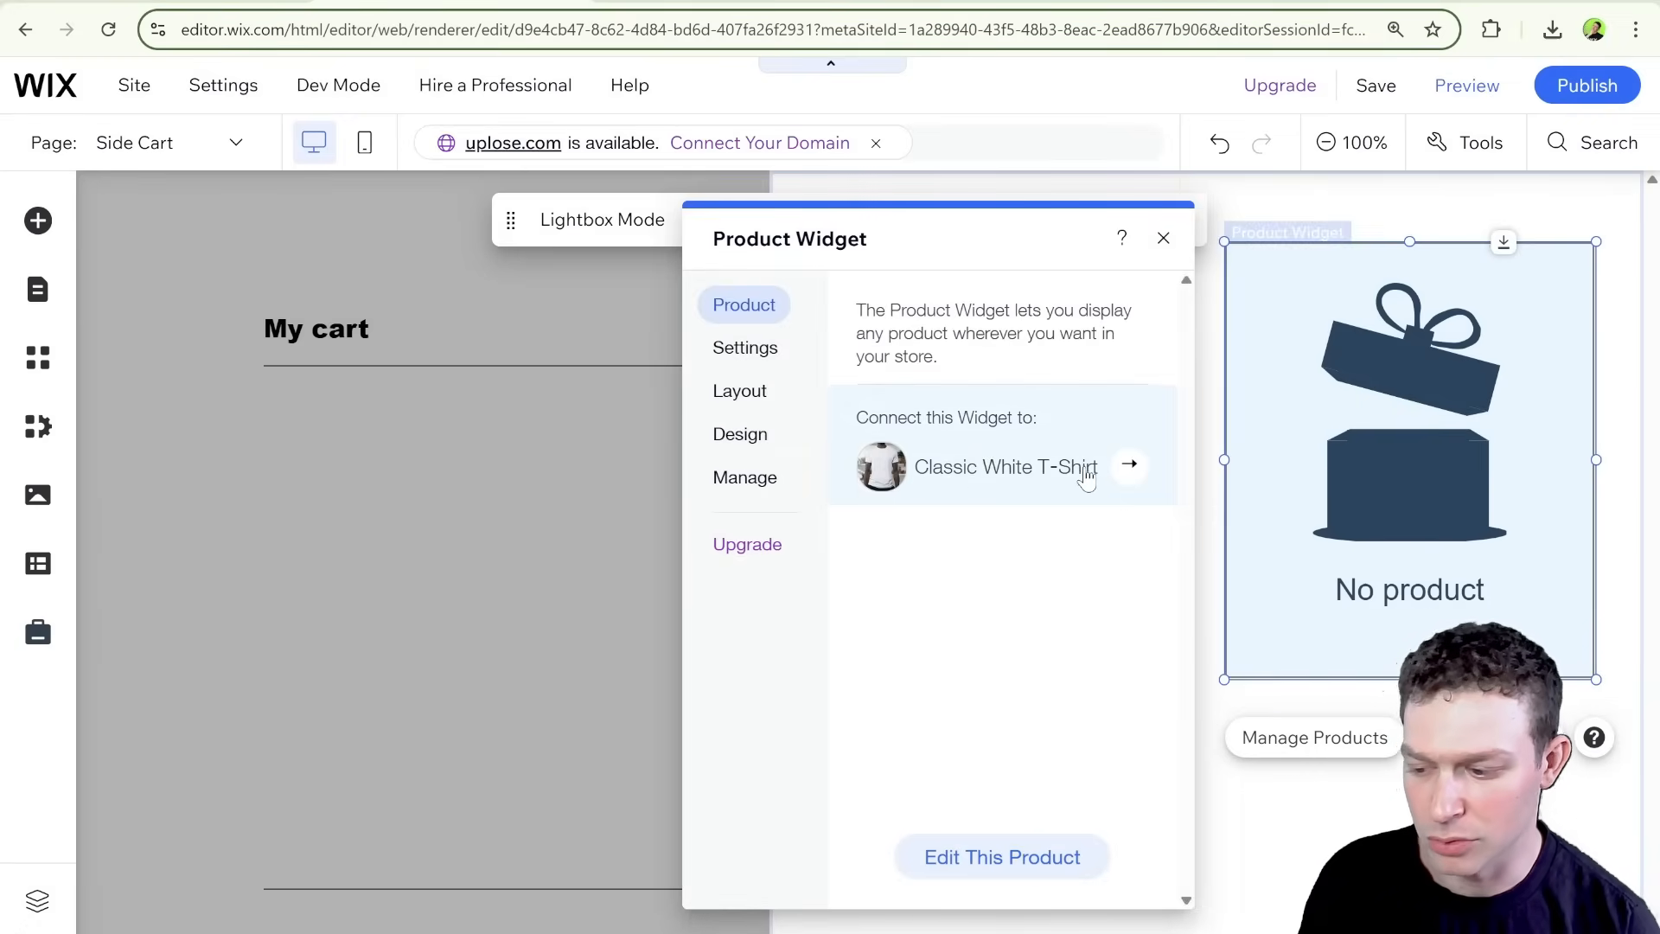
{"action": "left_click", "coordinate": [1129, 466]}
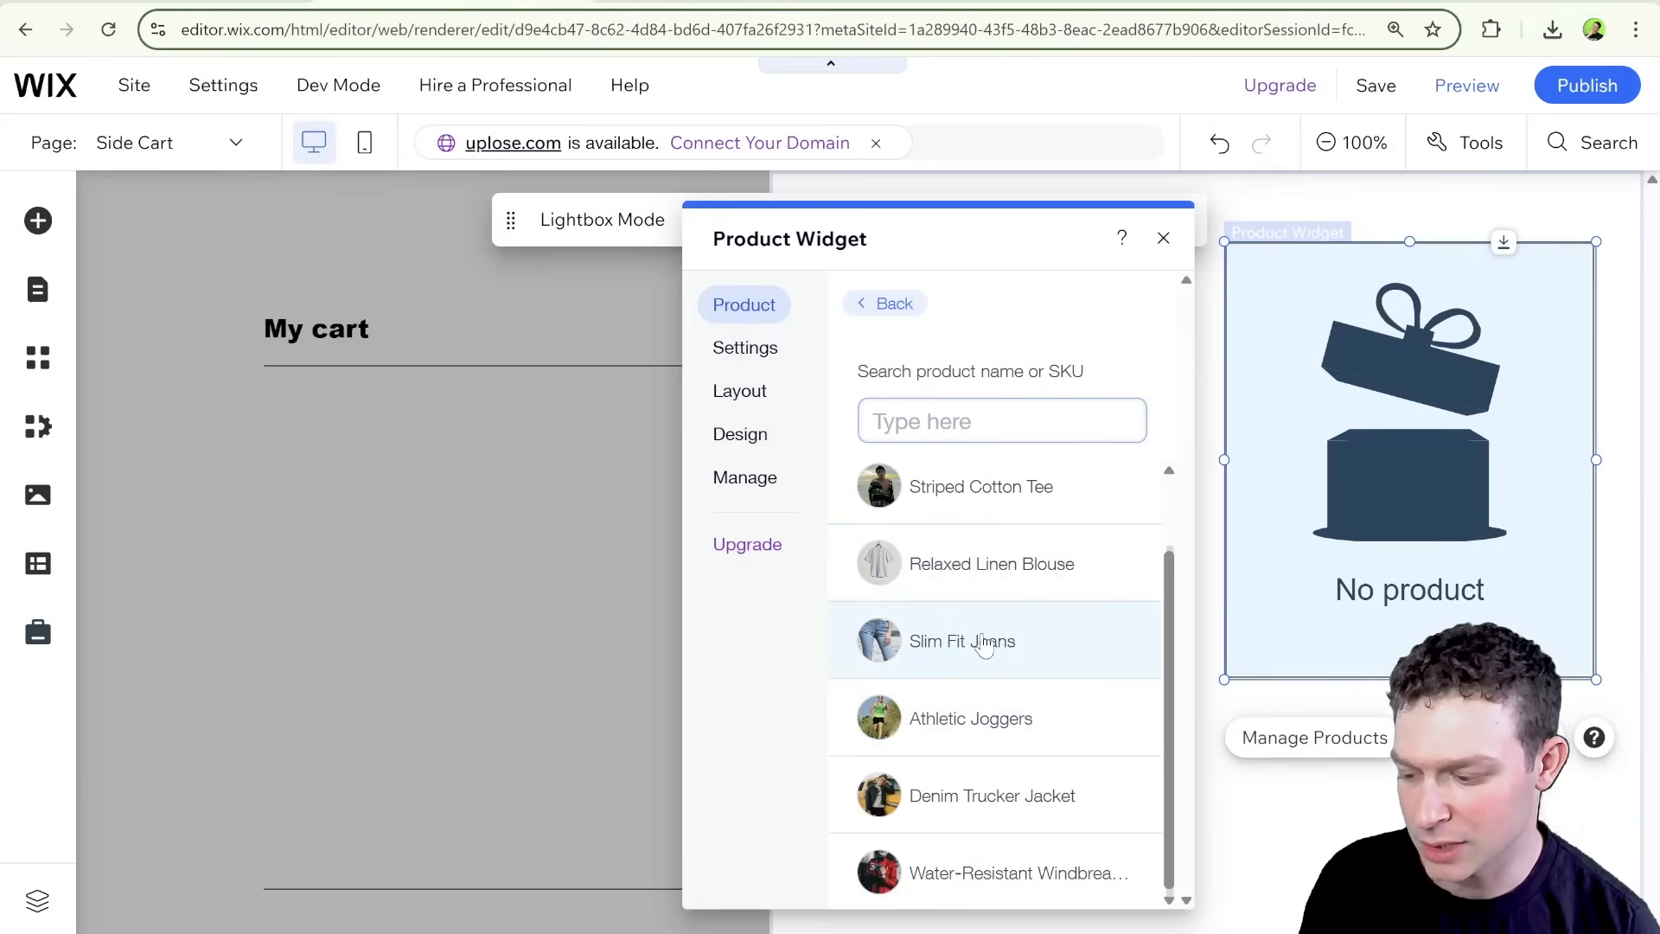
{"action": "left_click", "coordinate": [962, 641]}
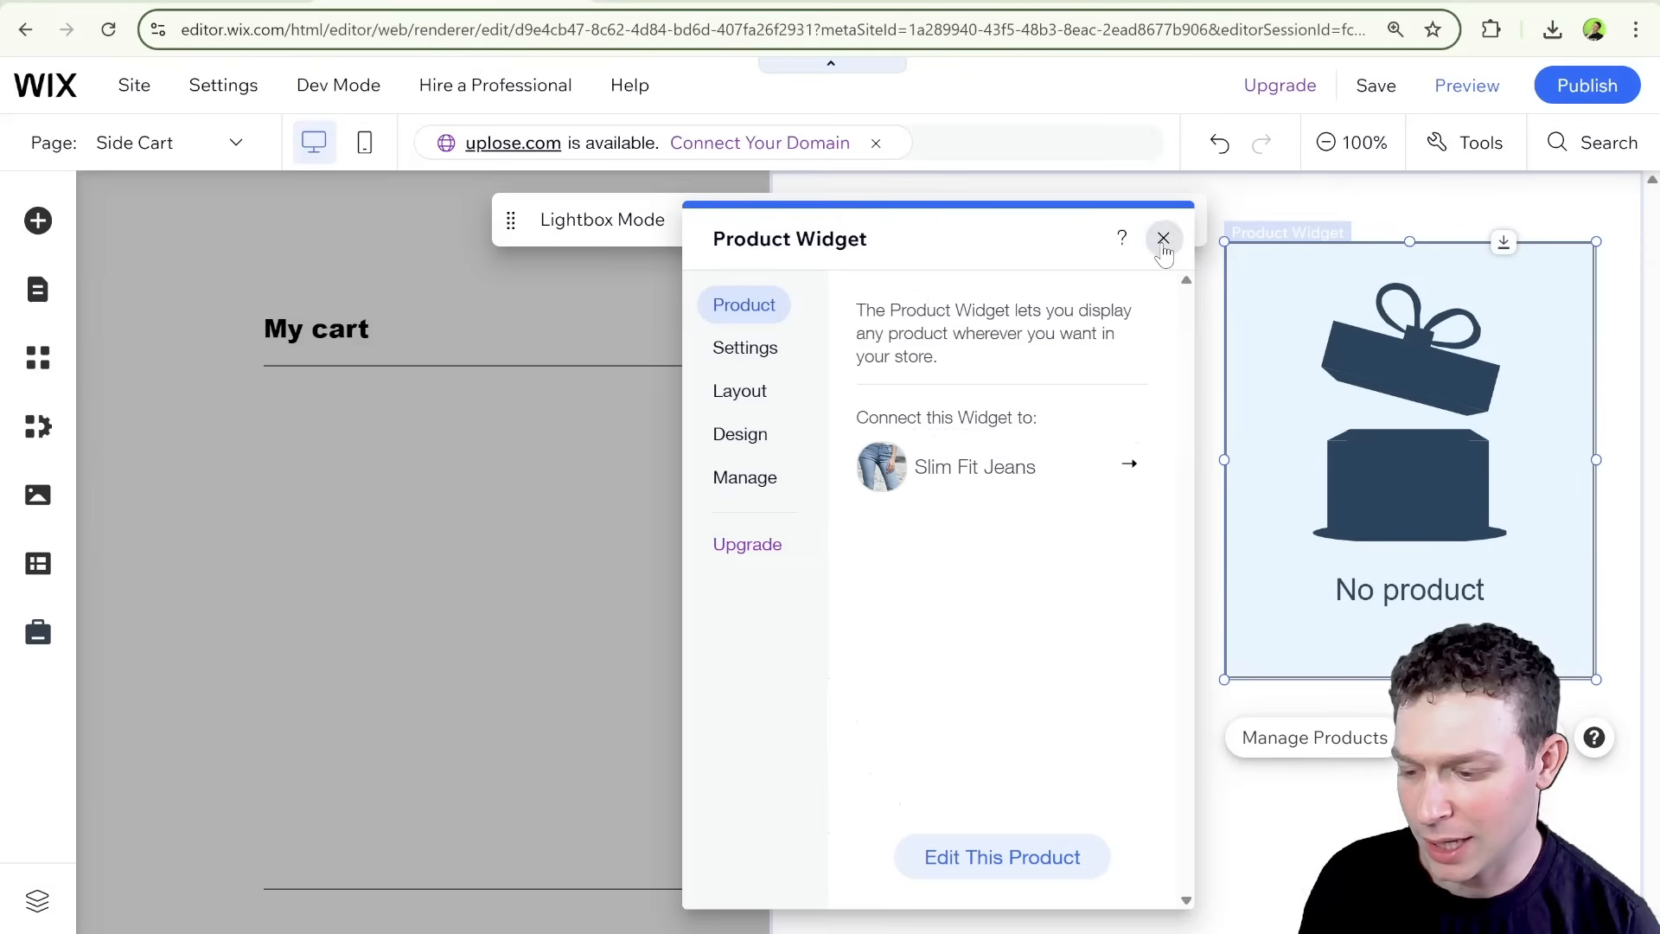
{"action": "left_click", "coordinate": [745, 348]}
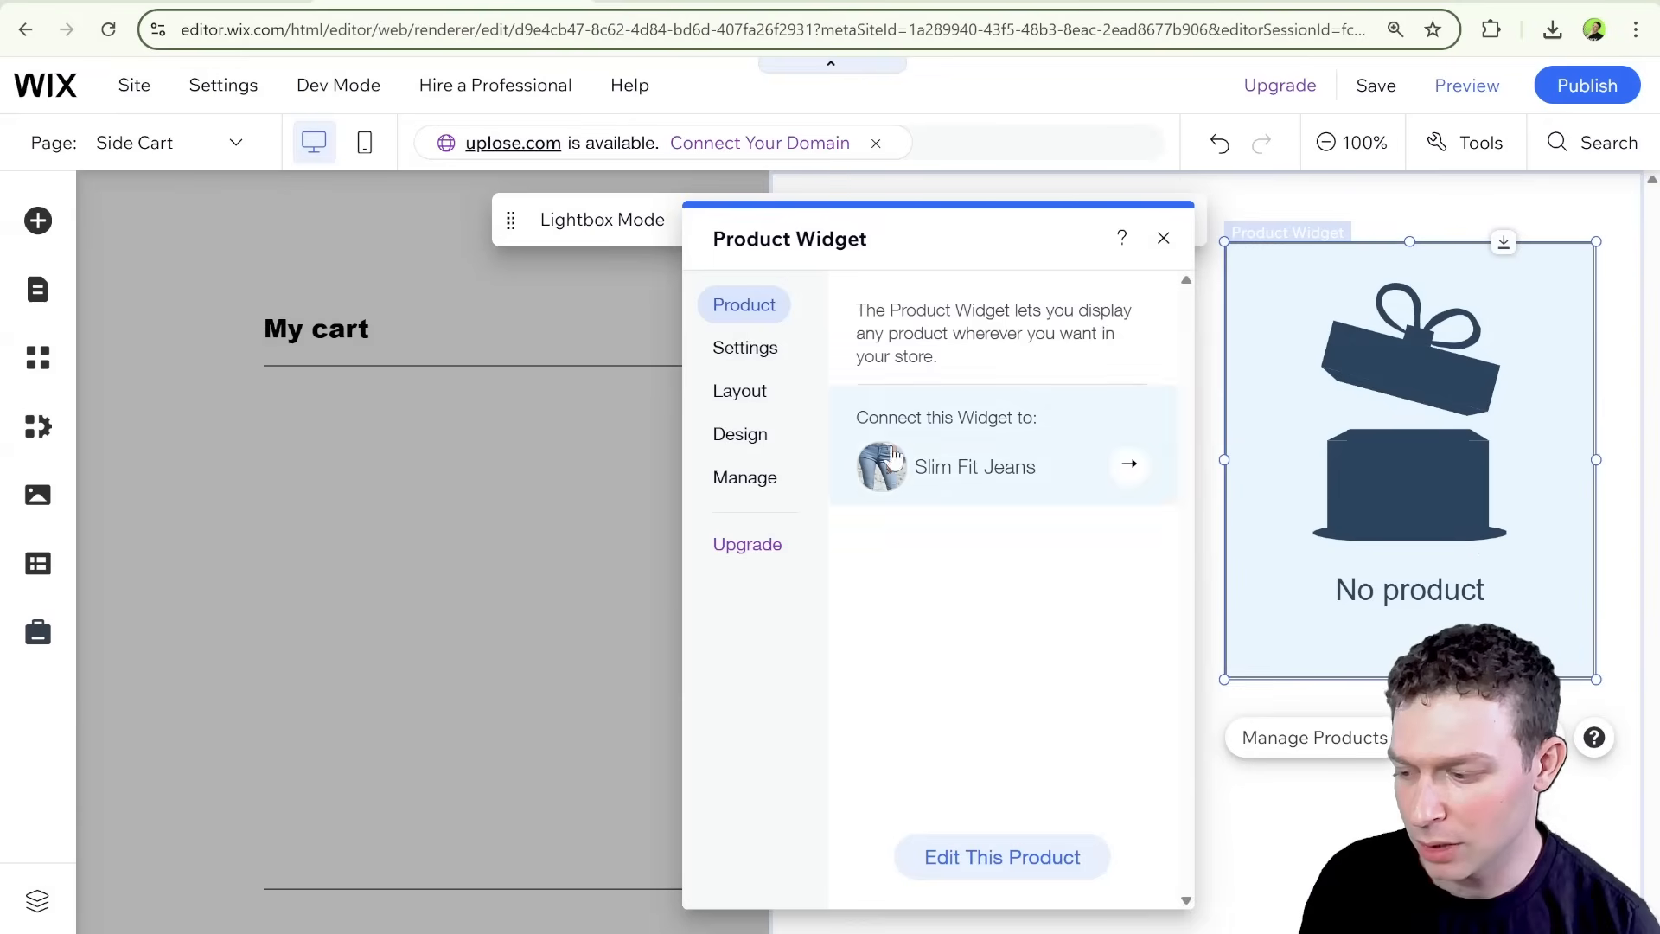
{"action": "left_click", "coordinate": [744, 347]}
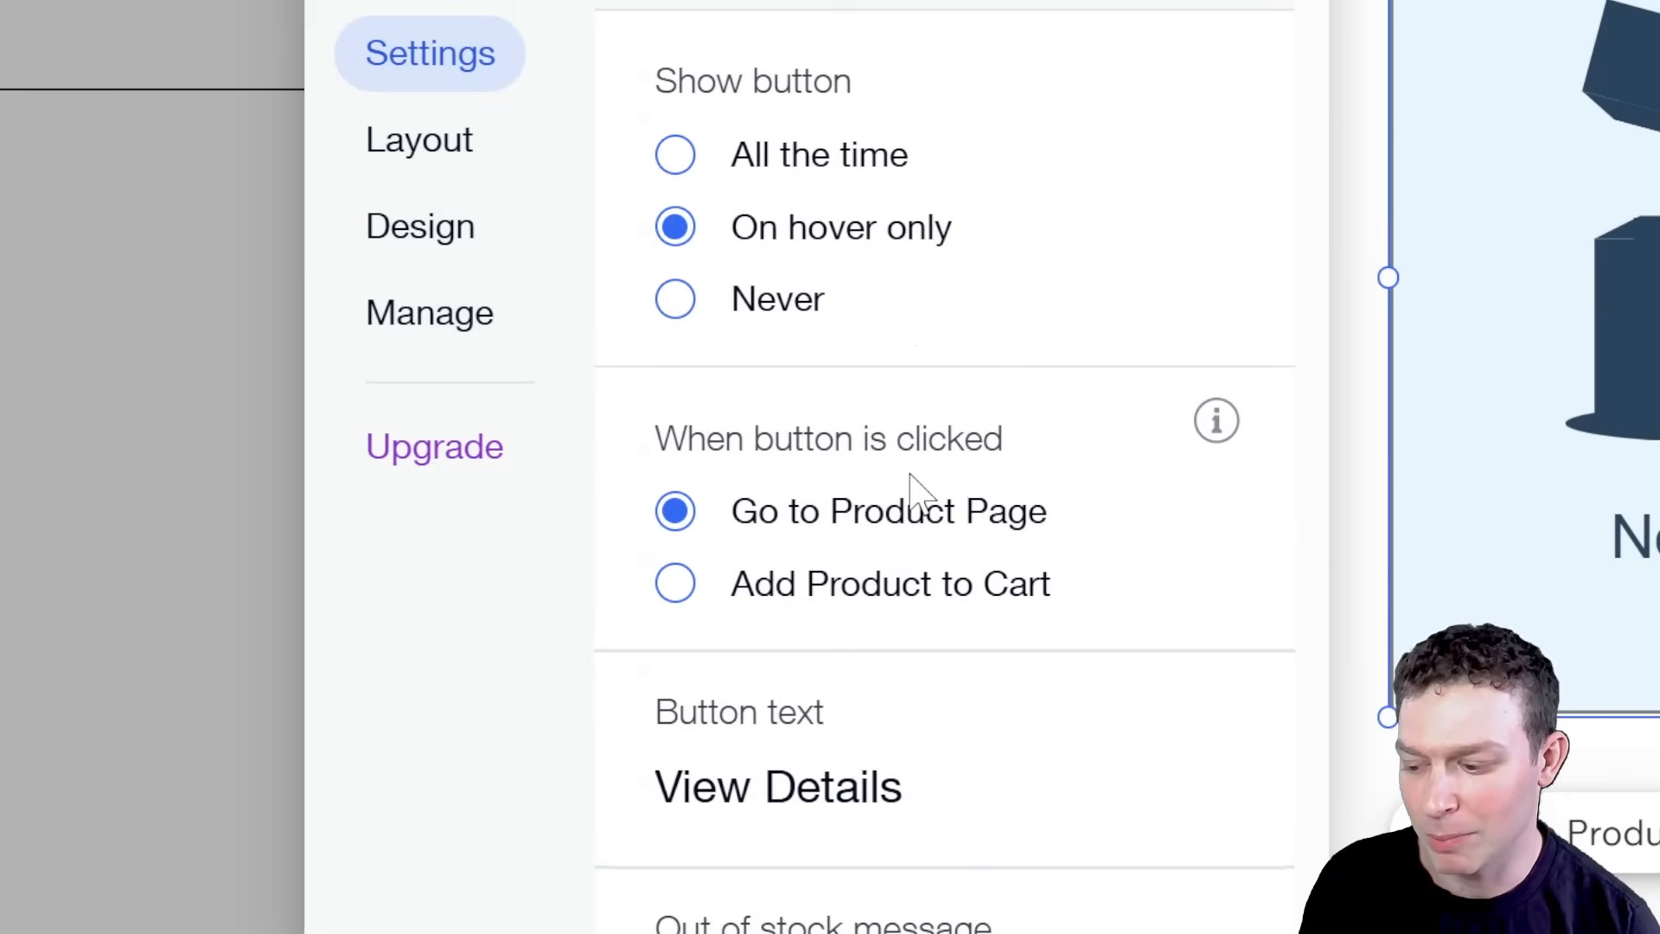
{"action": "mouse_move", "coordinate": [778, 609]}
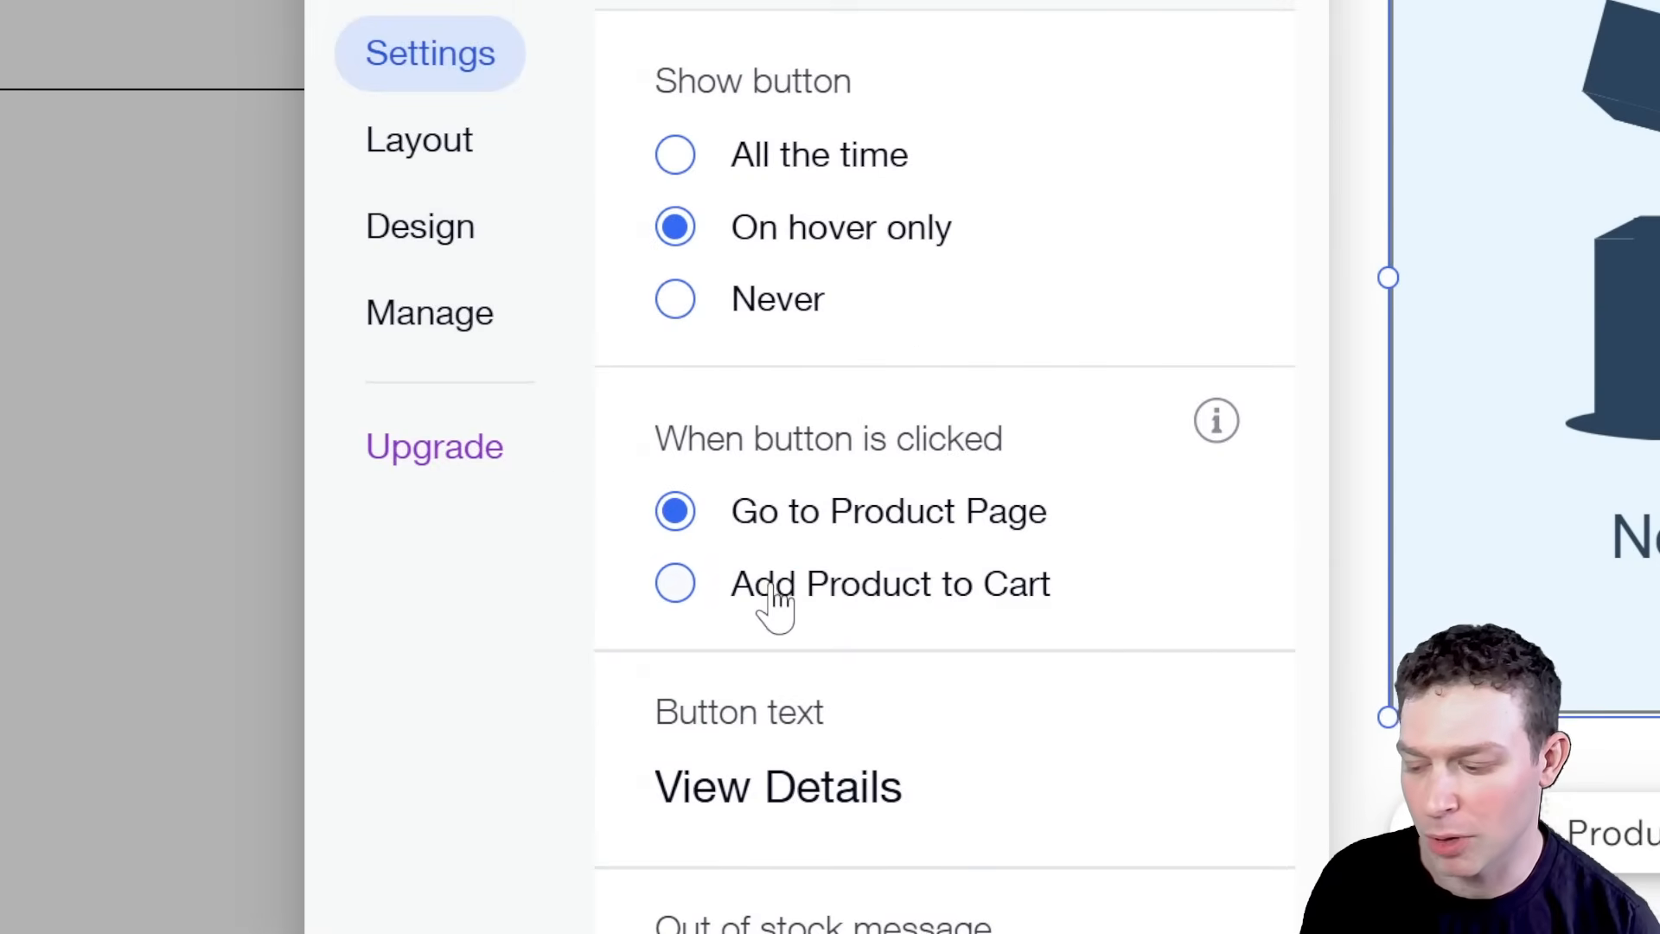
Set the widget's button to 'Add Product to Cart' and close its settings panel.
{"action": "left_click", "coordinate": [676, 583]}
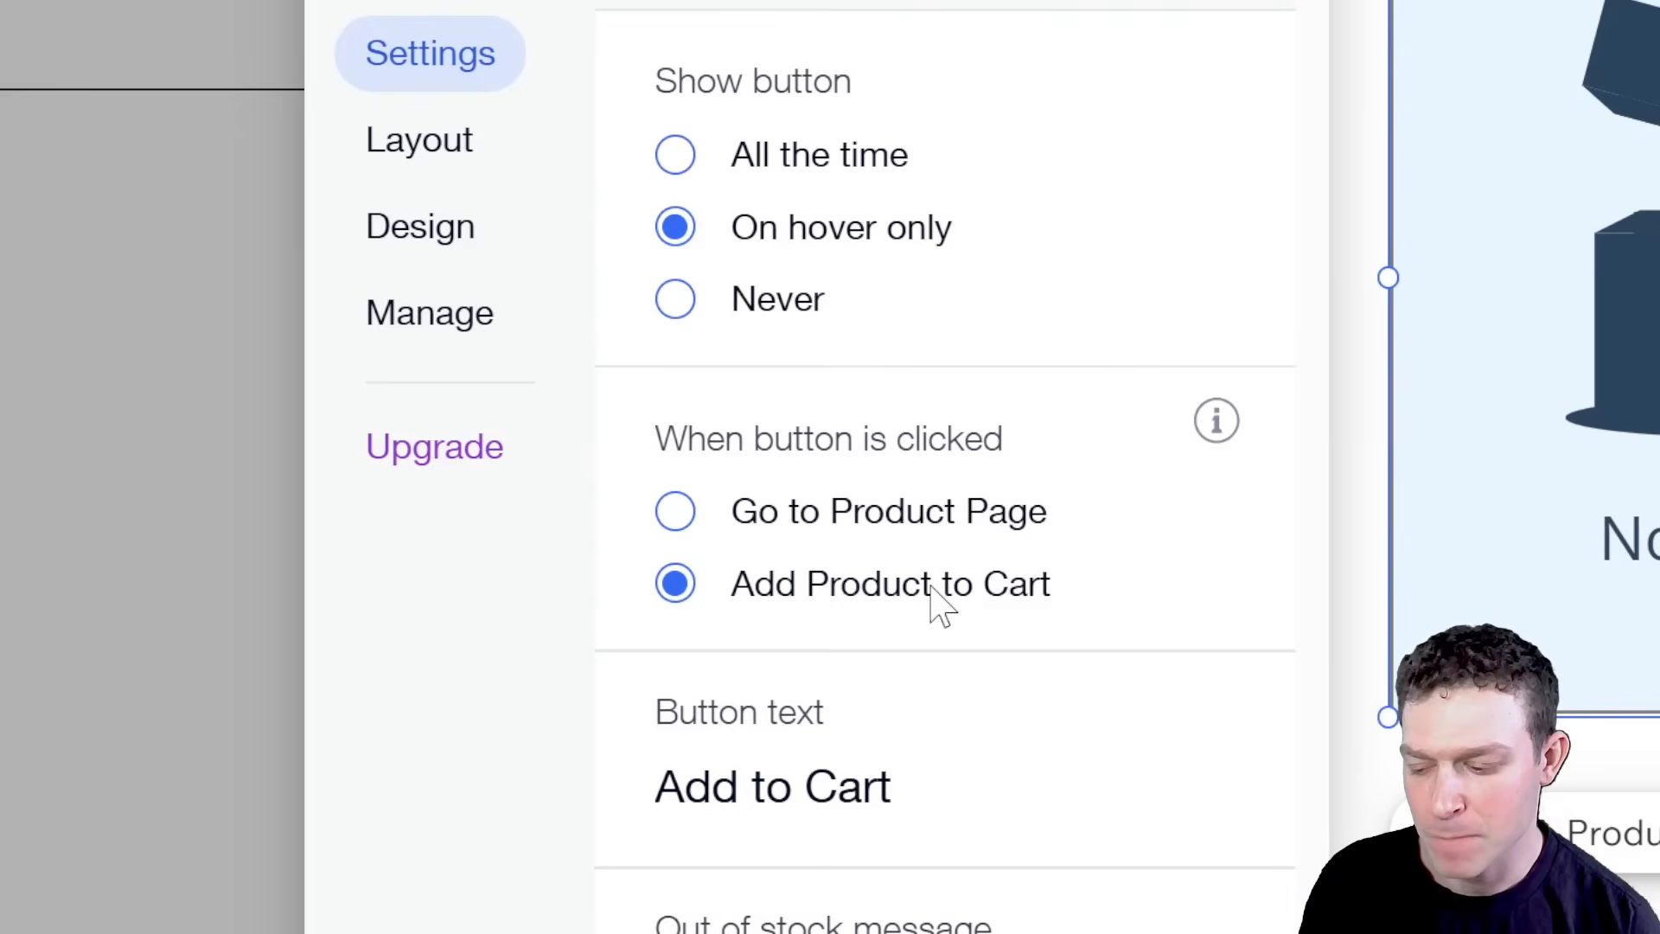
{"action": "mouse_move", "coordinate": [1339, 5]}
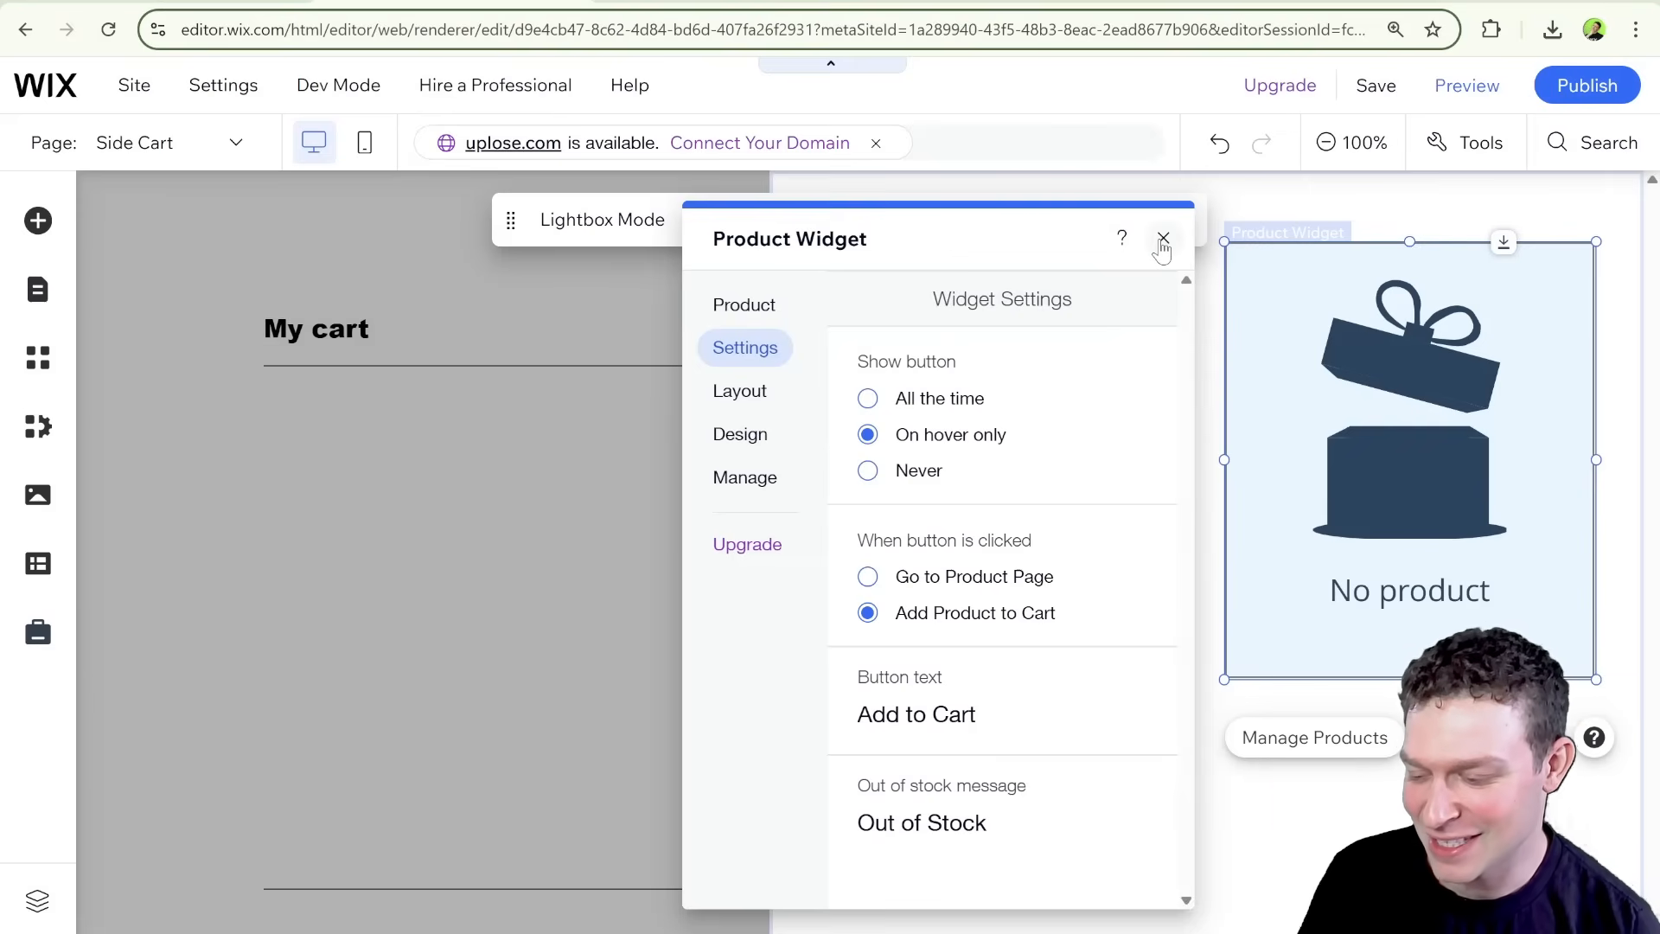
{"action": "left_click", "coordinate": [1161, 238]}
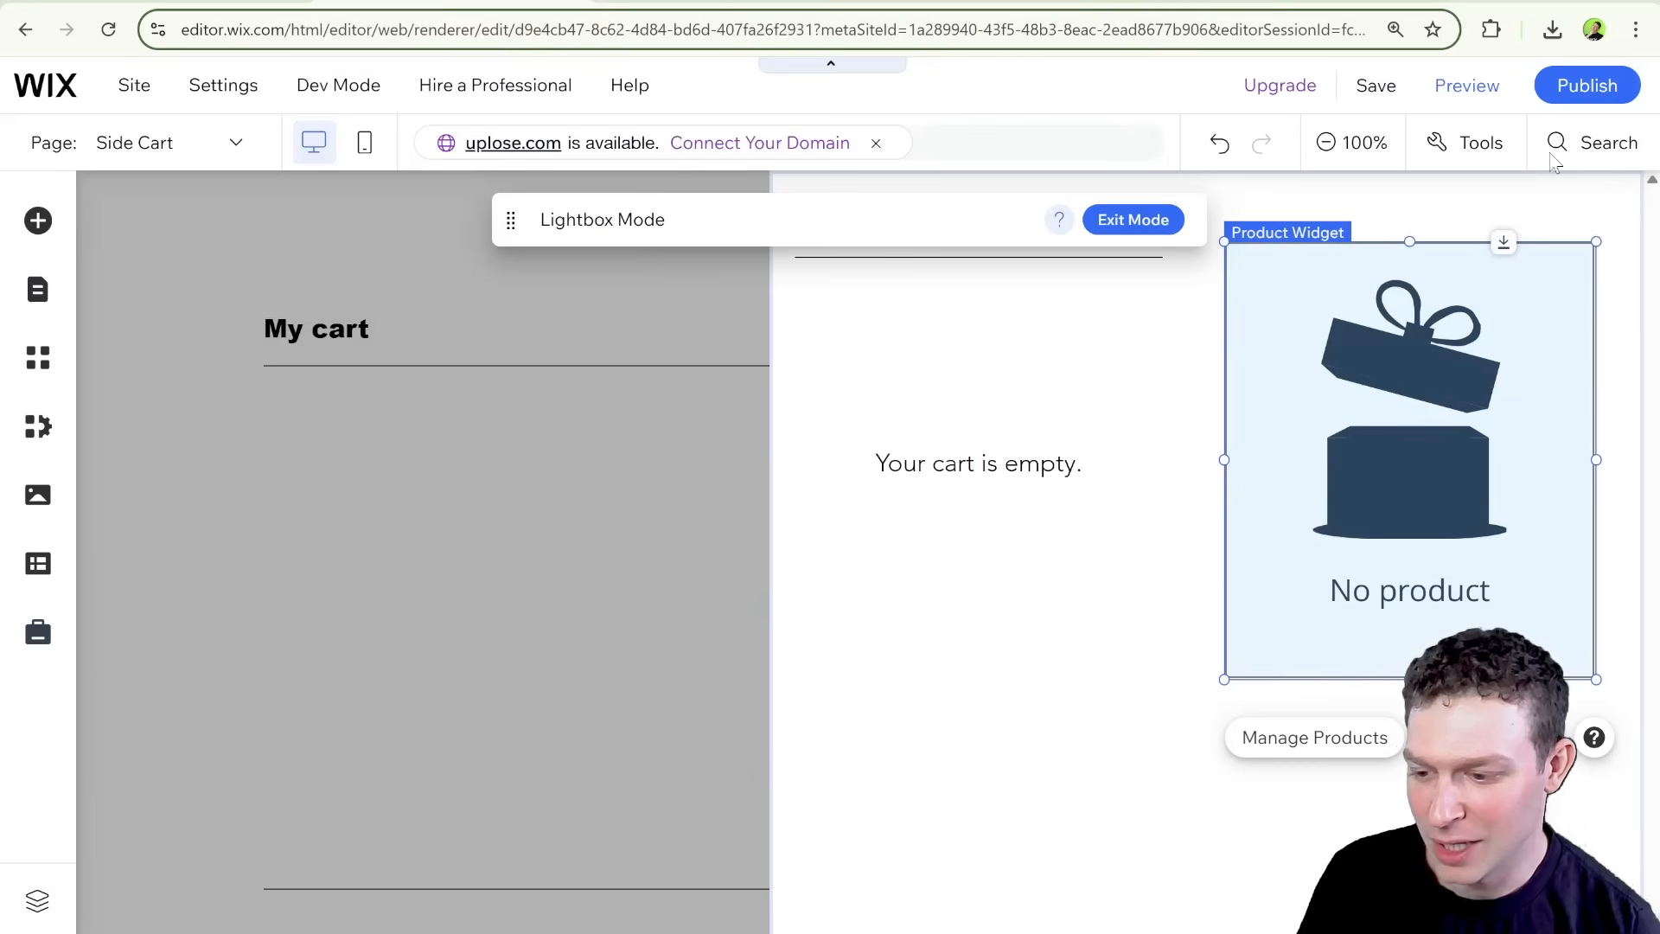
Publish the store and open the live site from the Congratulations dialog.
{"action": "left_click", "coordinate": [1586, 85]}
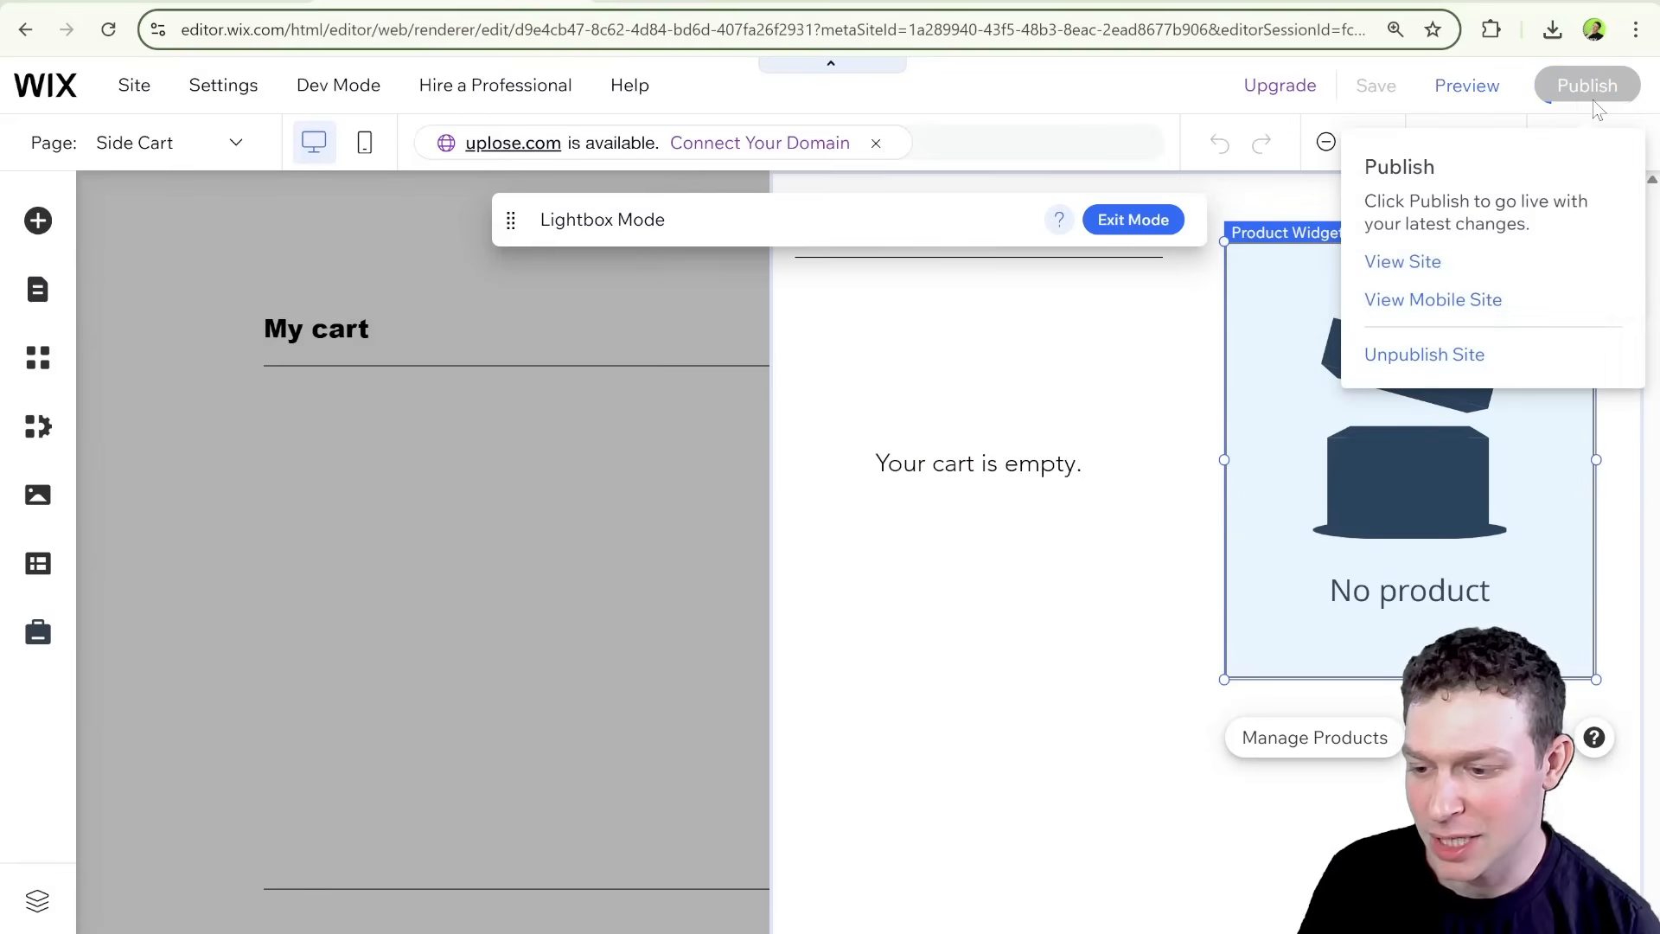
{"action": "left_click", "coordinate": [1588, 85]}
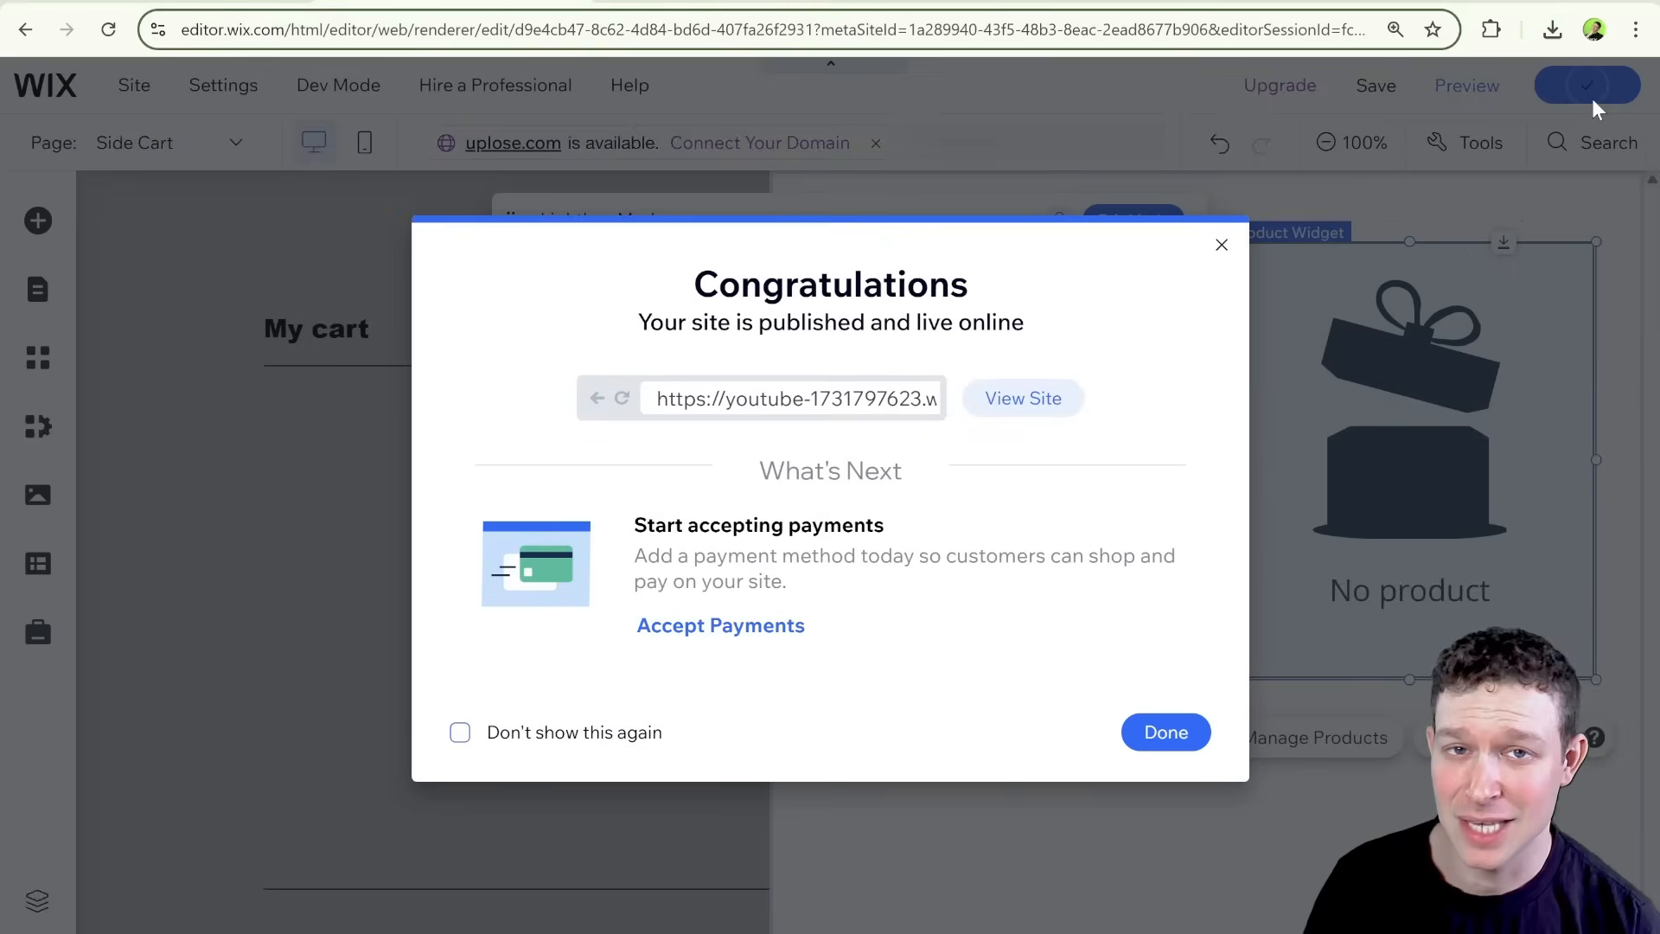
{"action": "left_click", "coordinate": [1164, 732]}
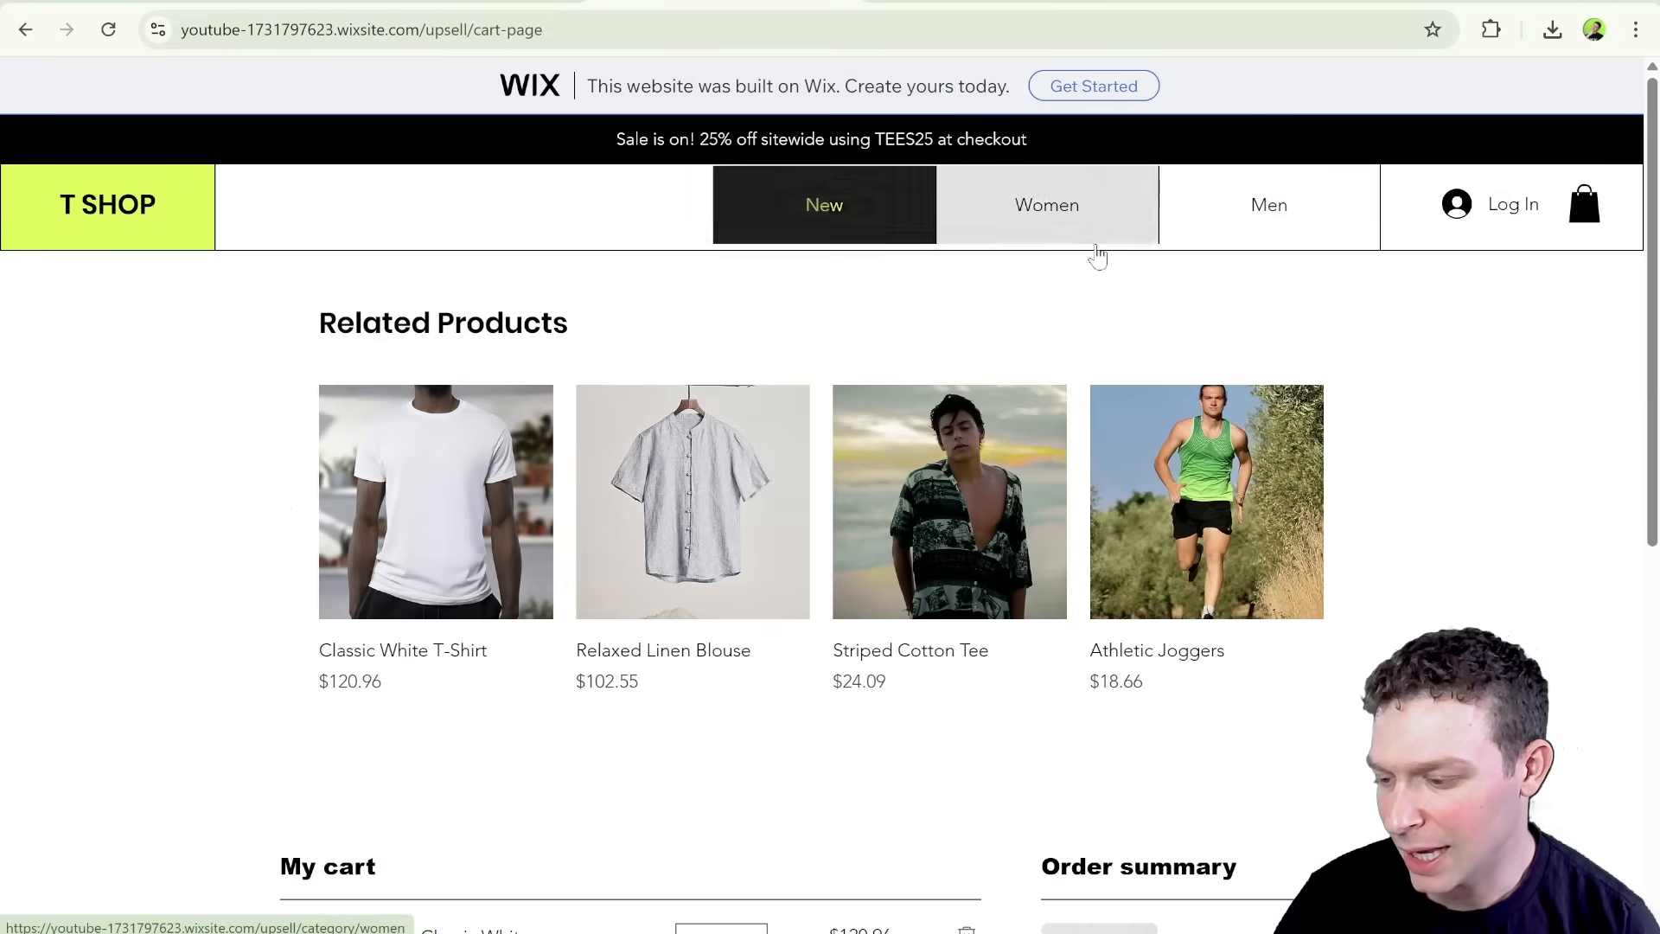
Check the cart-page Related Products slider, then add Relaxed Linen Blouse from New Drops to cart.
{"action": "scroll", "scroll_direction": "down", "scroll_amount": 3}
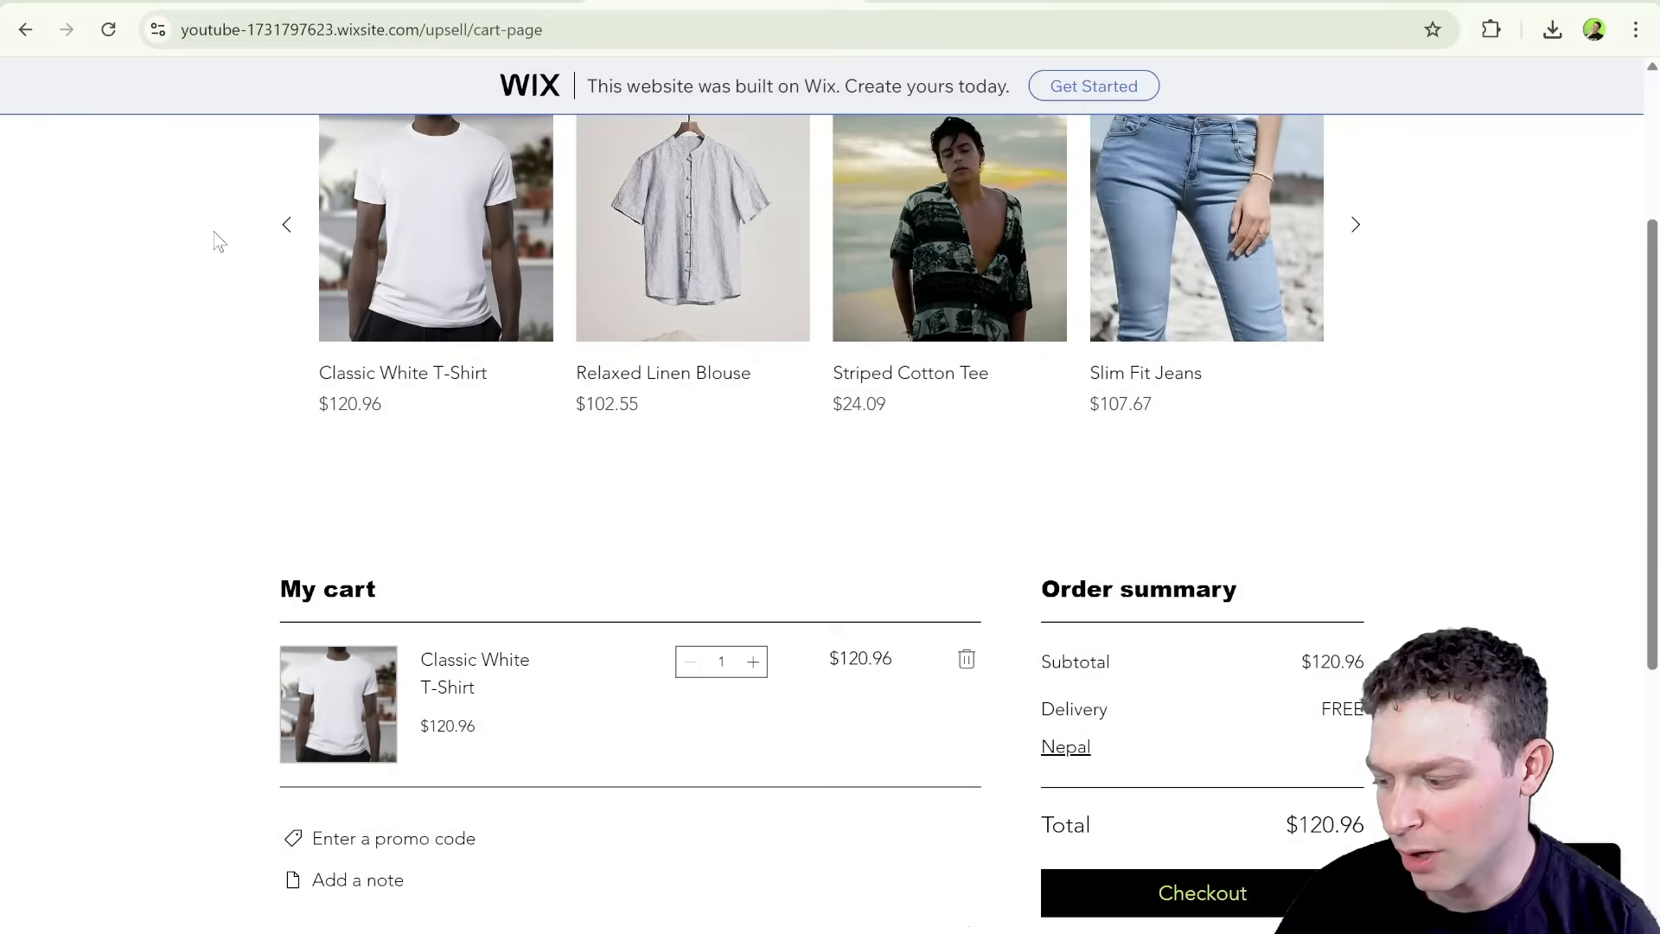
{"action": "scroll", "scroll_direction": "up", "scroll_amount": 3}
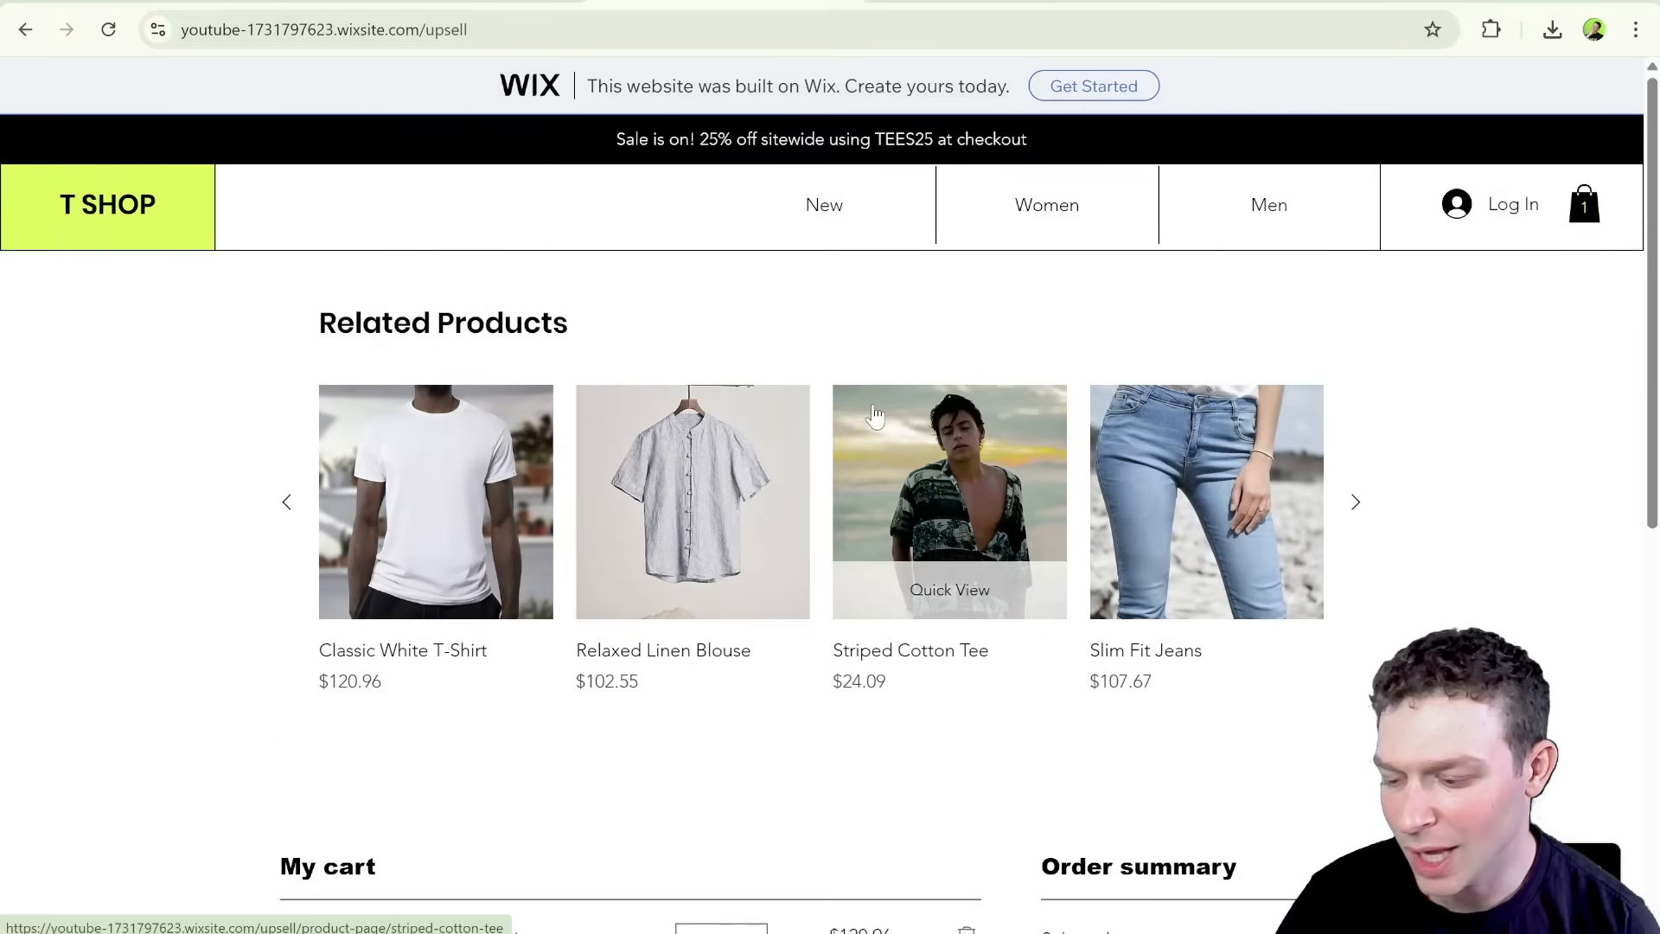
{"action": "left_click", "coordinate": [107, 204]}
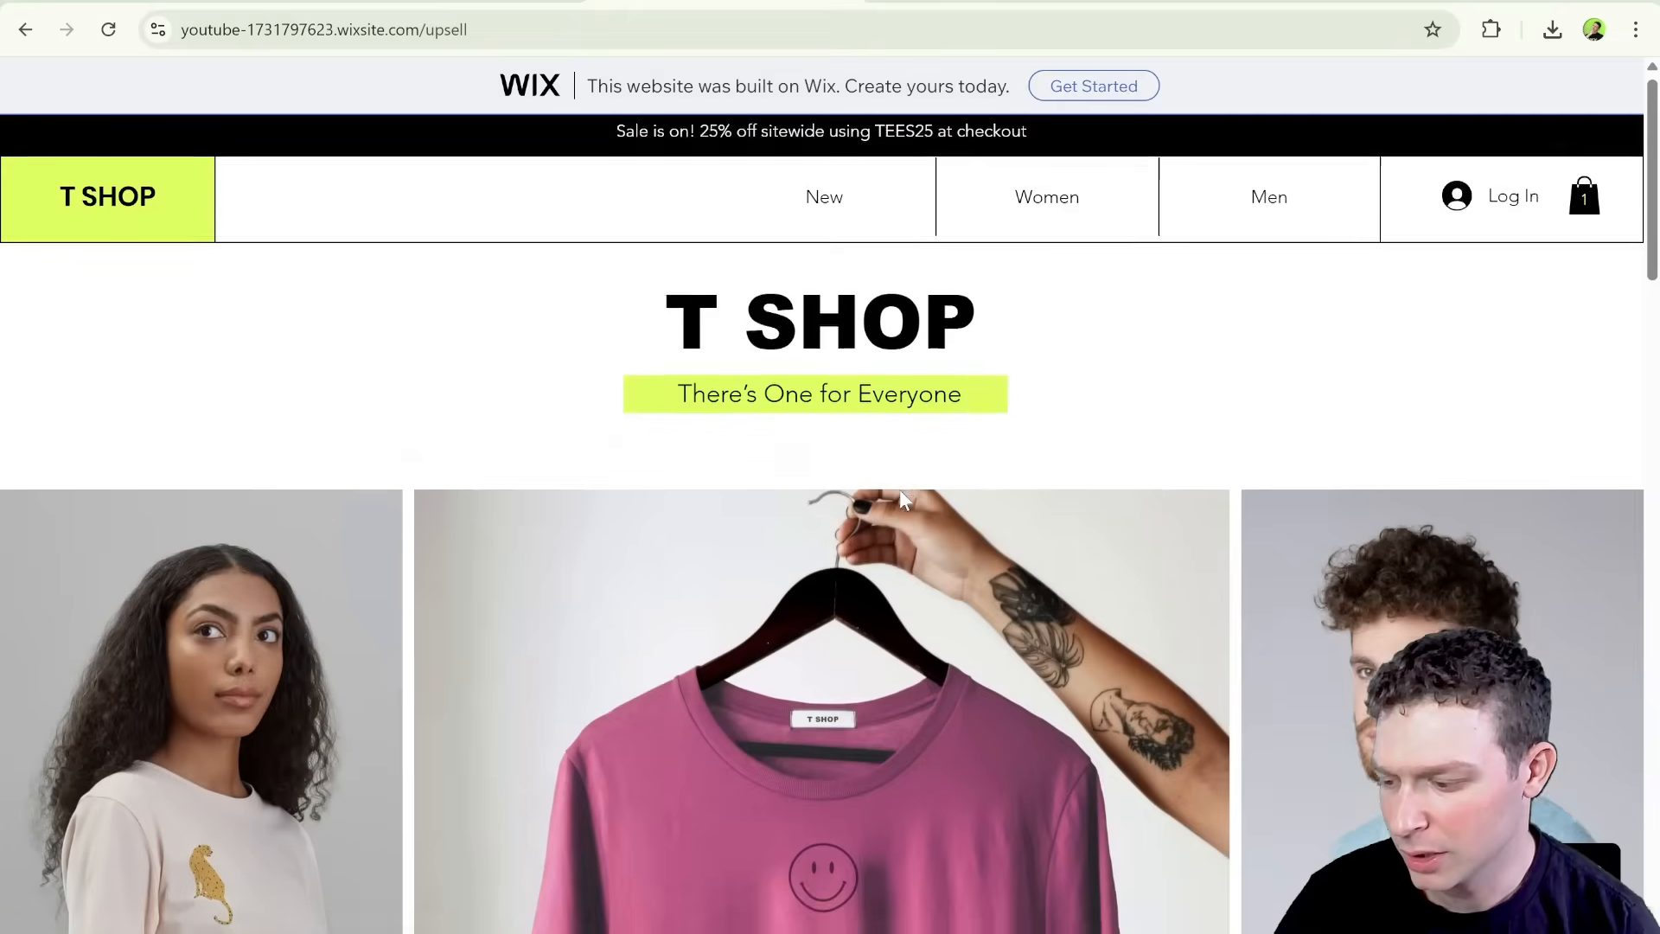
{"action": "scroll", "scroll_direction": "down", "scroll_amount": 3}
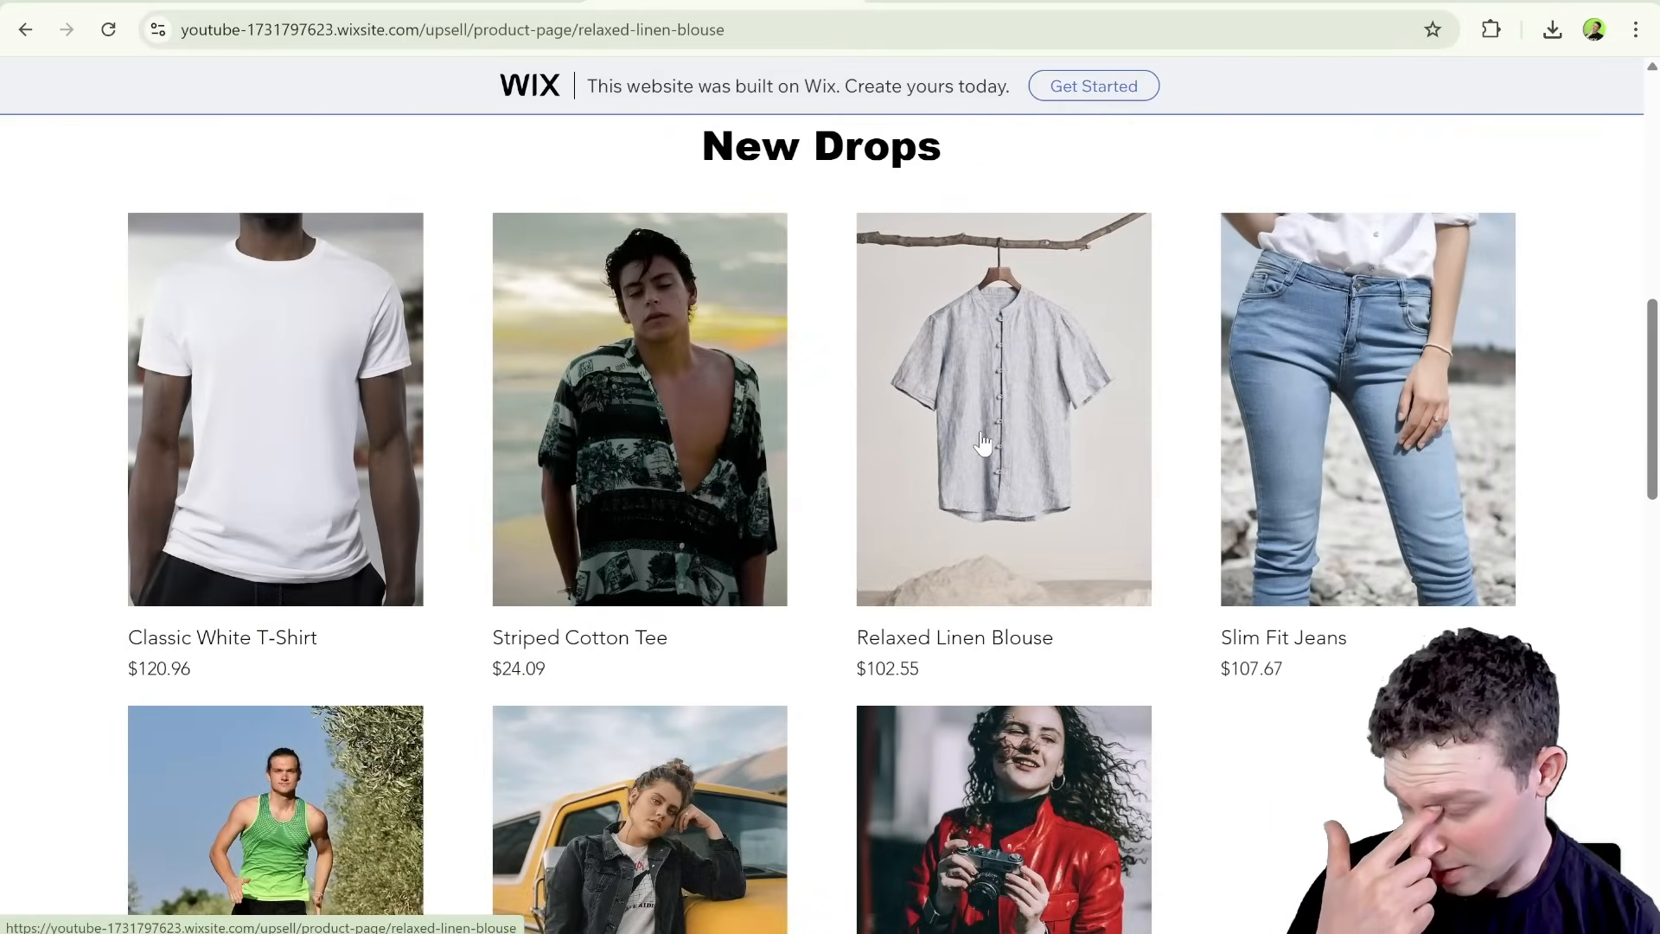
{"action": "left_click", "coordinate": [1002, 409]}
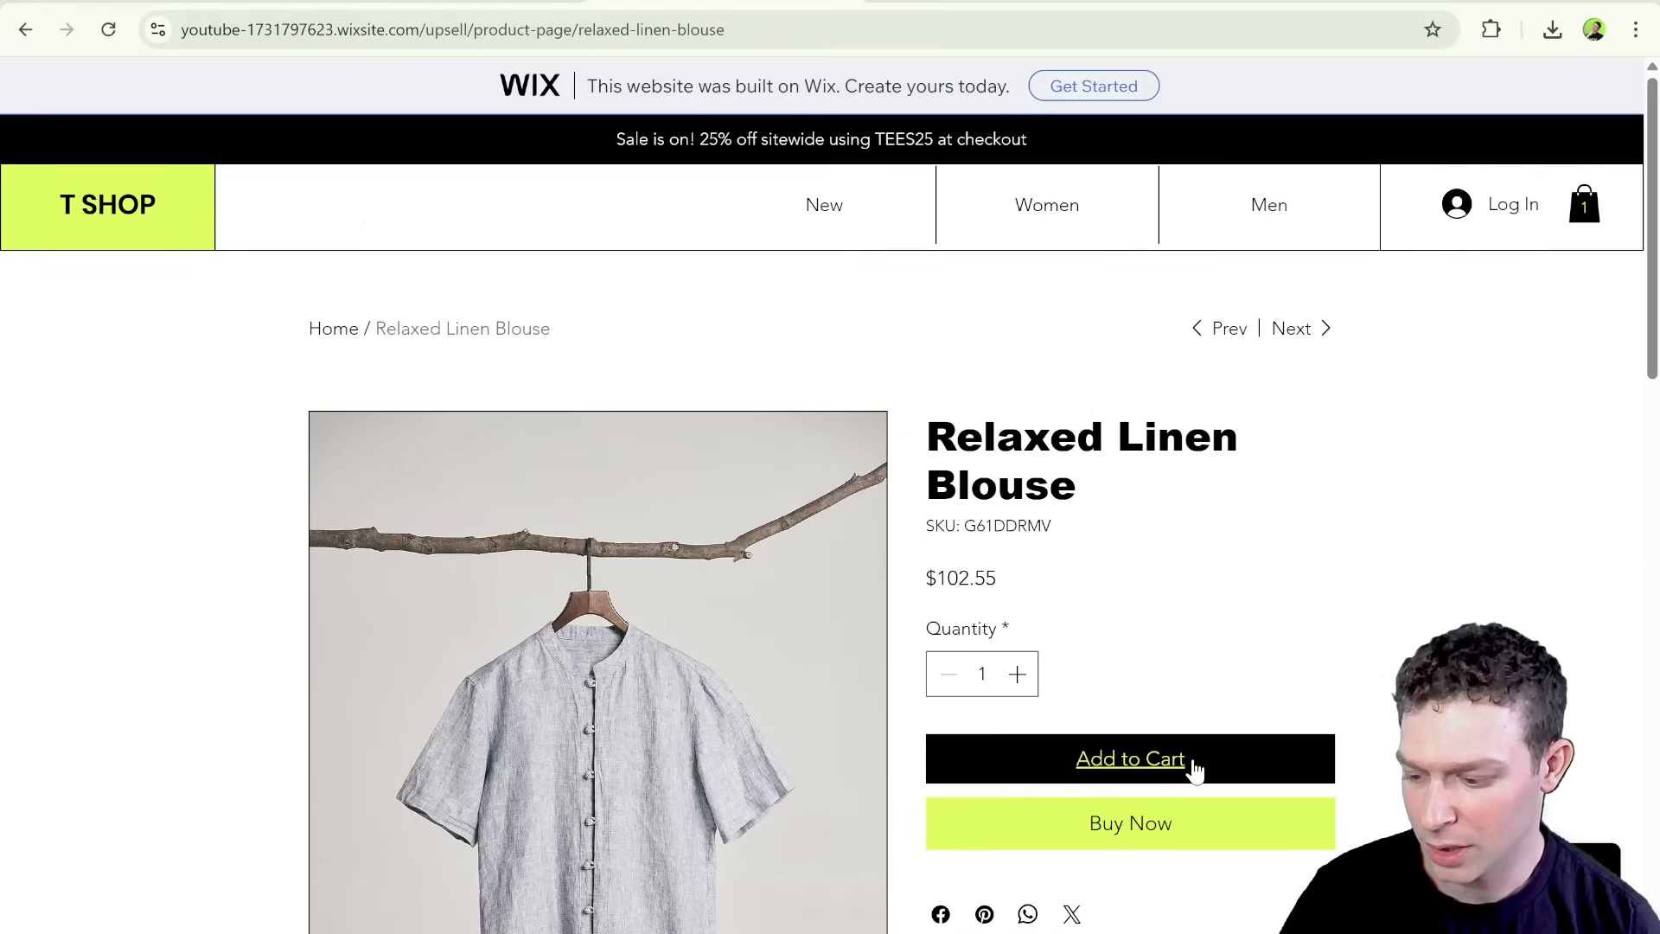
{"action": "left_click", "coordinate": [1130, 759]}
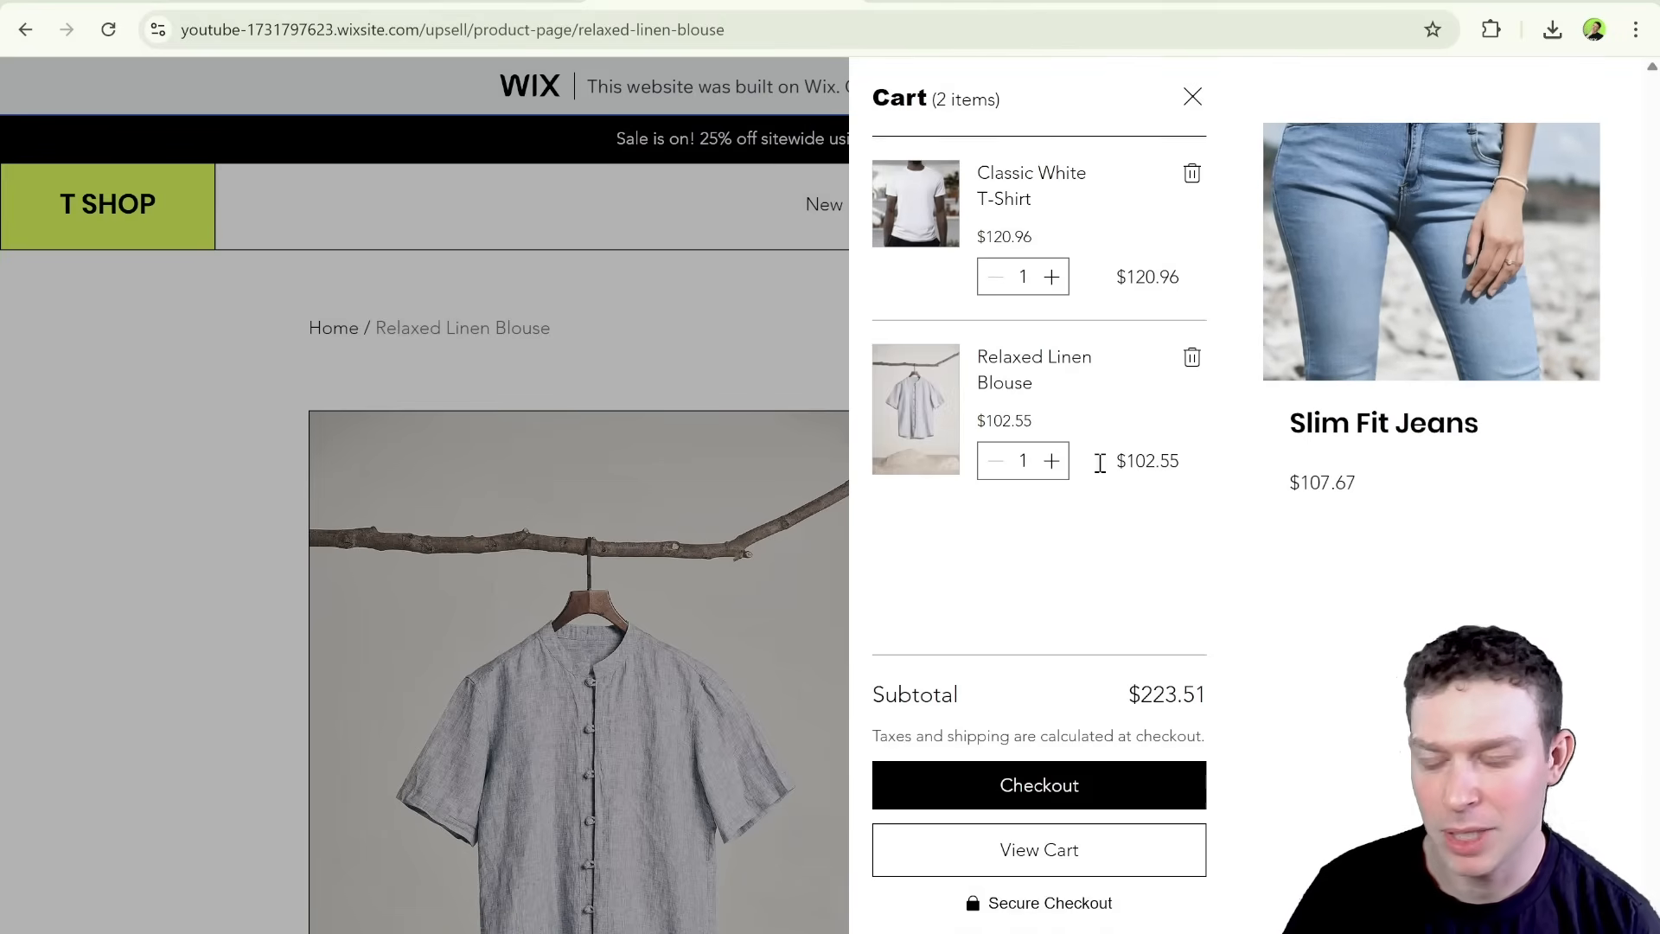
{"action": "mouse_move", "coordinate": [1430, 251]}
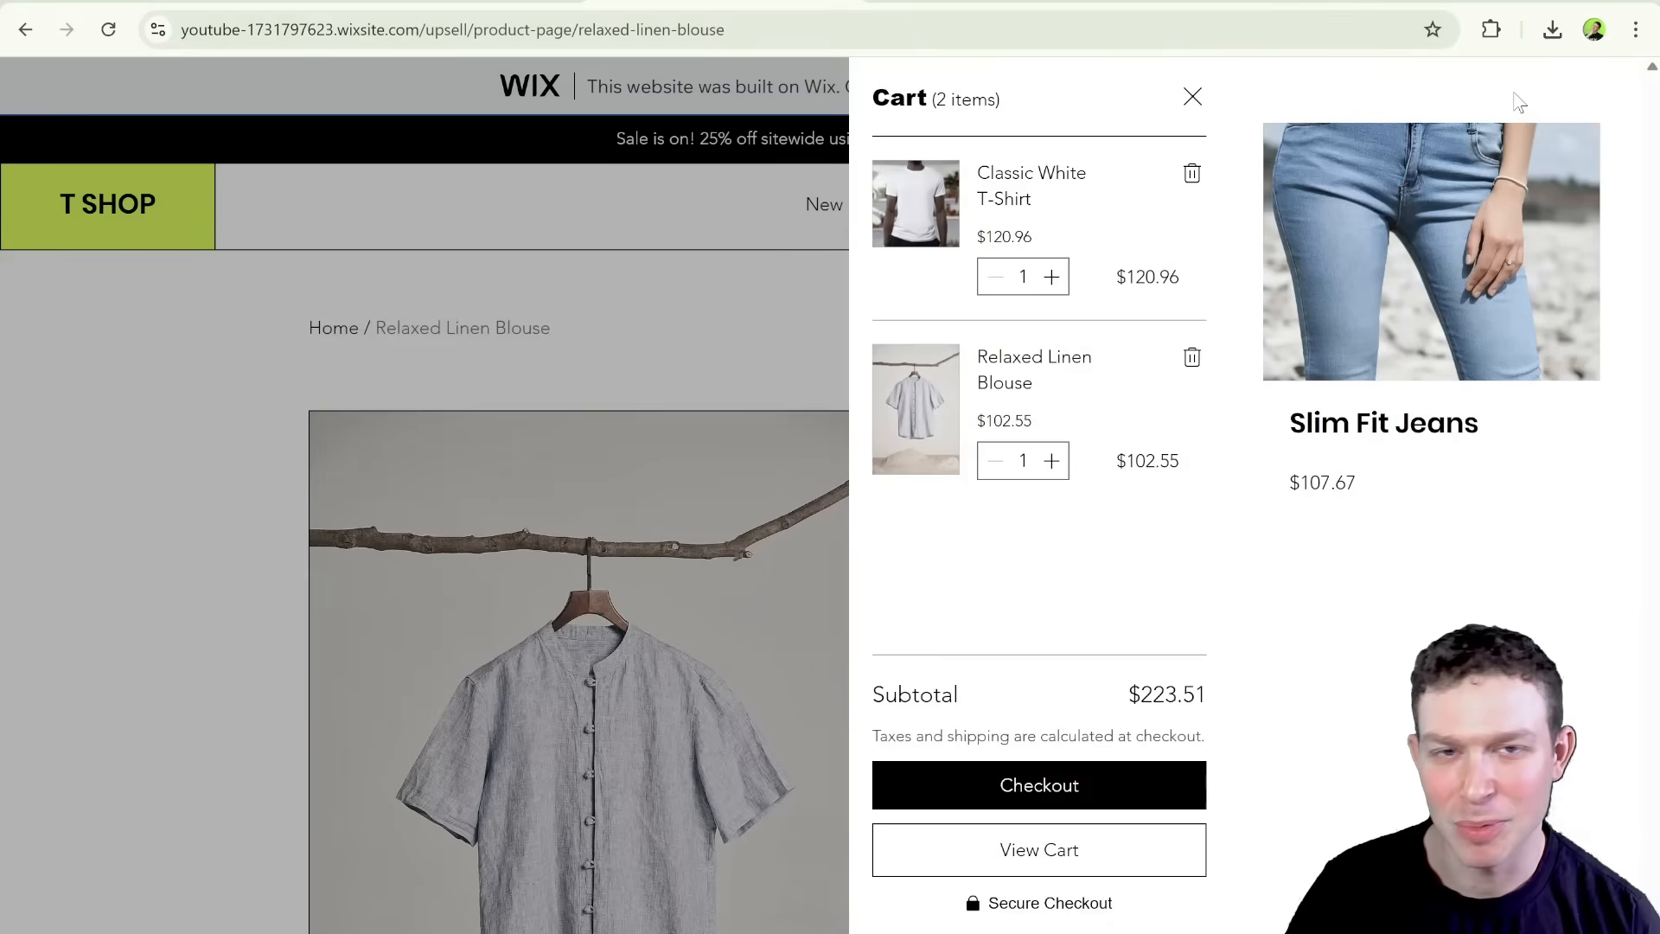
{"action": "mouse_move", "coordinate": [1430, 449]}
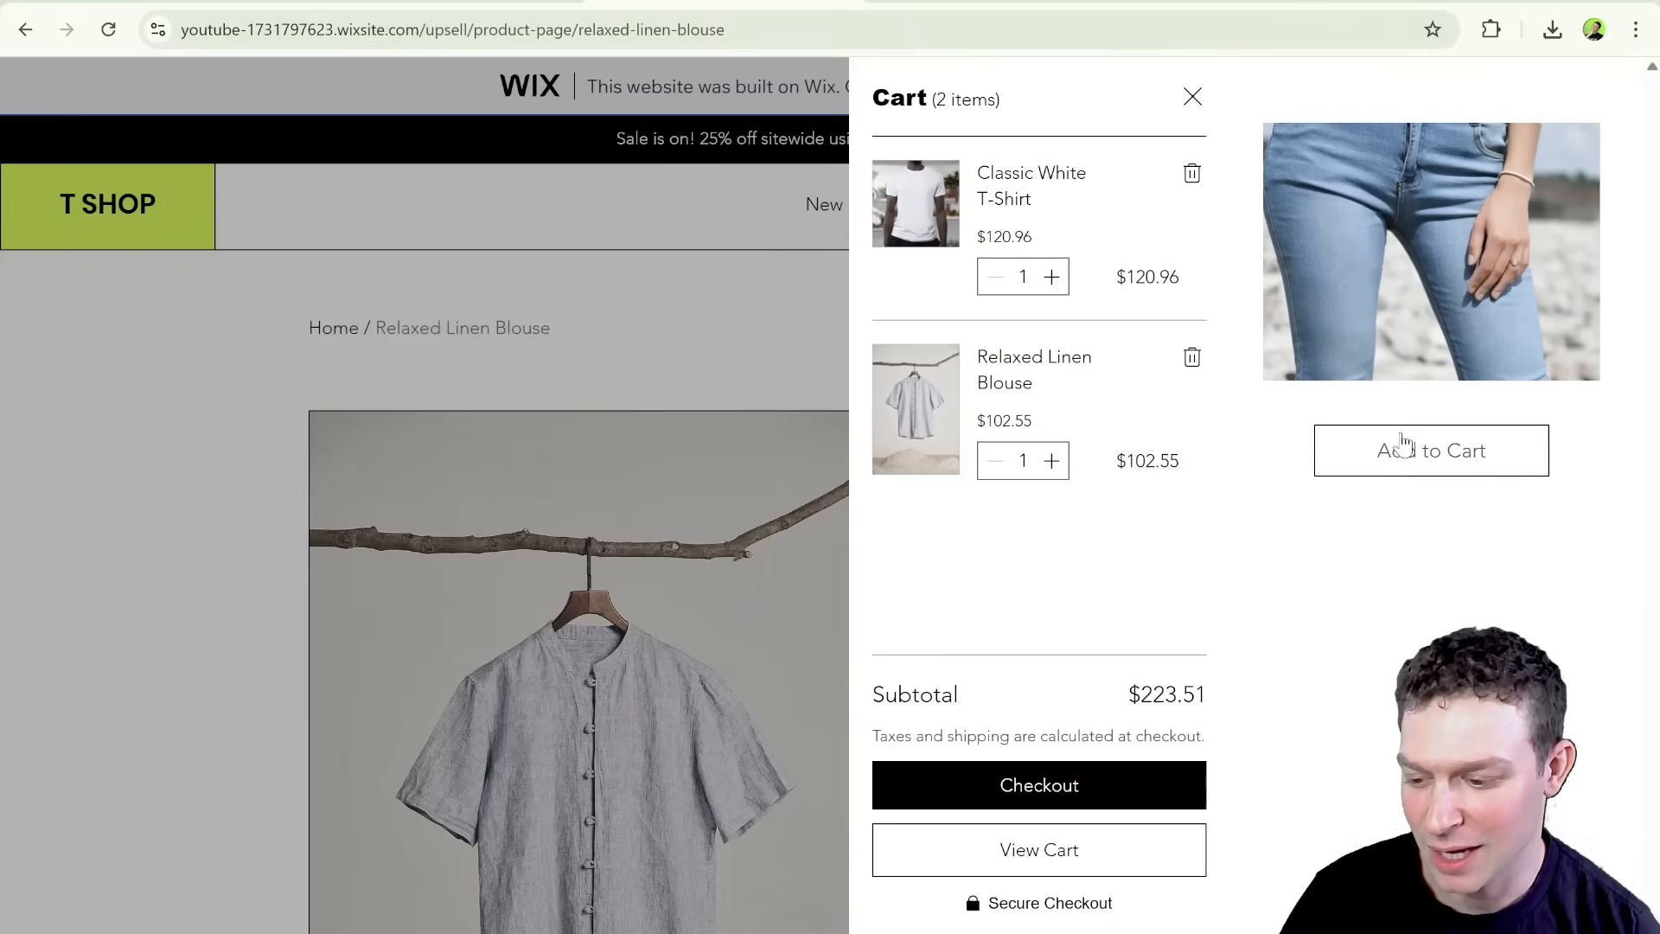
{"action": "mouse_move", "coordinate": [1429, 462]}
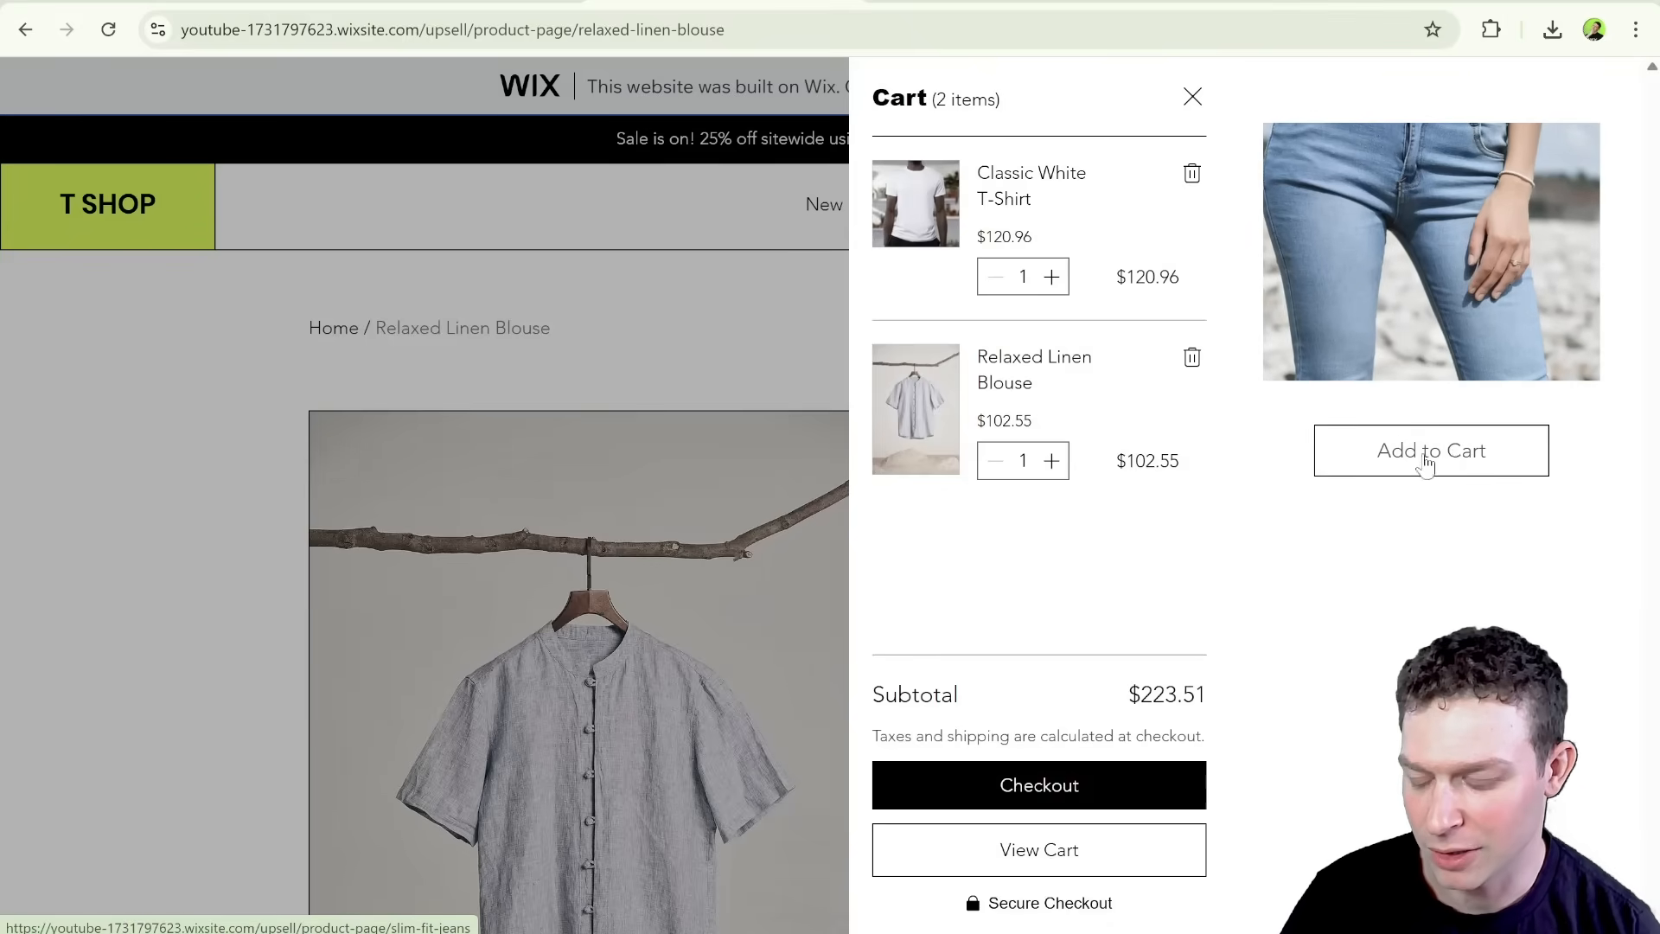
Add Slim Fit Jeans from the side cart widget, bringing the cart to 3 items, $331.18.
{"action": "left_click", "coordinate": [1429, 449]}
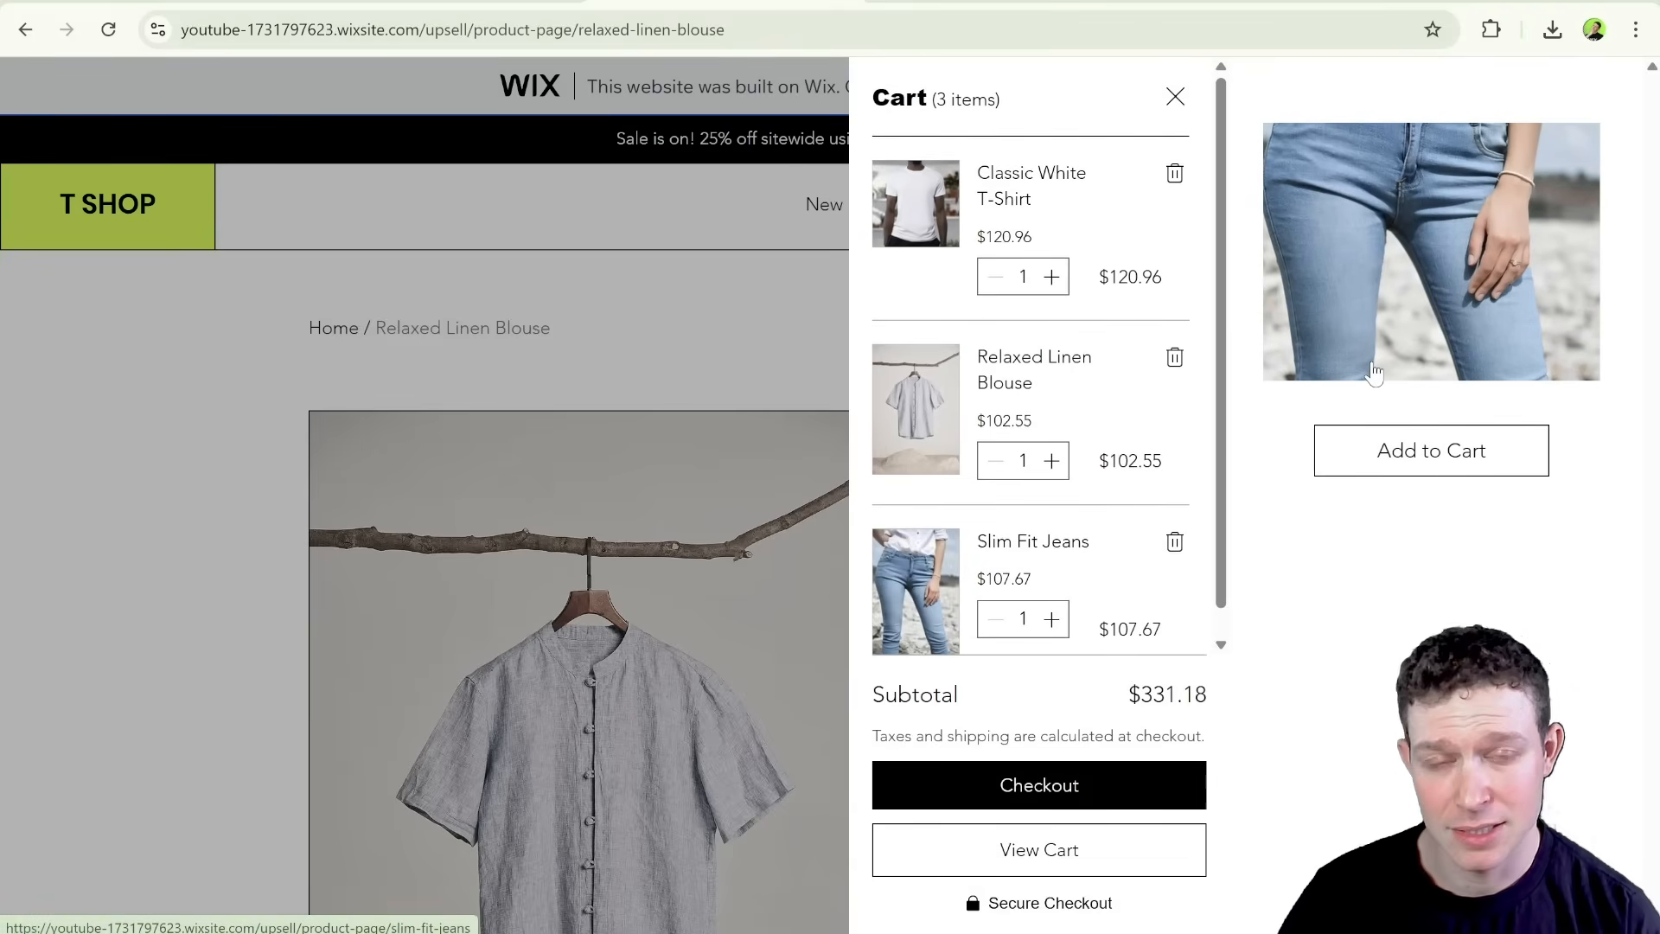
{"action": "mouse_move", "coordinate": [1299, 239]}
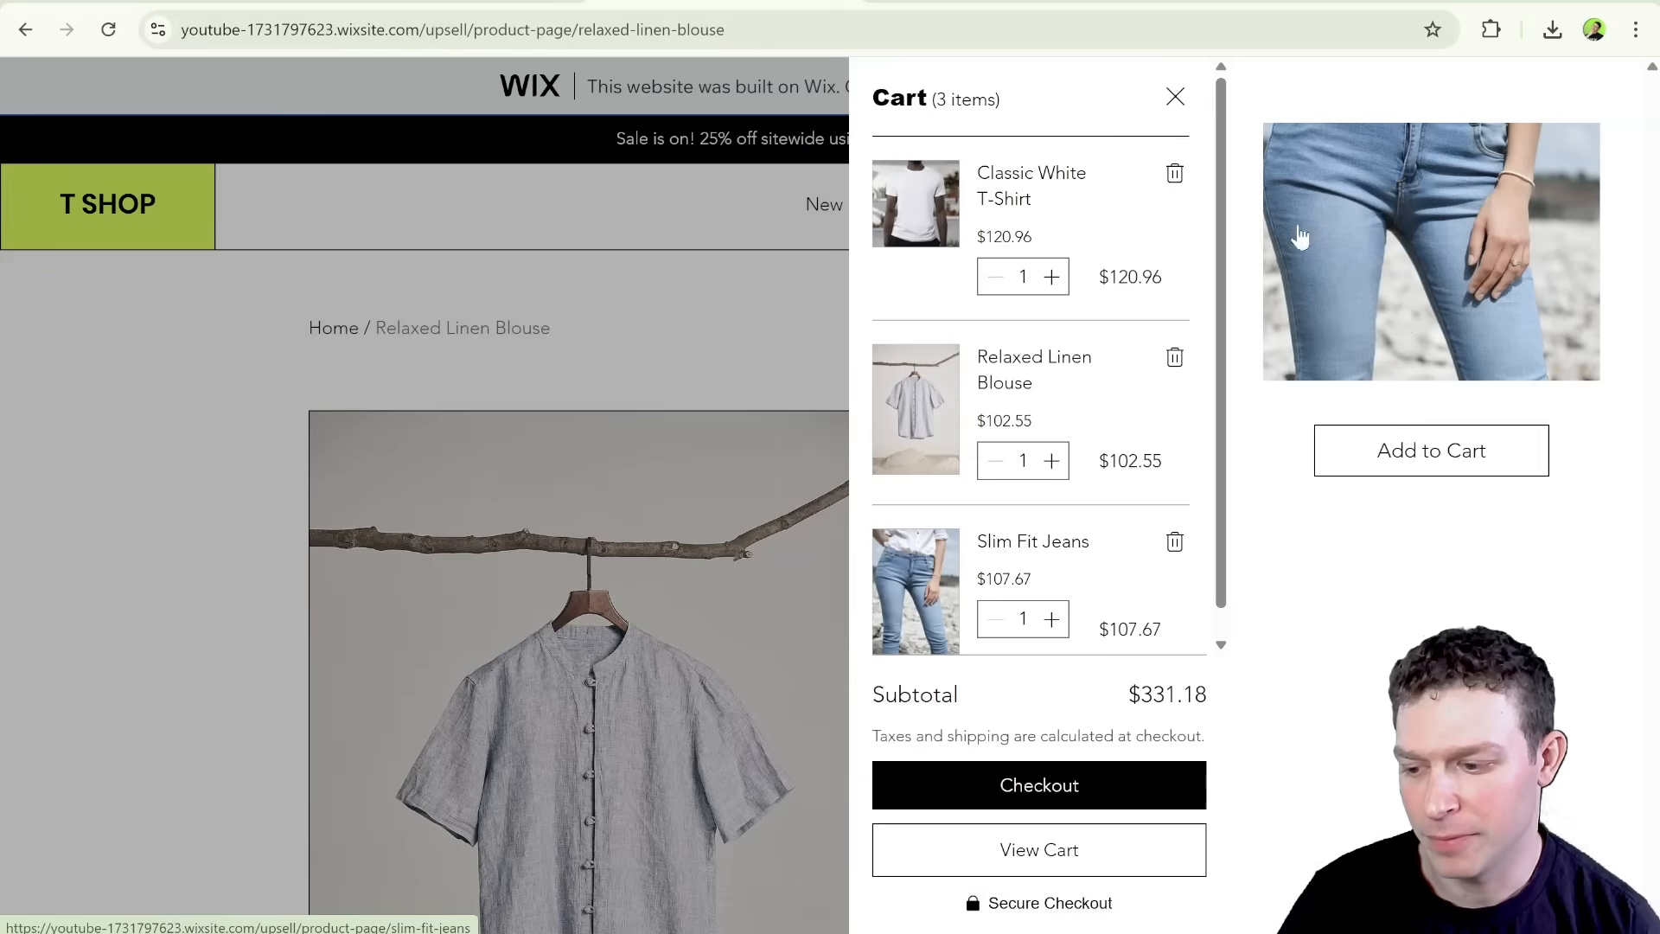
{"action": "mouse_move", "coordinate": [1433, 235]}
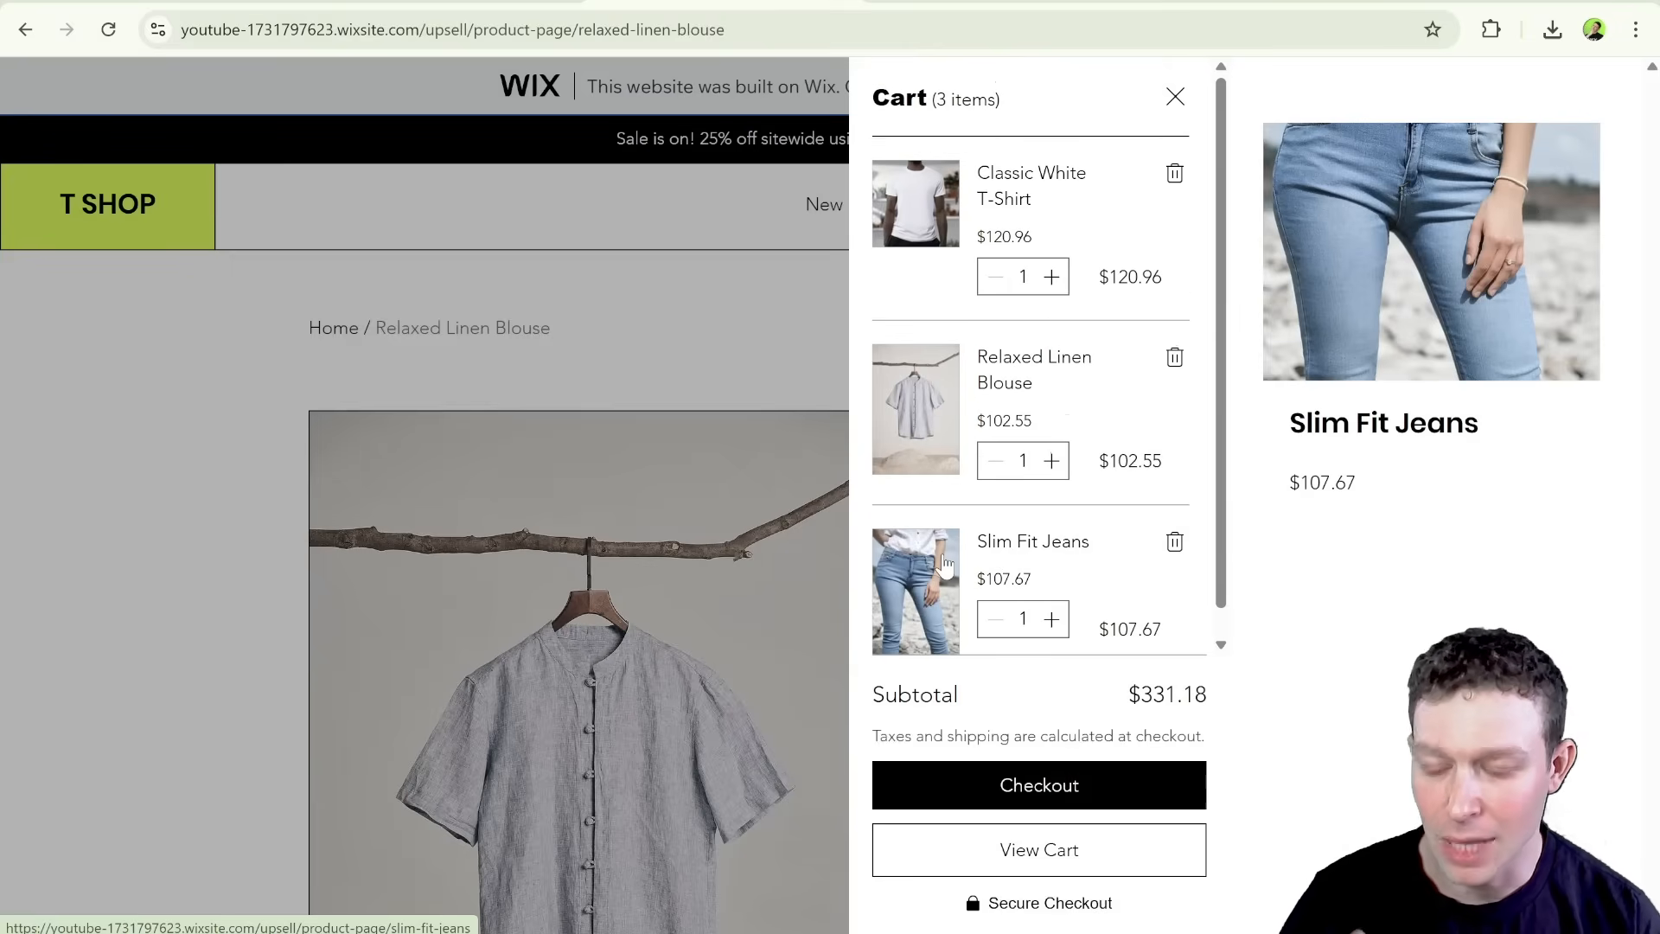
{"action": "mouse_move", "coordinate": [1165, 472]}
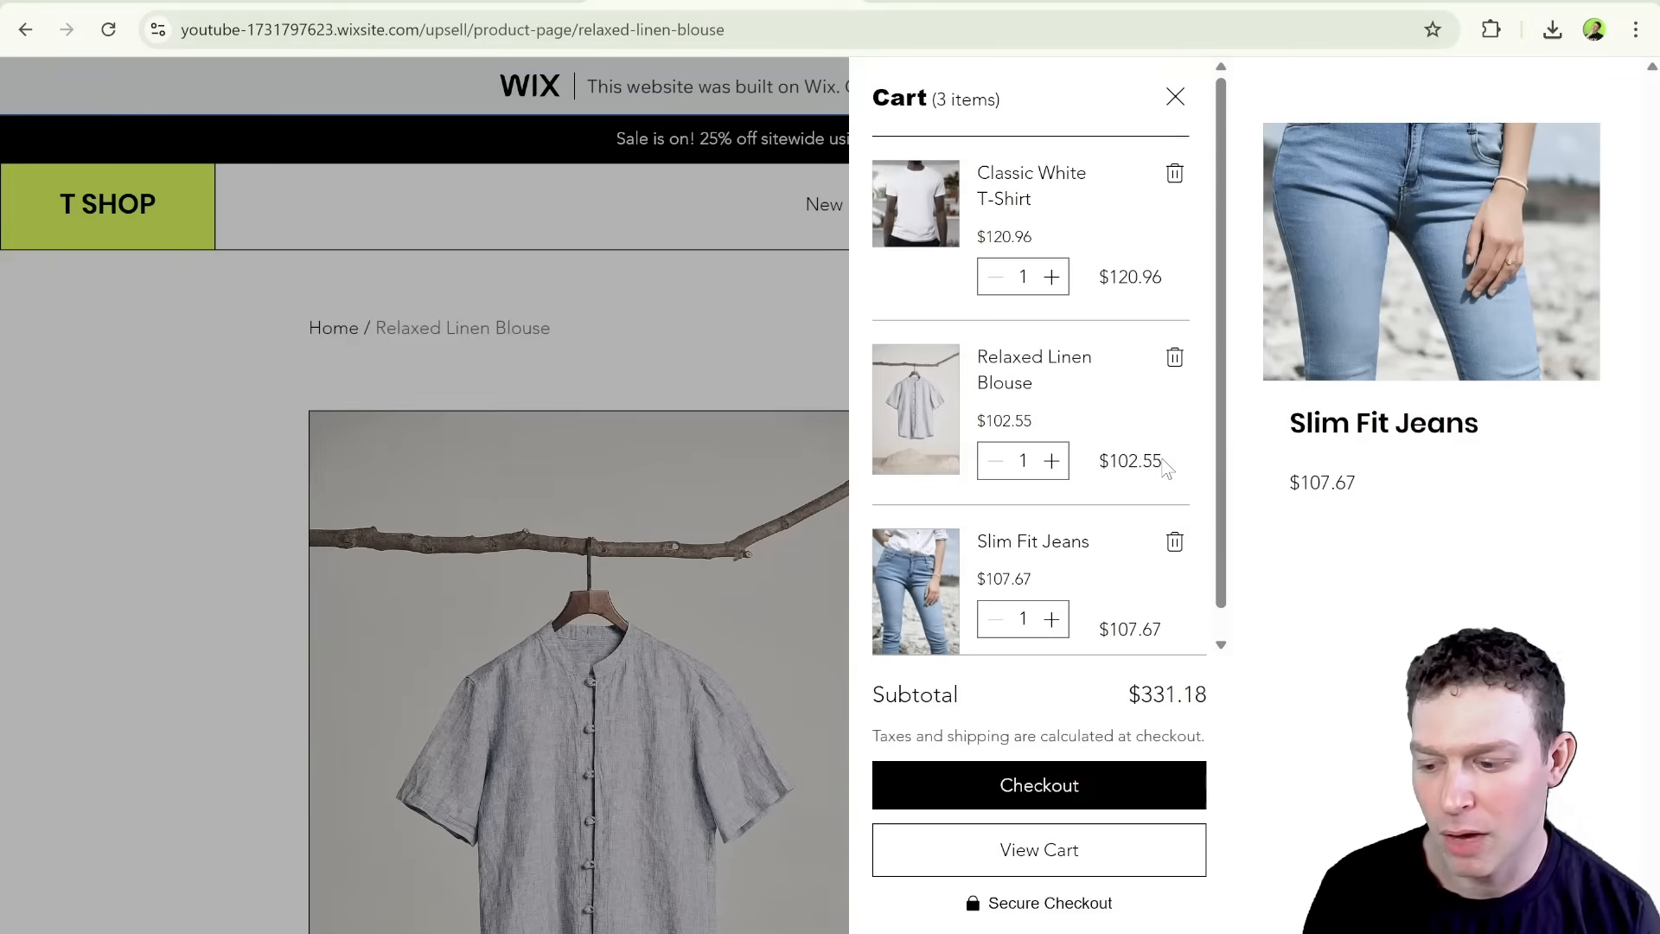
{"action": "mouse_move", "coordinate": [1138, 225]}
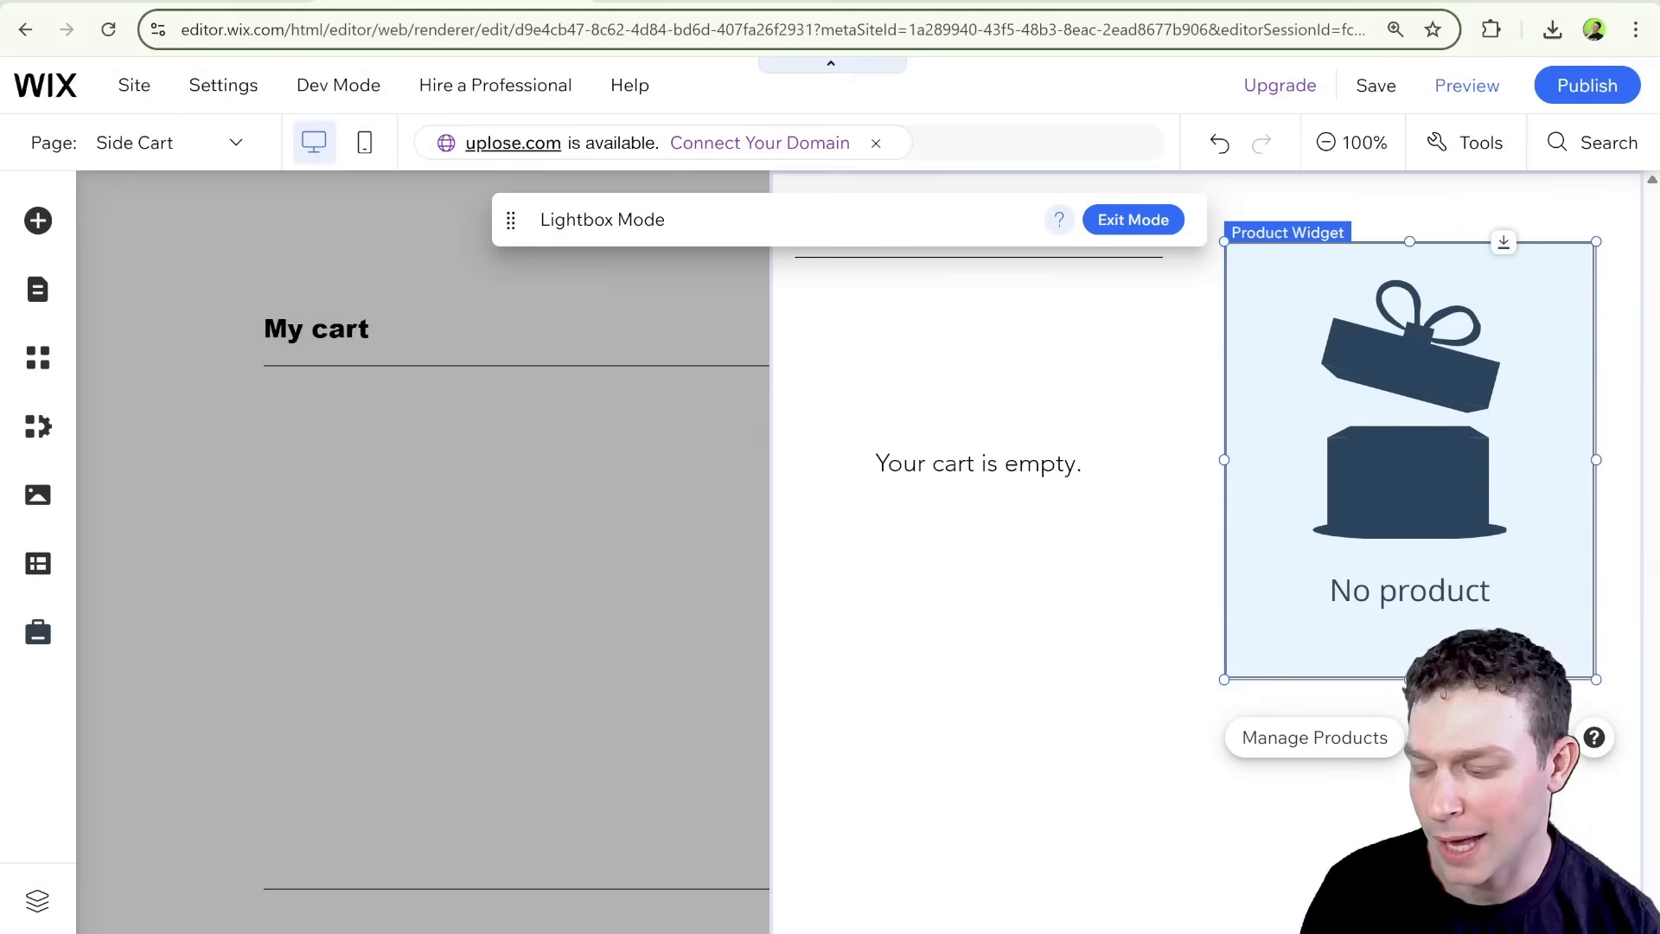
{"action": "mouse_move", "coordinate": [1211, 557]}
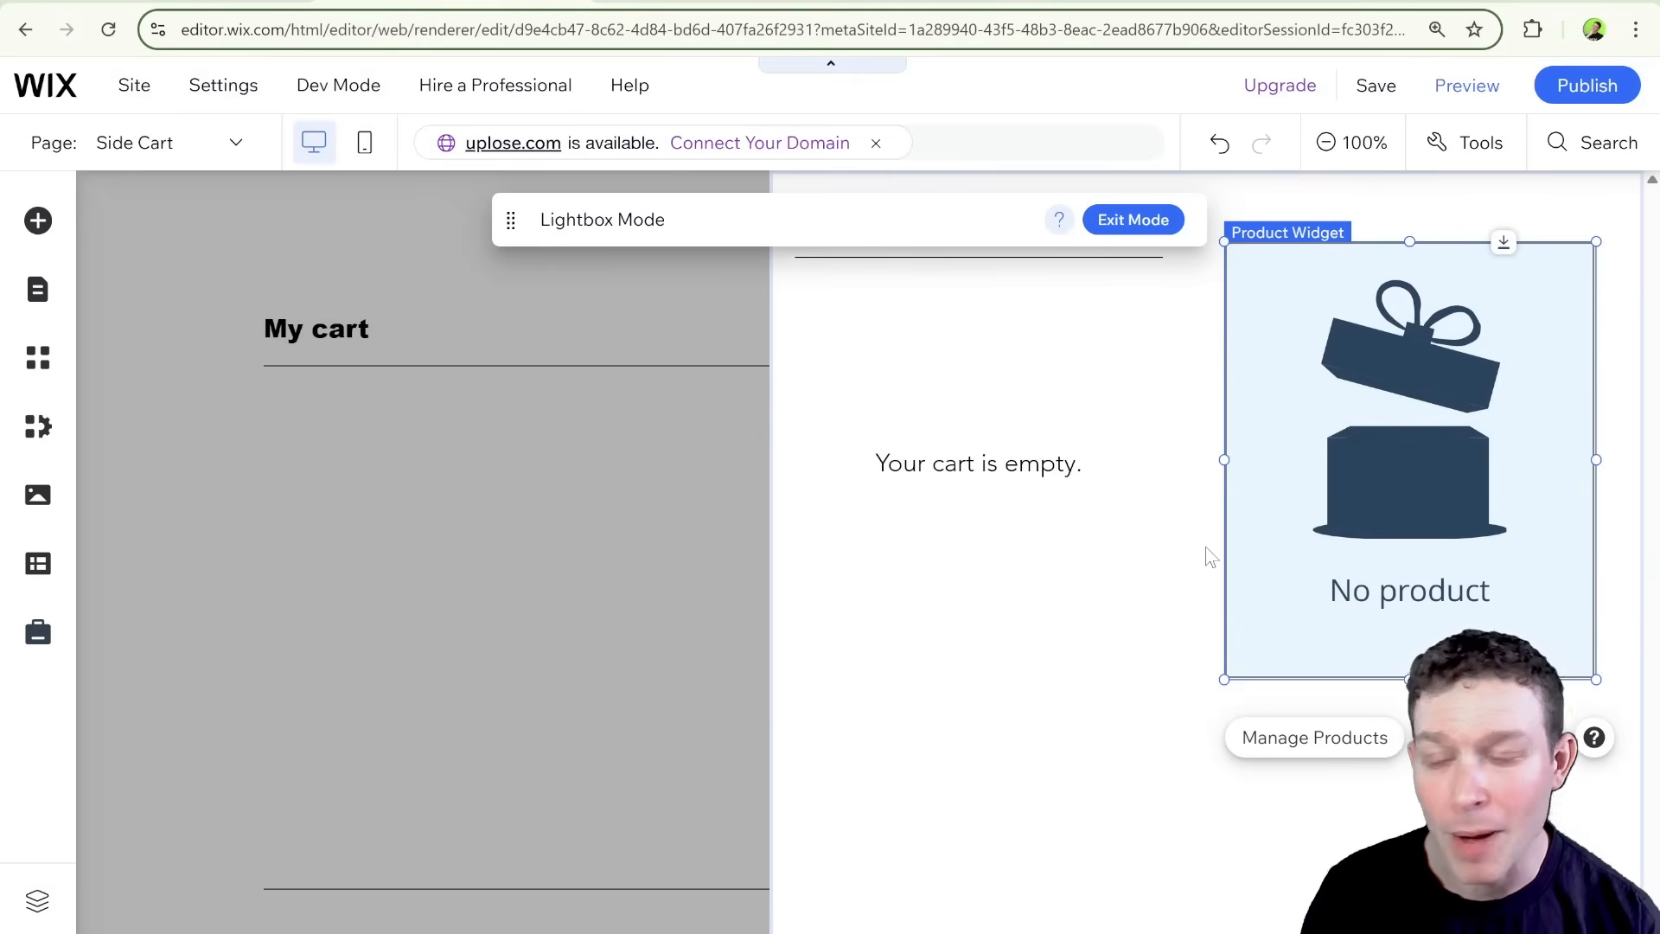
{"action": "mouse_move", "coordinate": [364, 142]}
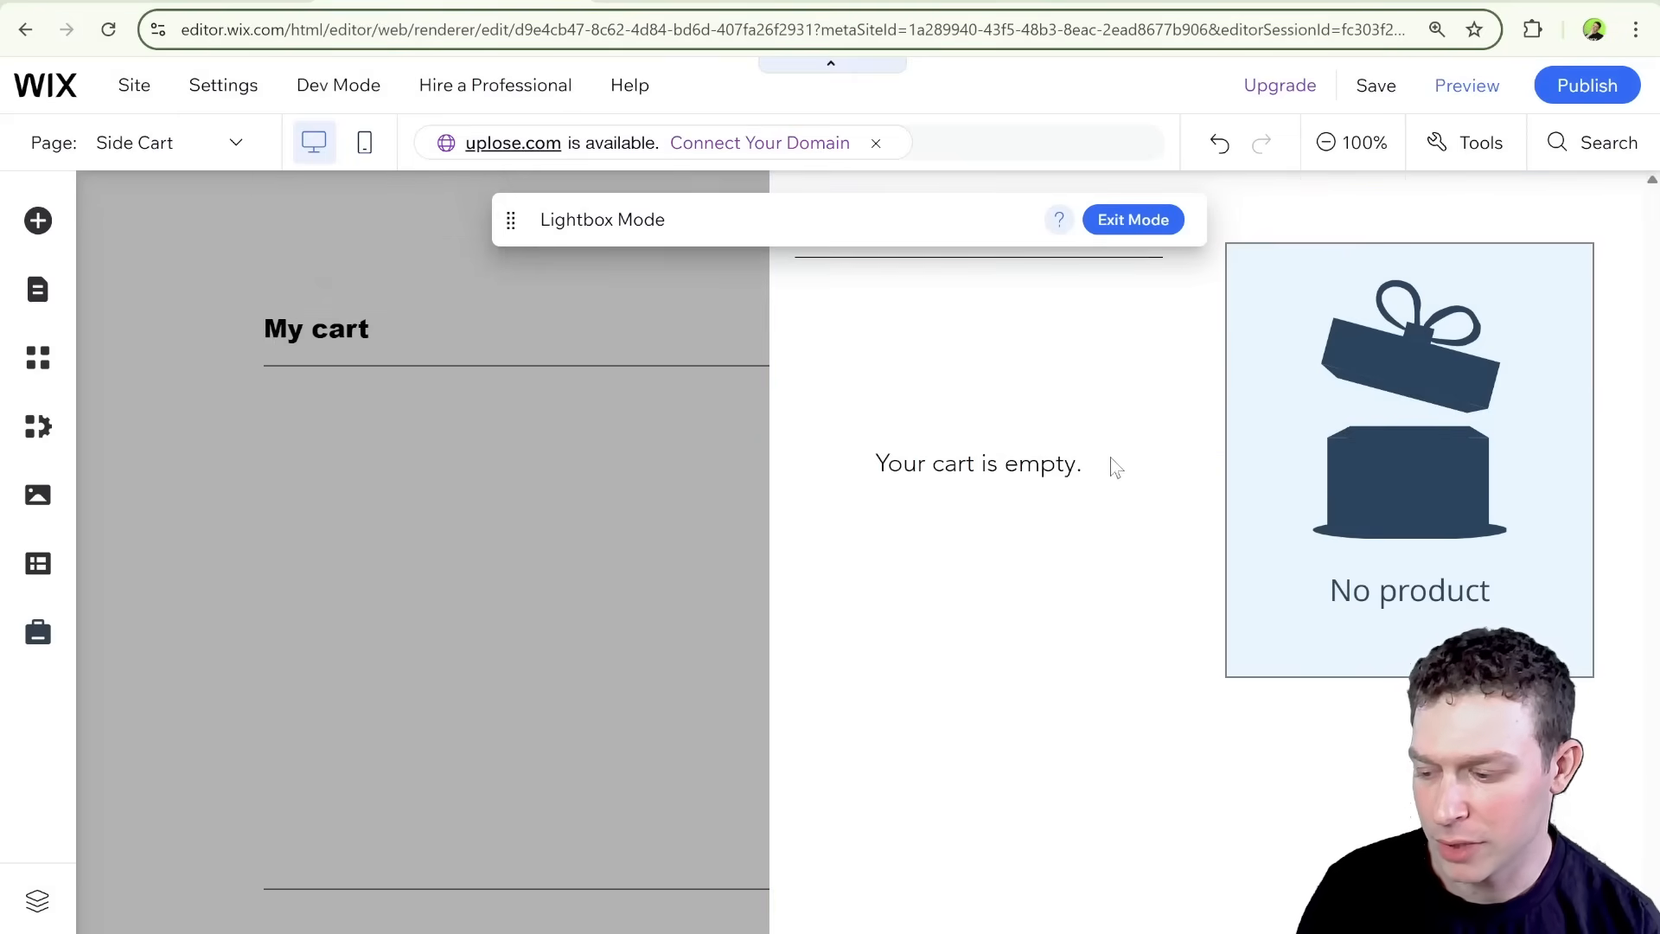
Deselect the widget, check the mobile layout, and exit Lightbox Mode back to the Cart Page.
{"action": "left_click", "coordinate": [364, 142]}
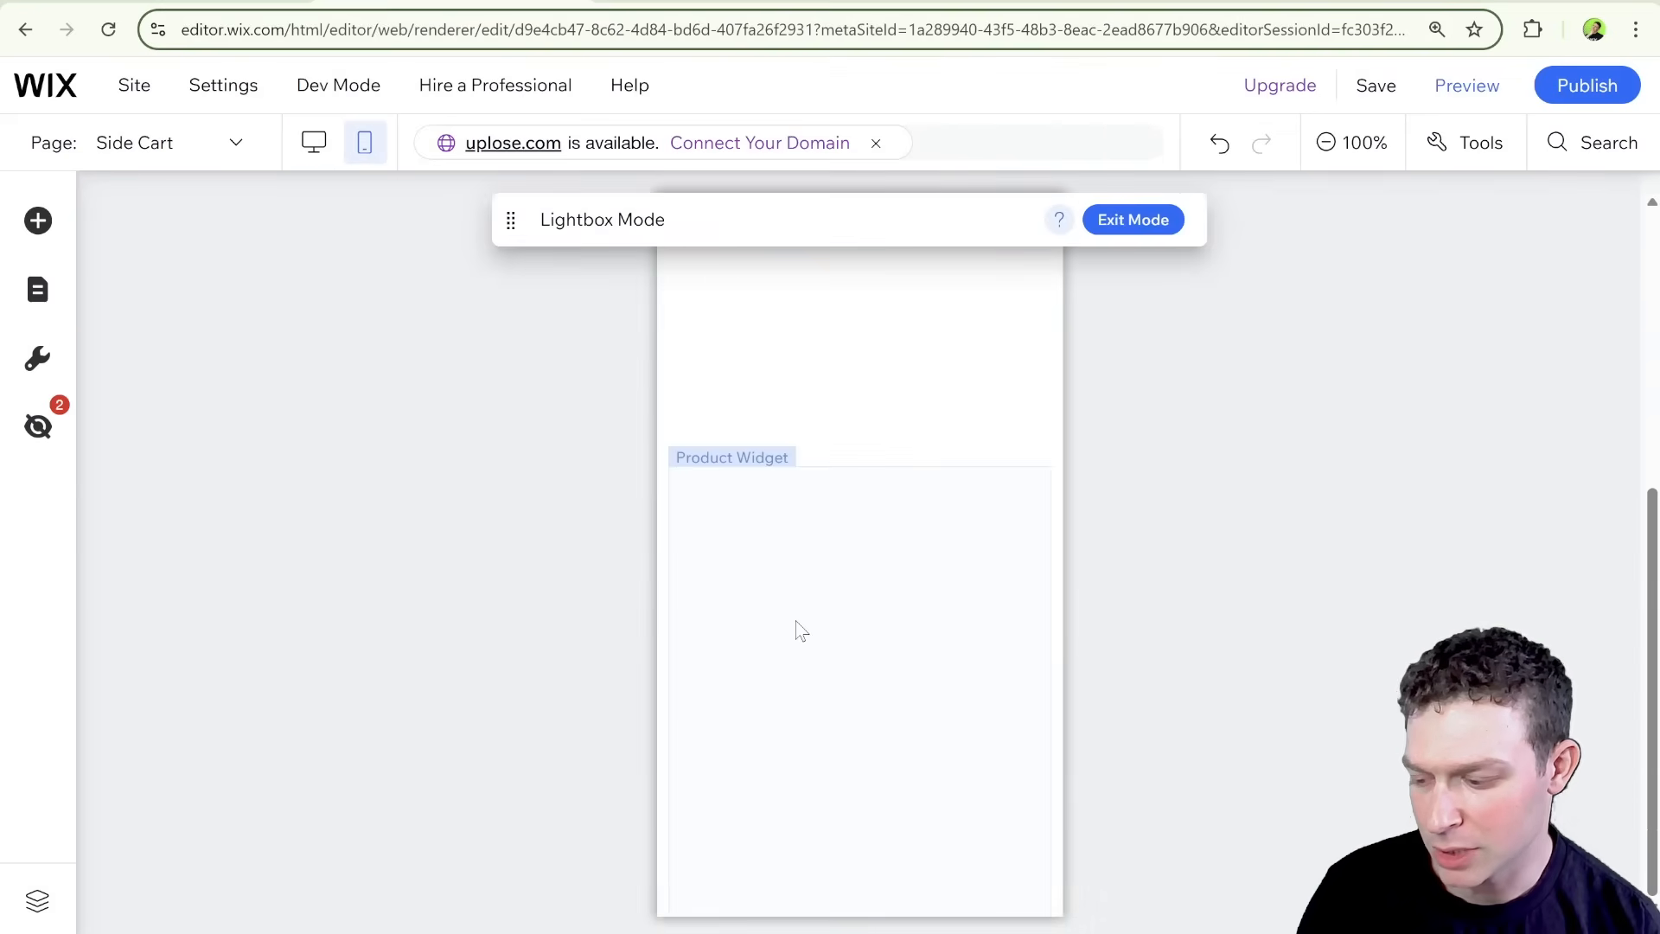
{"action": "left_click", "coordinate": [802, 631]}
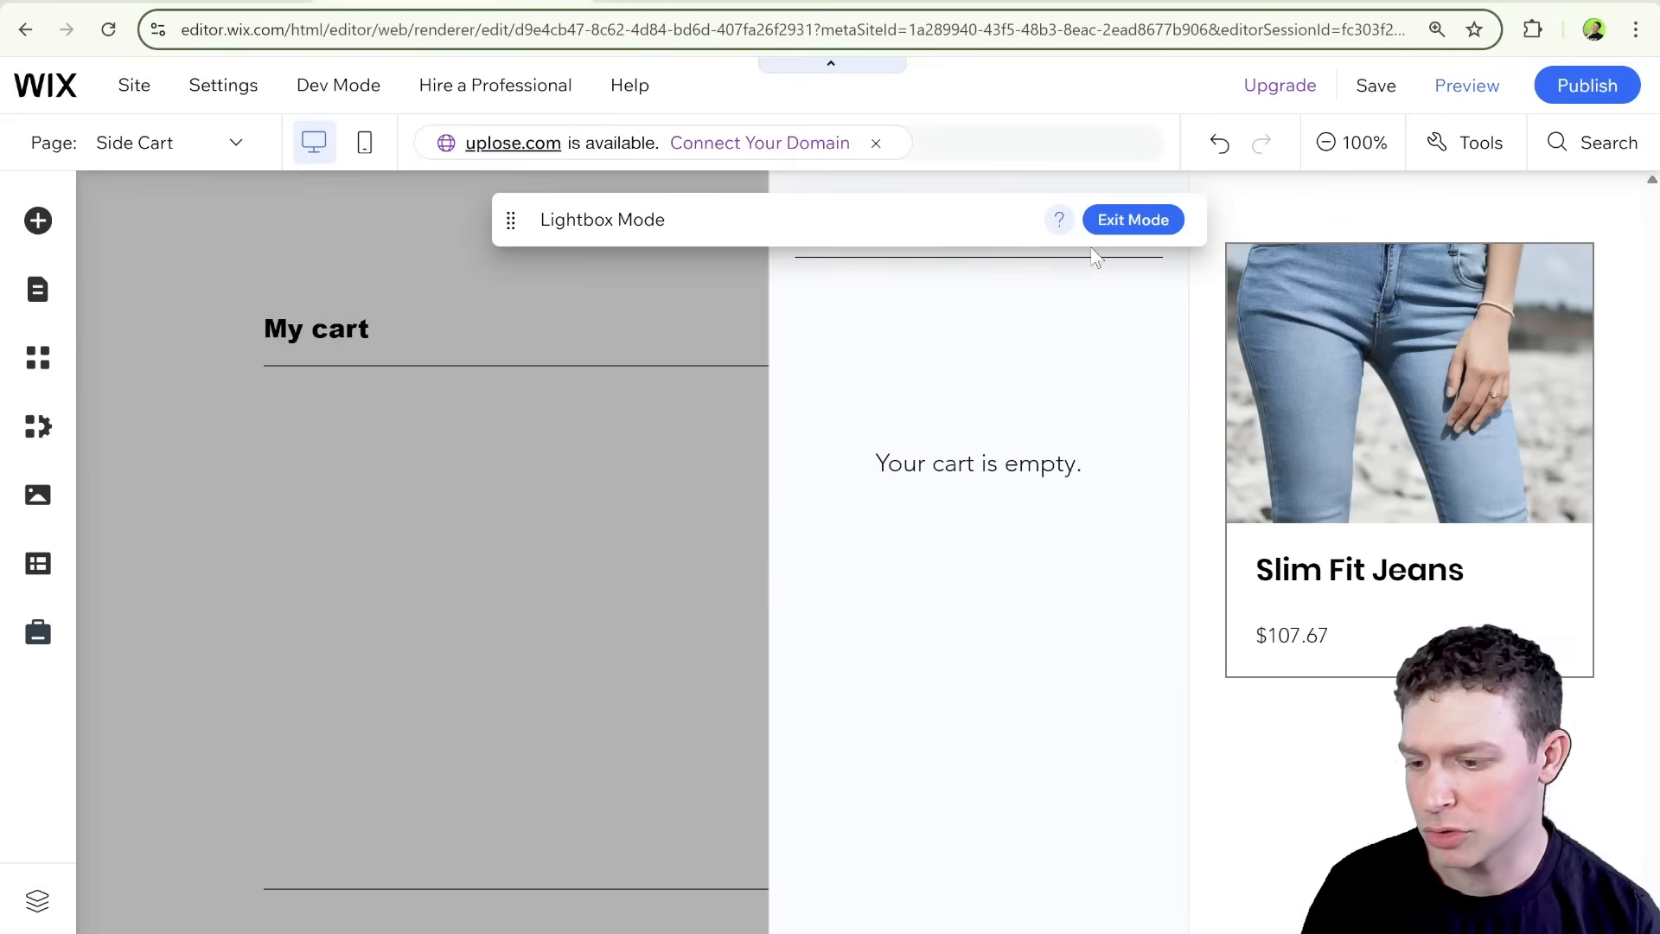
{"action": "mouse_move", "coordinate": [1305, 279]}
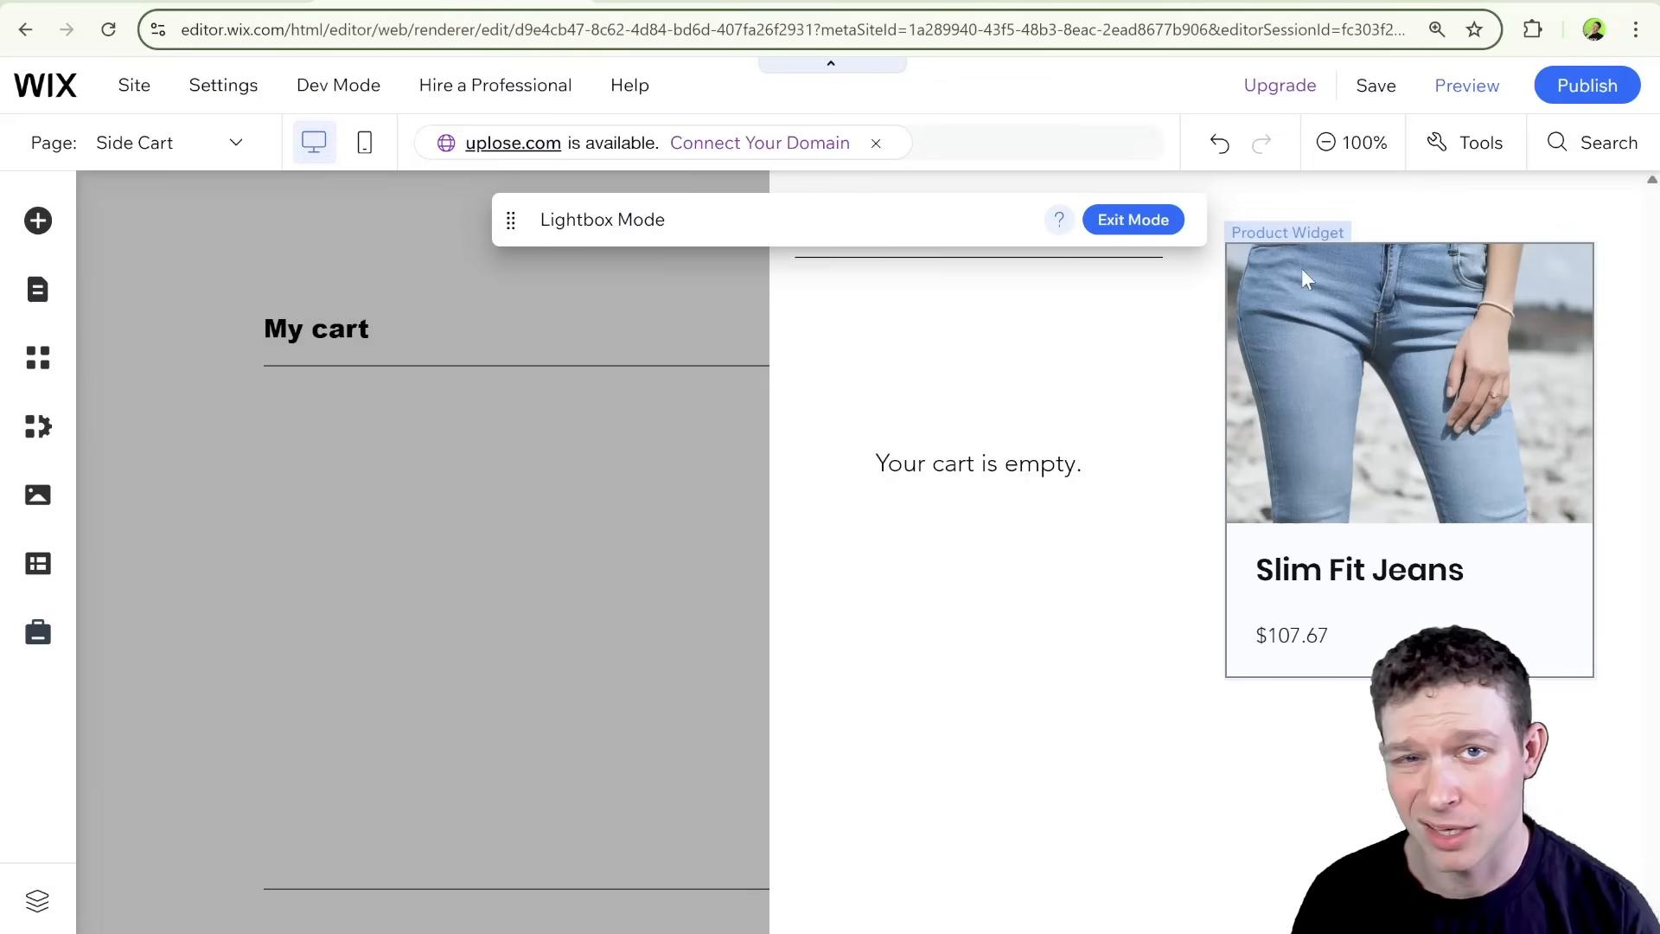
{"action": "mouse_move", "coordinate": [1132, 218]}
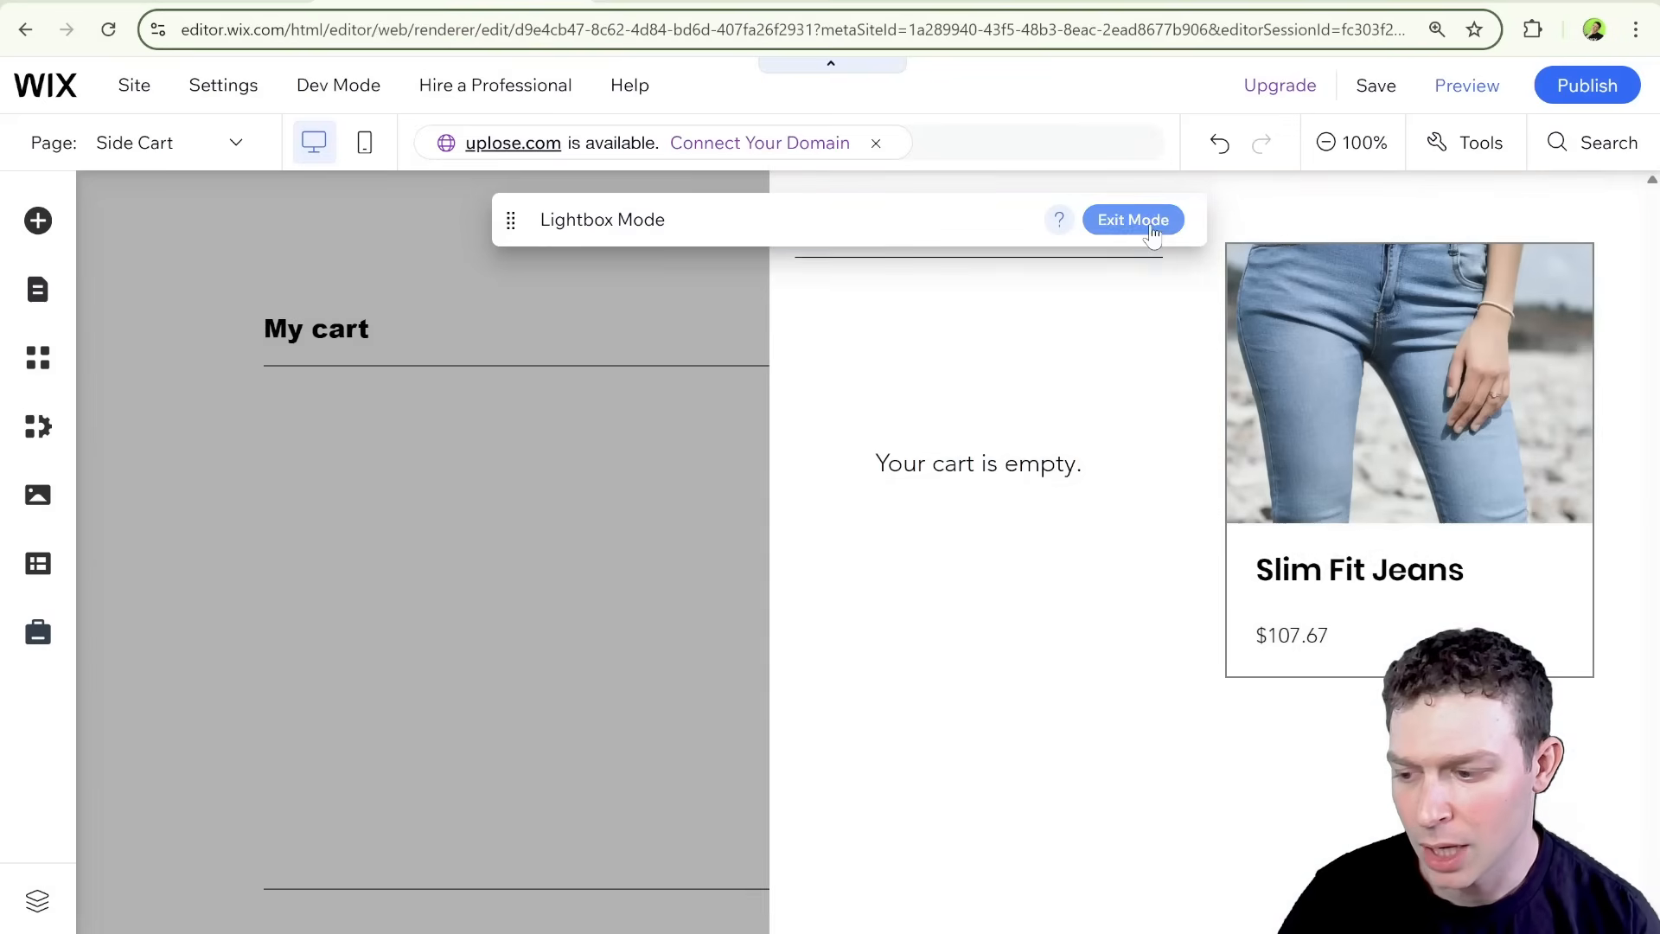
{"action": "left_click", "coordinate": [1132, 219]}
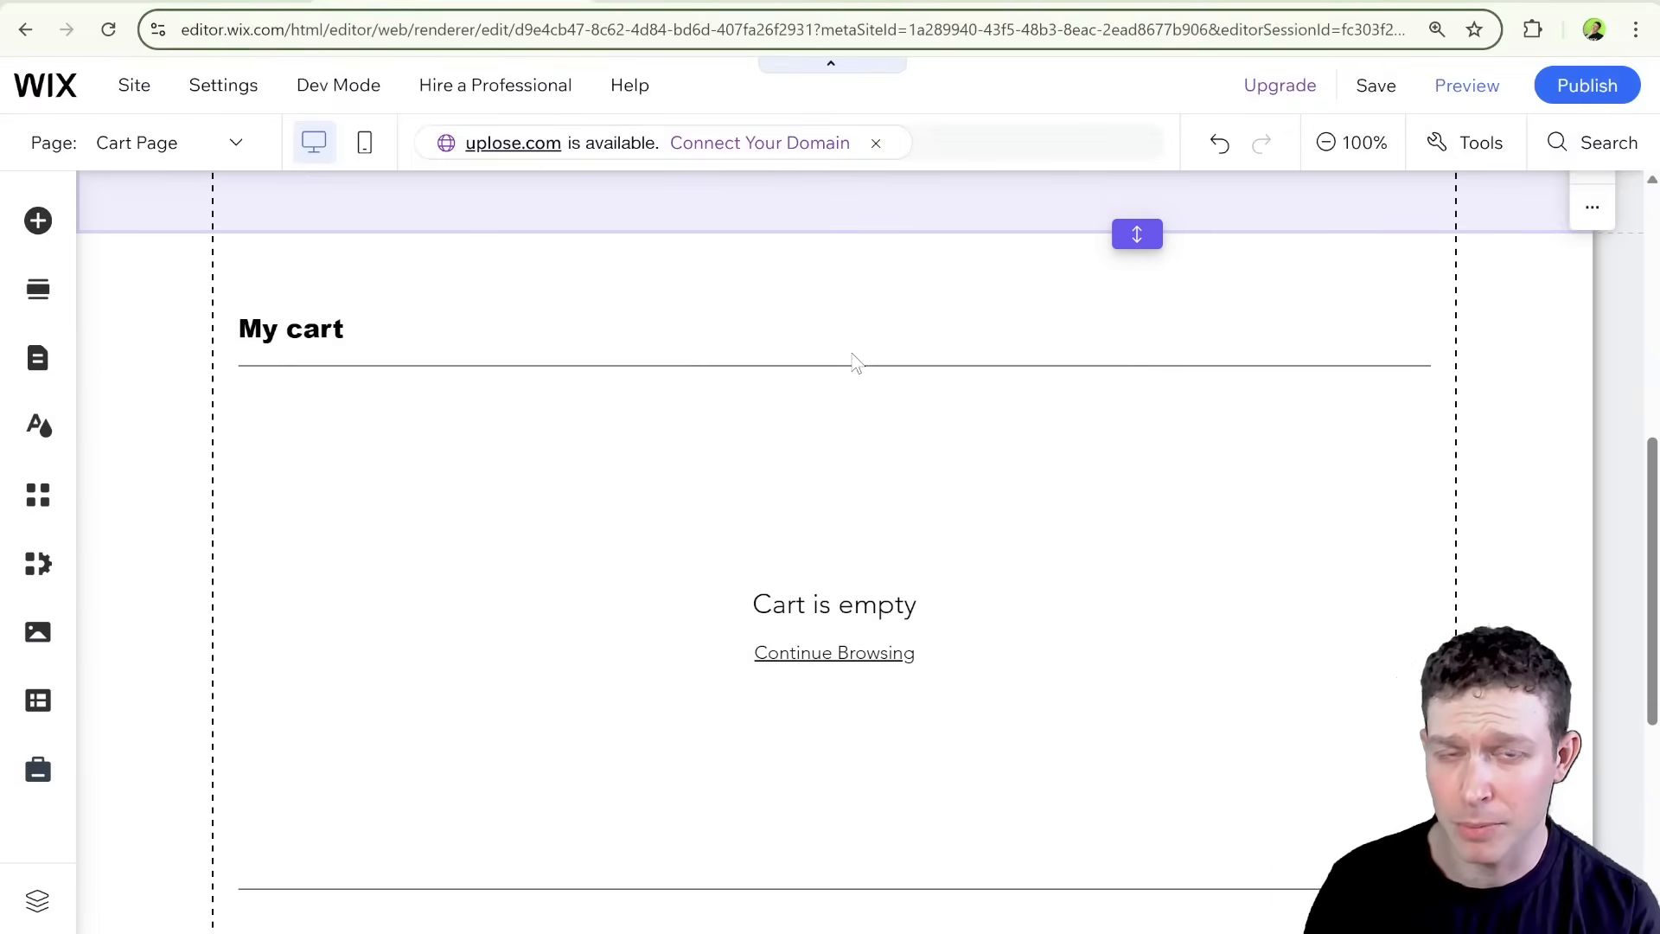